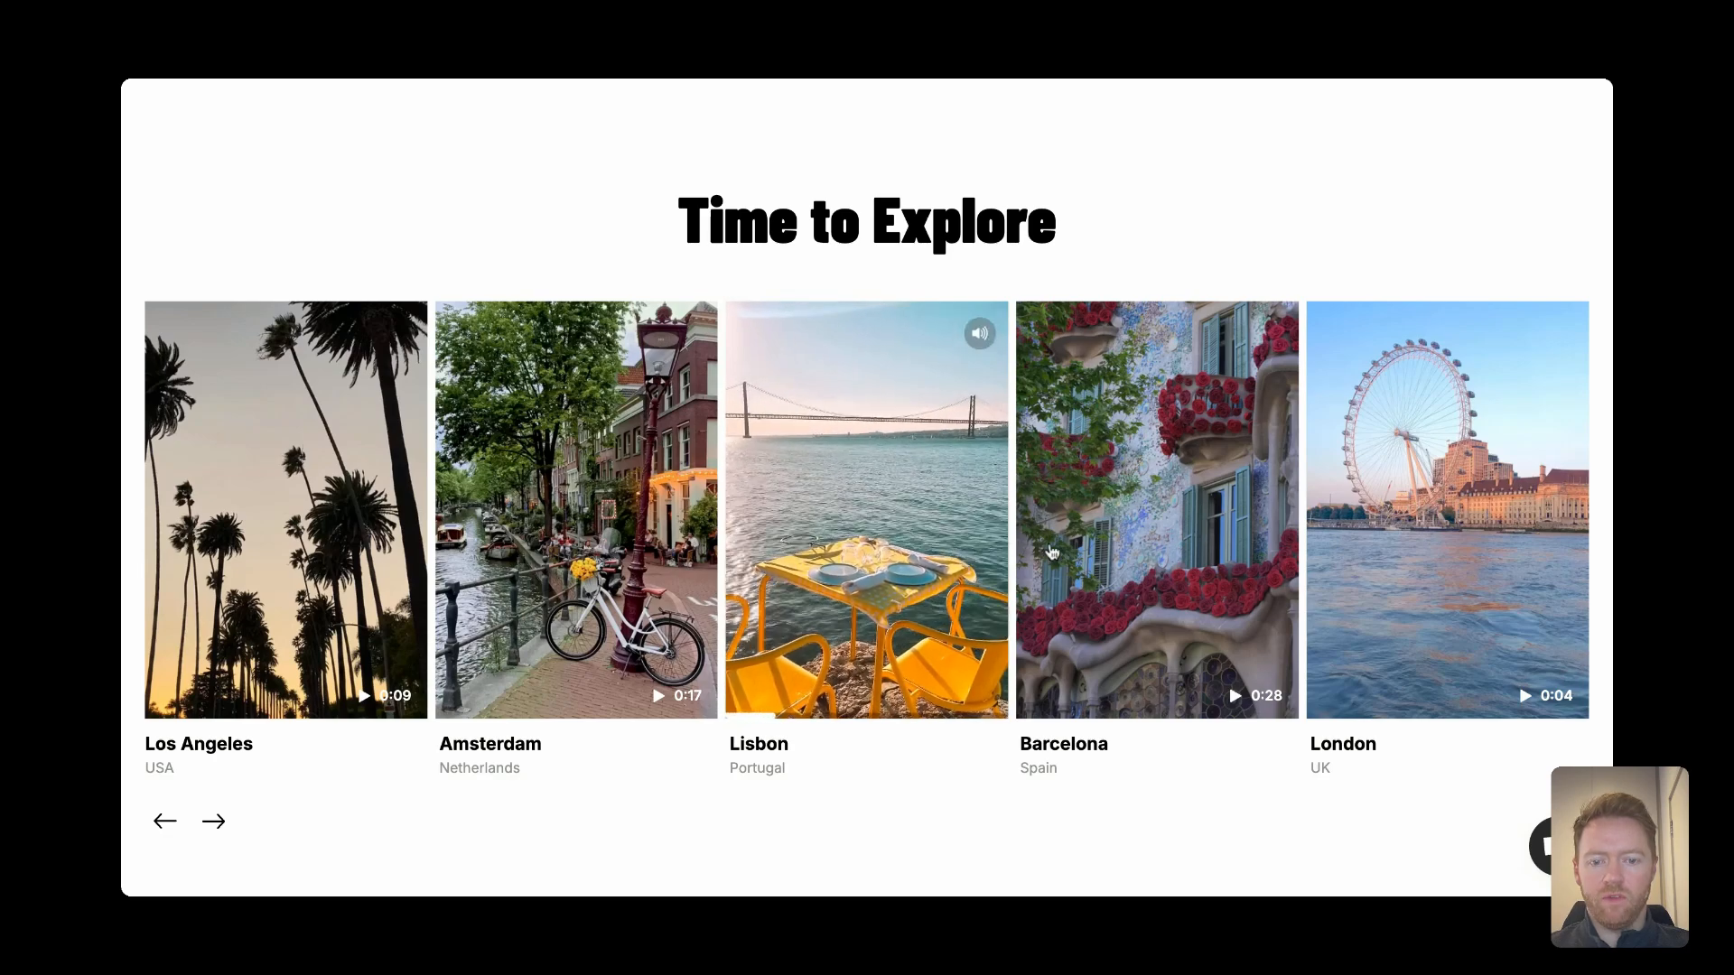
# Advance the inline carousel to the Paris, Bali and Oaxaca clips, then reach the full-screen carousel below.
pyautogui.click(213, 820)
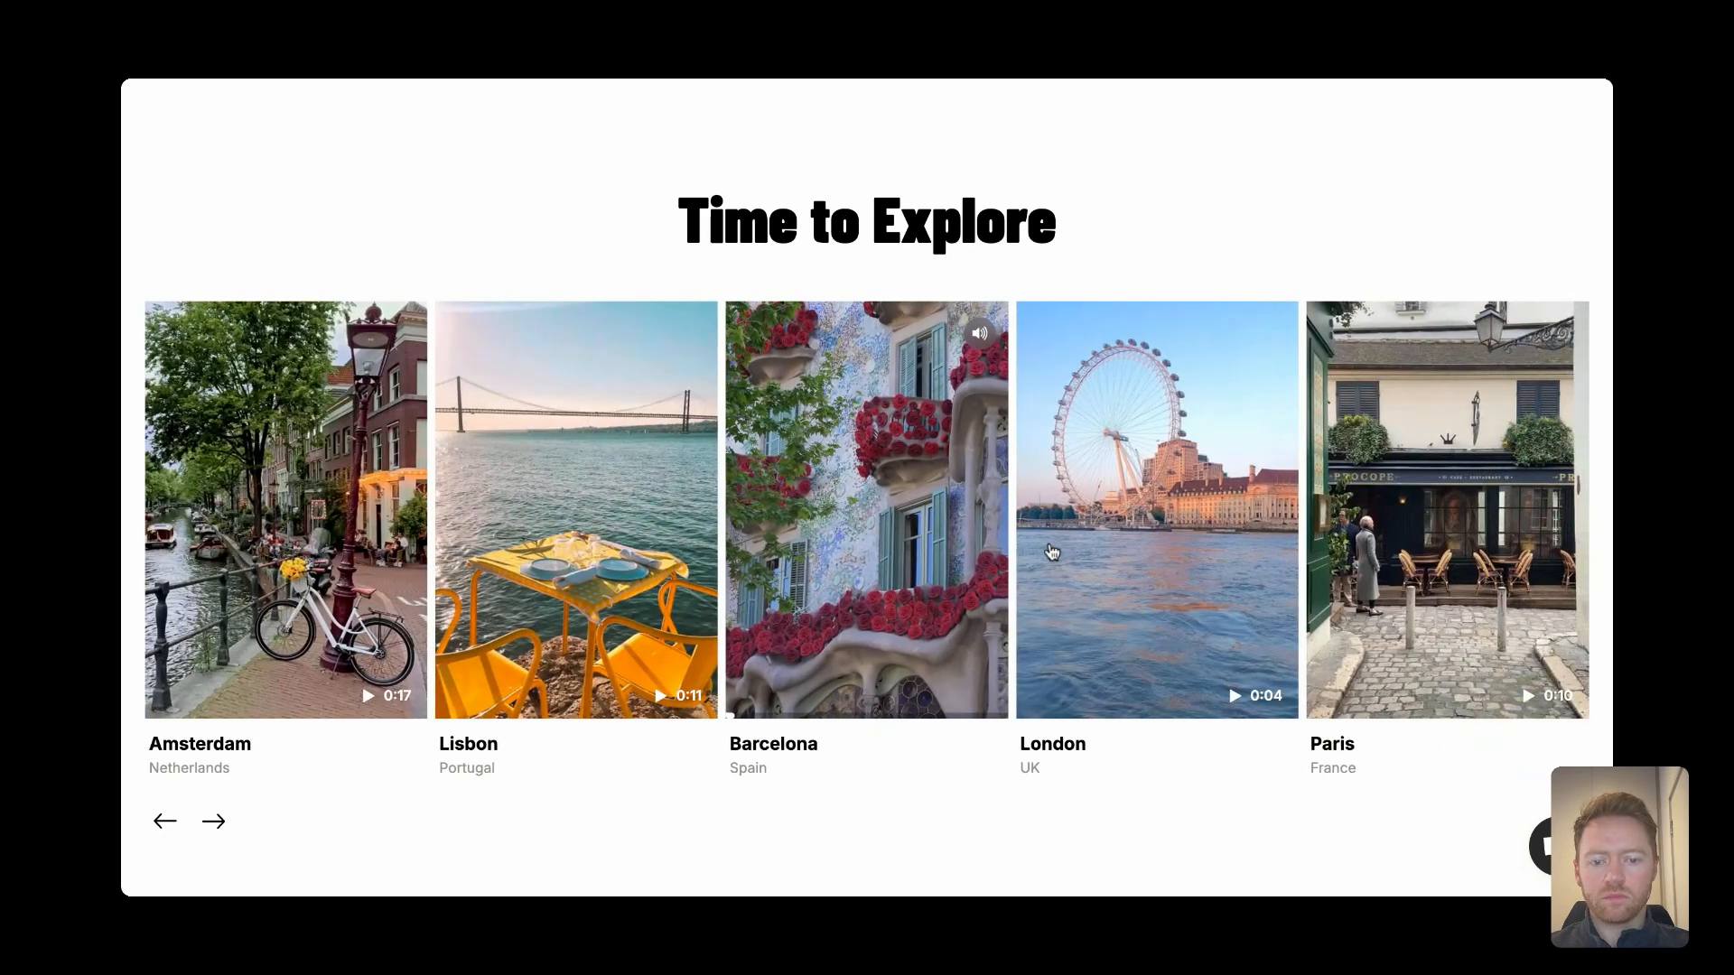
pyautogui.click(213, 820)
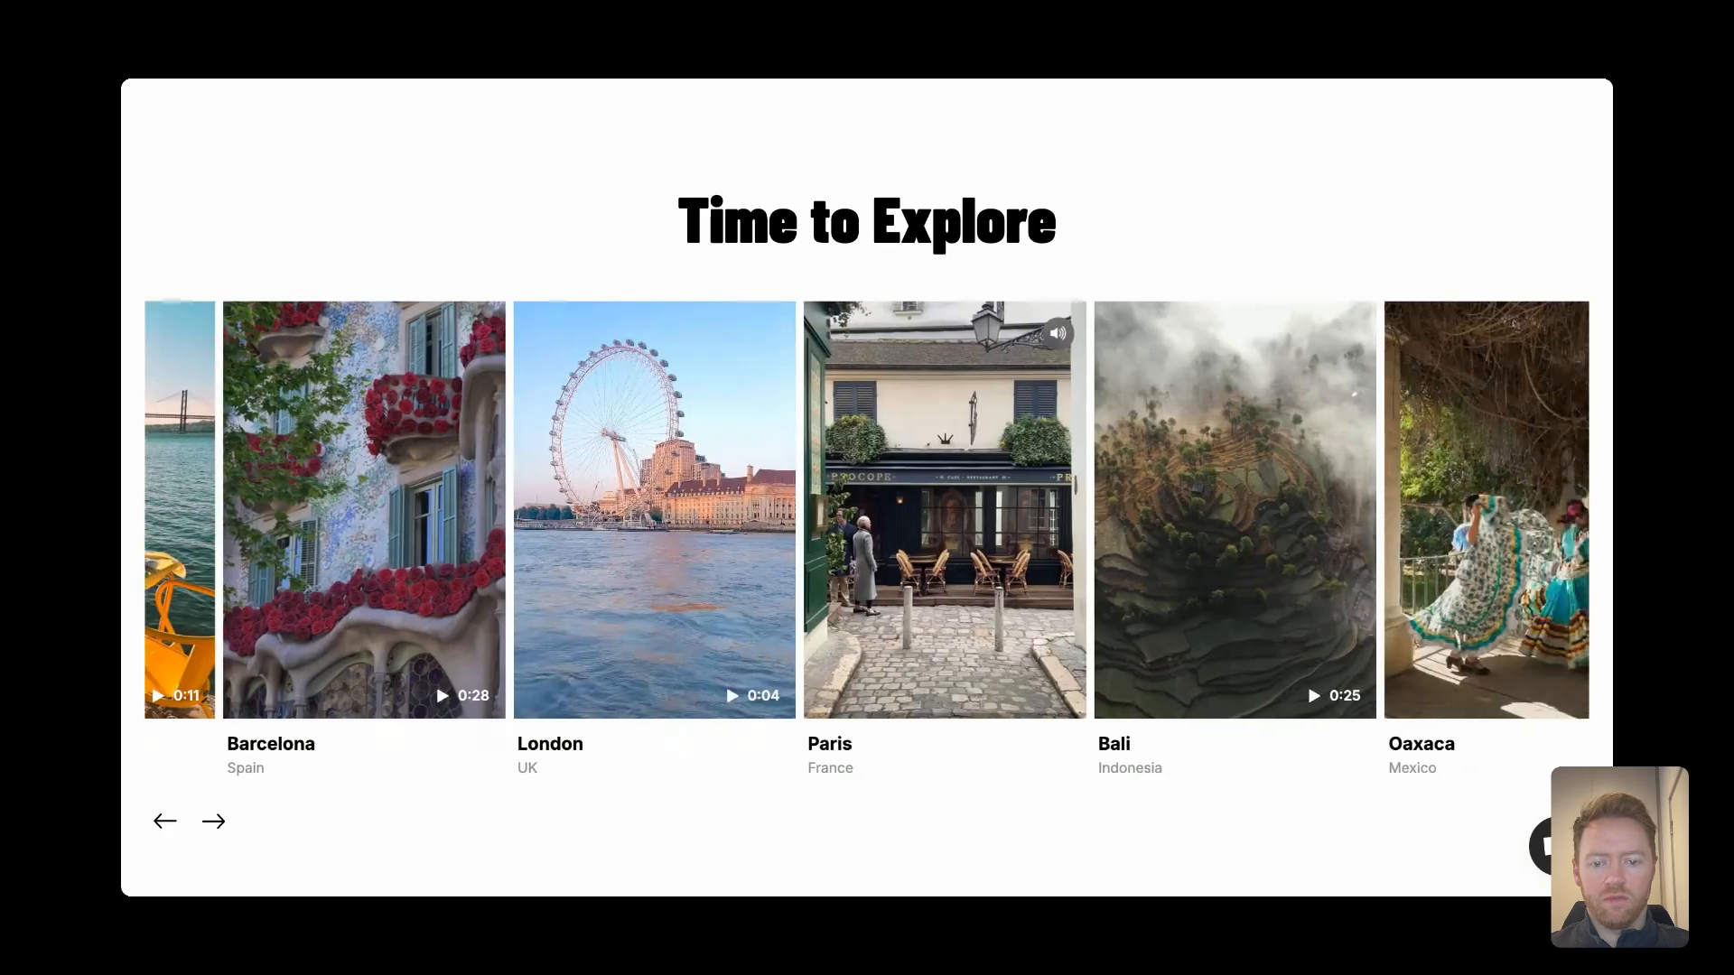
pyautogui.click(213, 820)
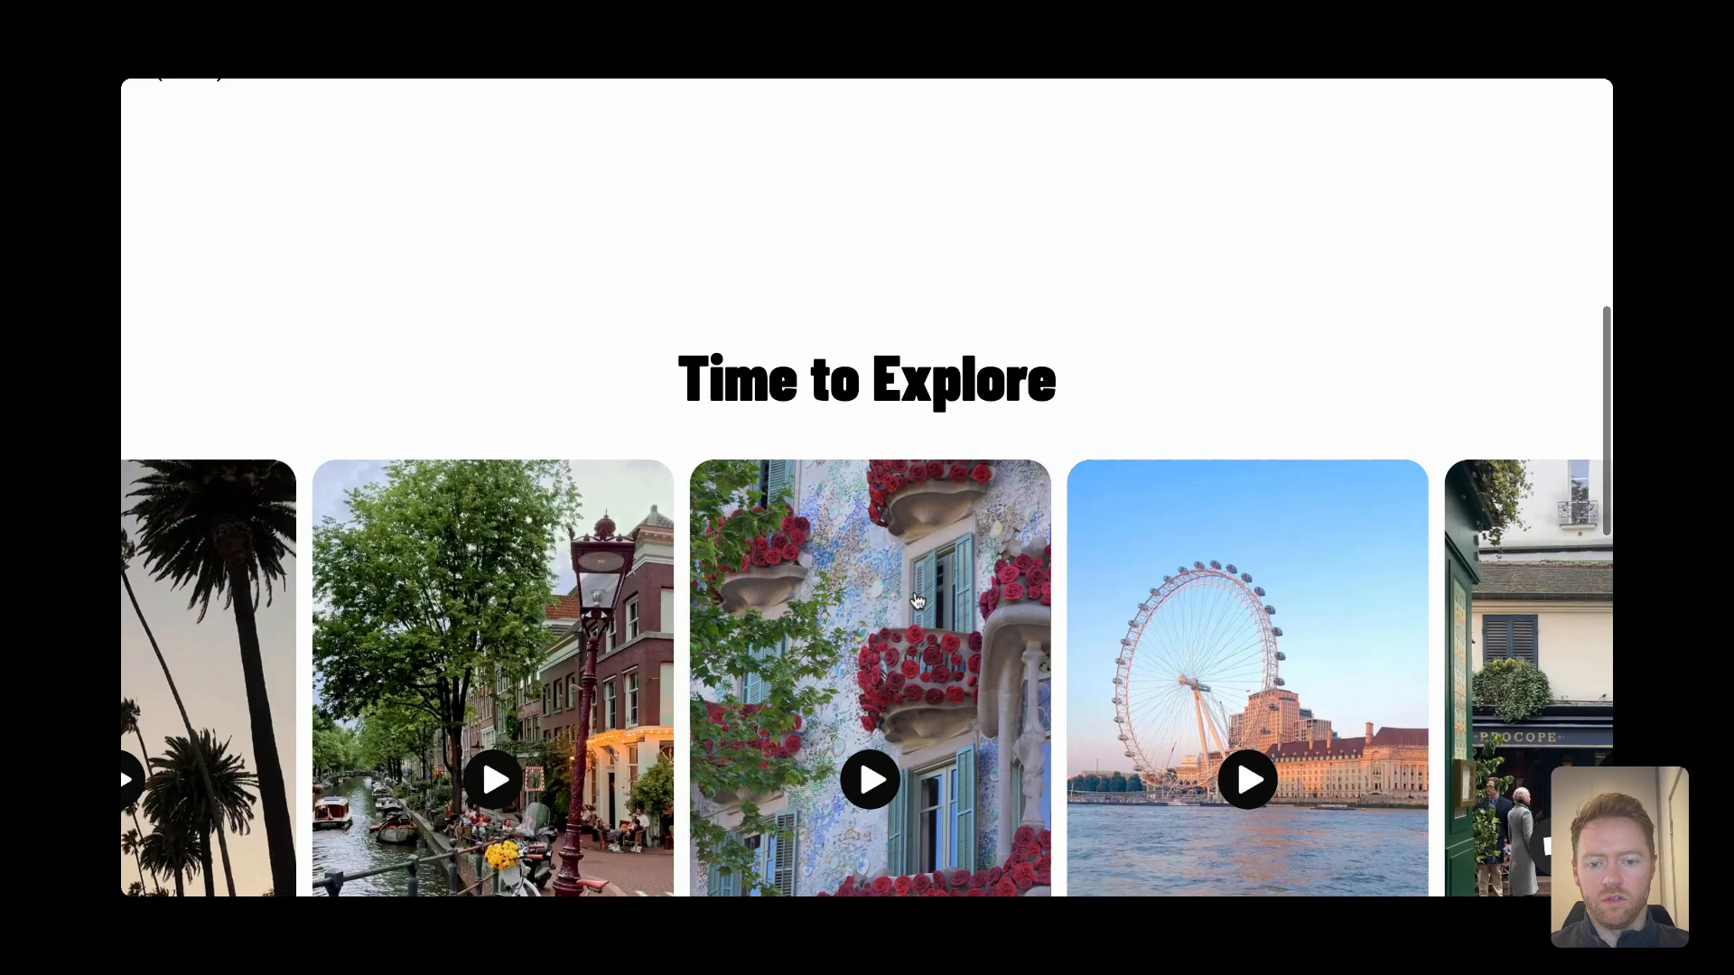
pyautogui.scroll(-3)
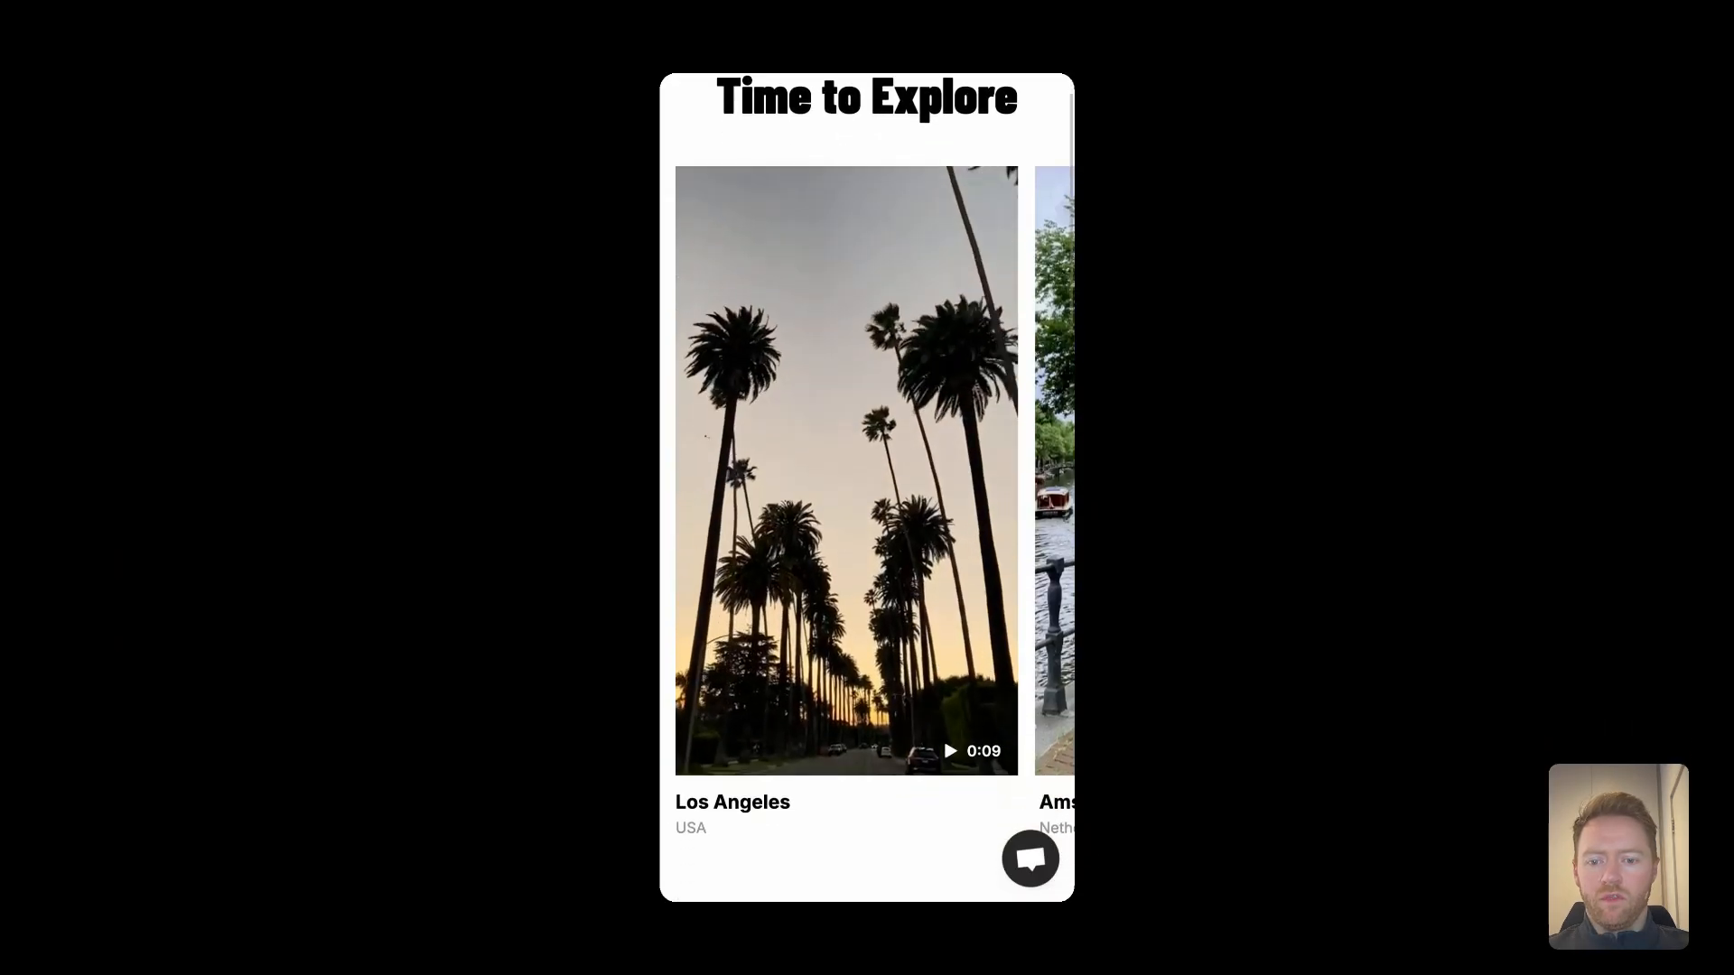
# Swipe the mobile inline carousel to Paris and Bali, then start the Los Angeles clip in the full-screen carousel.
pyautogui.hscroll(-3)
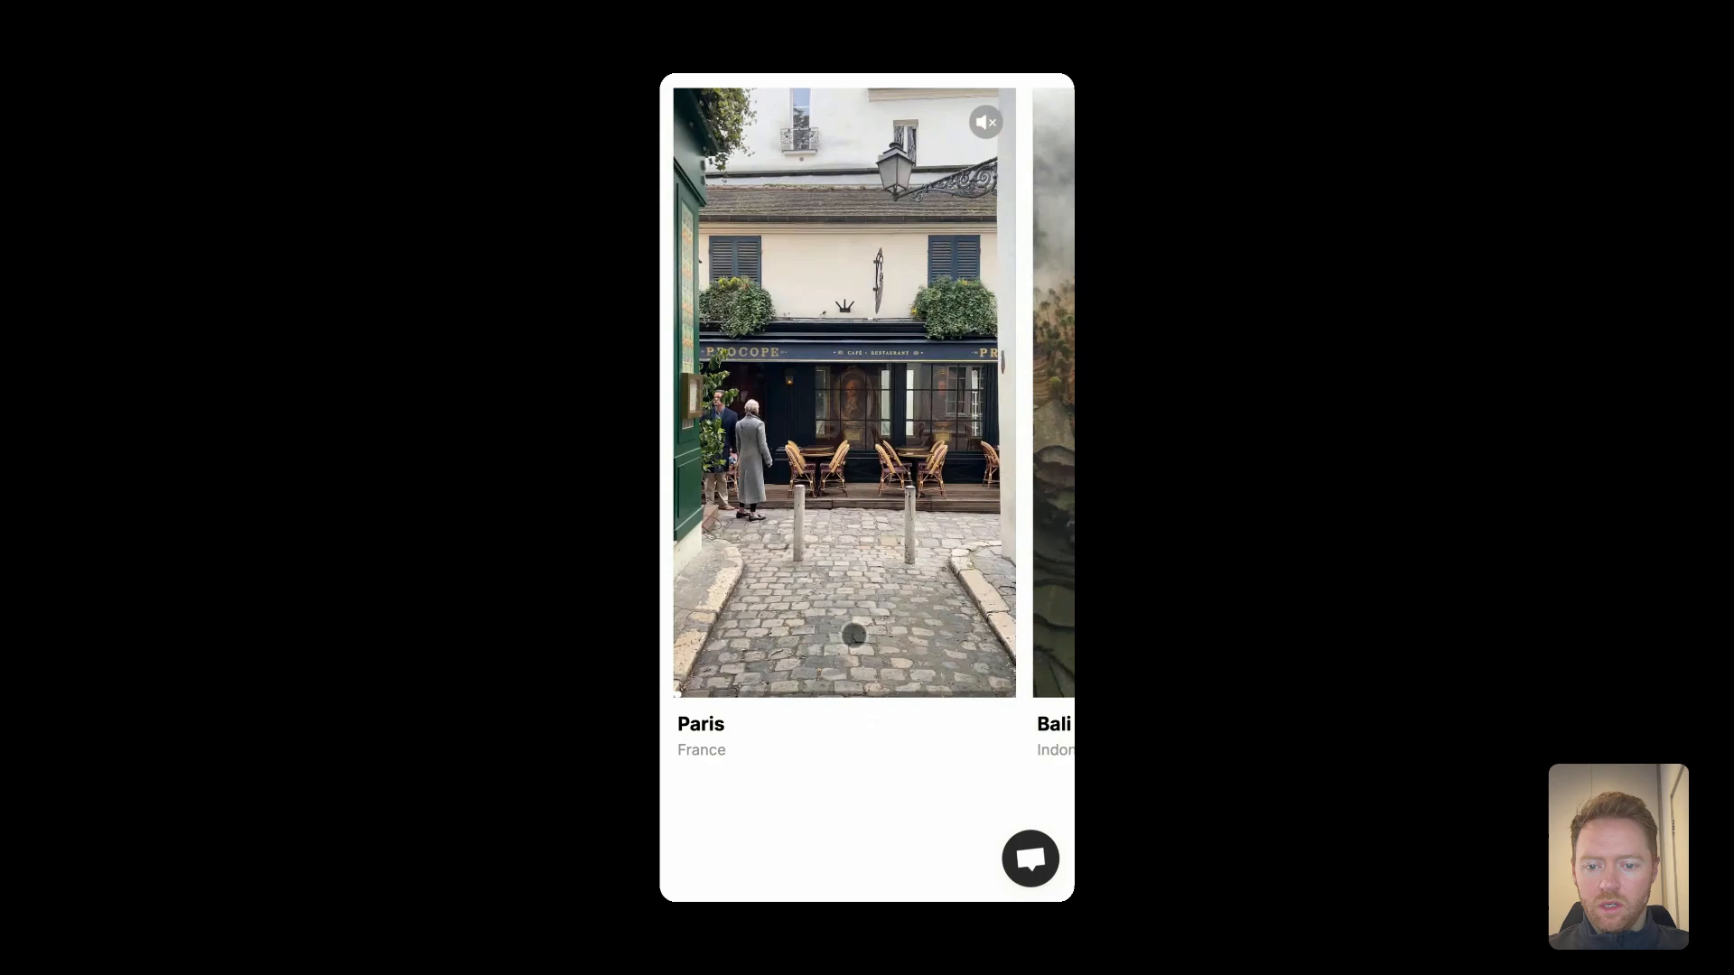
pyautogui.scroll(-3)
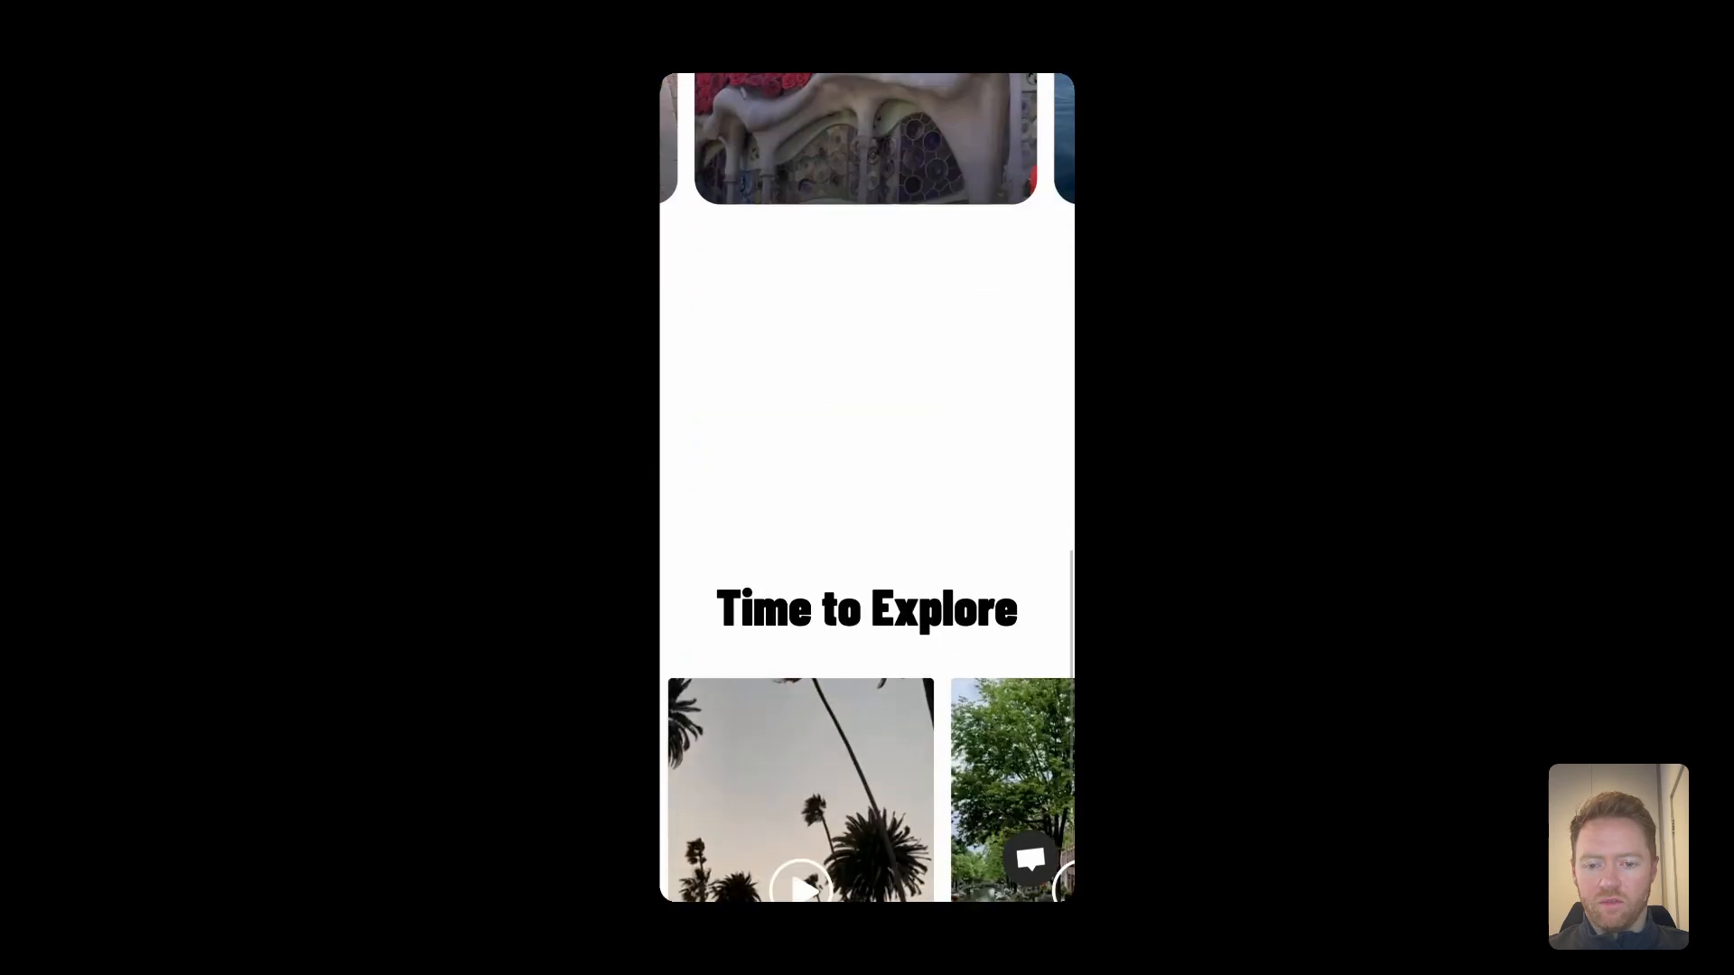
pyautogui.scroll(-3)
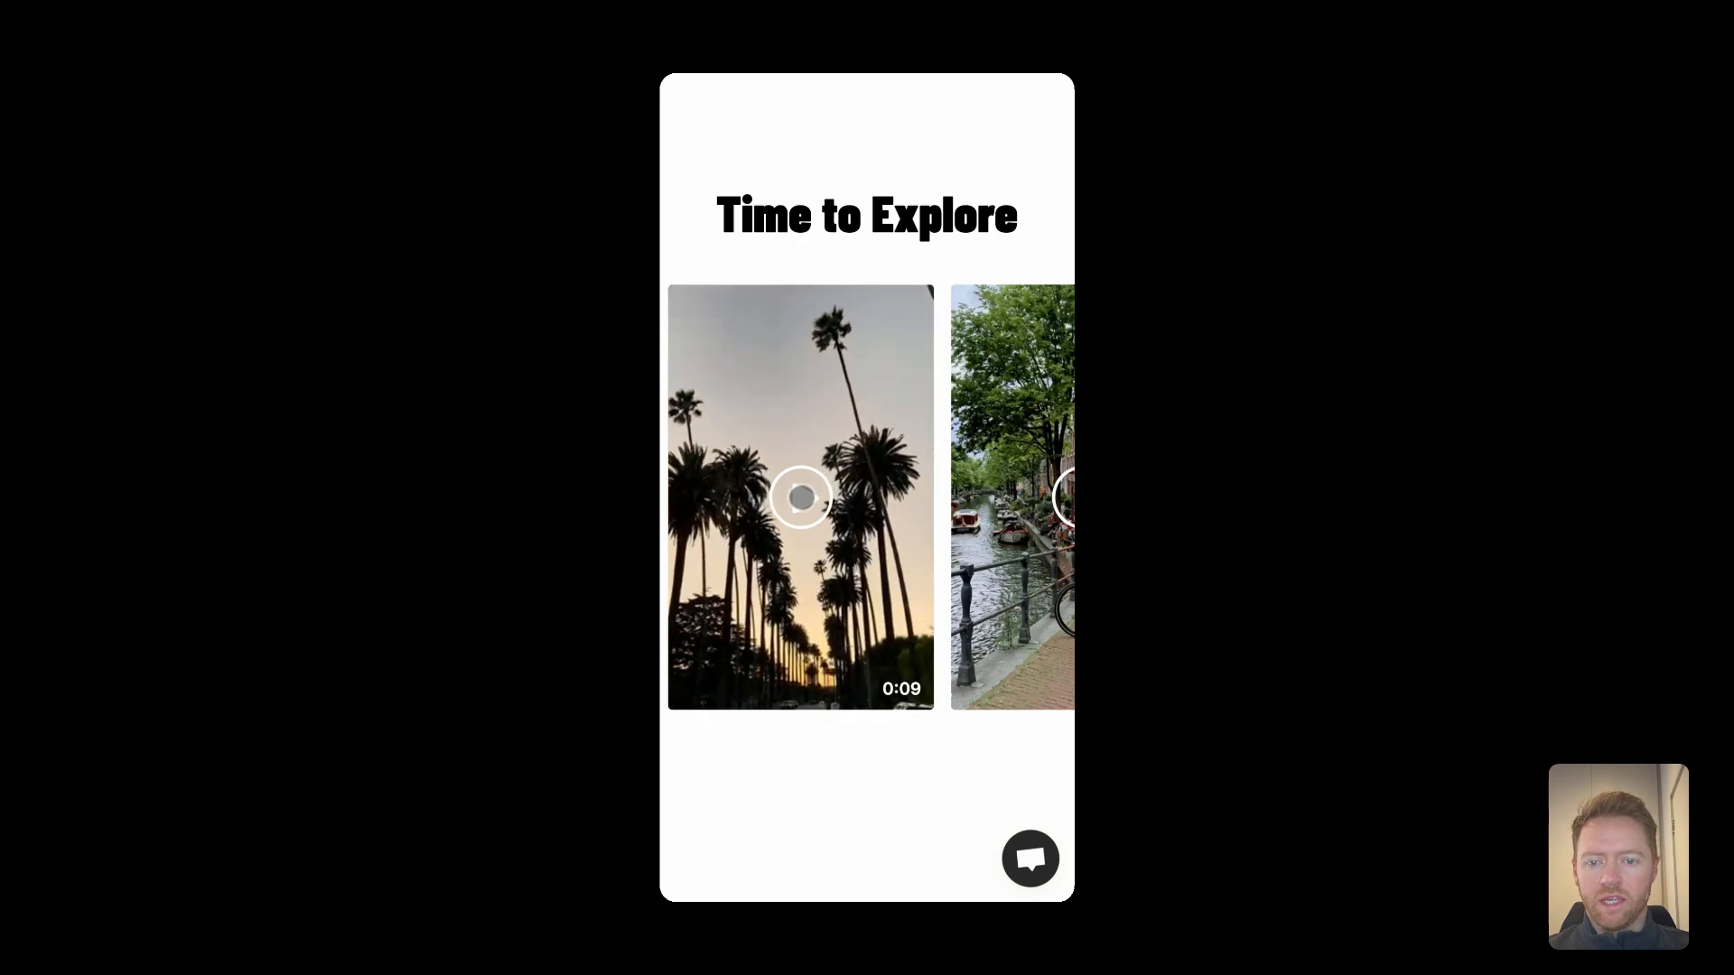
pyautogui.click(800, 499)
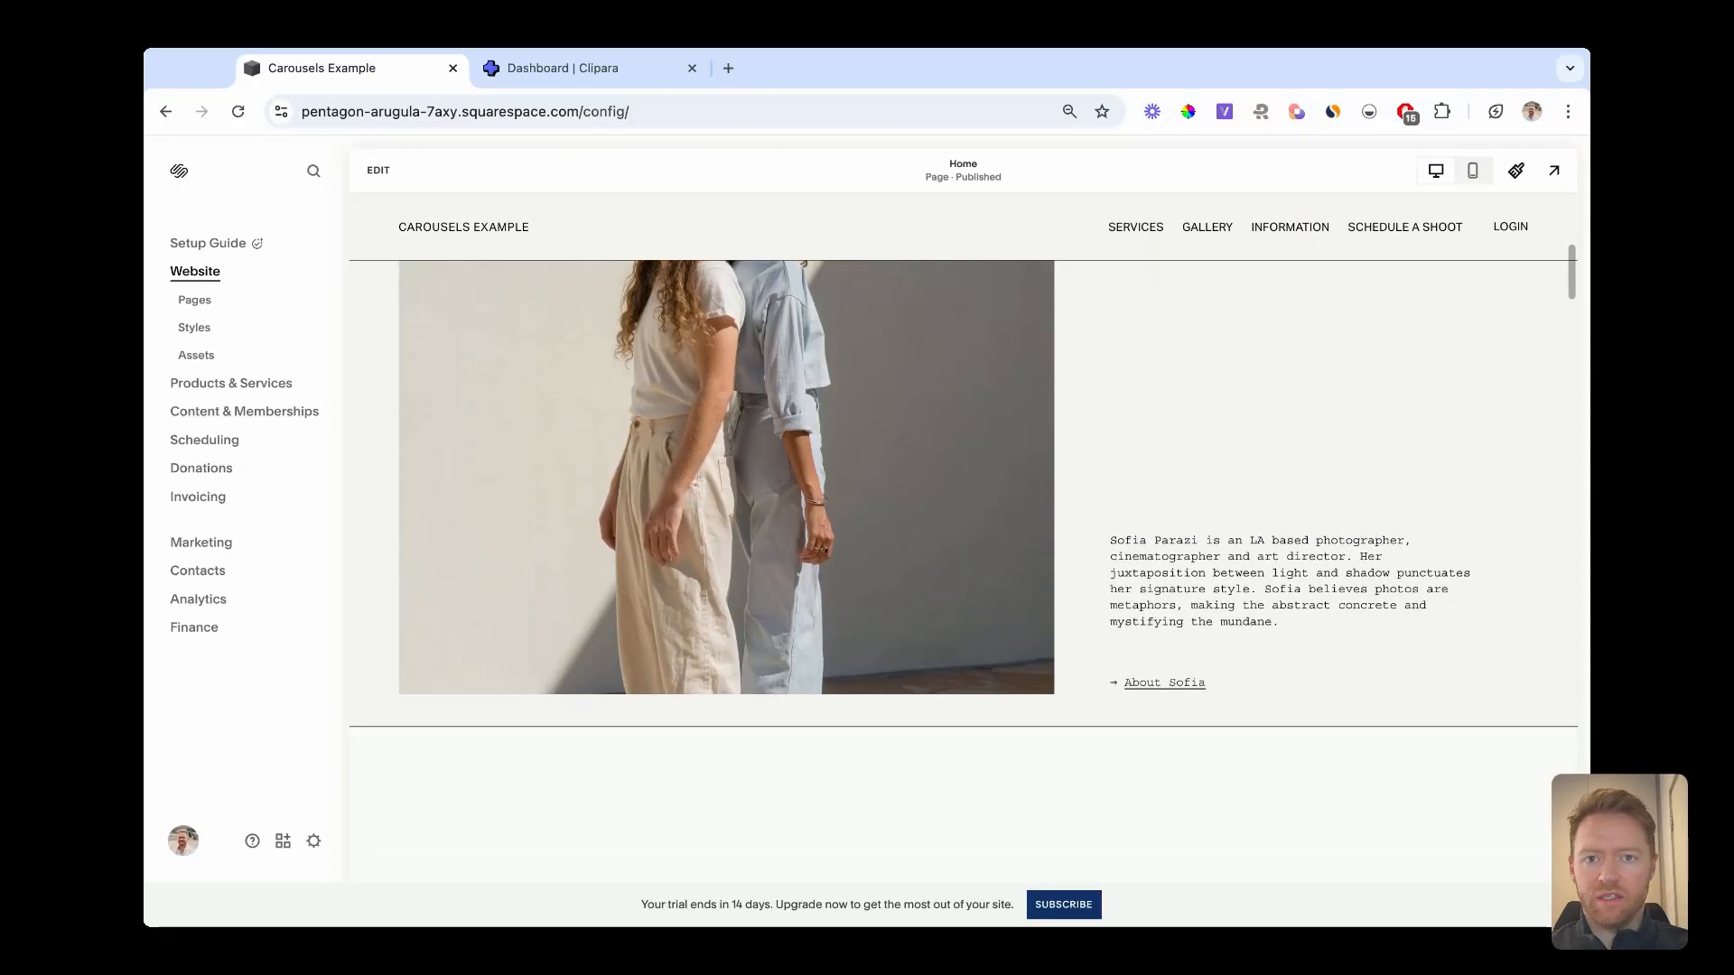
# View the empty bottom section of the Squarespace Home page, then switch to the Clipara dashboard.
pyautogui.scroll(-3)
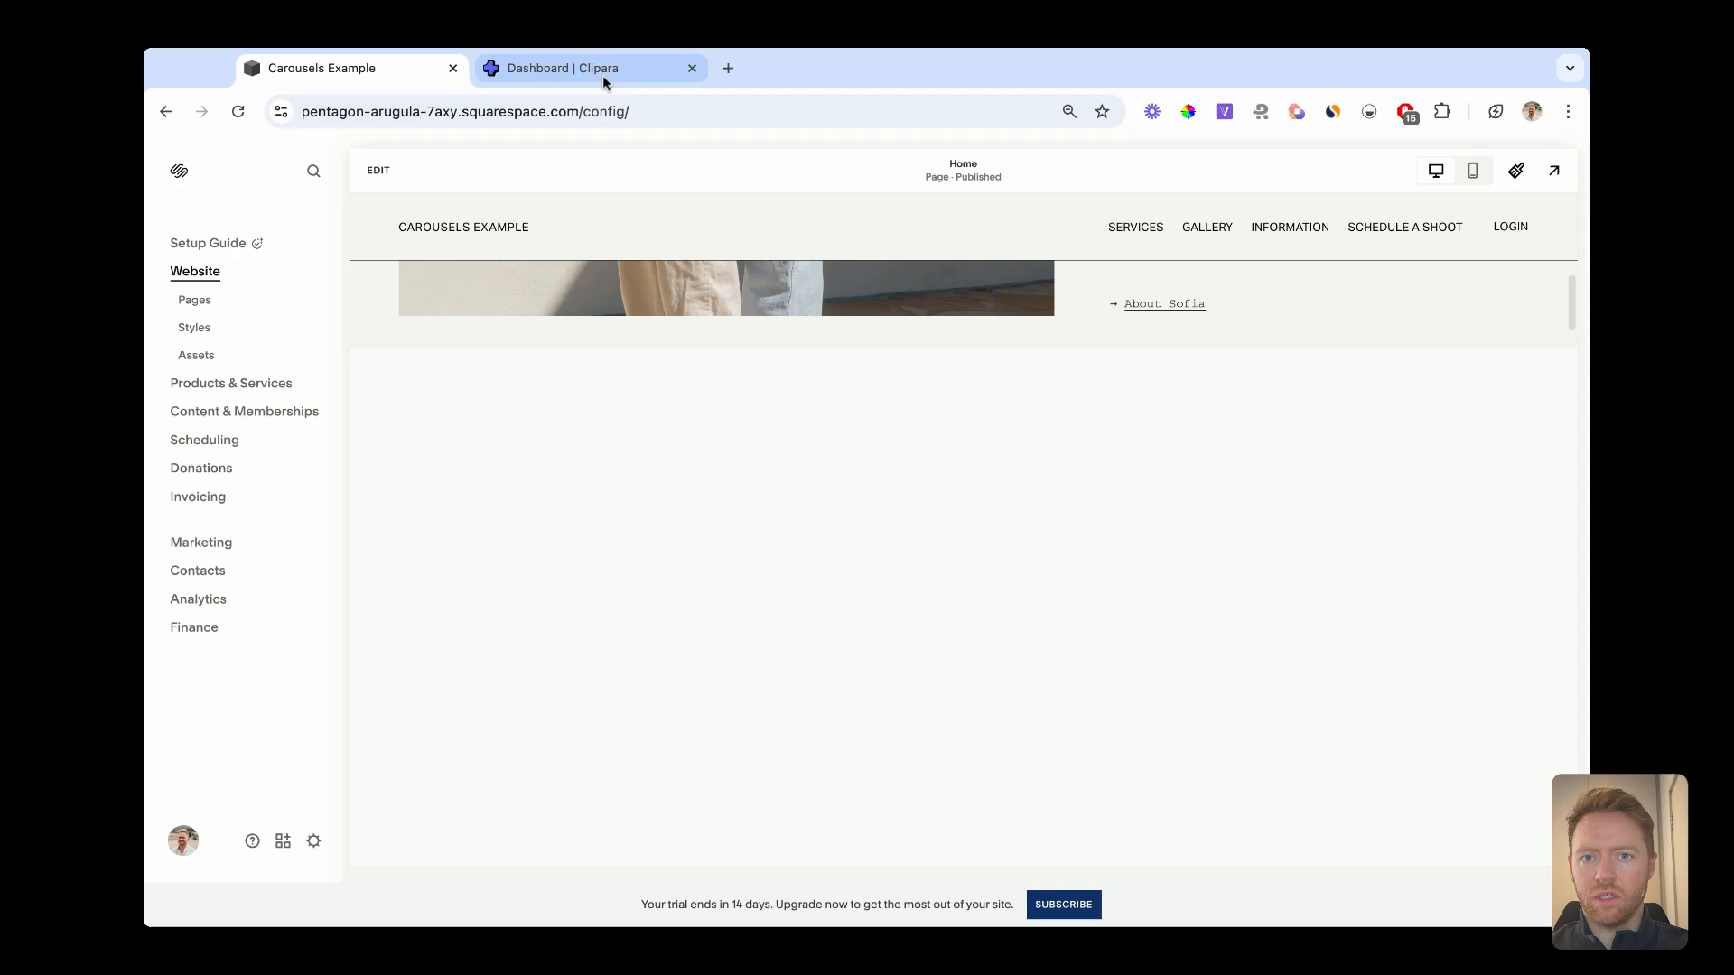
pyautogui.click(577, 66)
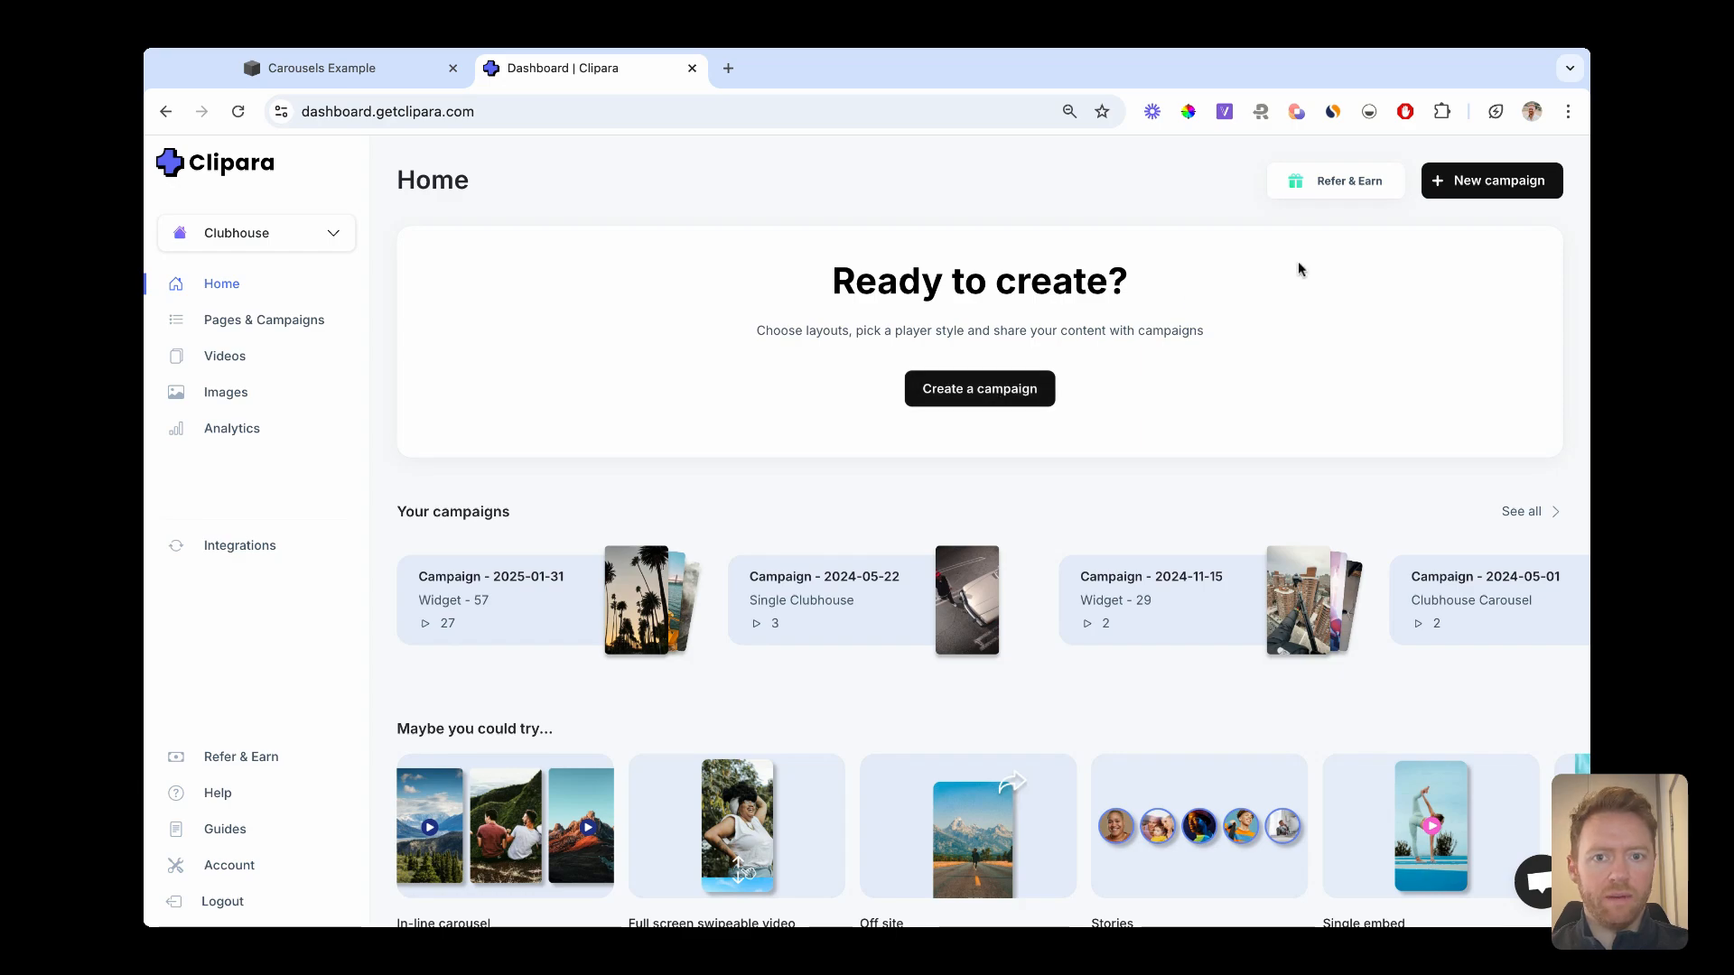
# Start a new Clipara campaign of the In-Line type, reaching the video picker.
pyautogui.click(977, 388)
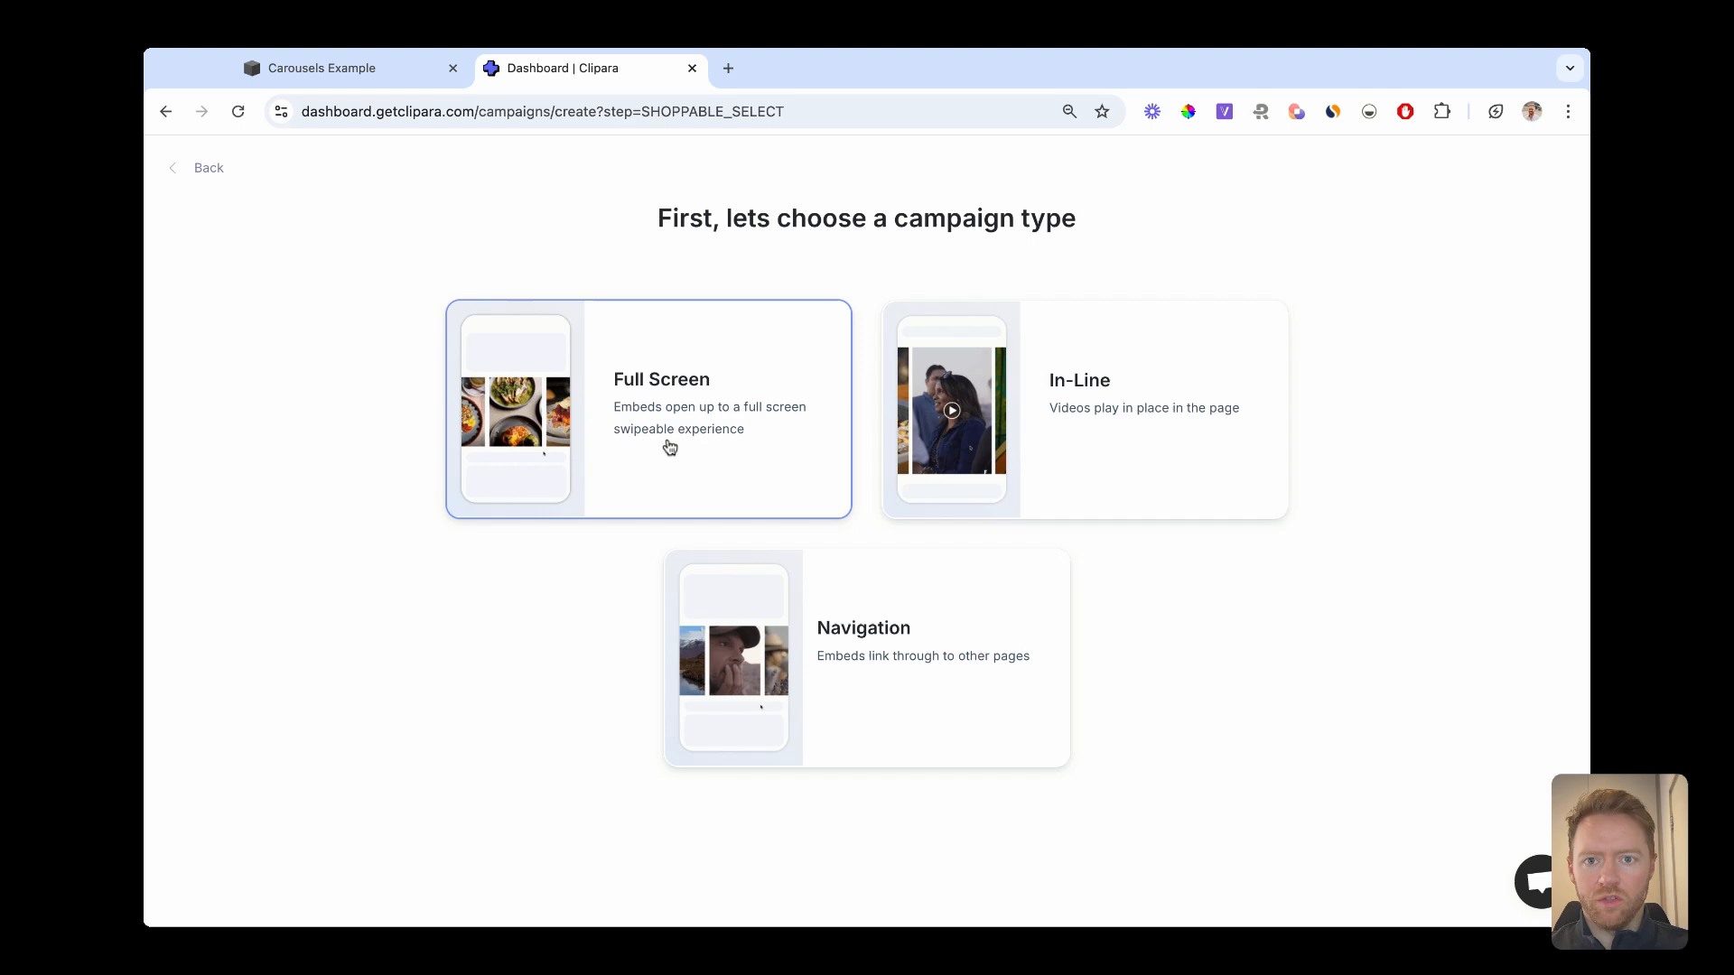
pyautogui.click(1083, 410)
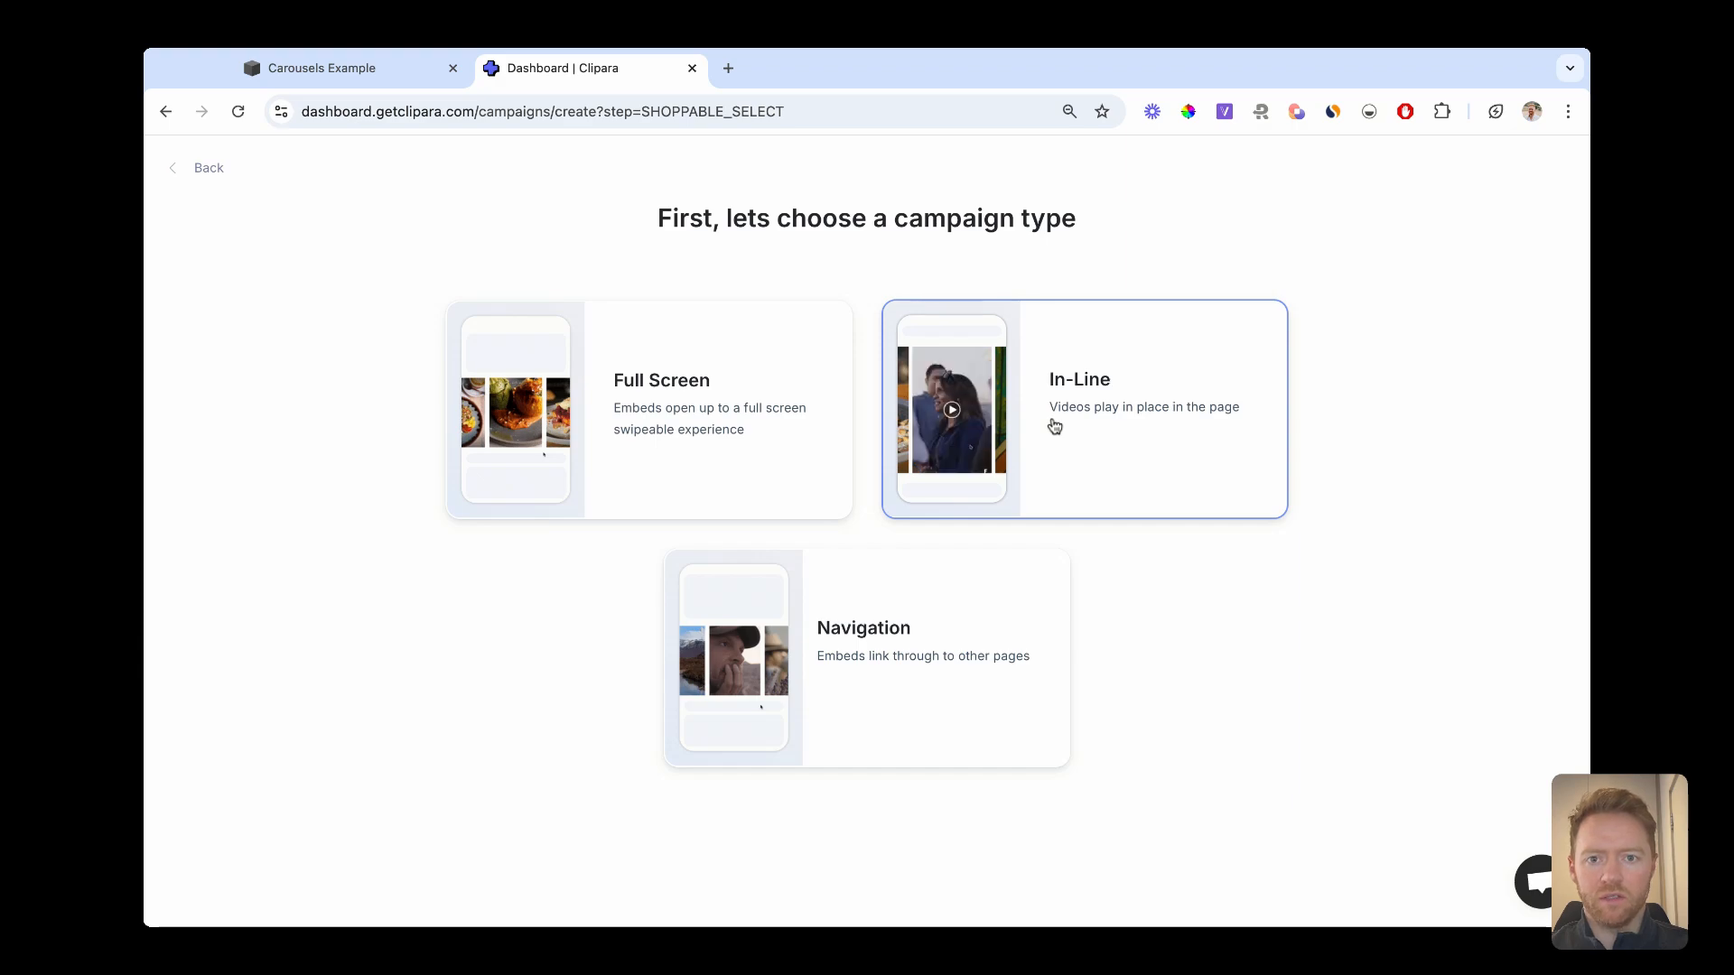
pyautogui.click(1082, 408)
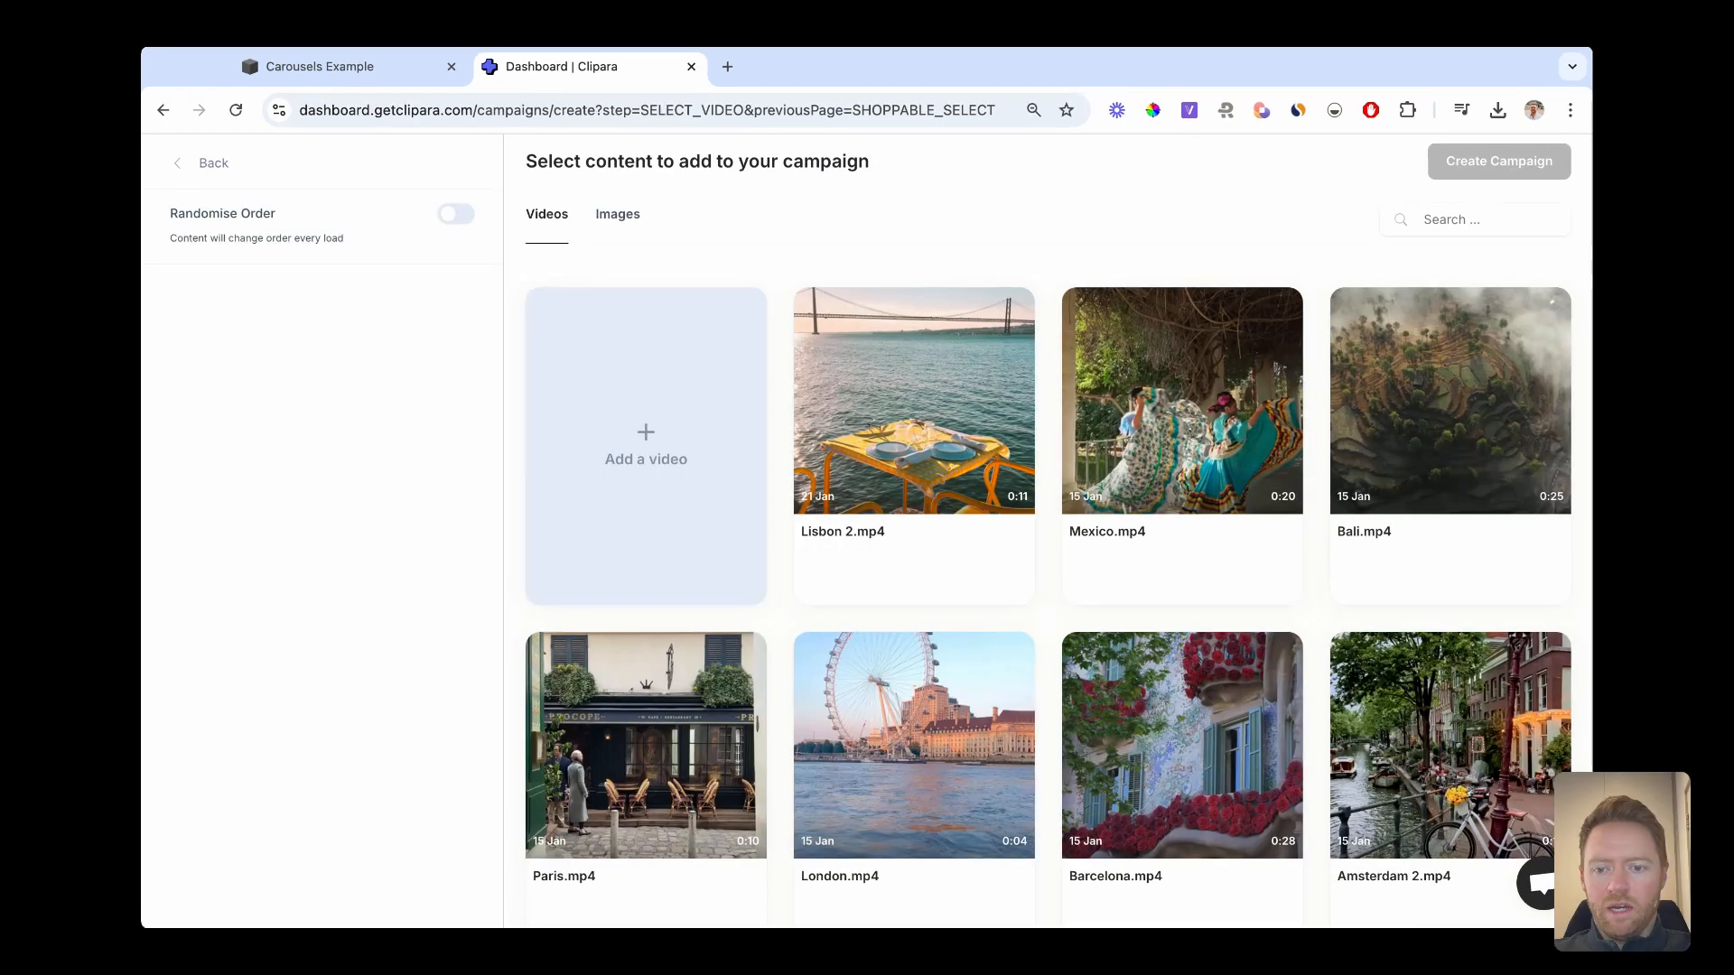
pyautogui.click(645, 446)
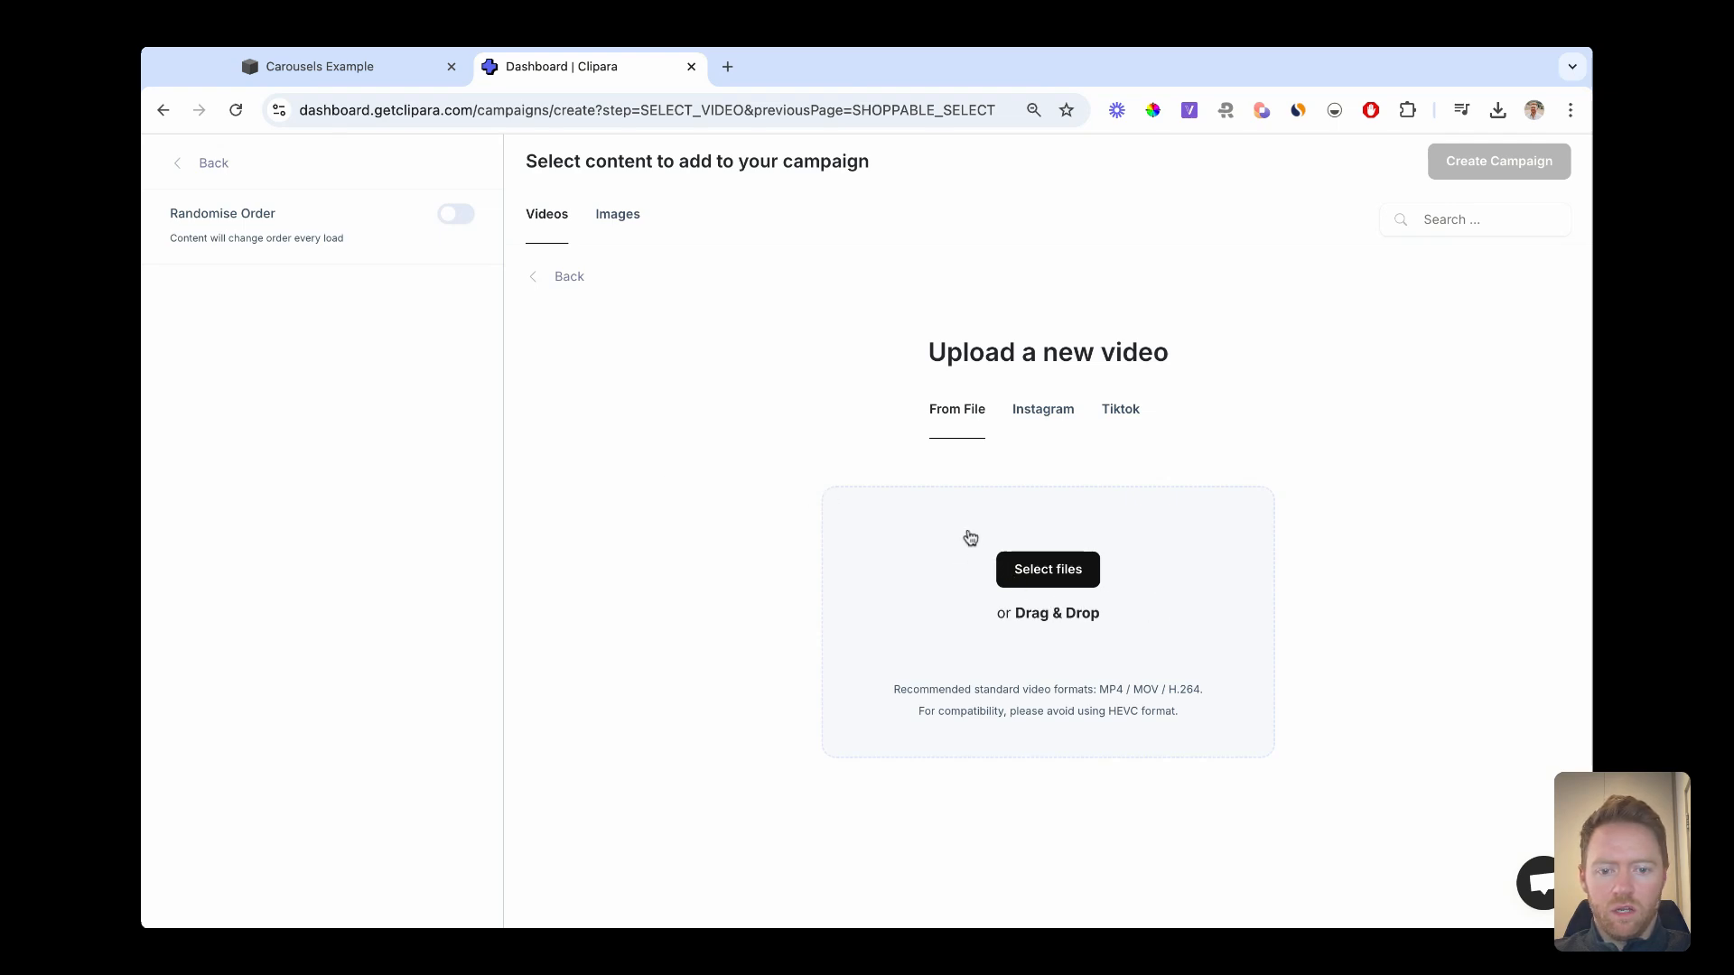
pyautogui.moveTo(883, 648)
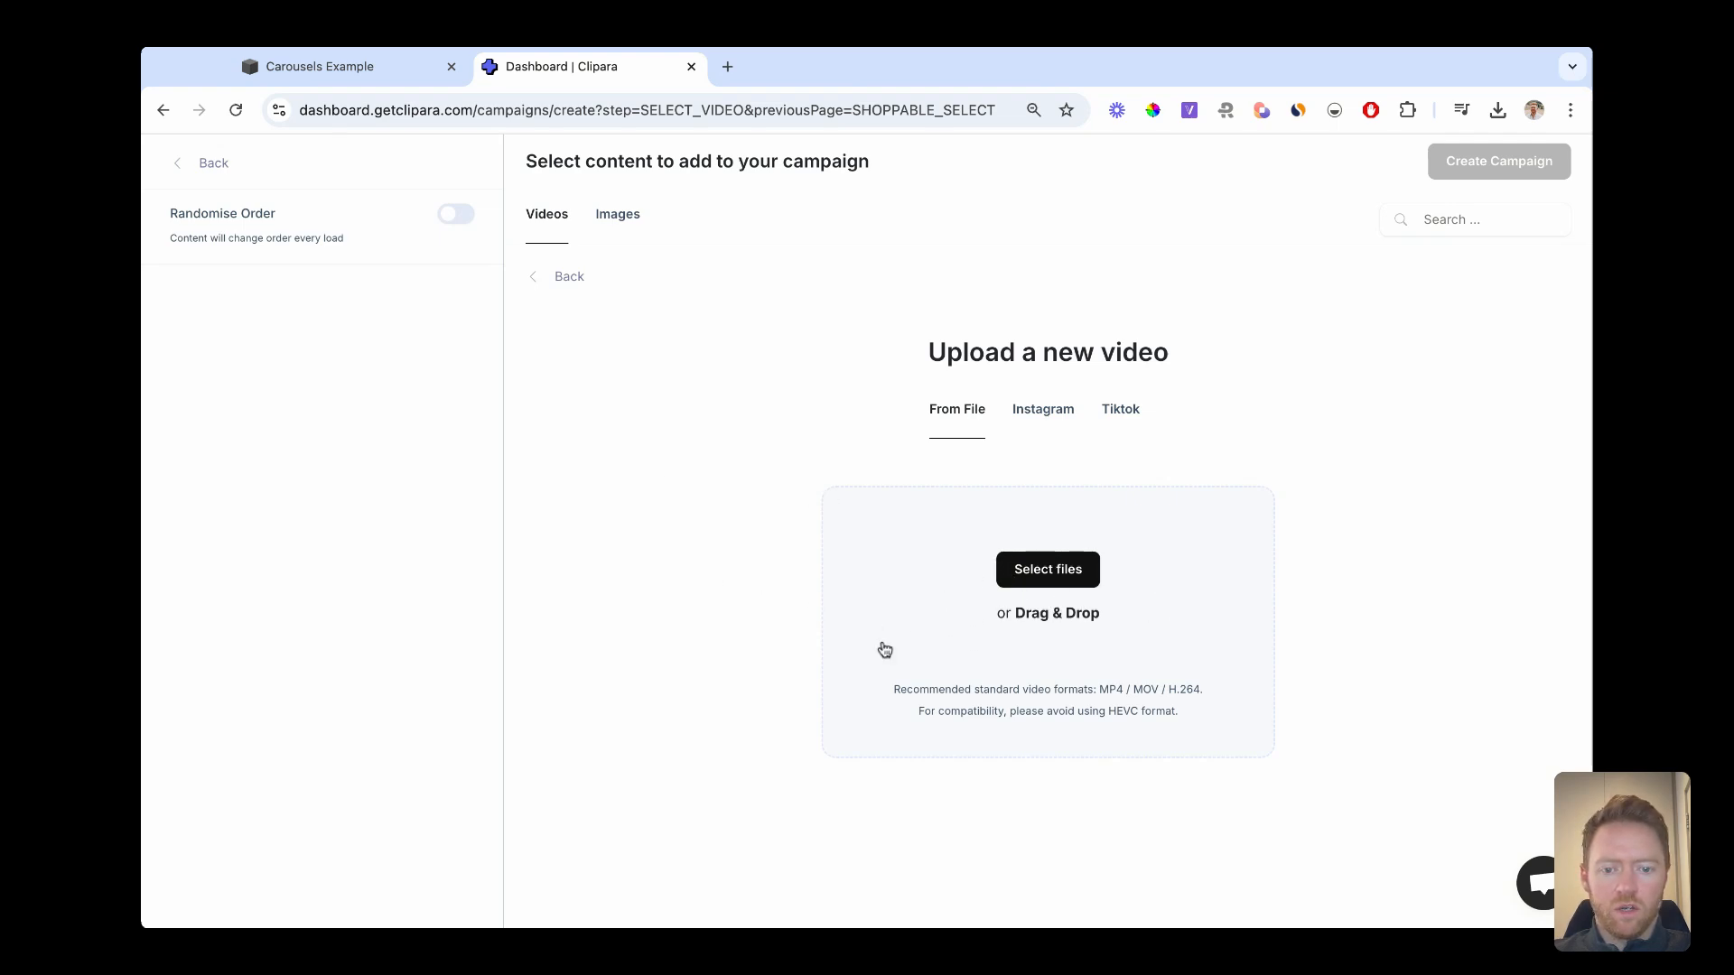
pyautogui.moveTo(902, 549)
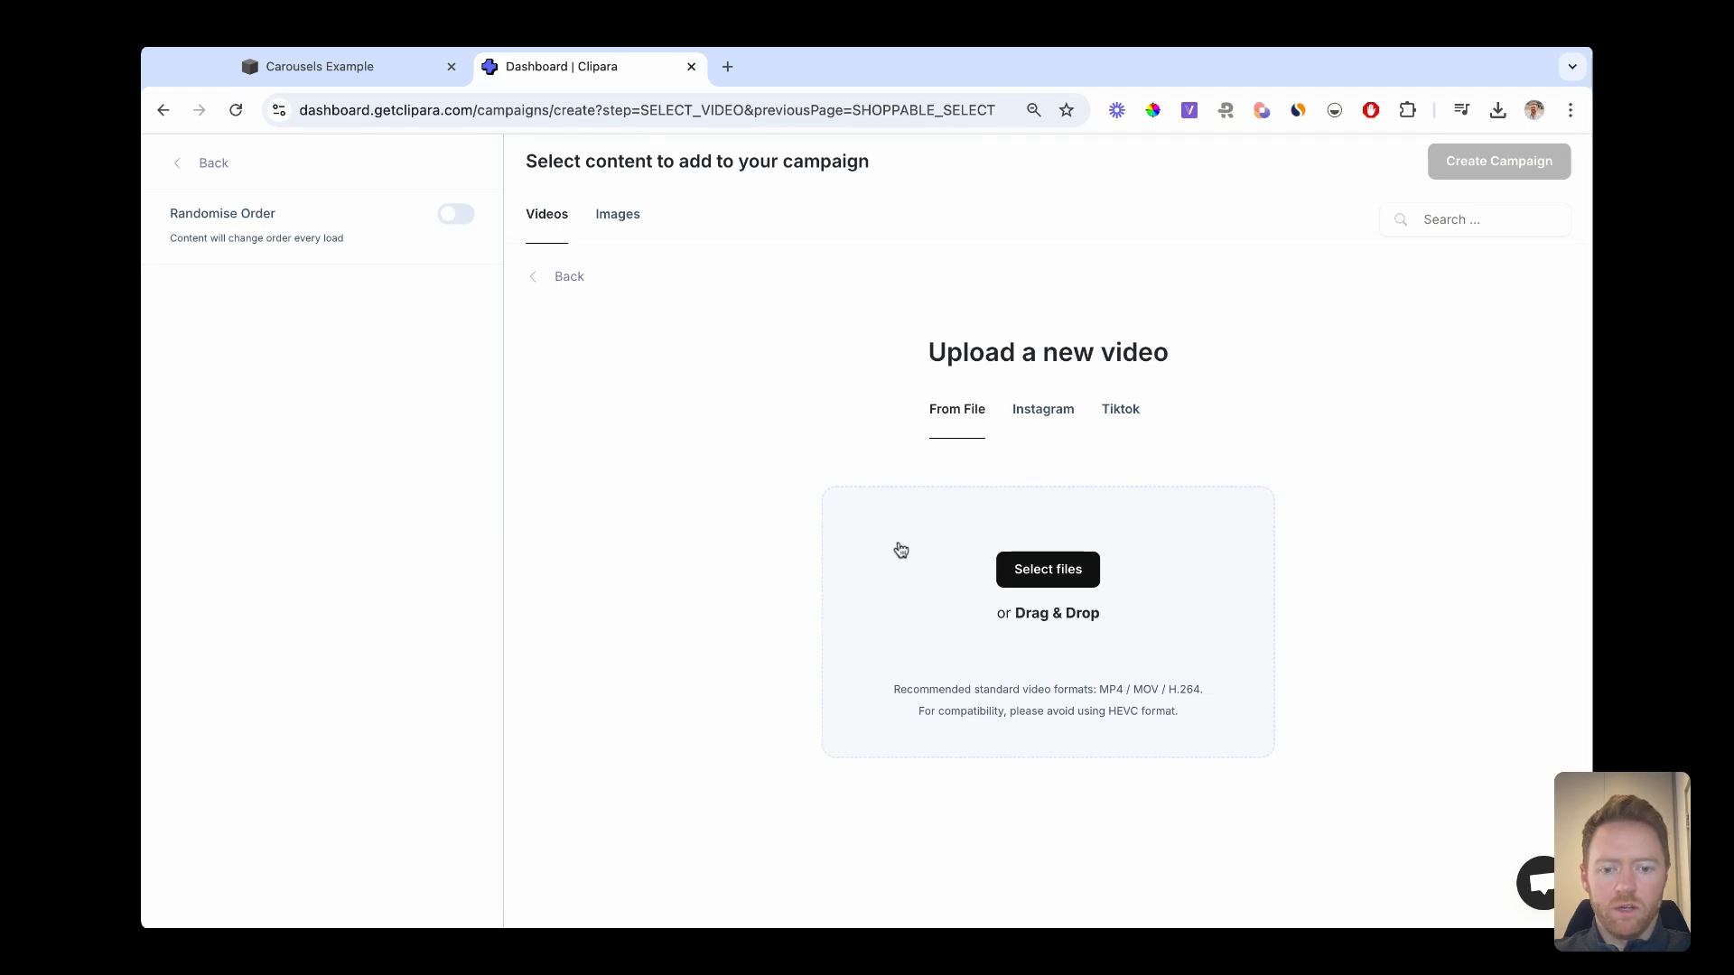
pyautogui.click(1042, 408)
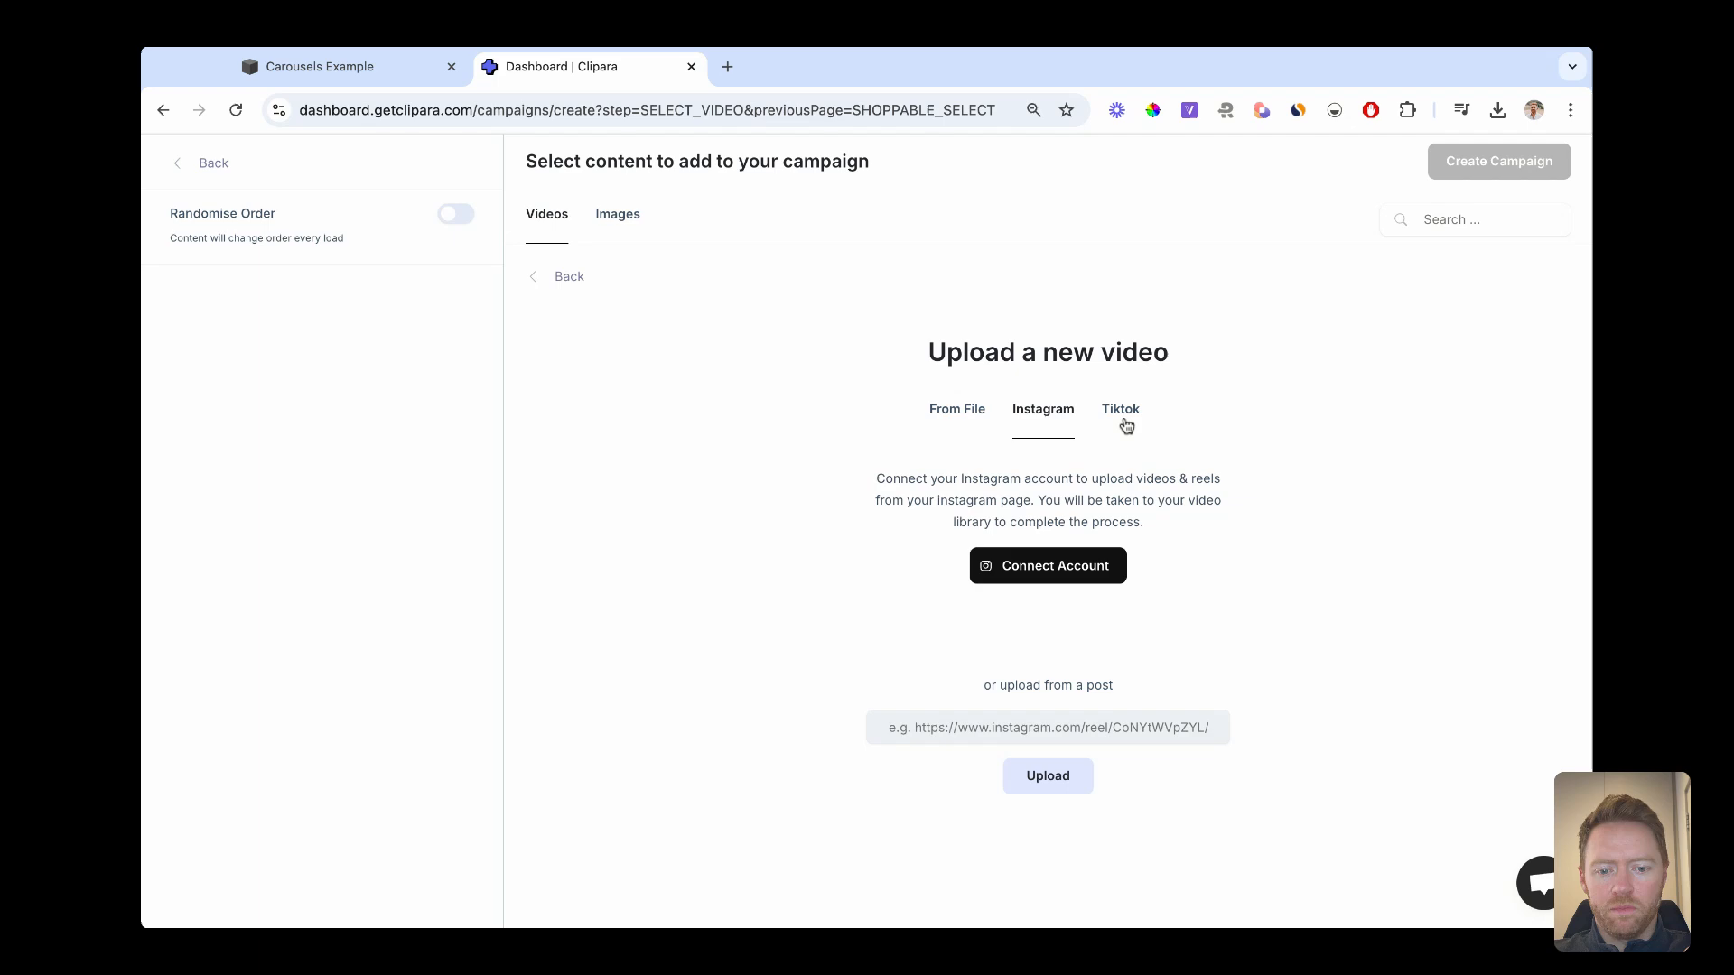
pyautogui.click(1119, 410)
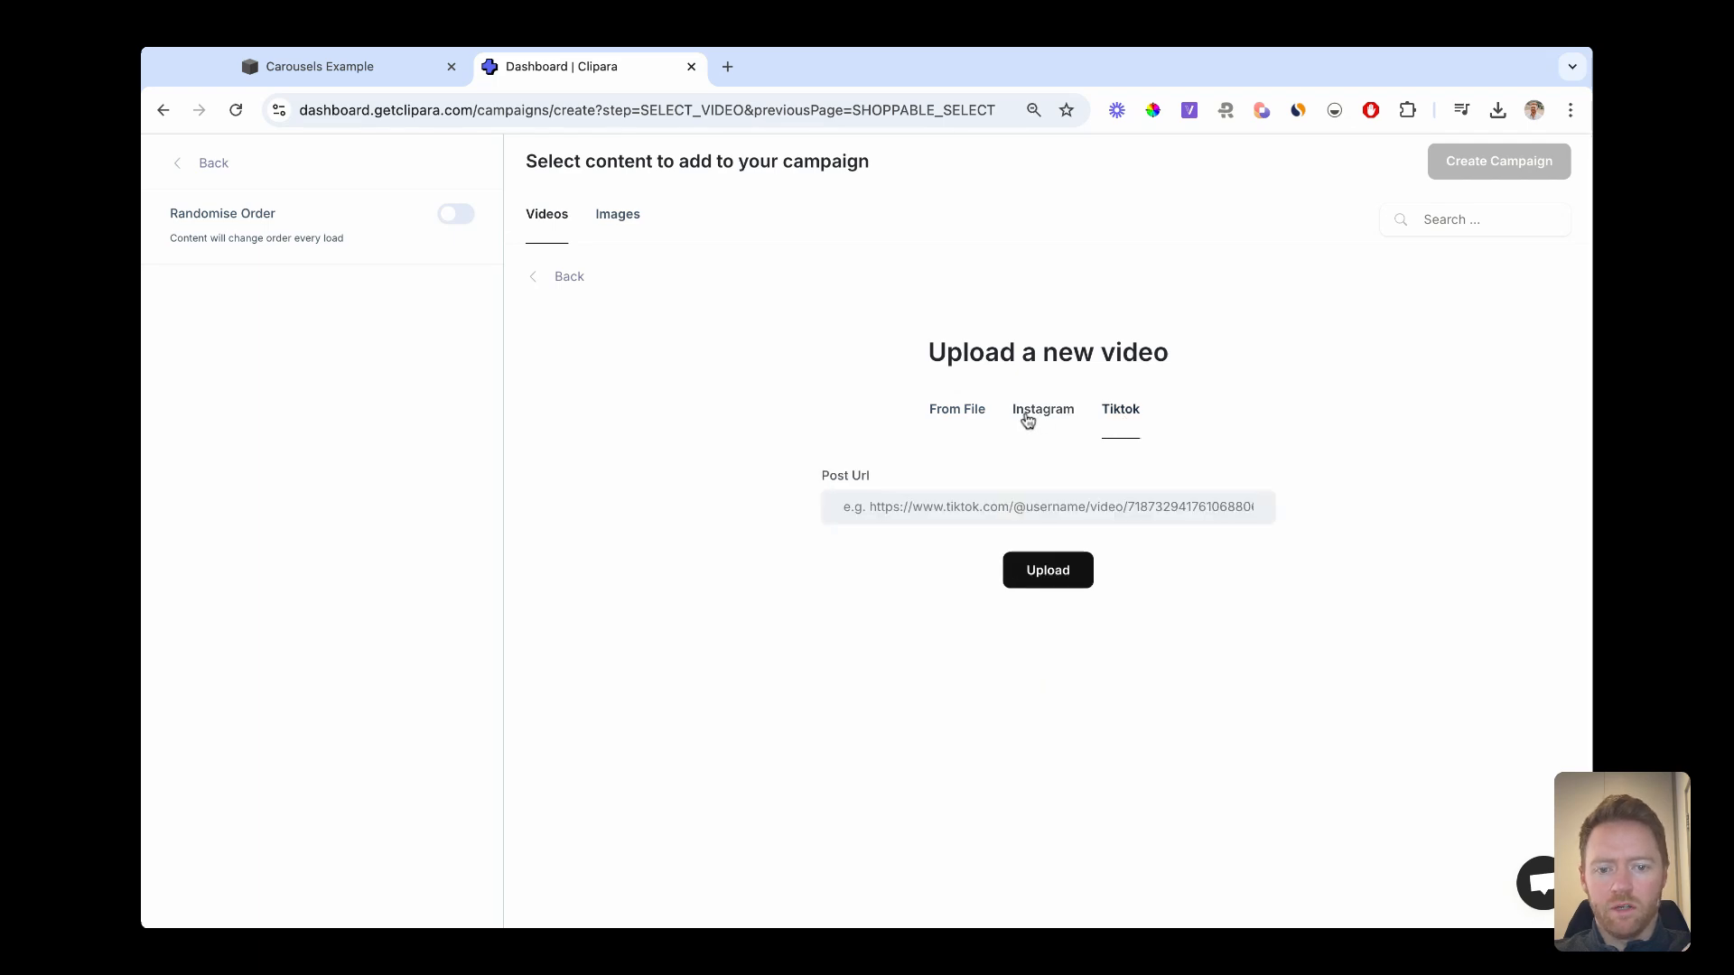
pyautogui.click(957, 410)
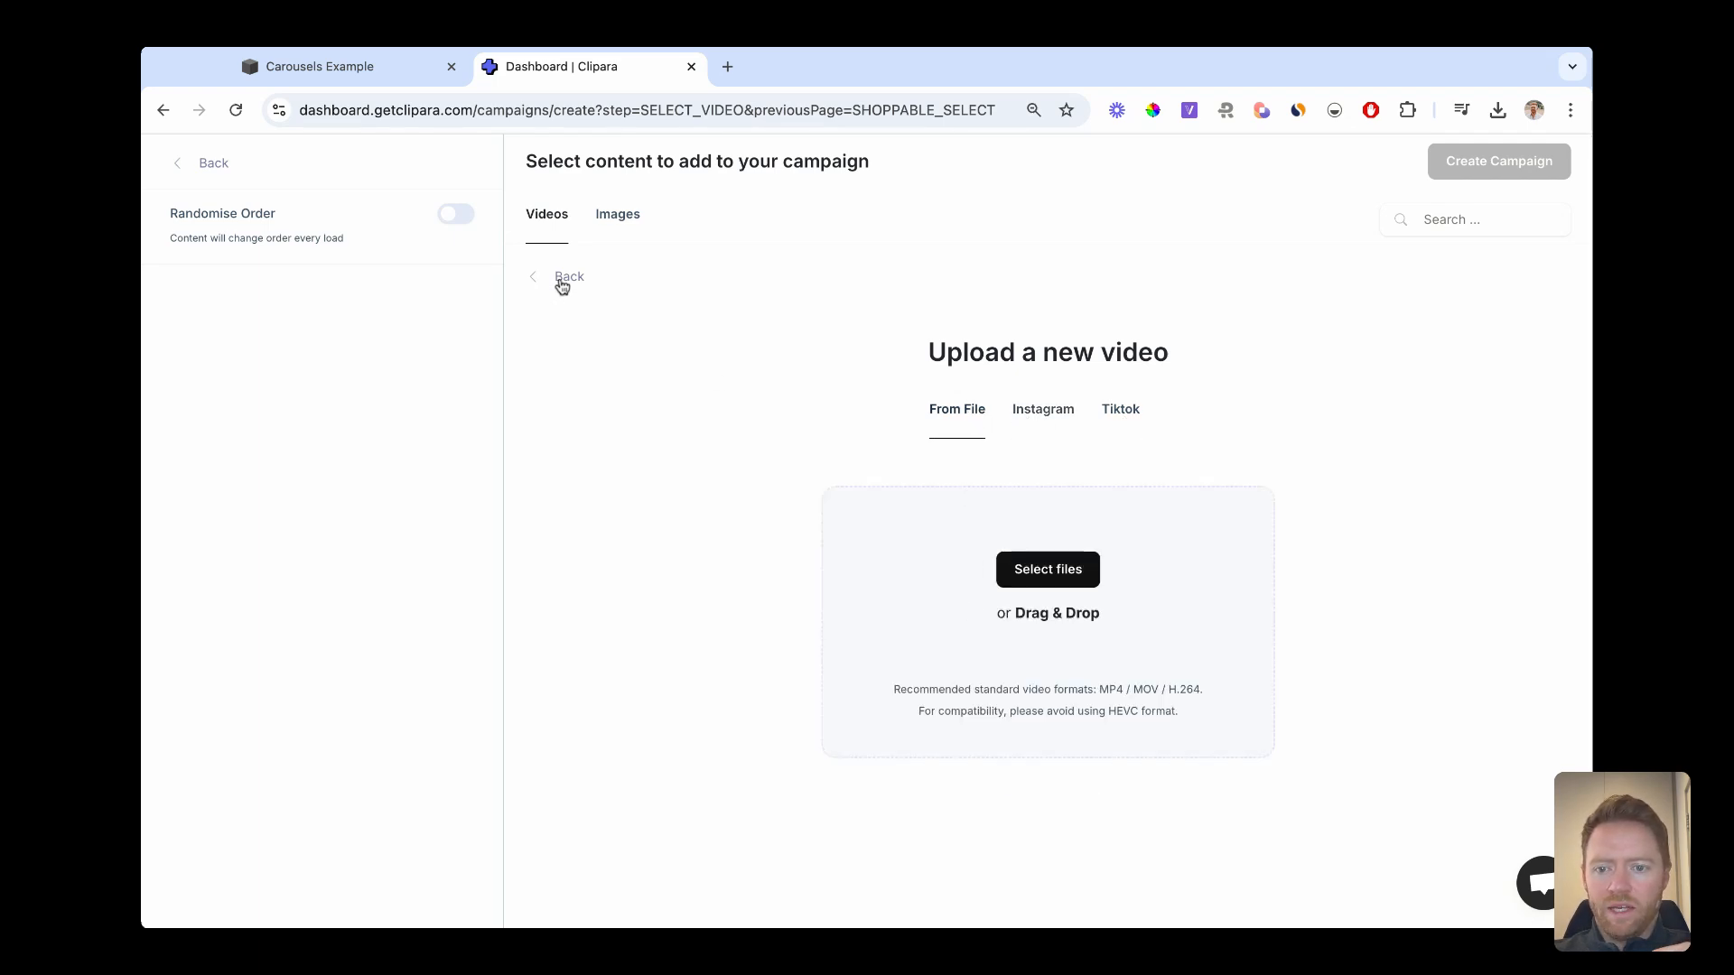
pyautogui.click(567, 277)
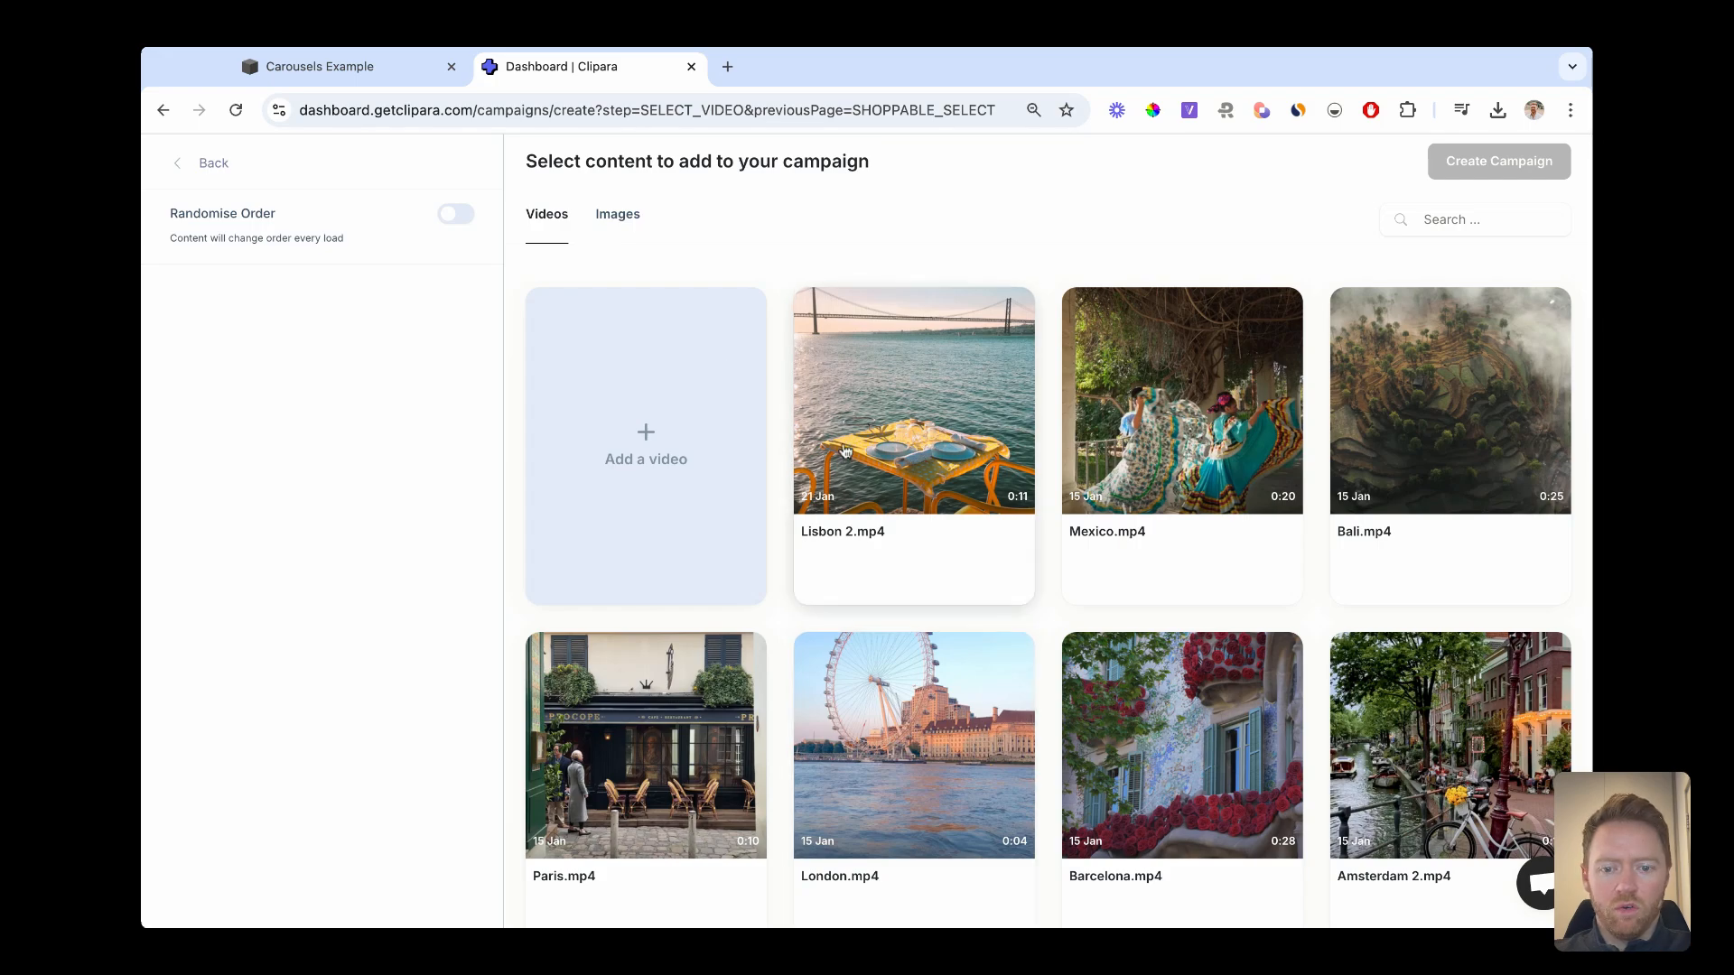
# Select eight travel videos and move Amsterdam.mp4 below Barcelona.mp4 in the play order.
pyautogui.click(914, 401)
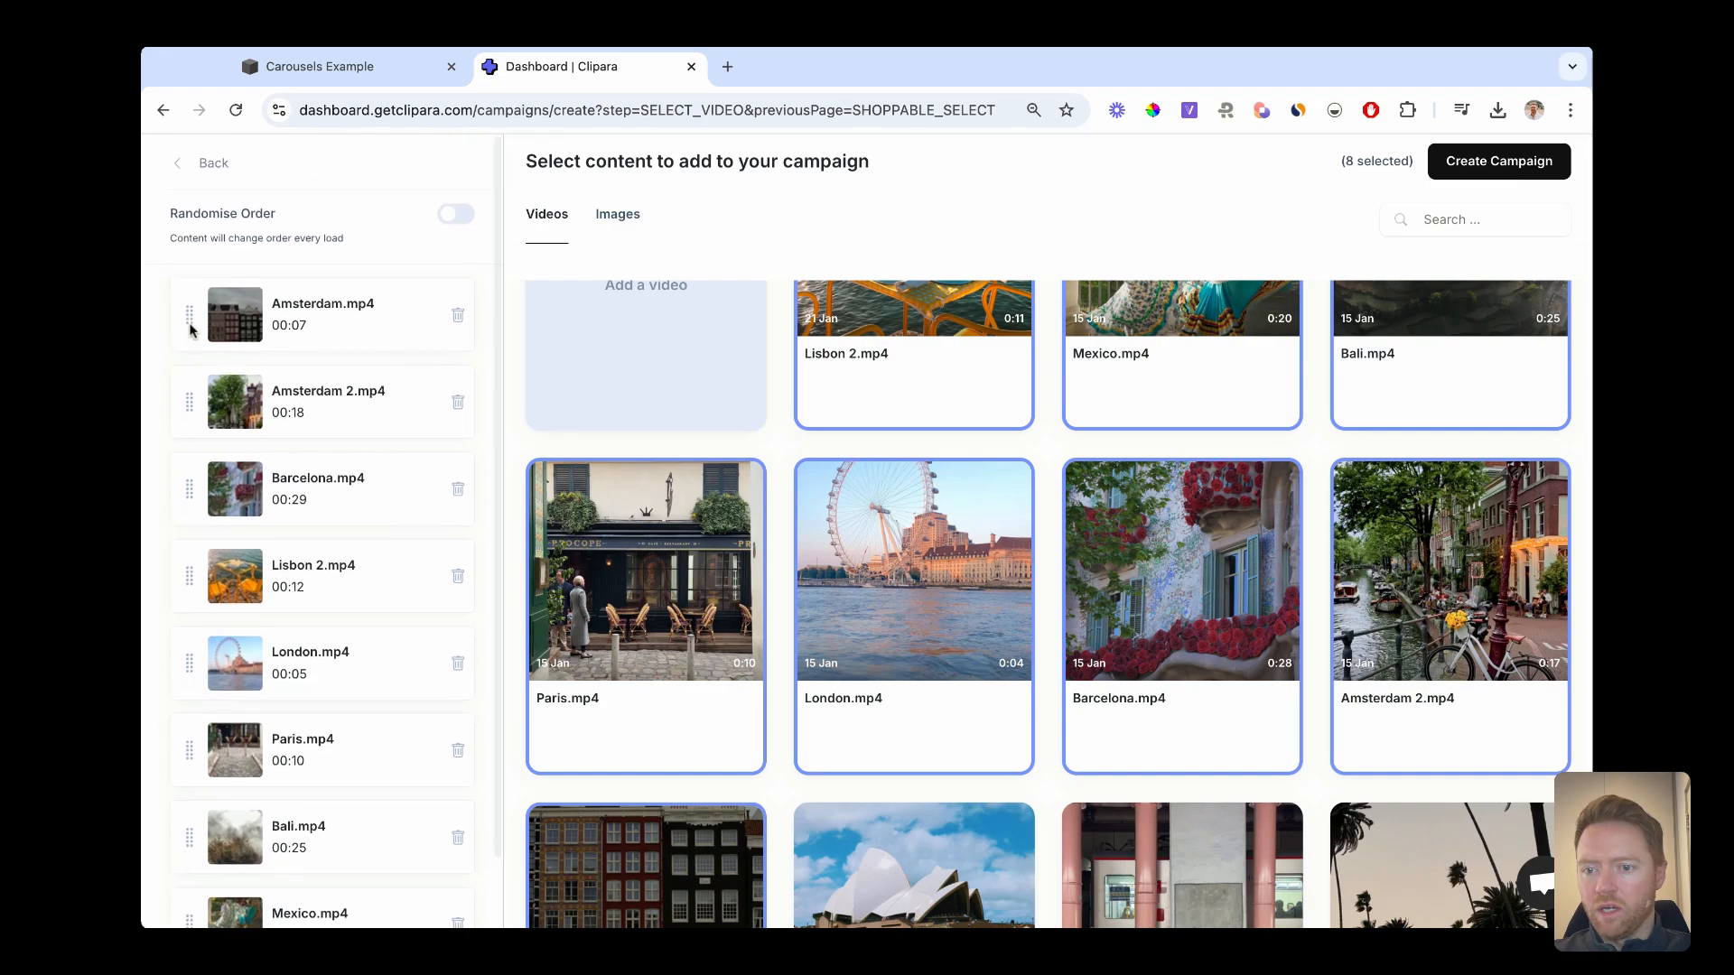
pyautogui.moveTo(233, 312); pyautogui.dragTo(233, 488)
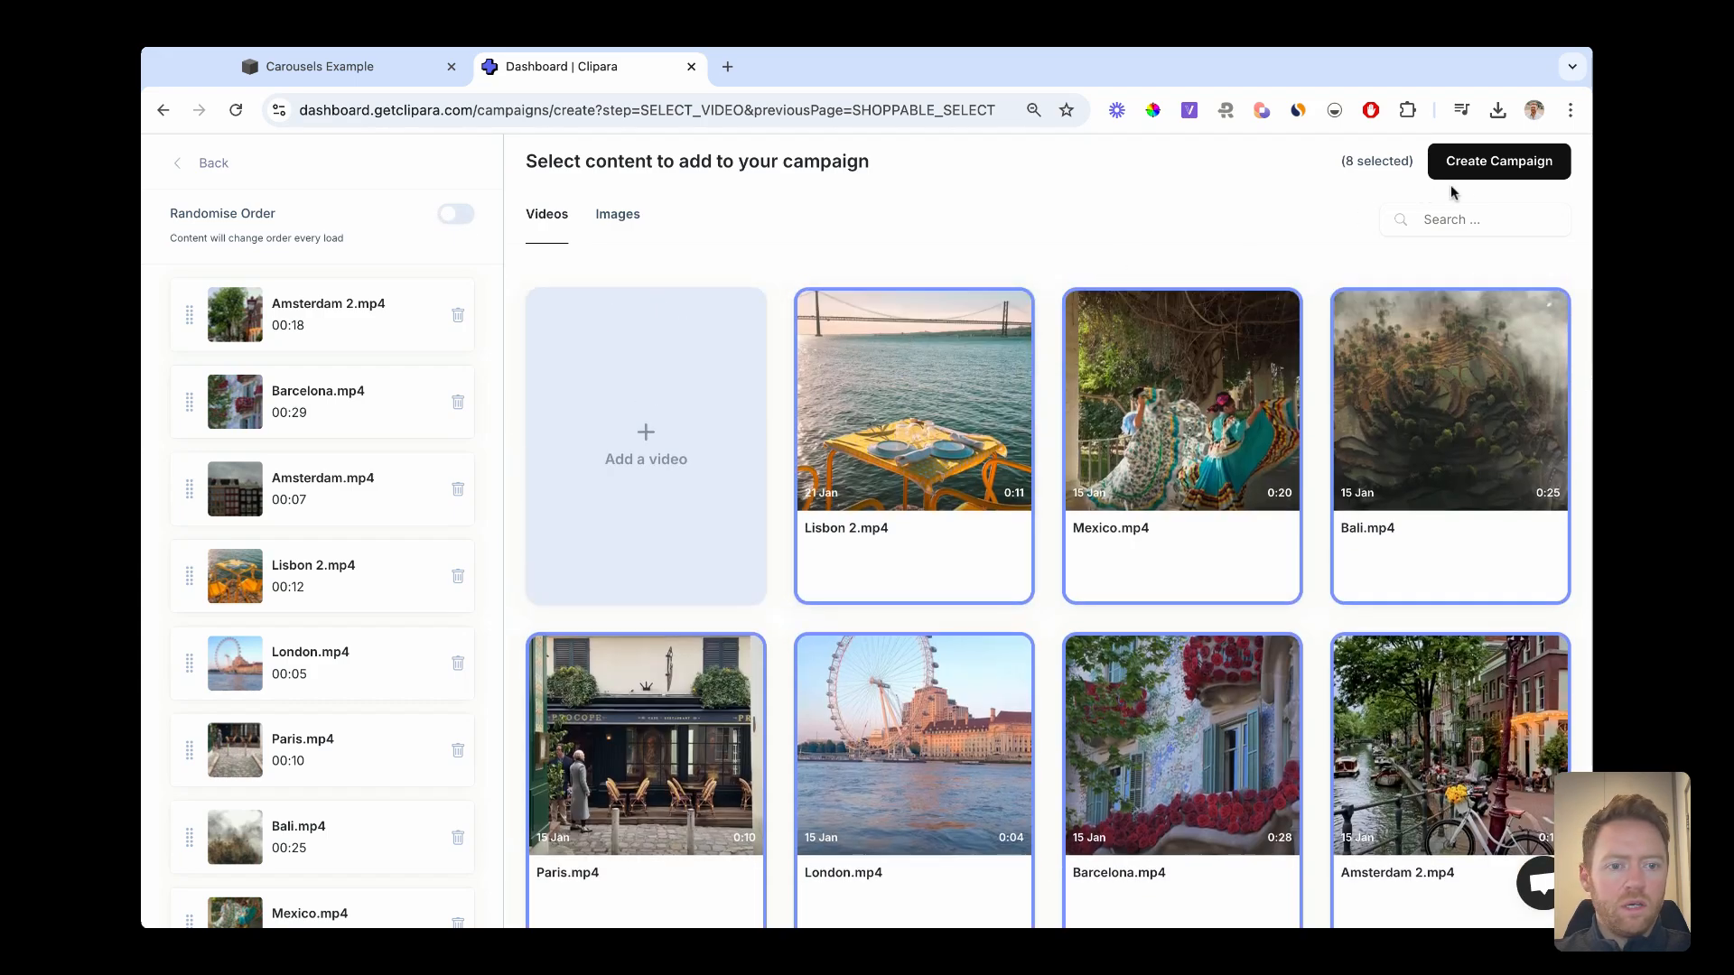
# Create the campaign, browse the templates and customise the simple arrow-navigation carousel.
pyautogui.click(1499, 161)
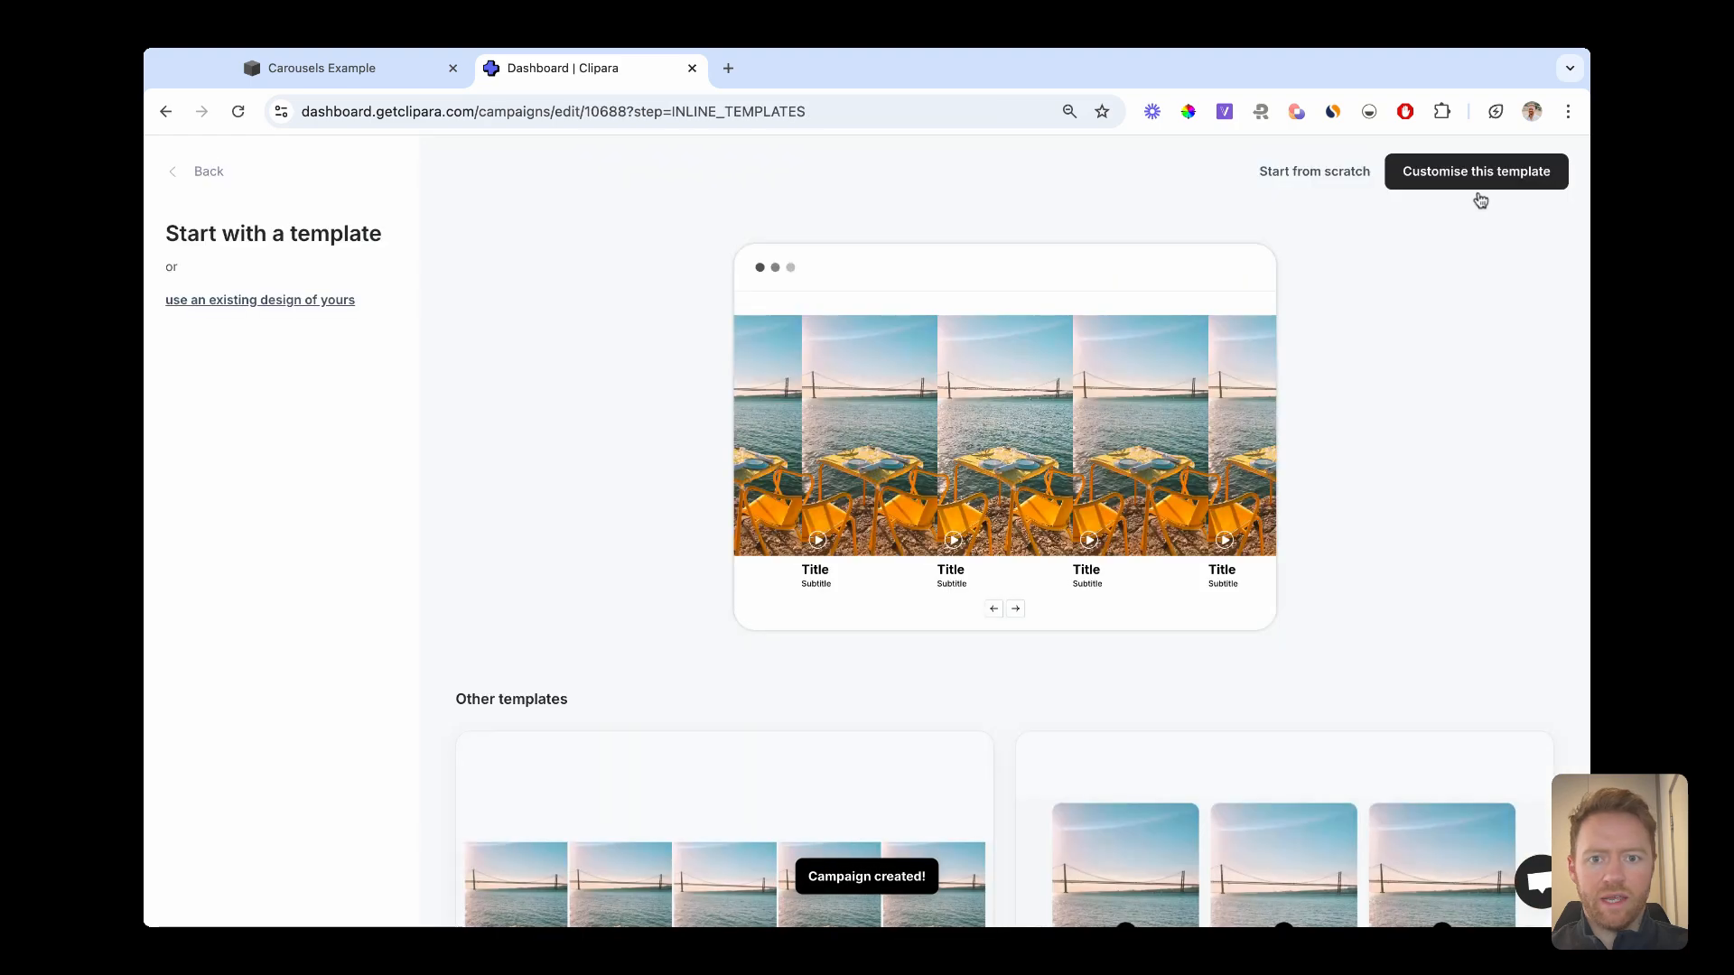
pyautogui.scroll(-3)
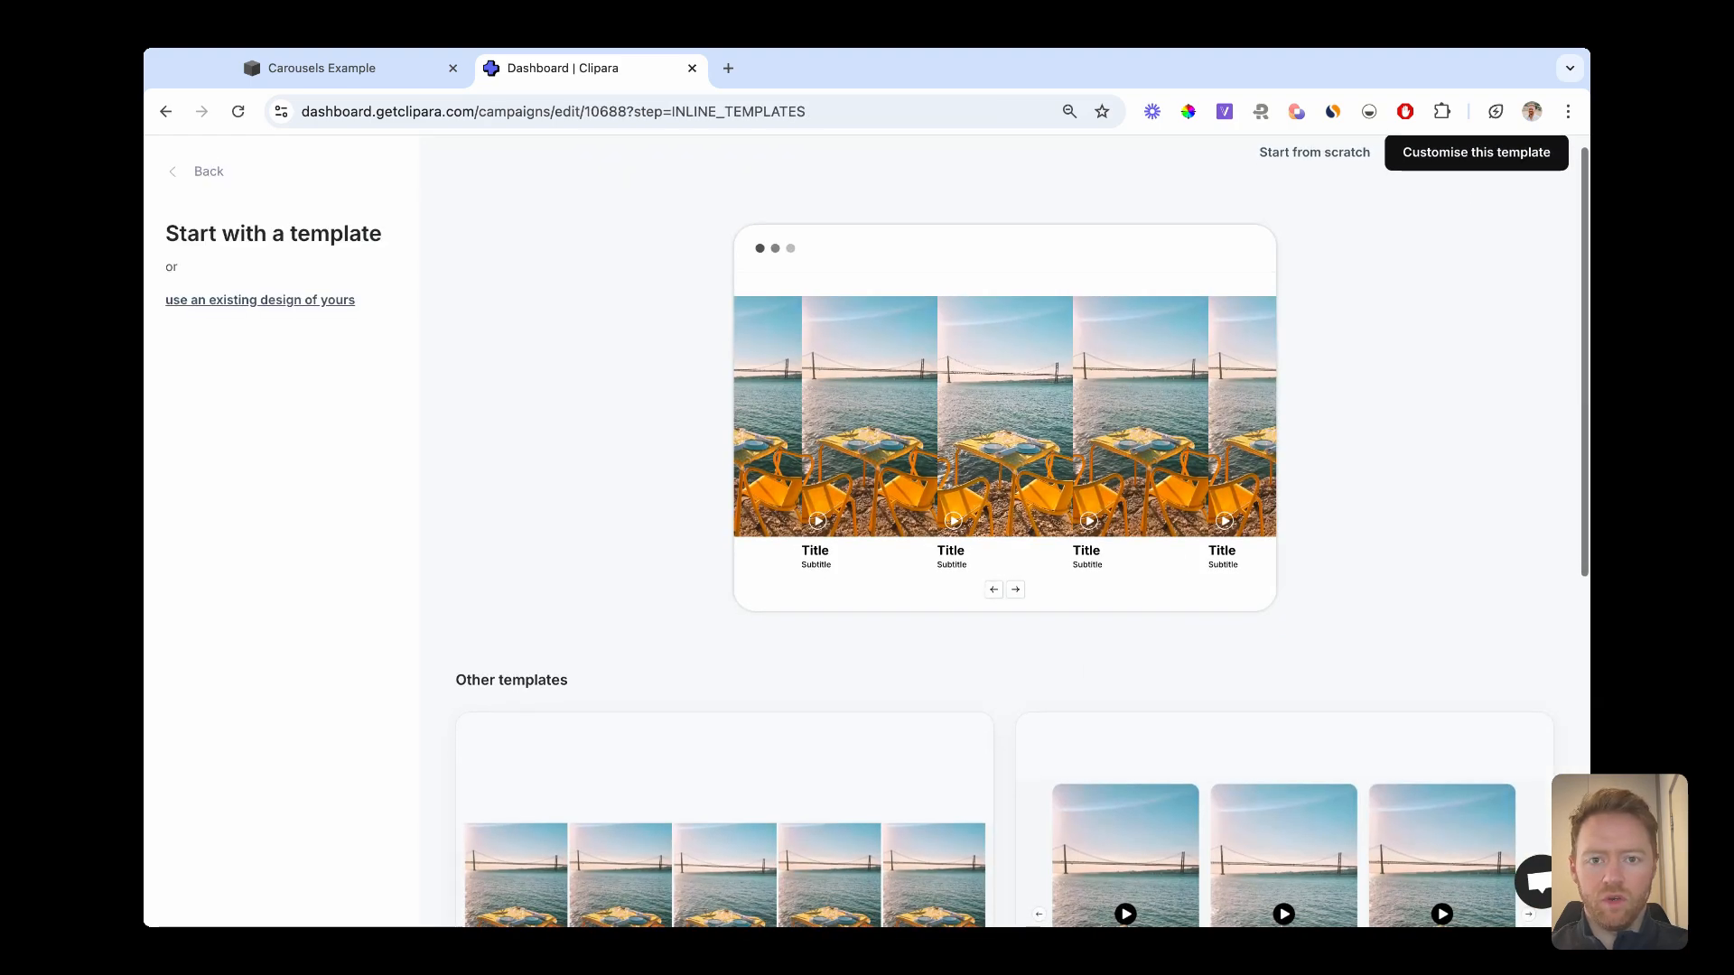
pyautogui.scroll(-3)
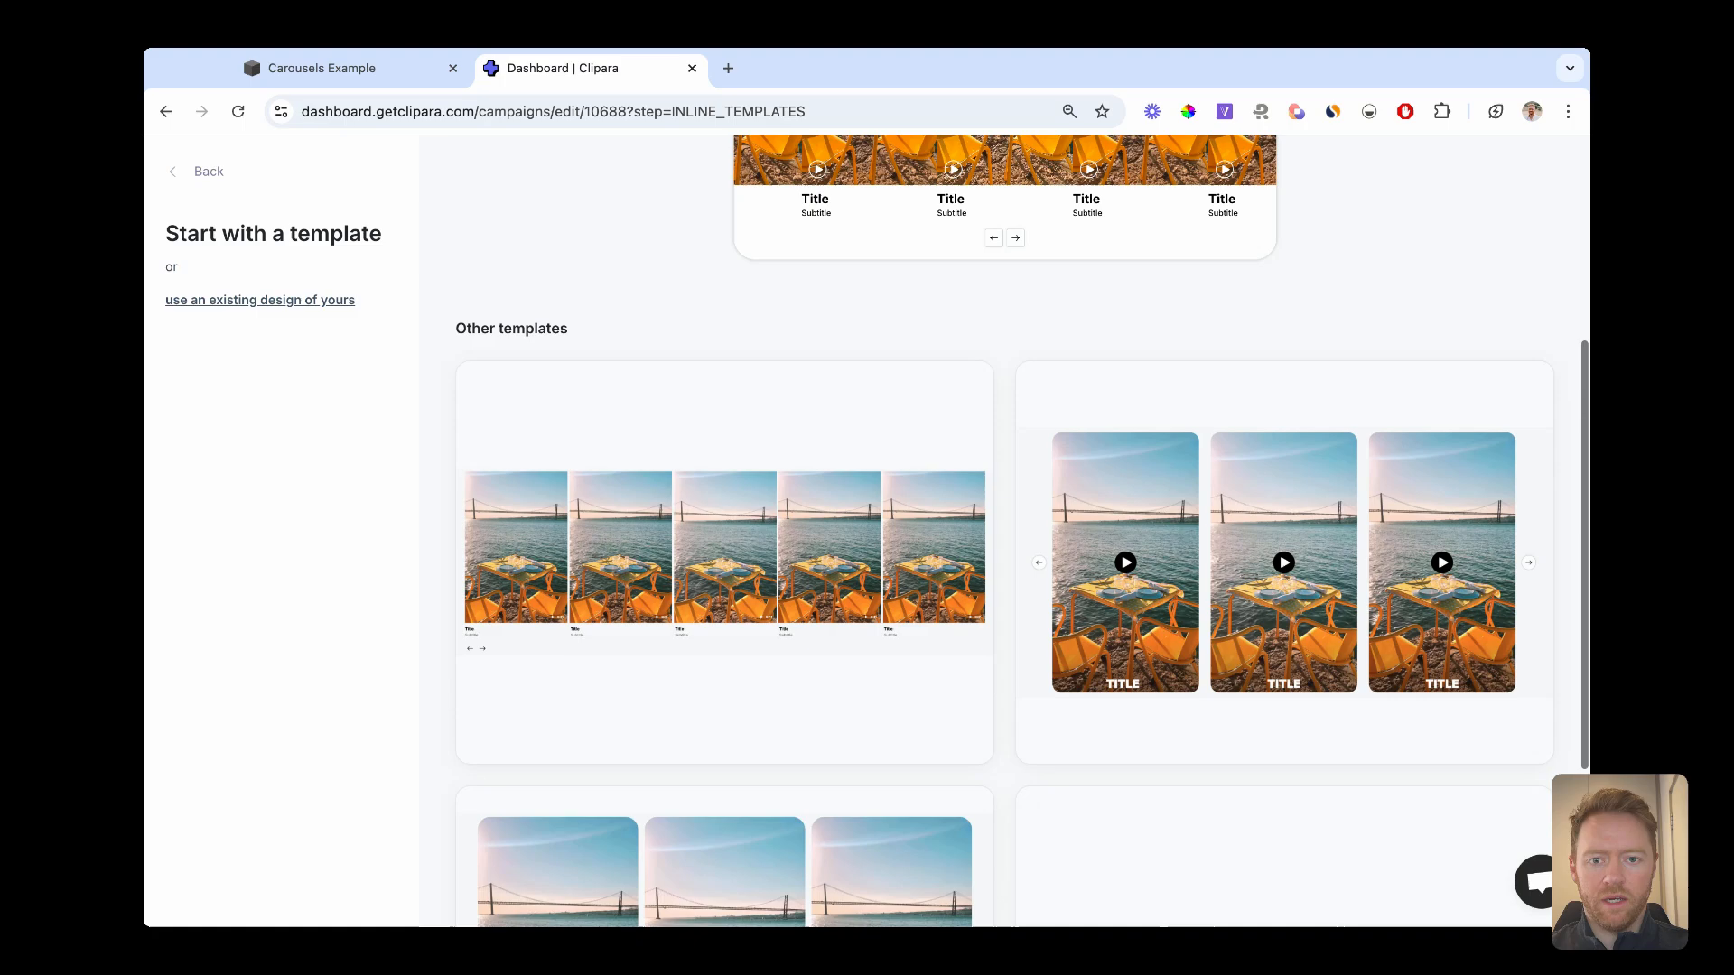
pyautogui.scroll(-3)
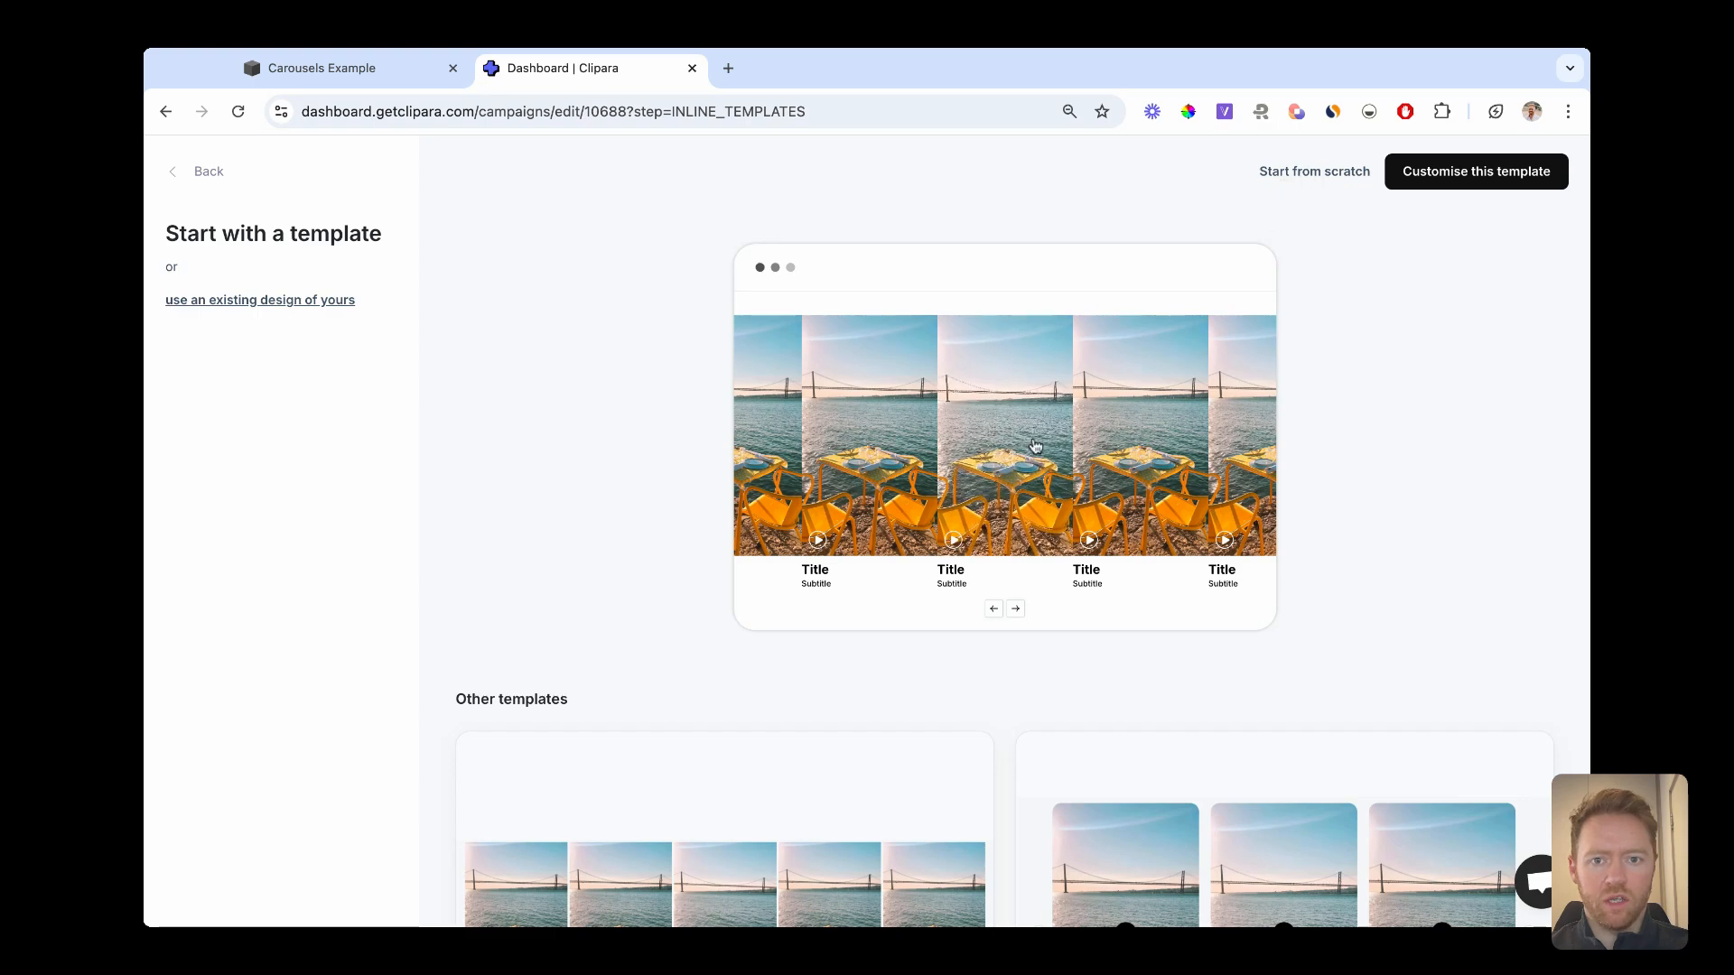
pyautogui.scroll(-3)
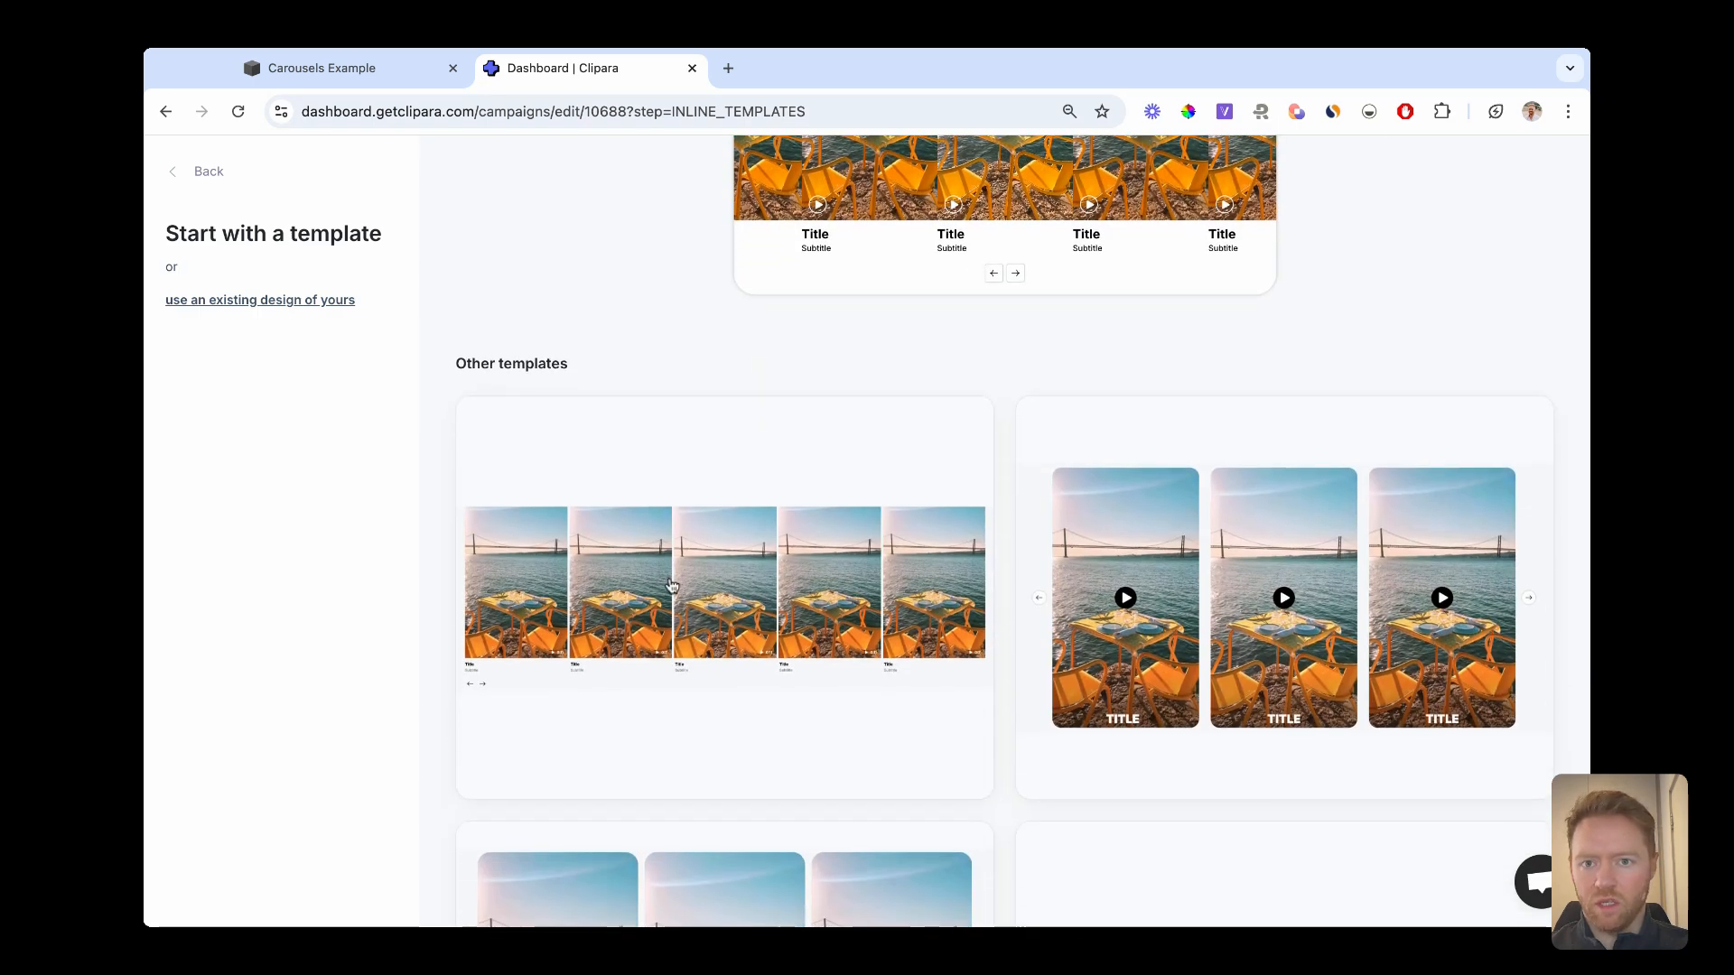
pyautogui.scroll(3)
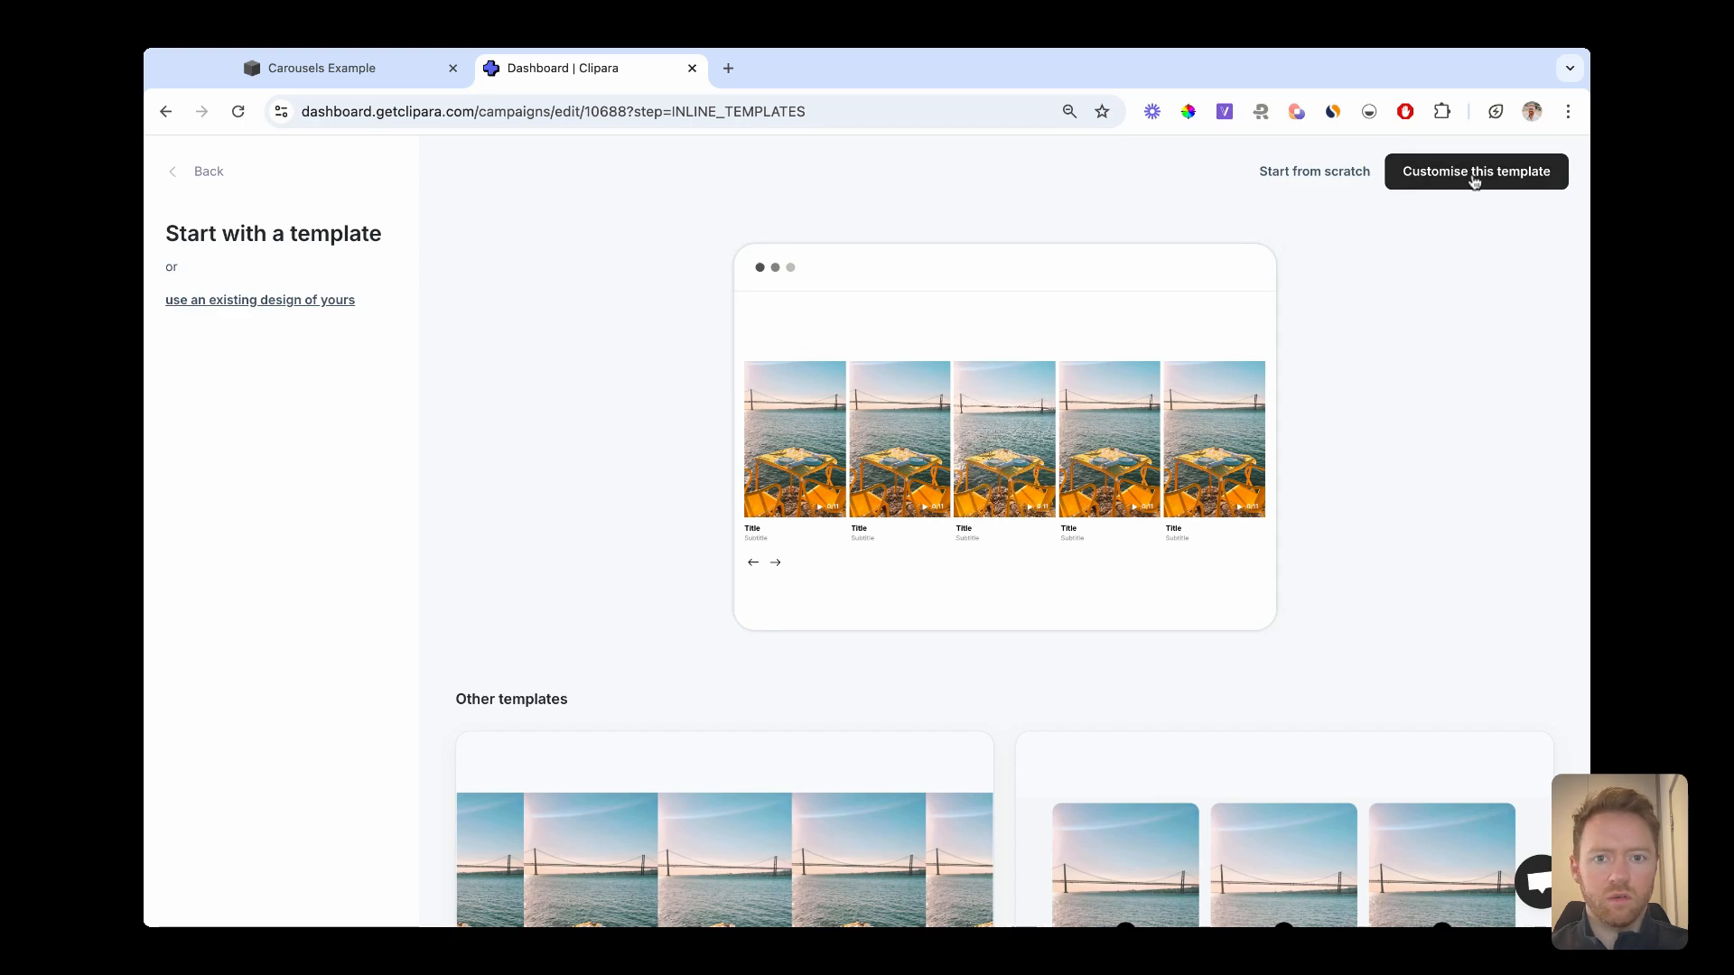
pyautogui.click(1475, 172)
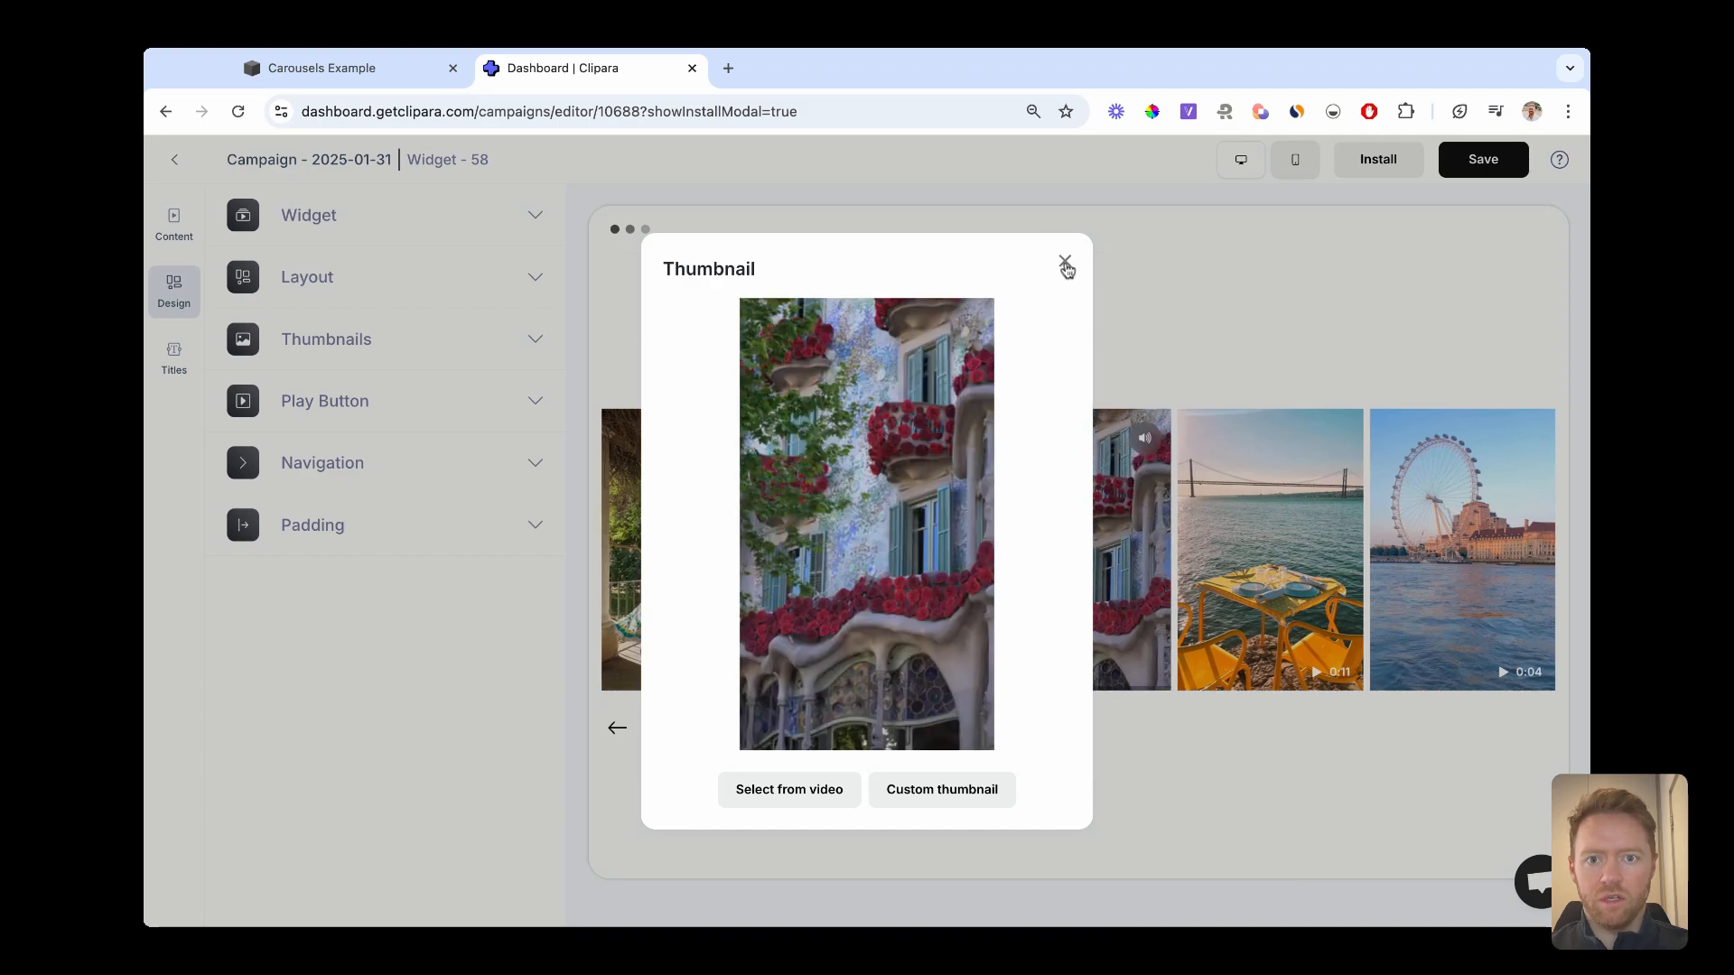
# Leave the thumbnail settings and bring up the Edit Titles dialog from the Titles tab.
pyautogui.click(1066, 267)
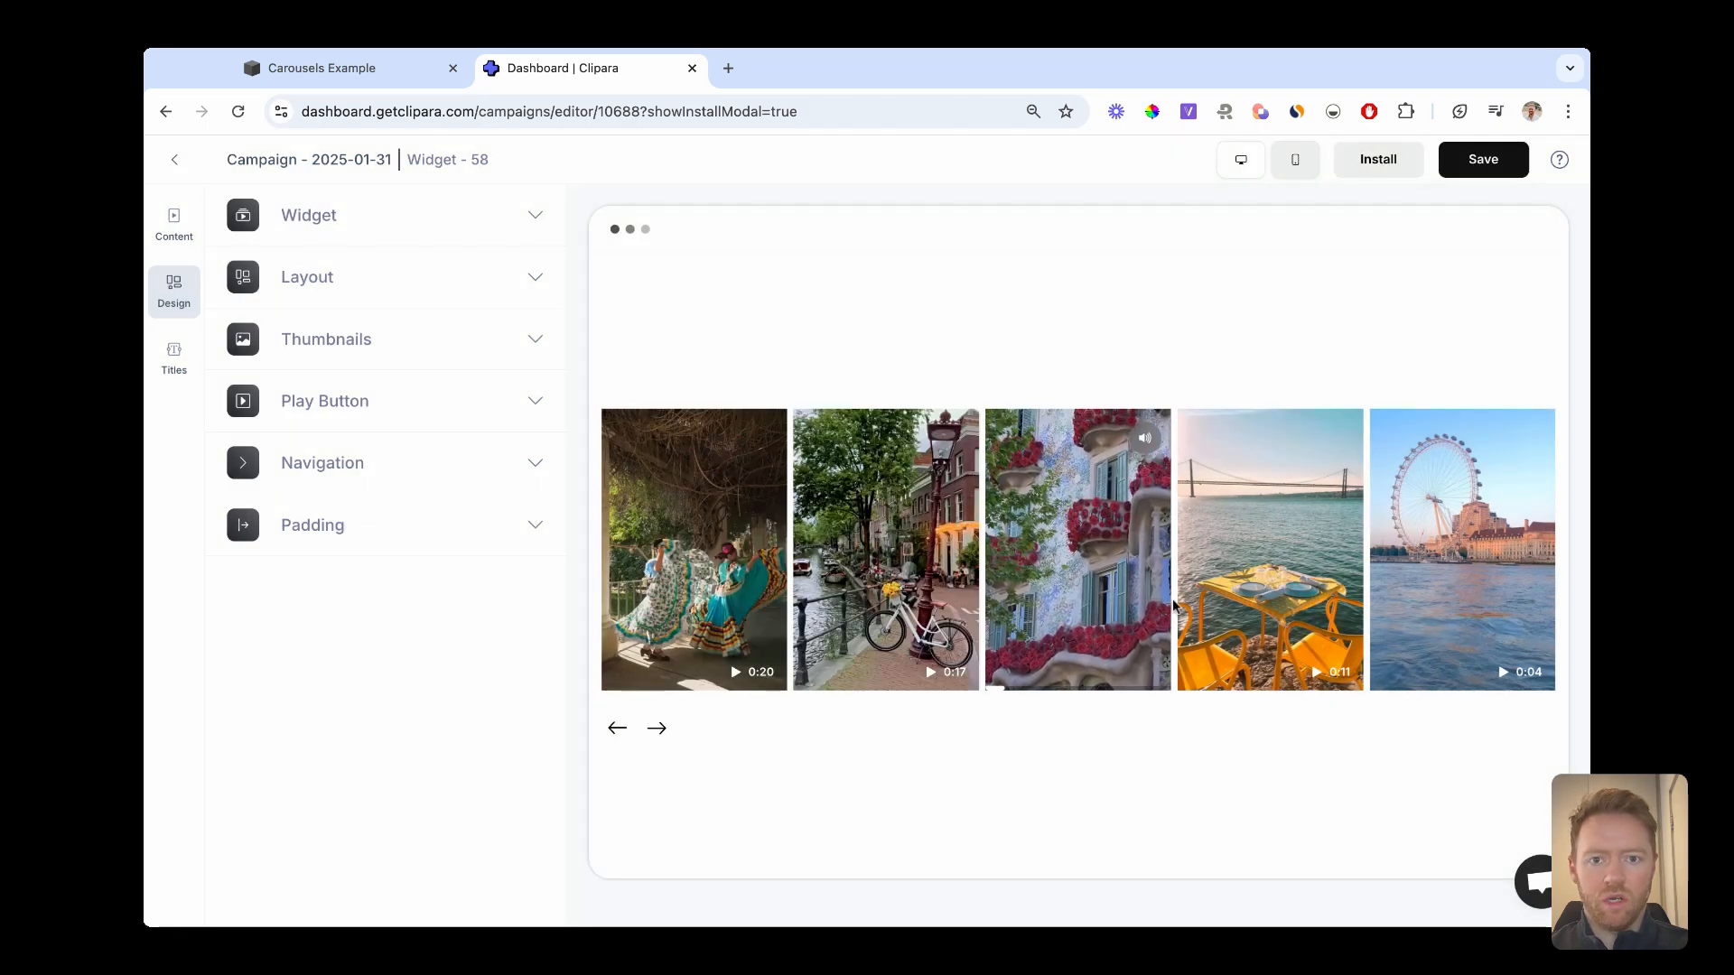
pyautogui.click(655, 727)
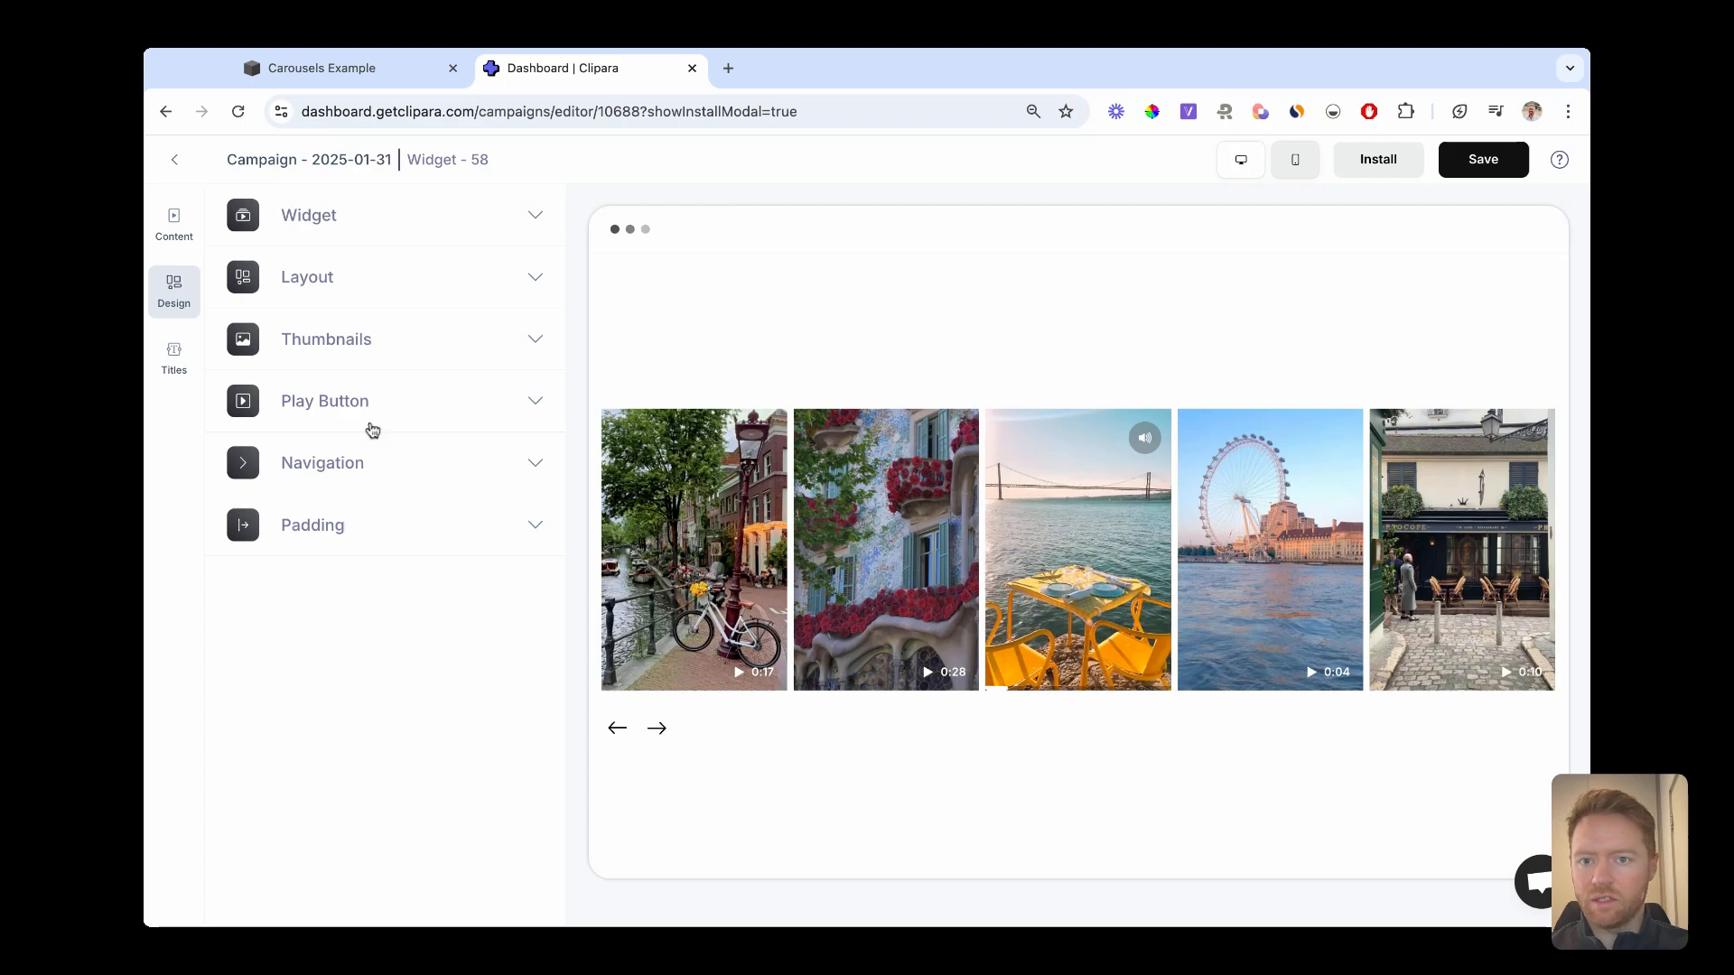
pyautogui.click(173, 357)
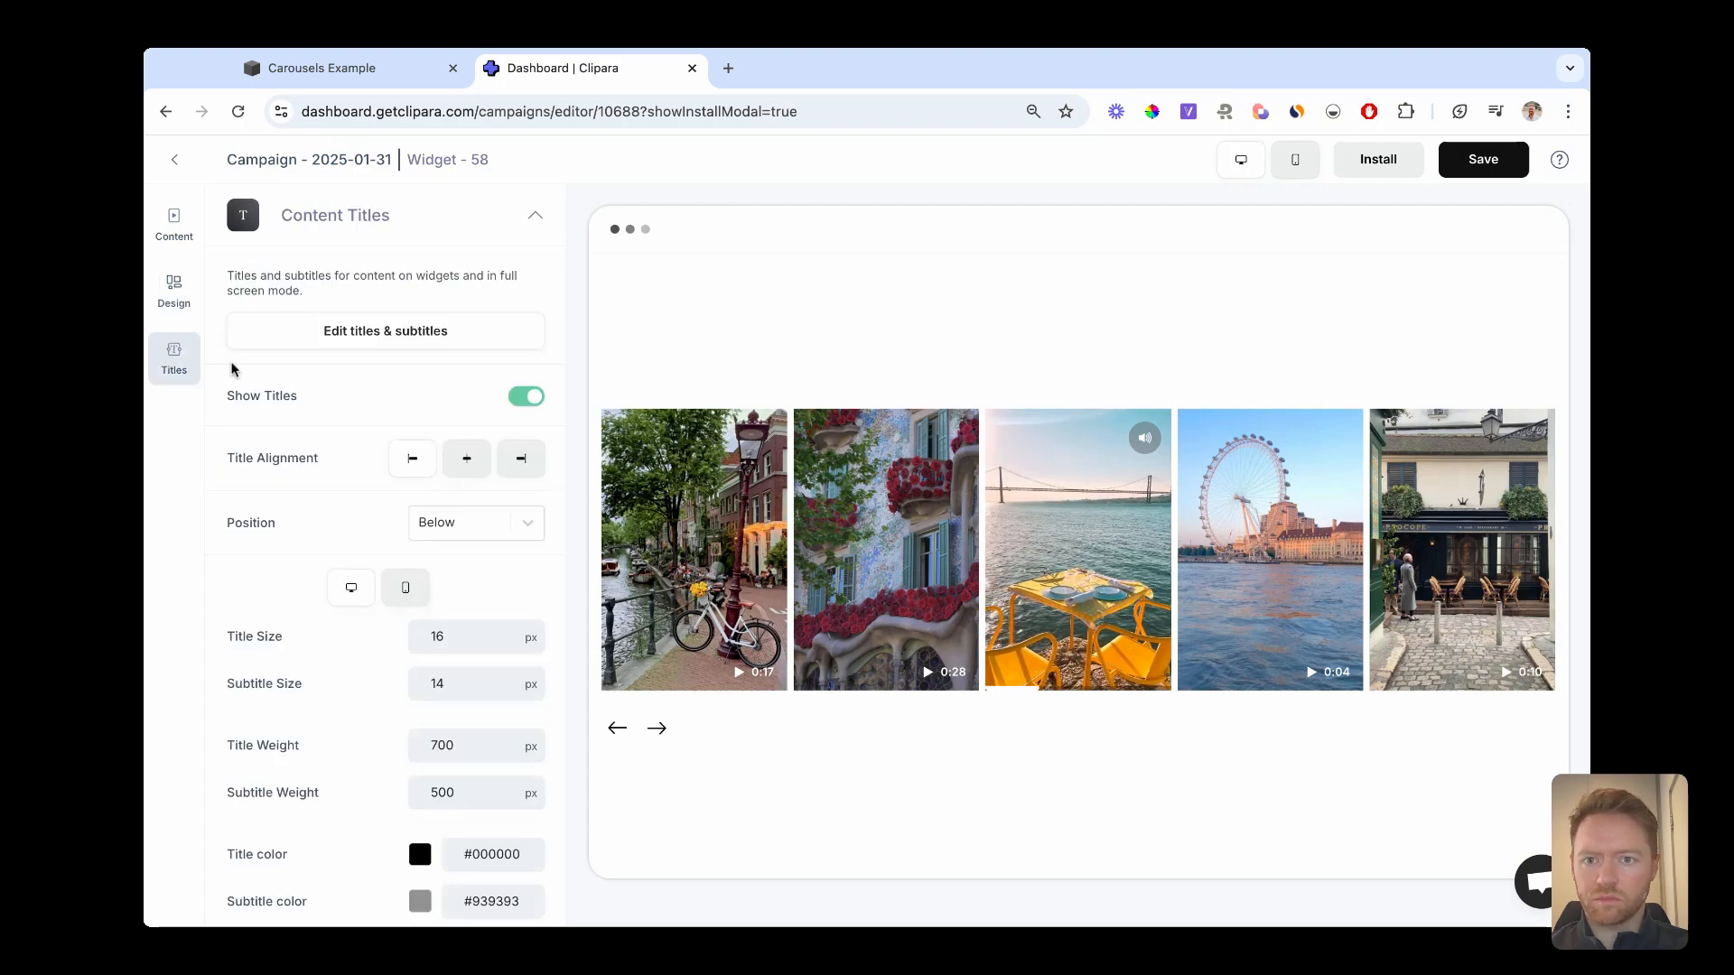
pyautogui.click(385, 330)
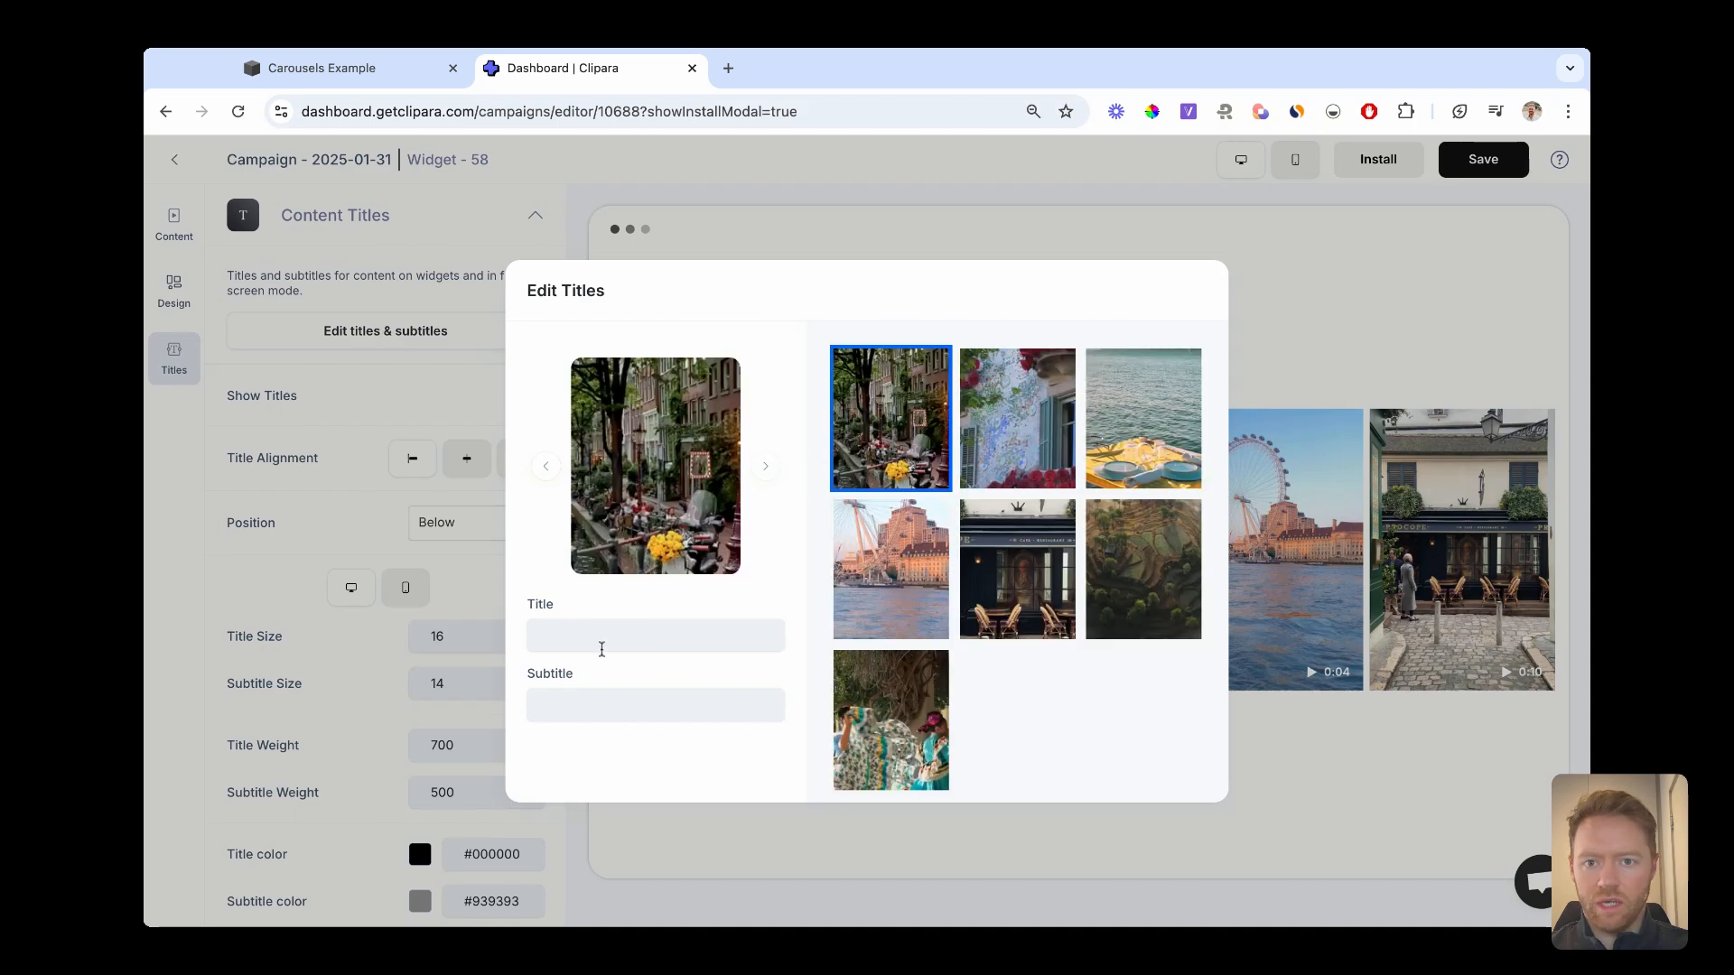
# Title the clips Amsterdam, Barcelona, Lisbon, London and Paris, then close the dialog.
pyautogui.write('Amsterda')
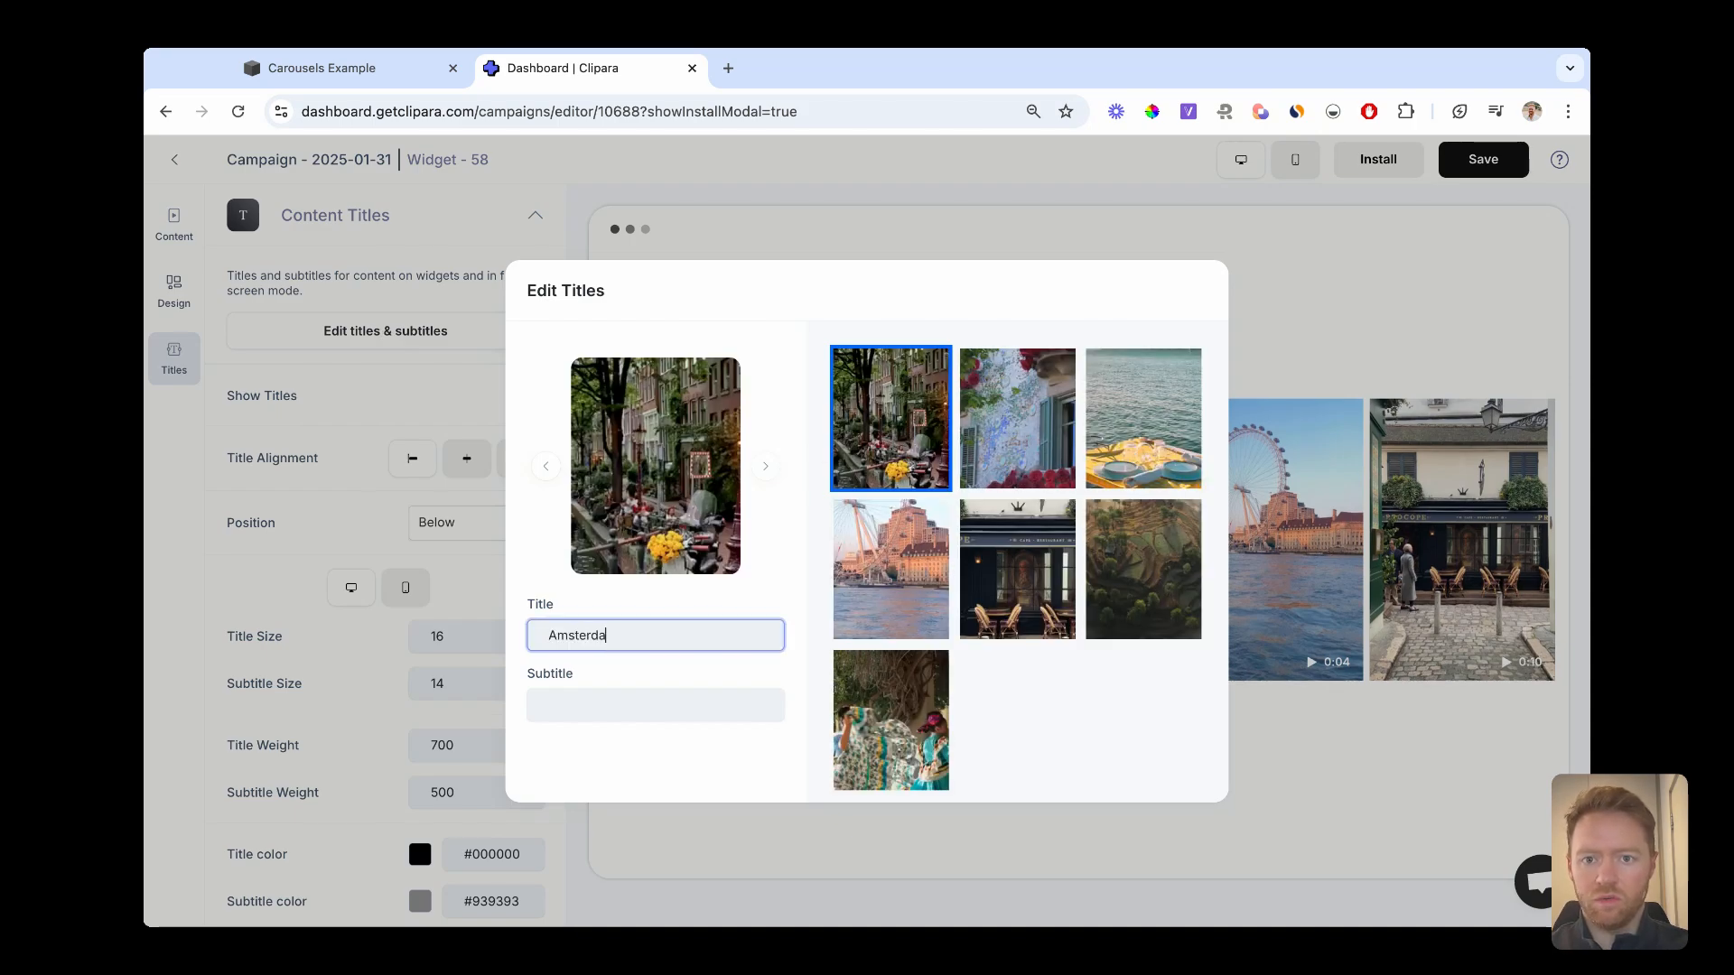
pyautogui.click(1143, 417)
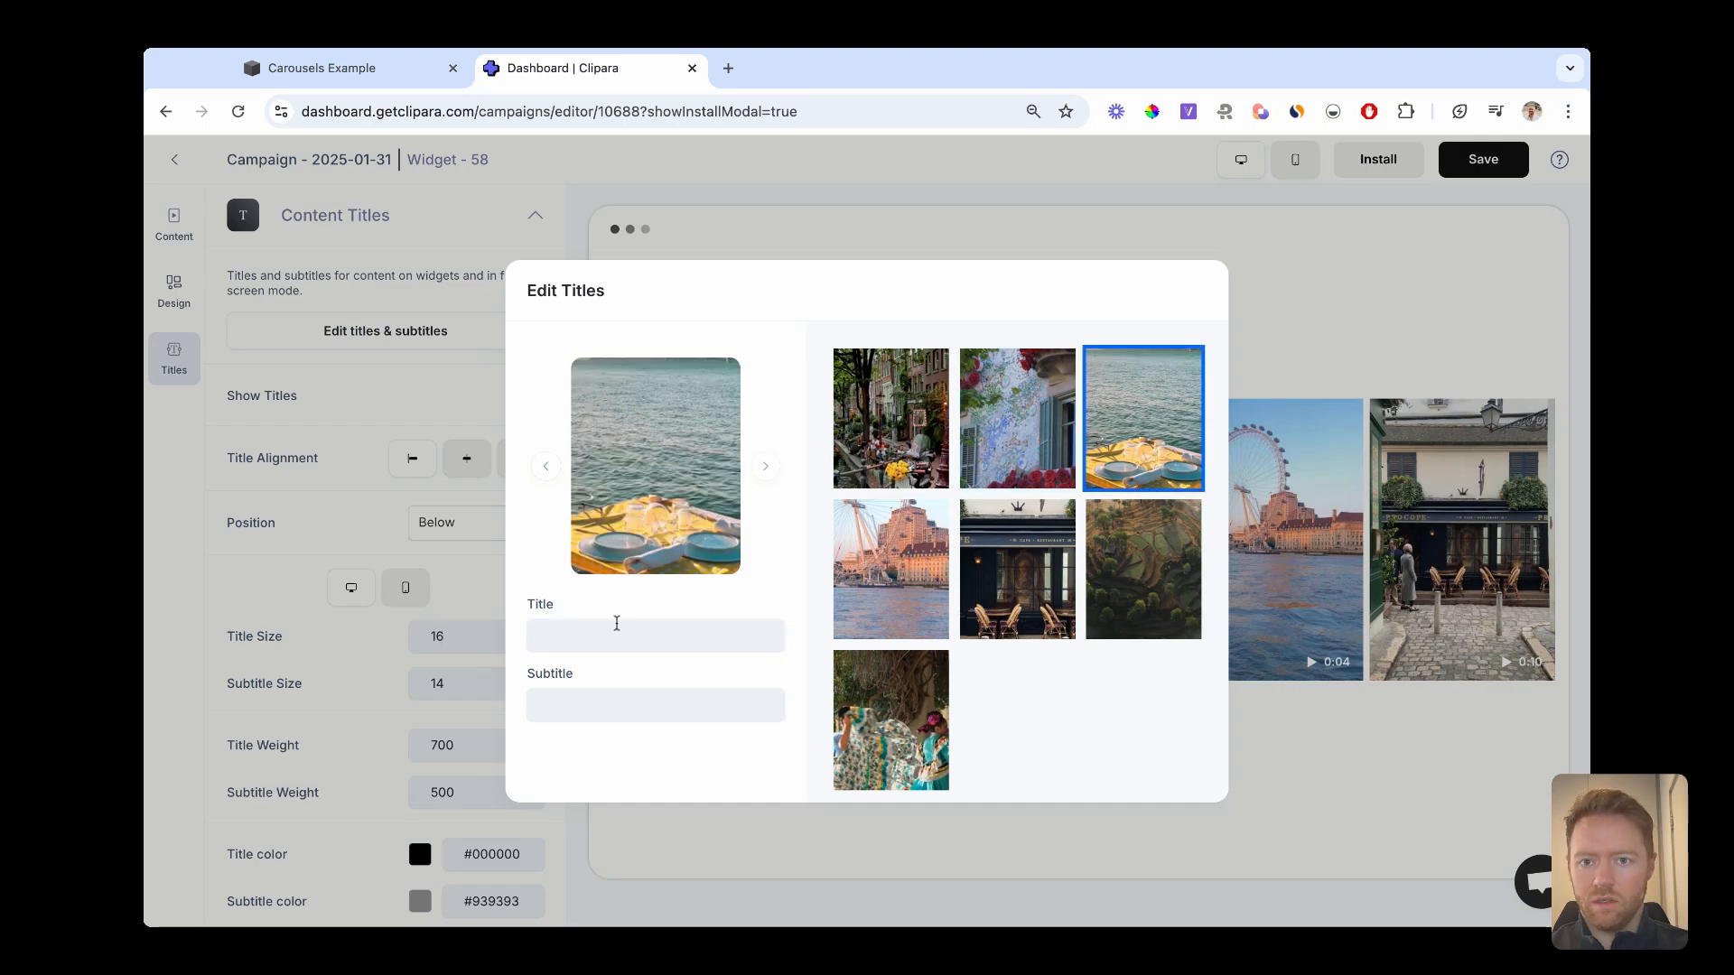
pyautogui.write('P')
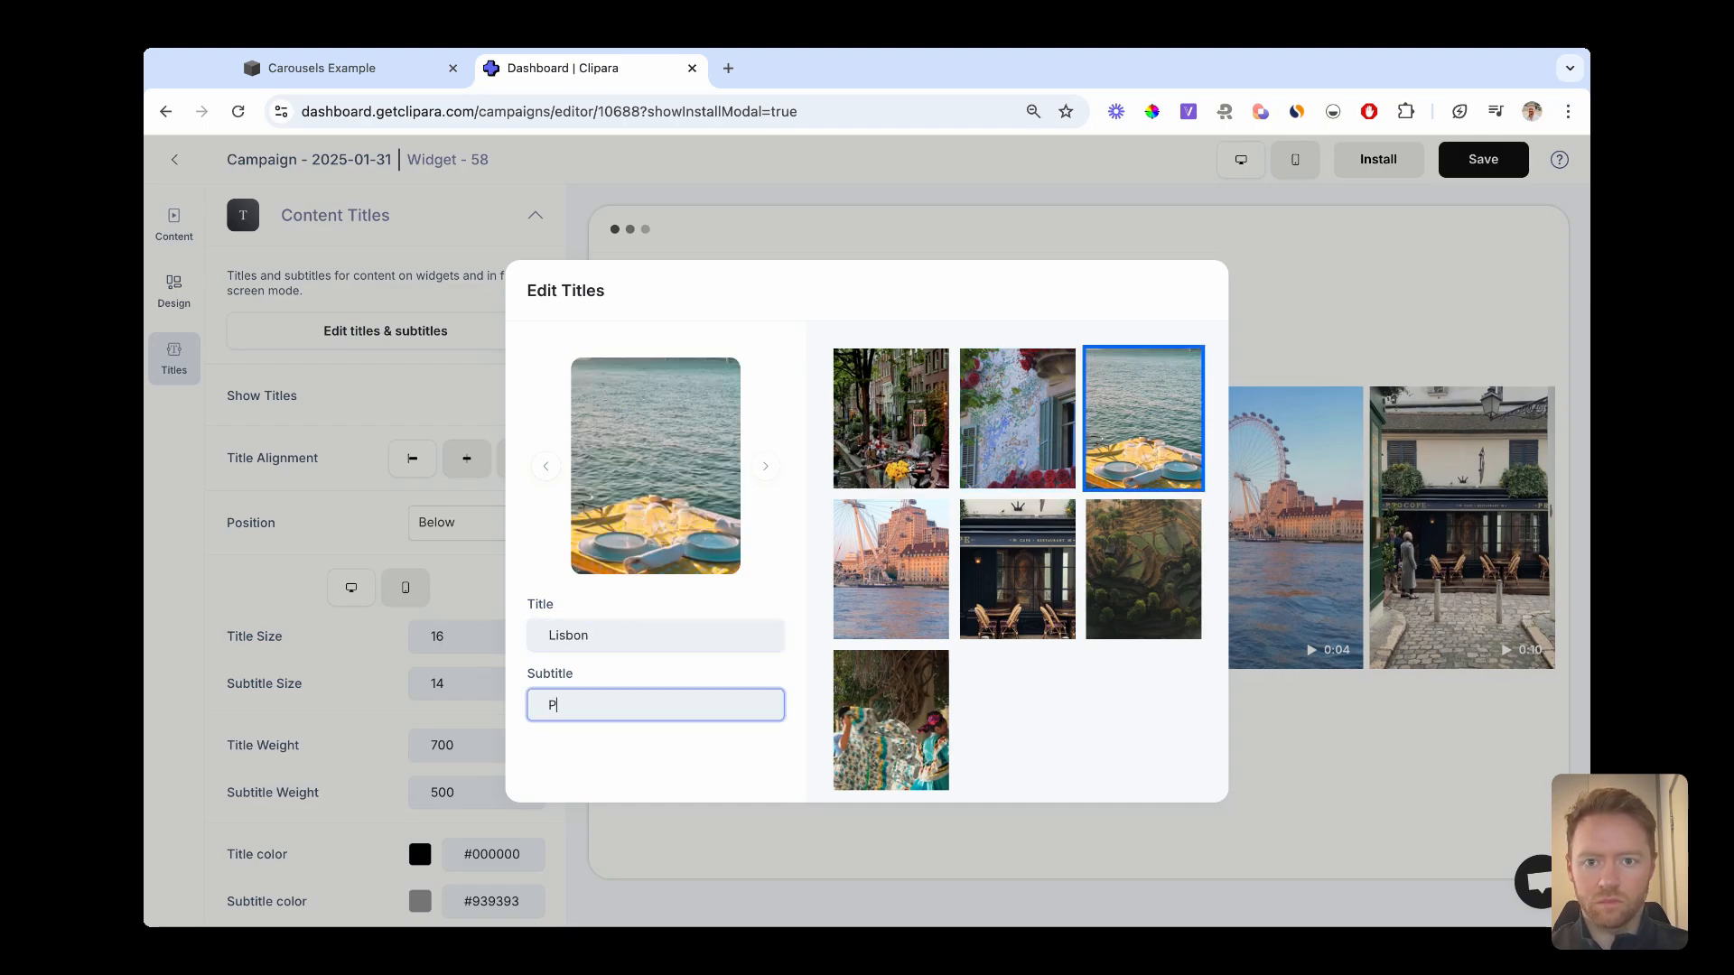
pyautogui.click(1017, 567)
pyautogui.write('Indo')
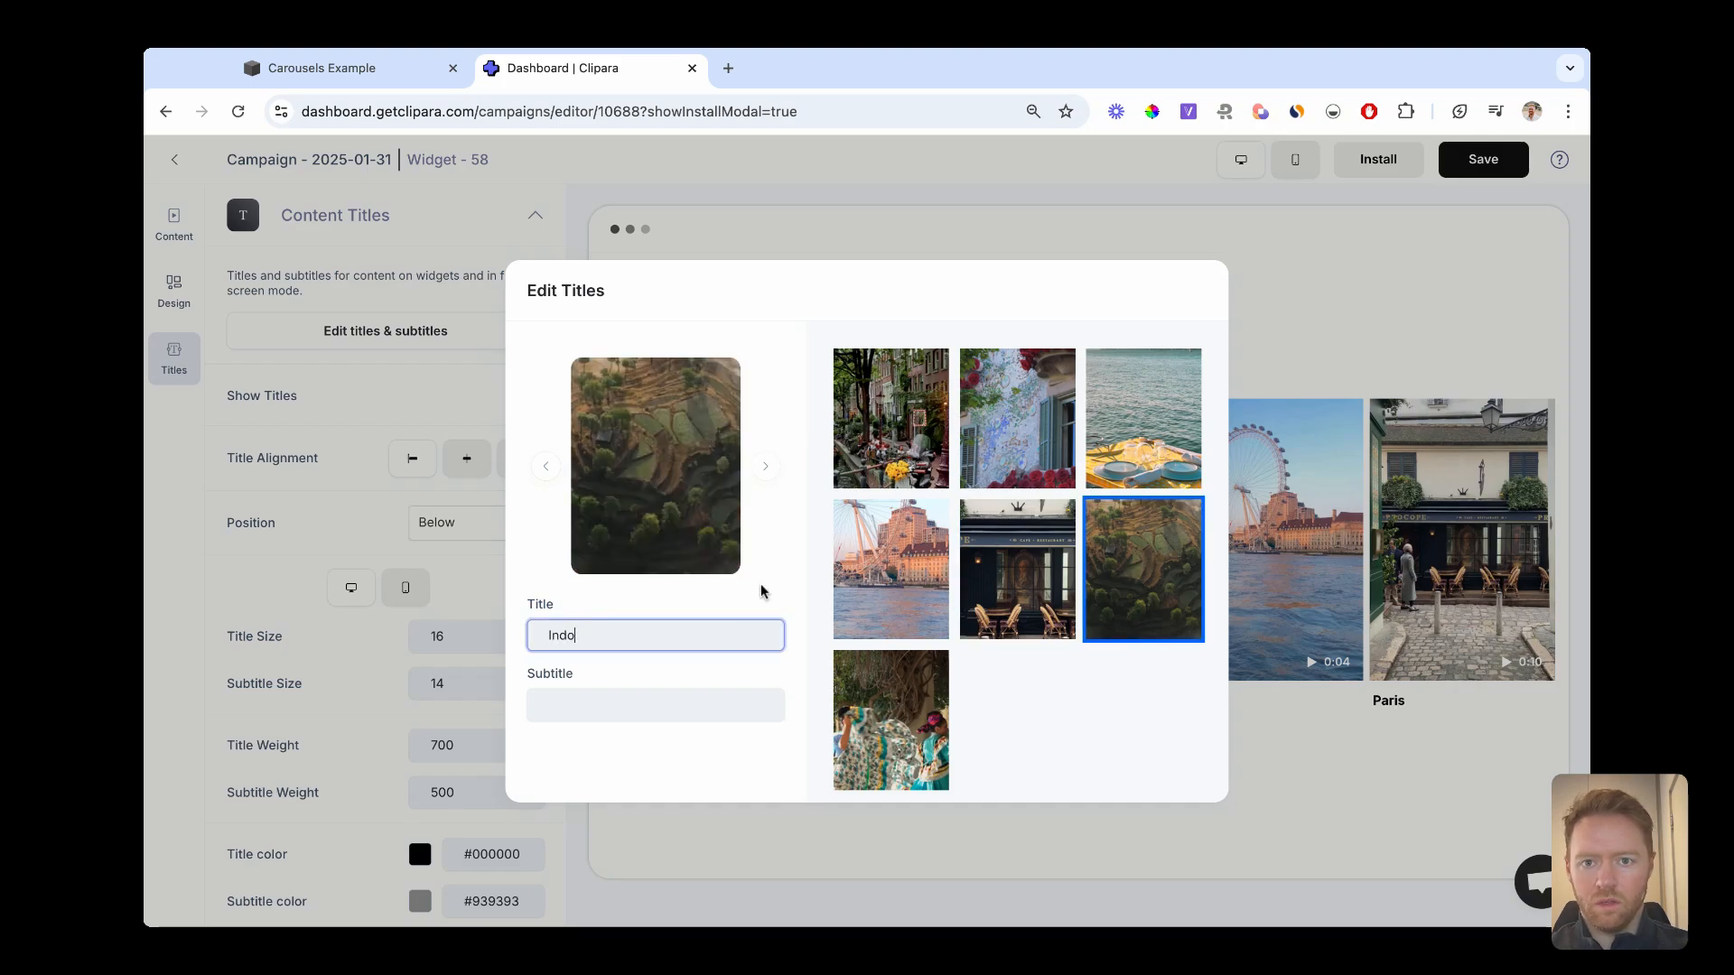
pyautogui.click(888, 718)
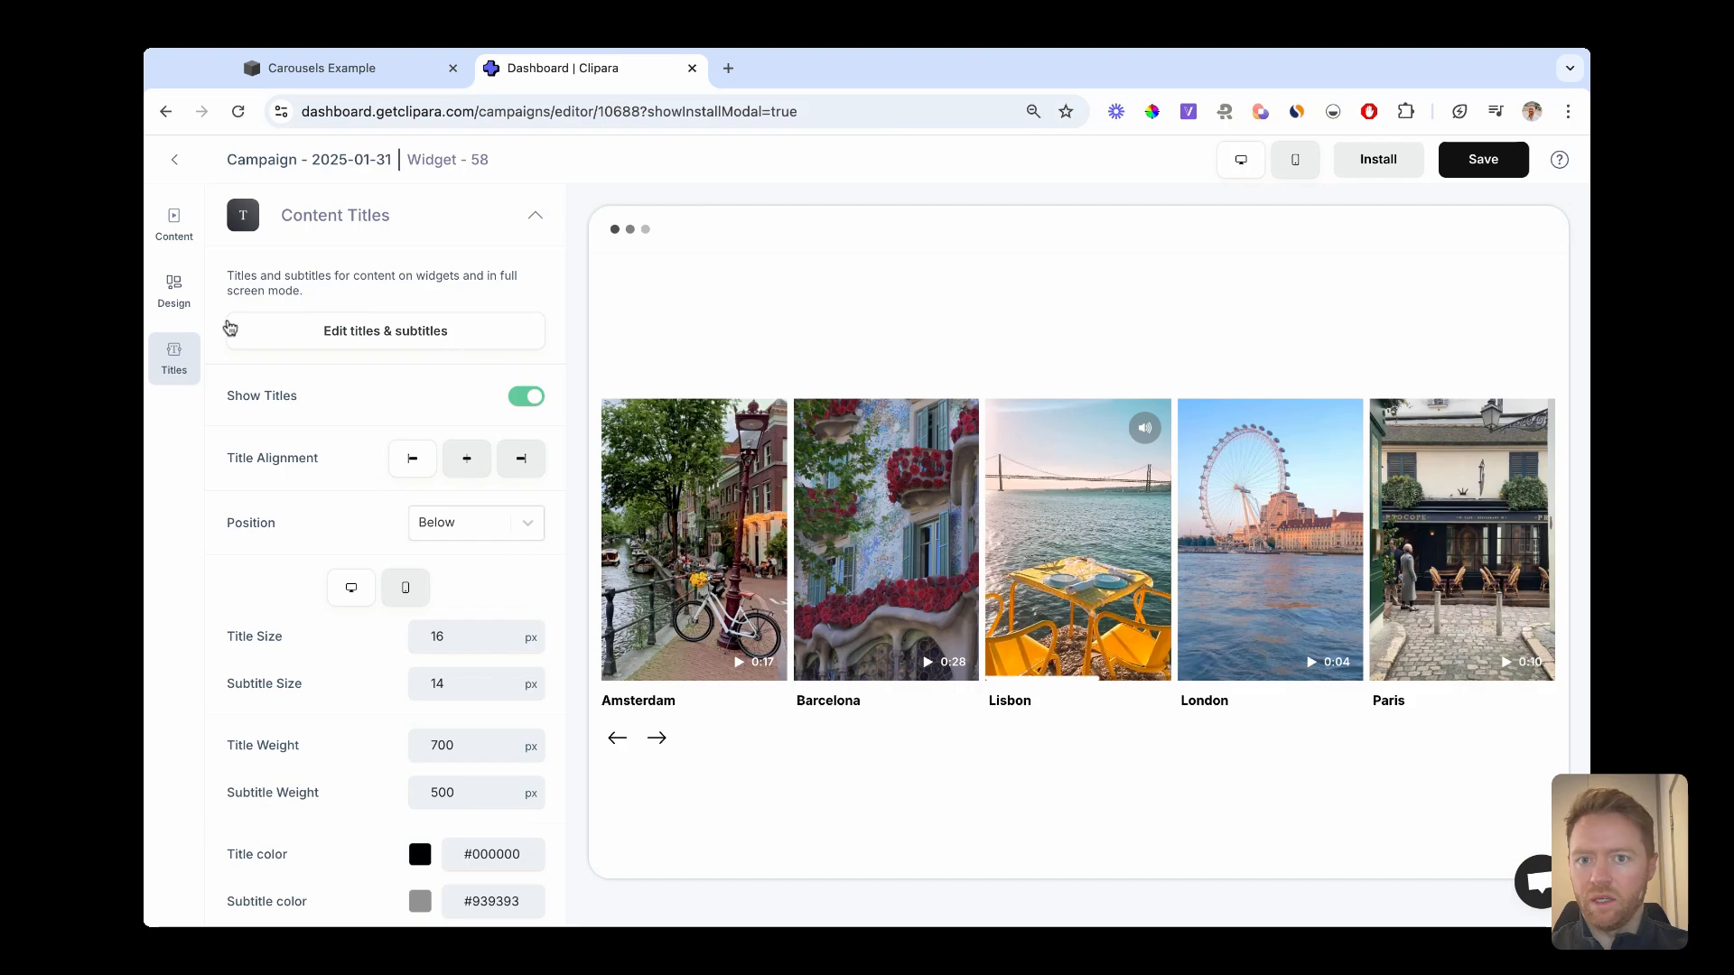
# In Design, try the Filled and Light play button styles, then keep Duration.
pyautogui.click(173, 291)
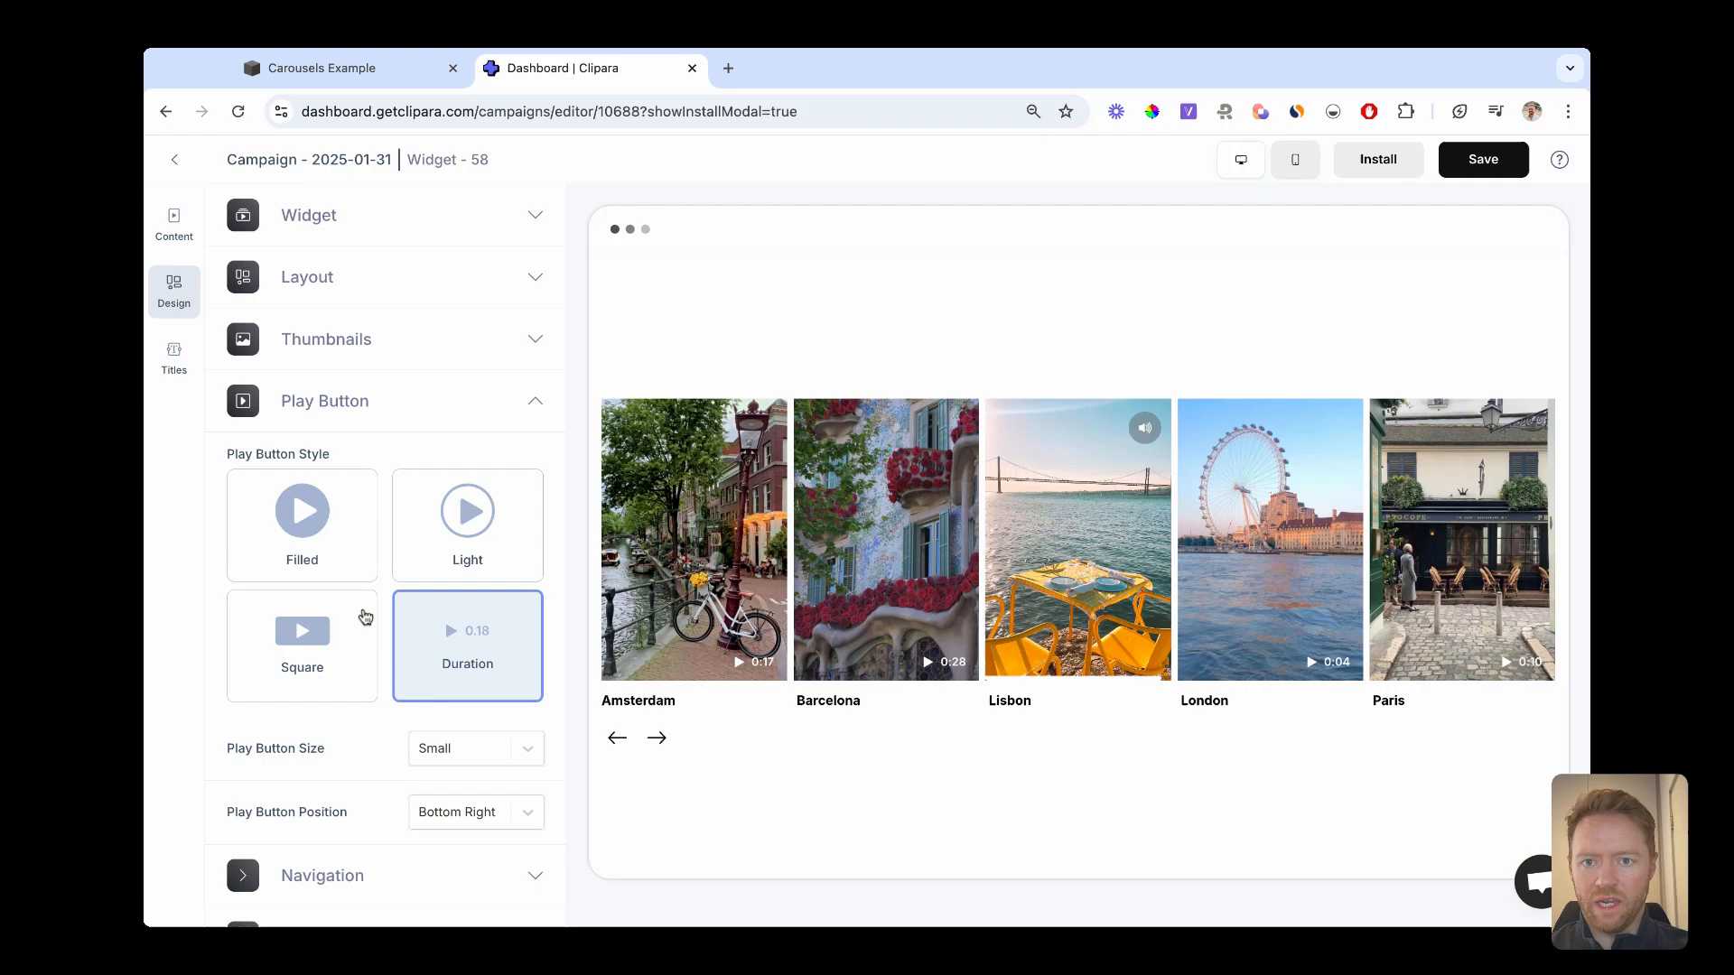
pyautogui.click(301, 511)
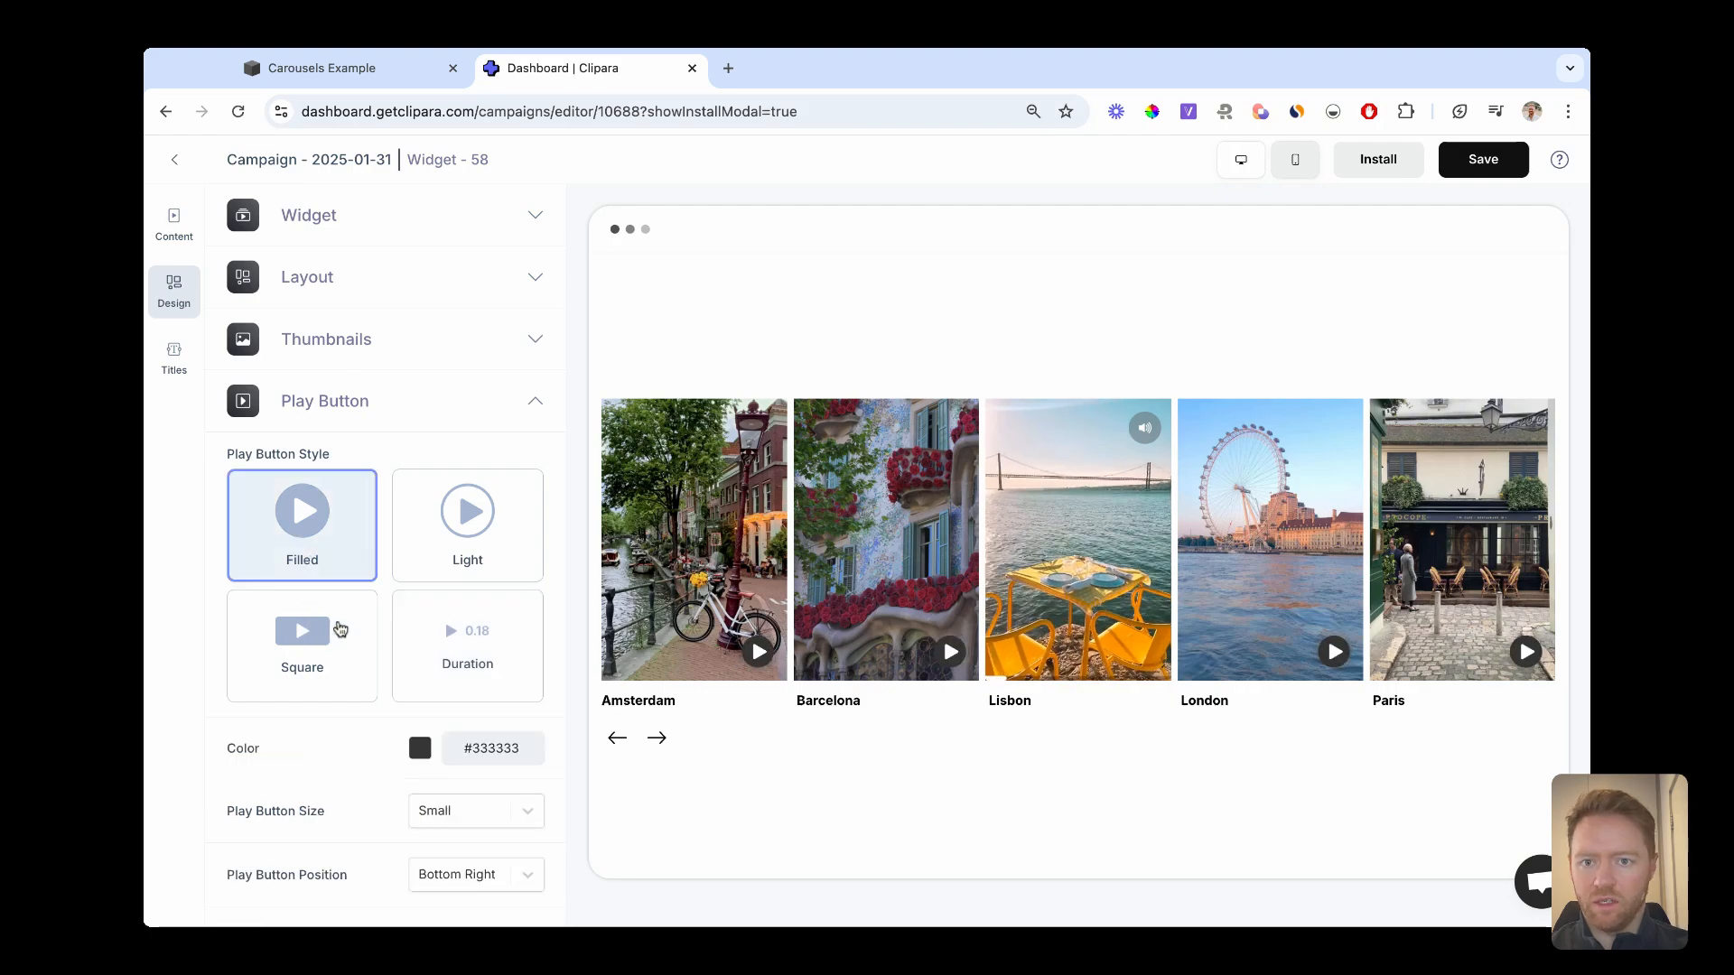
pyautogui.click(466, 509)
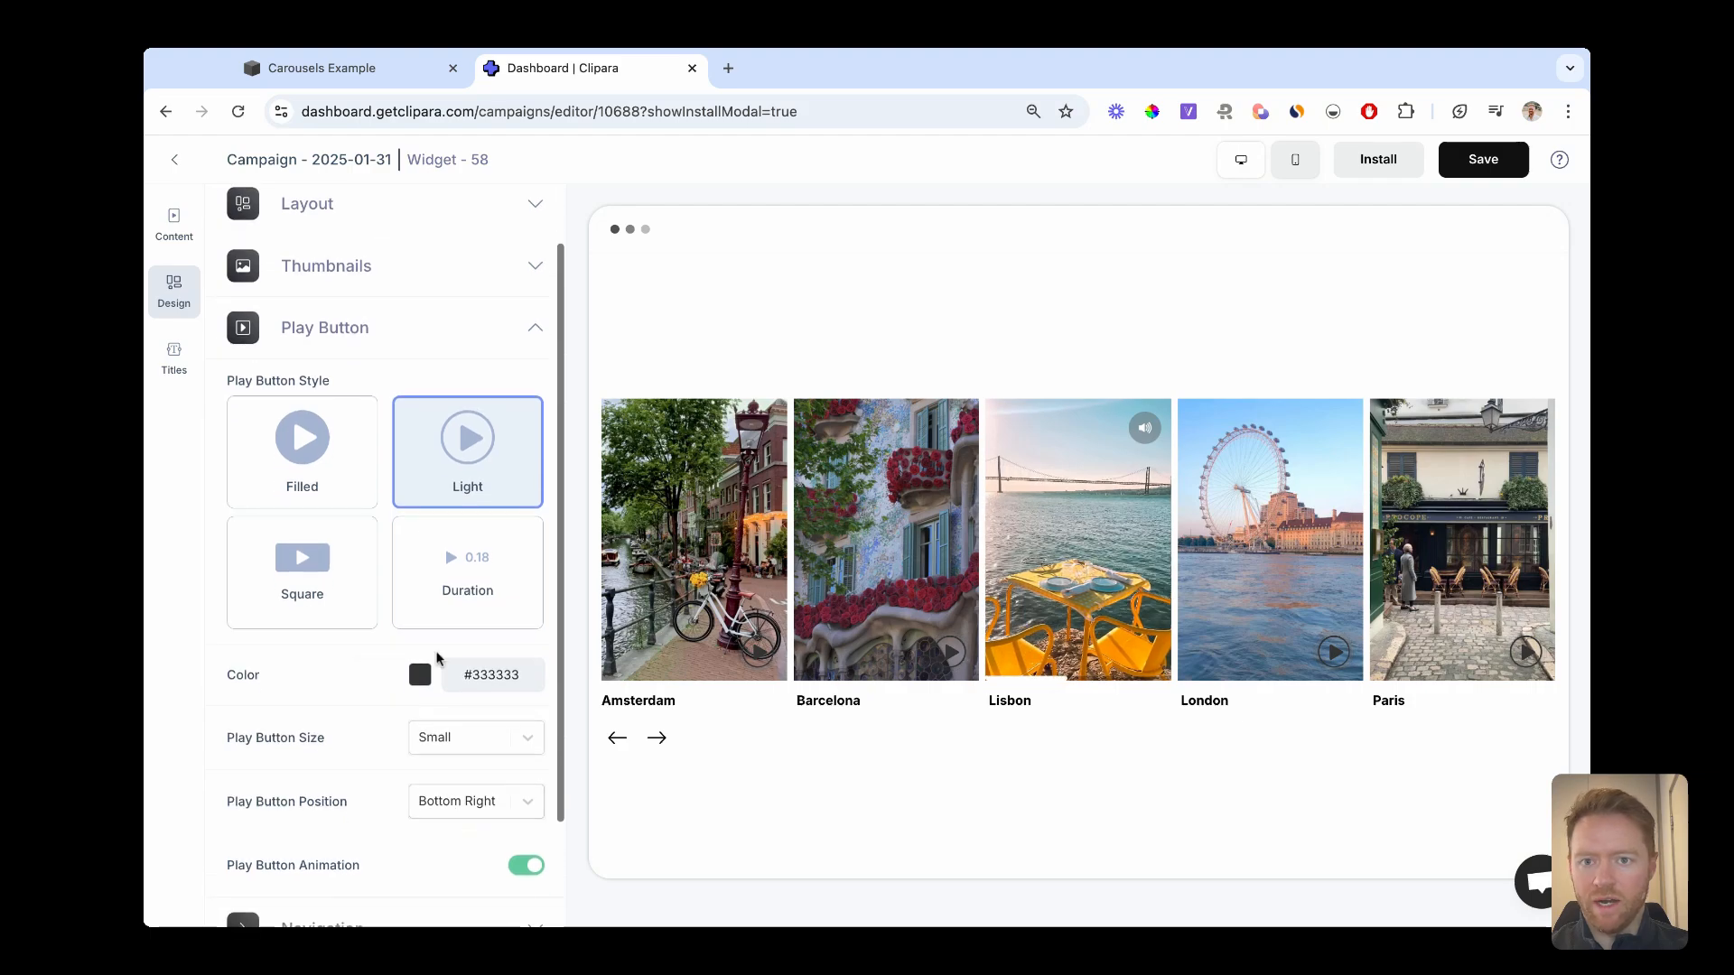
pyautogui.click(466, 572)
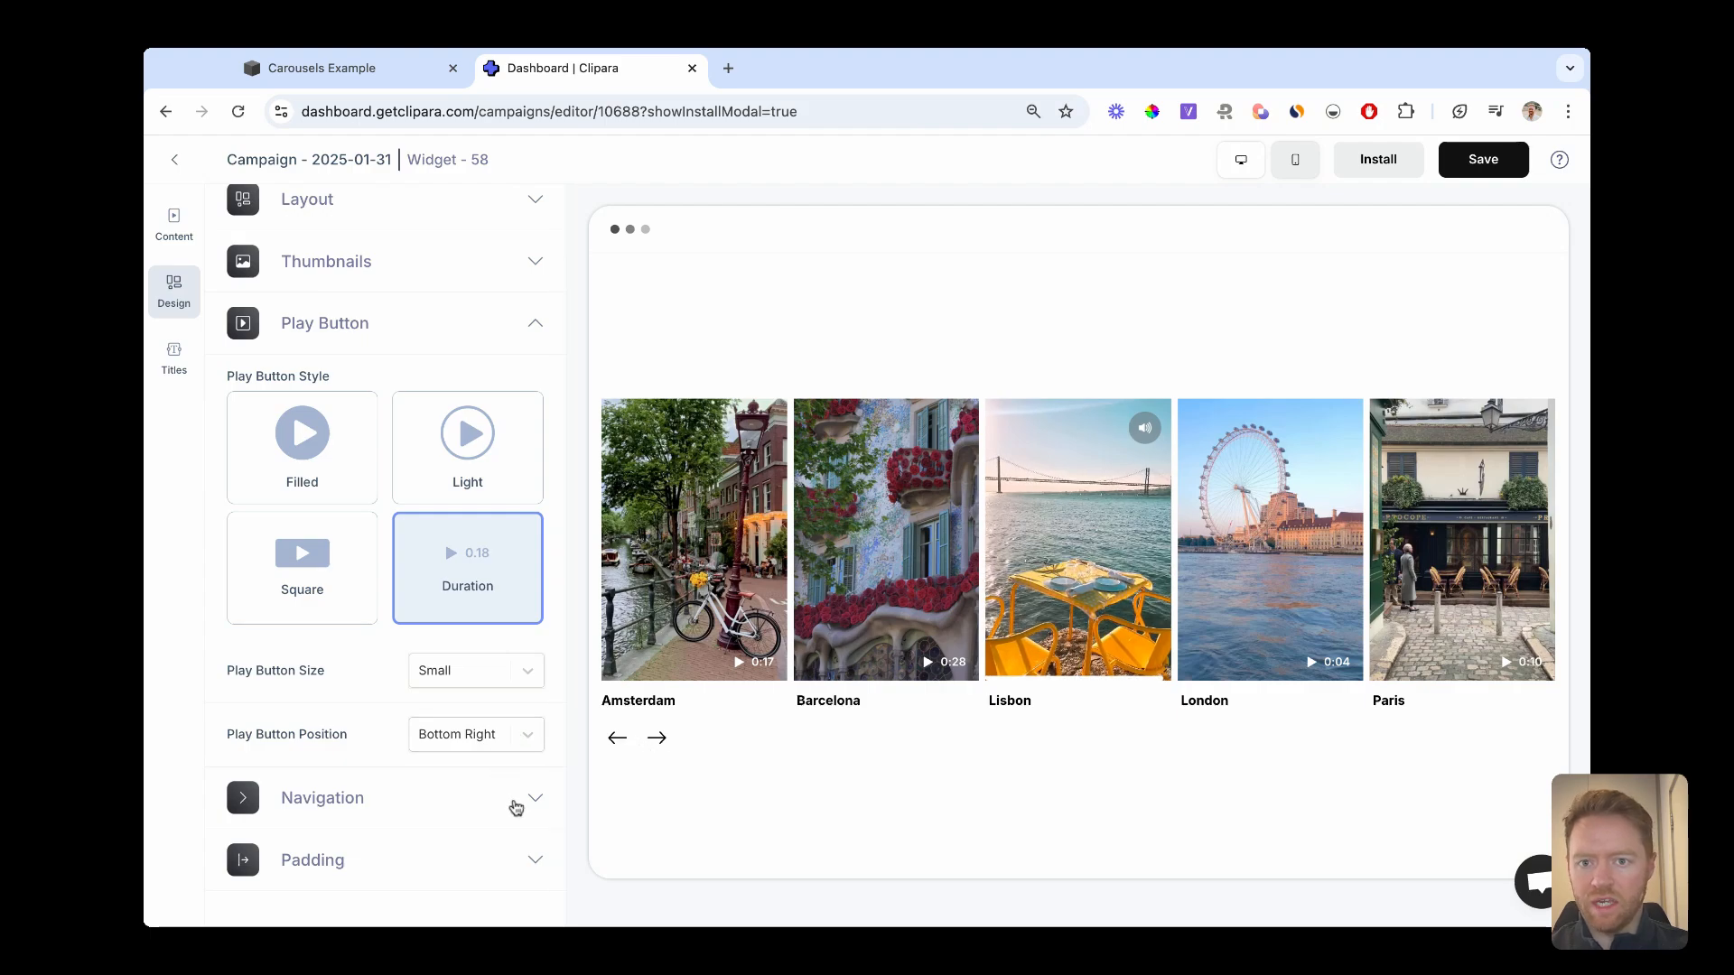
pyautogui.click(321, 796)
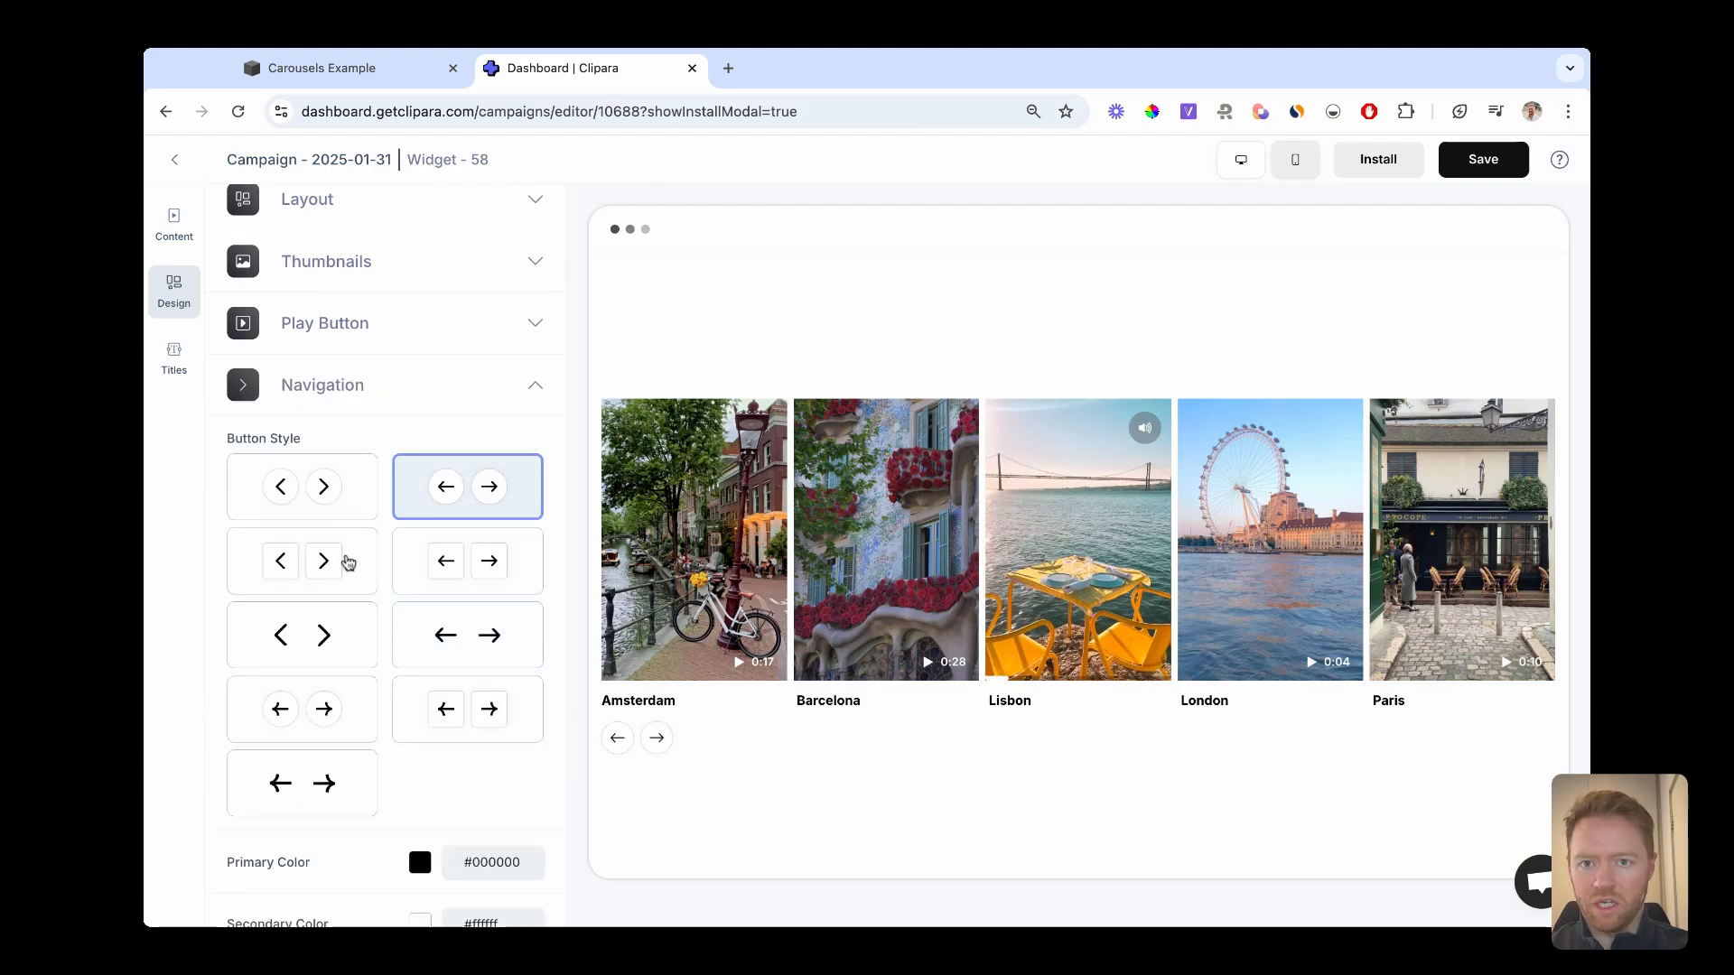
pyautogui.click(466, 634)
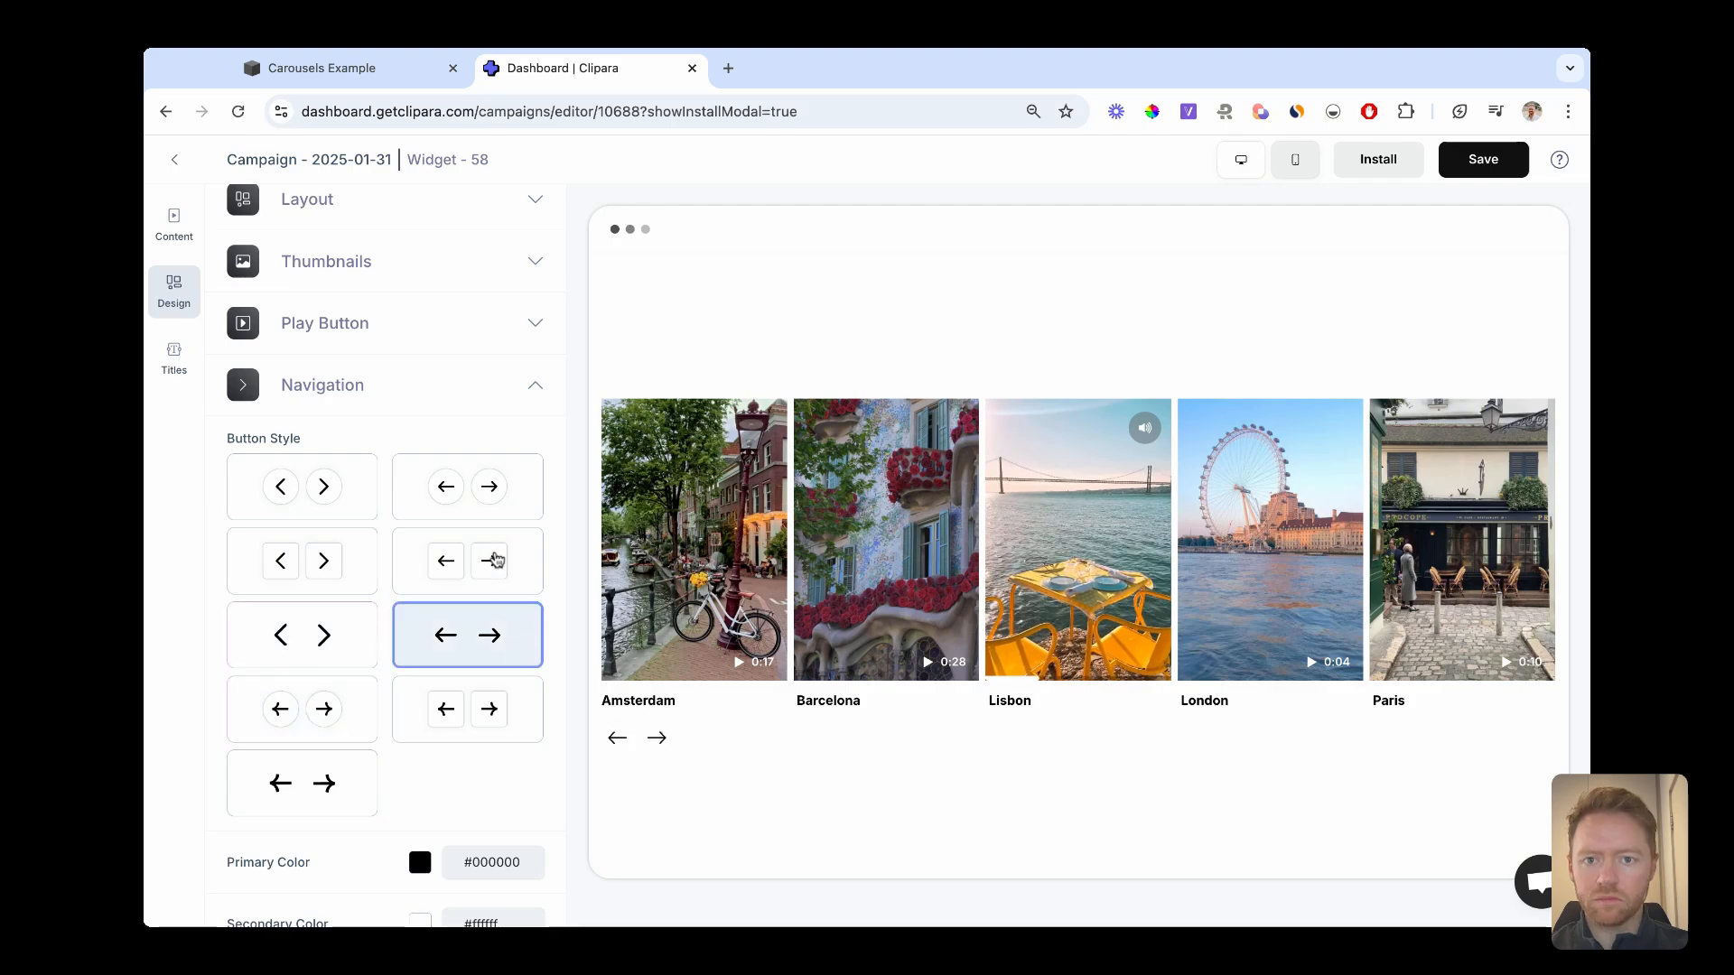
pyautogui.scroll(-3)
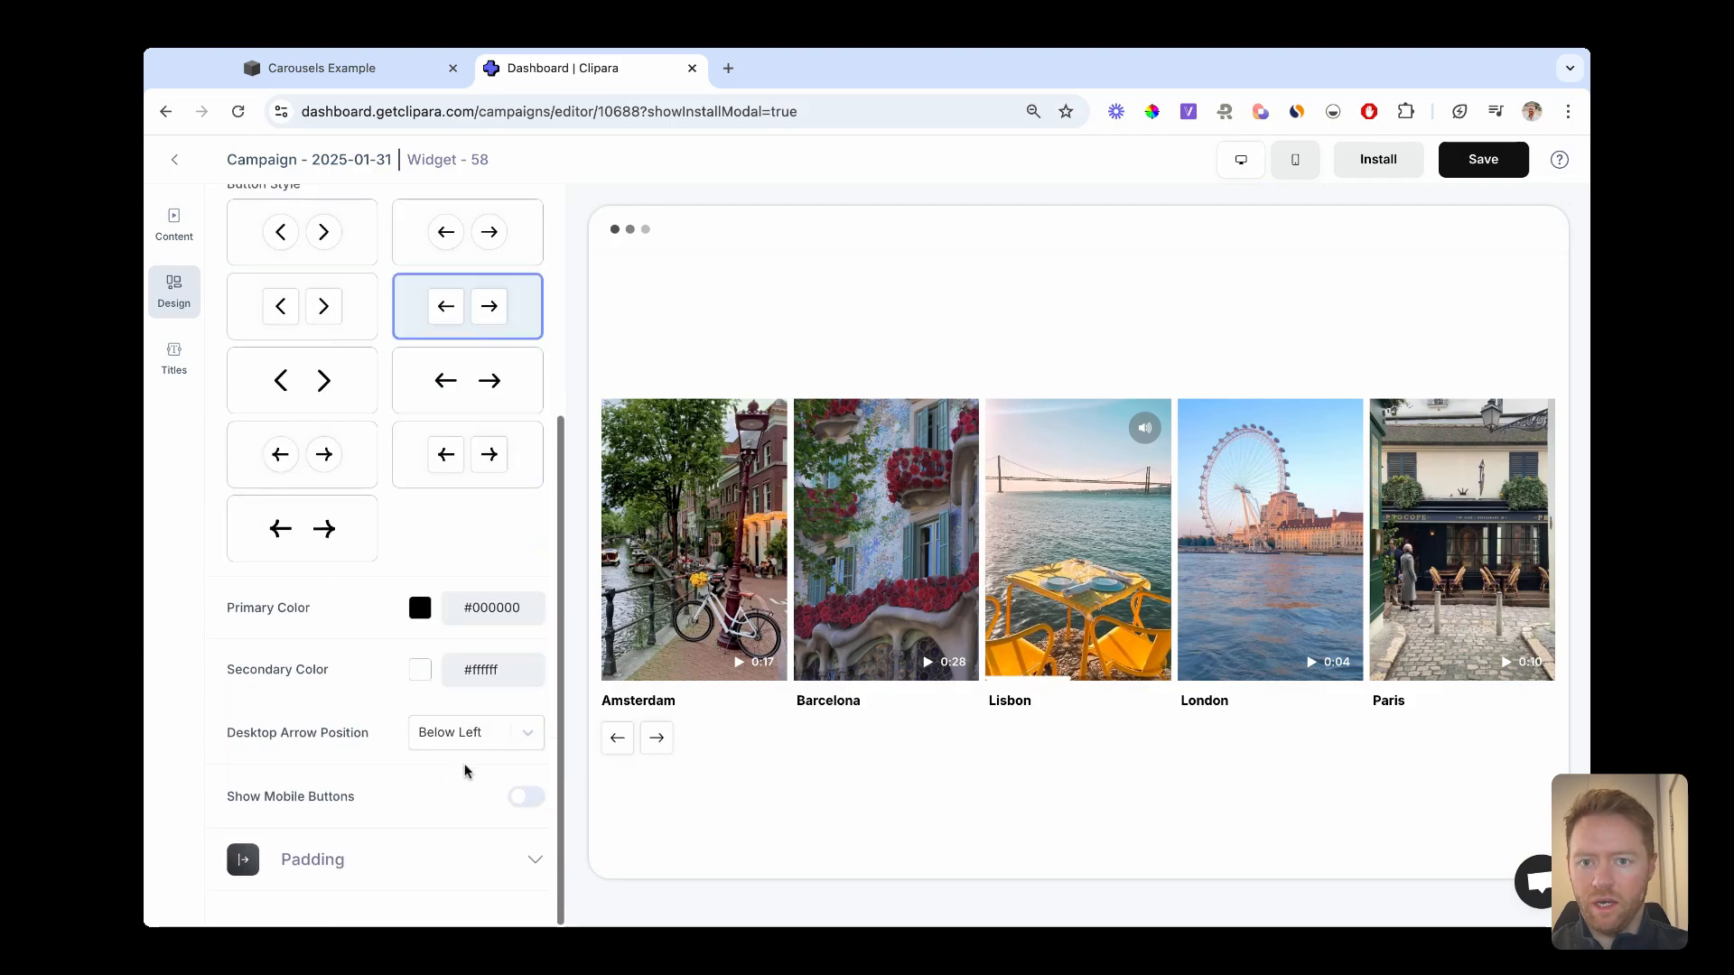
pyautogui.click(475, 732)
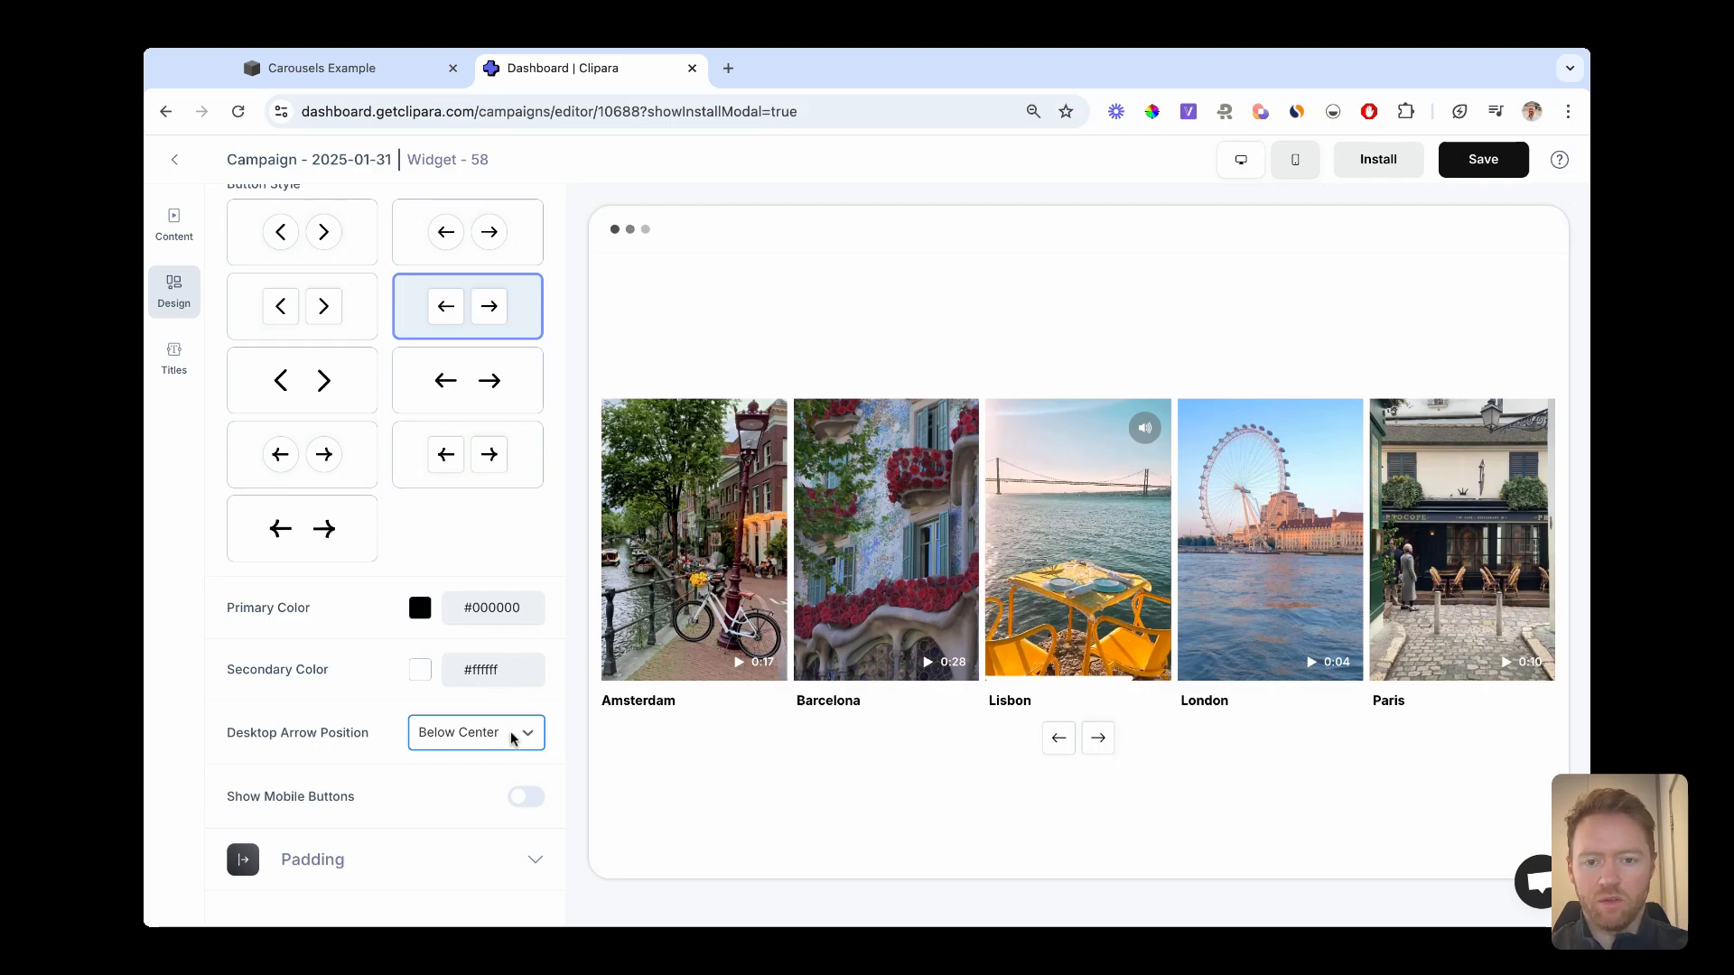
pyautogui.click(475, 731)
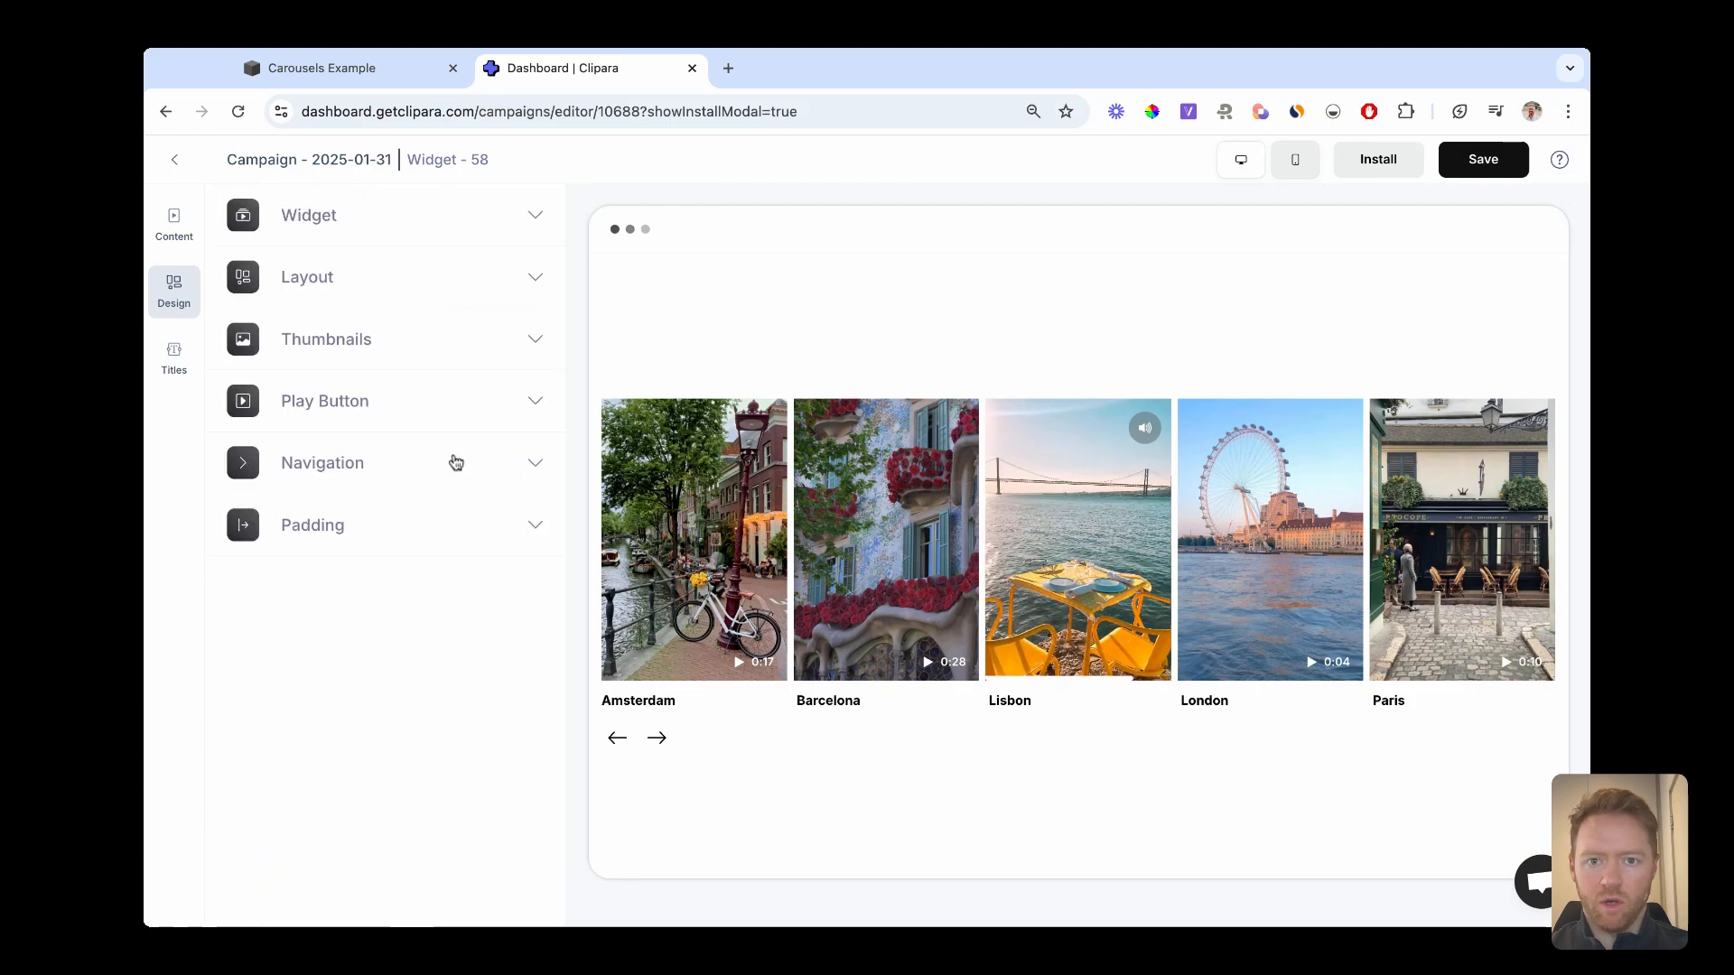
pyautogui.moveTo(1254, 397)
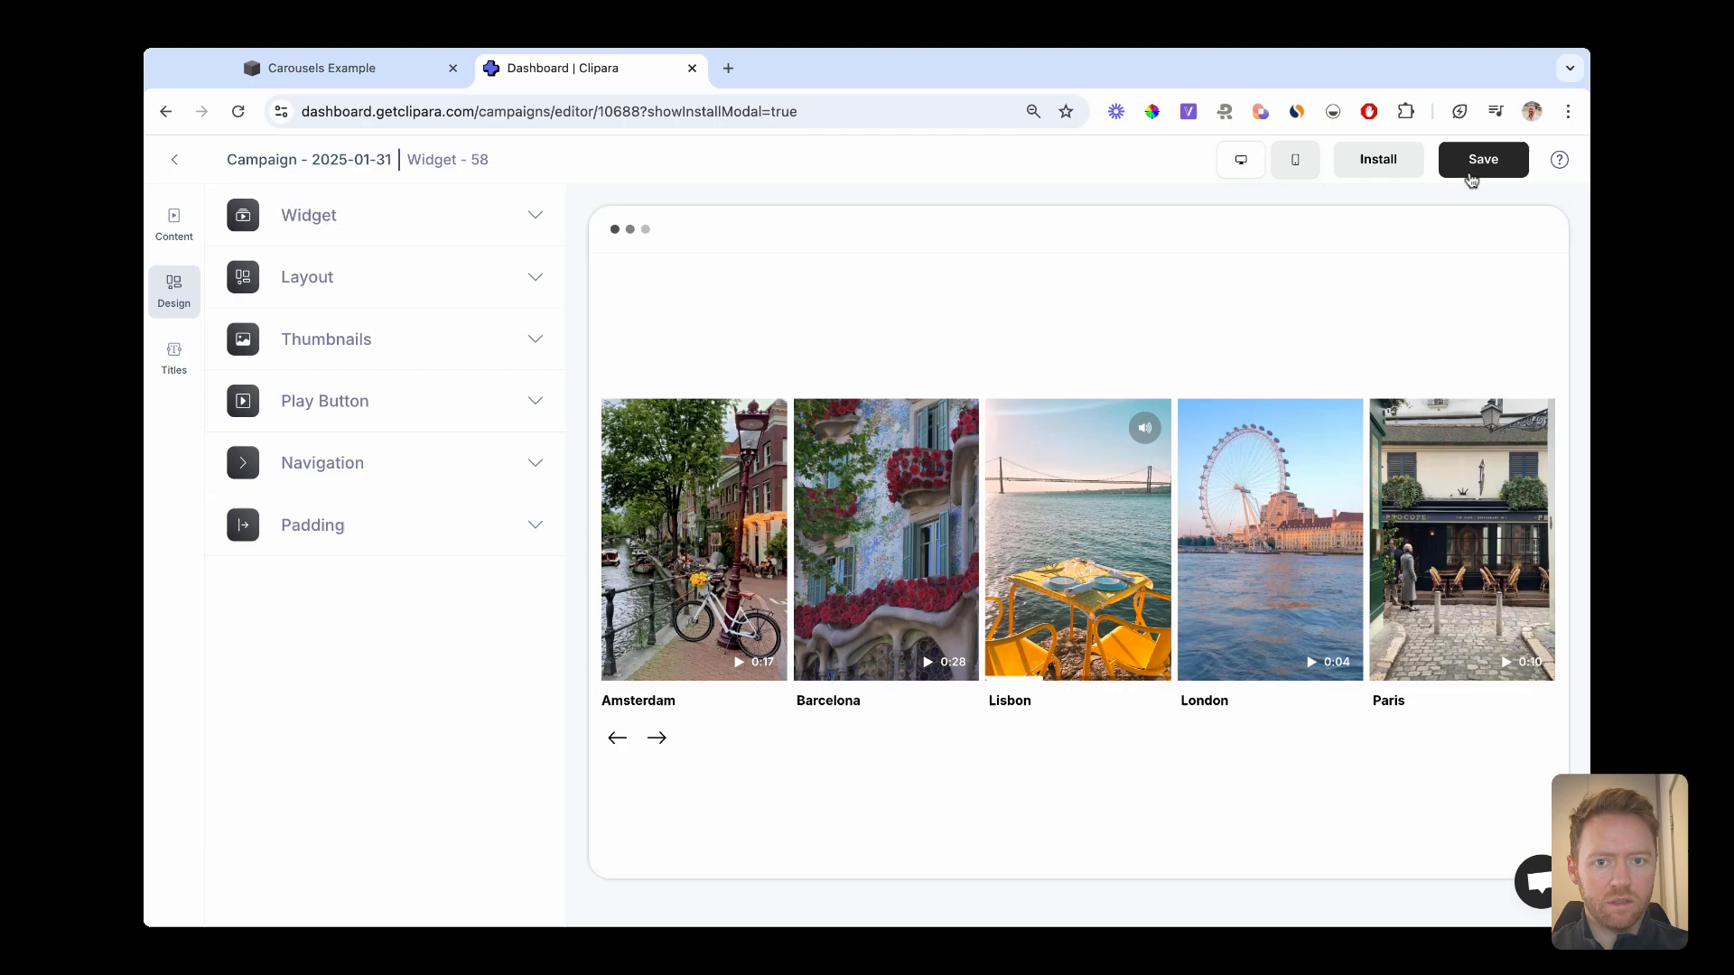
# Save the carousel, copy its embed snippet and switch to the Squarespace Carousels Example site.
pyautogui.click(1481, 159)
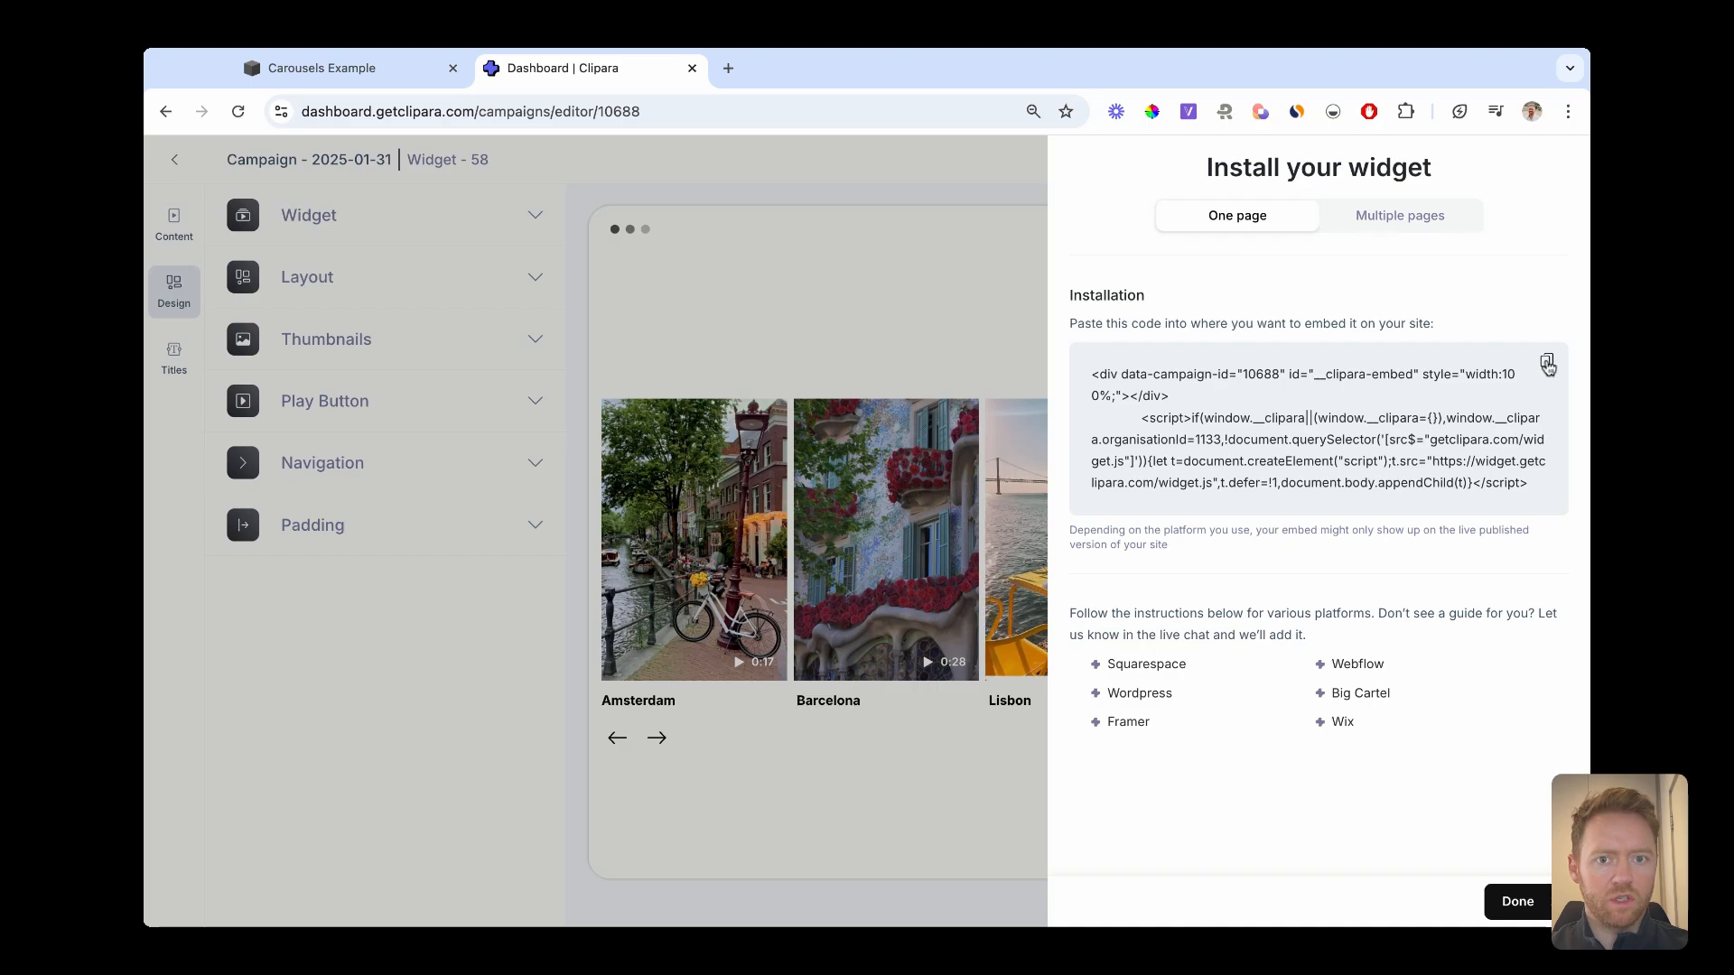
pyautogui.click(1546, 363)
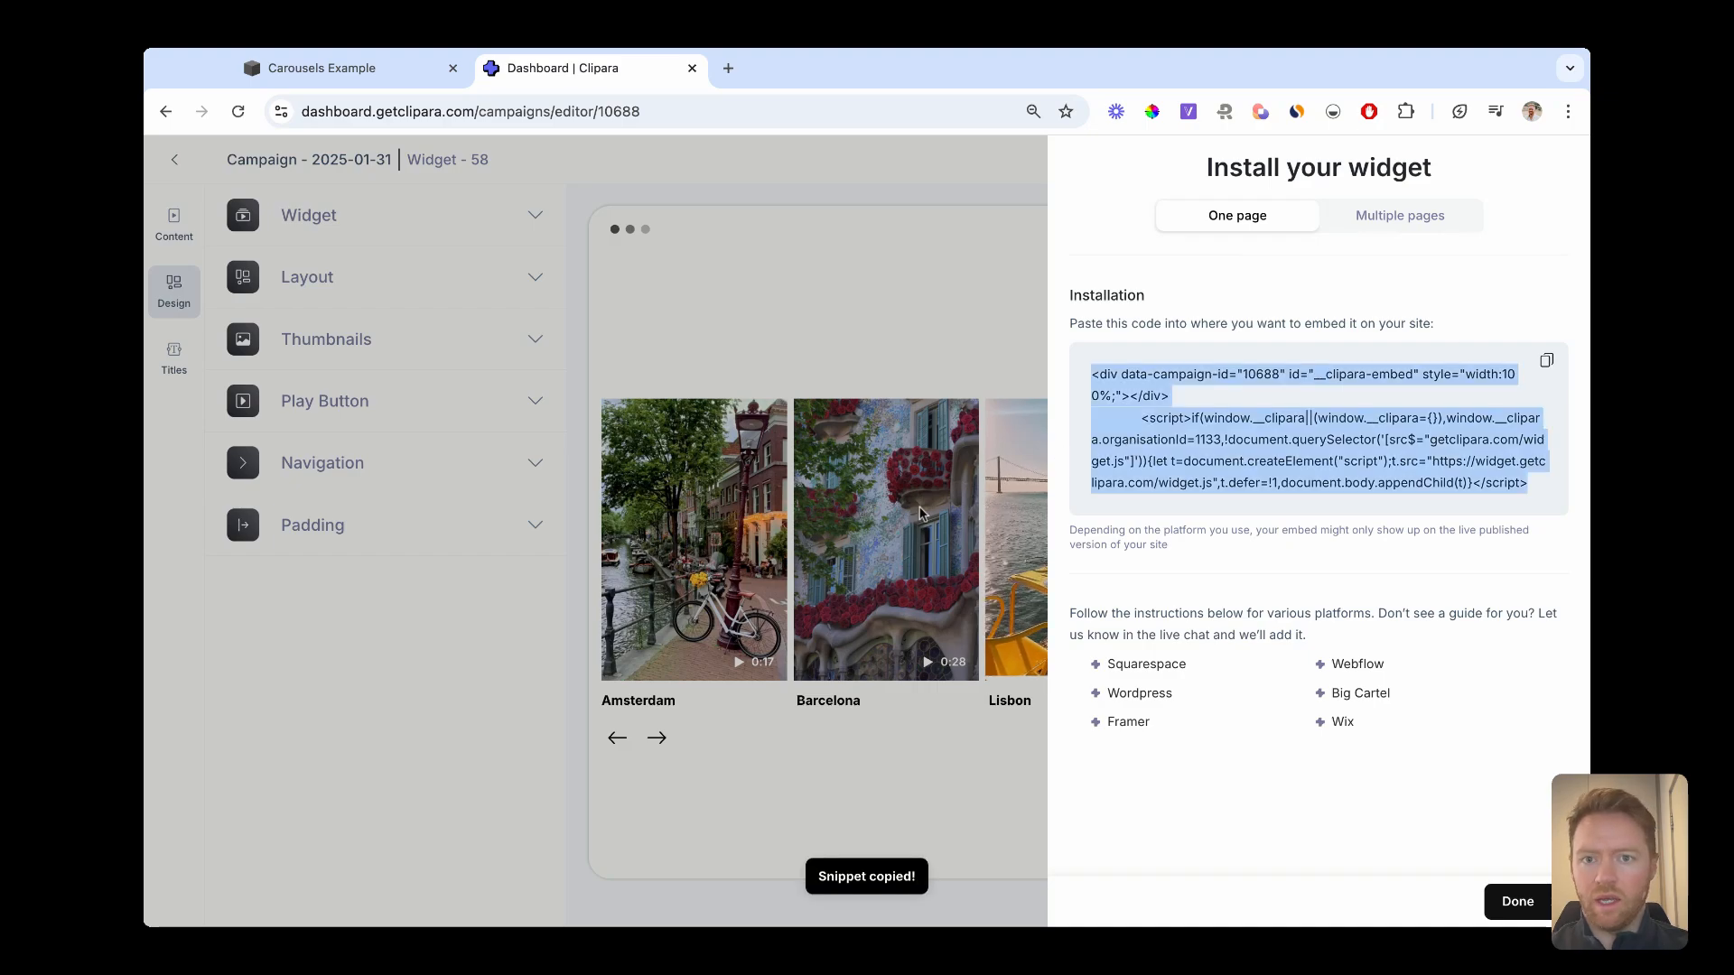
pyautogui.click(321, 67)
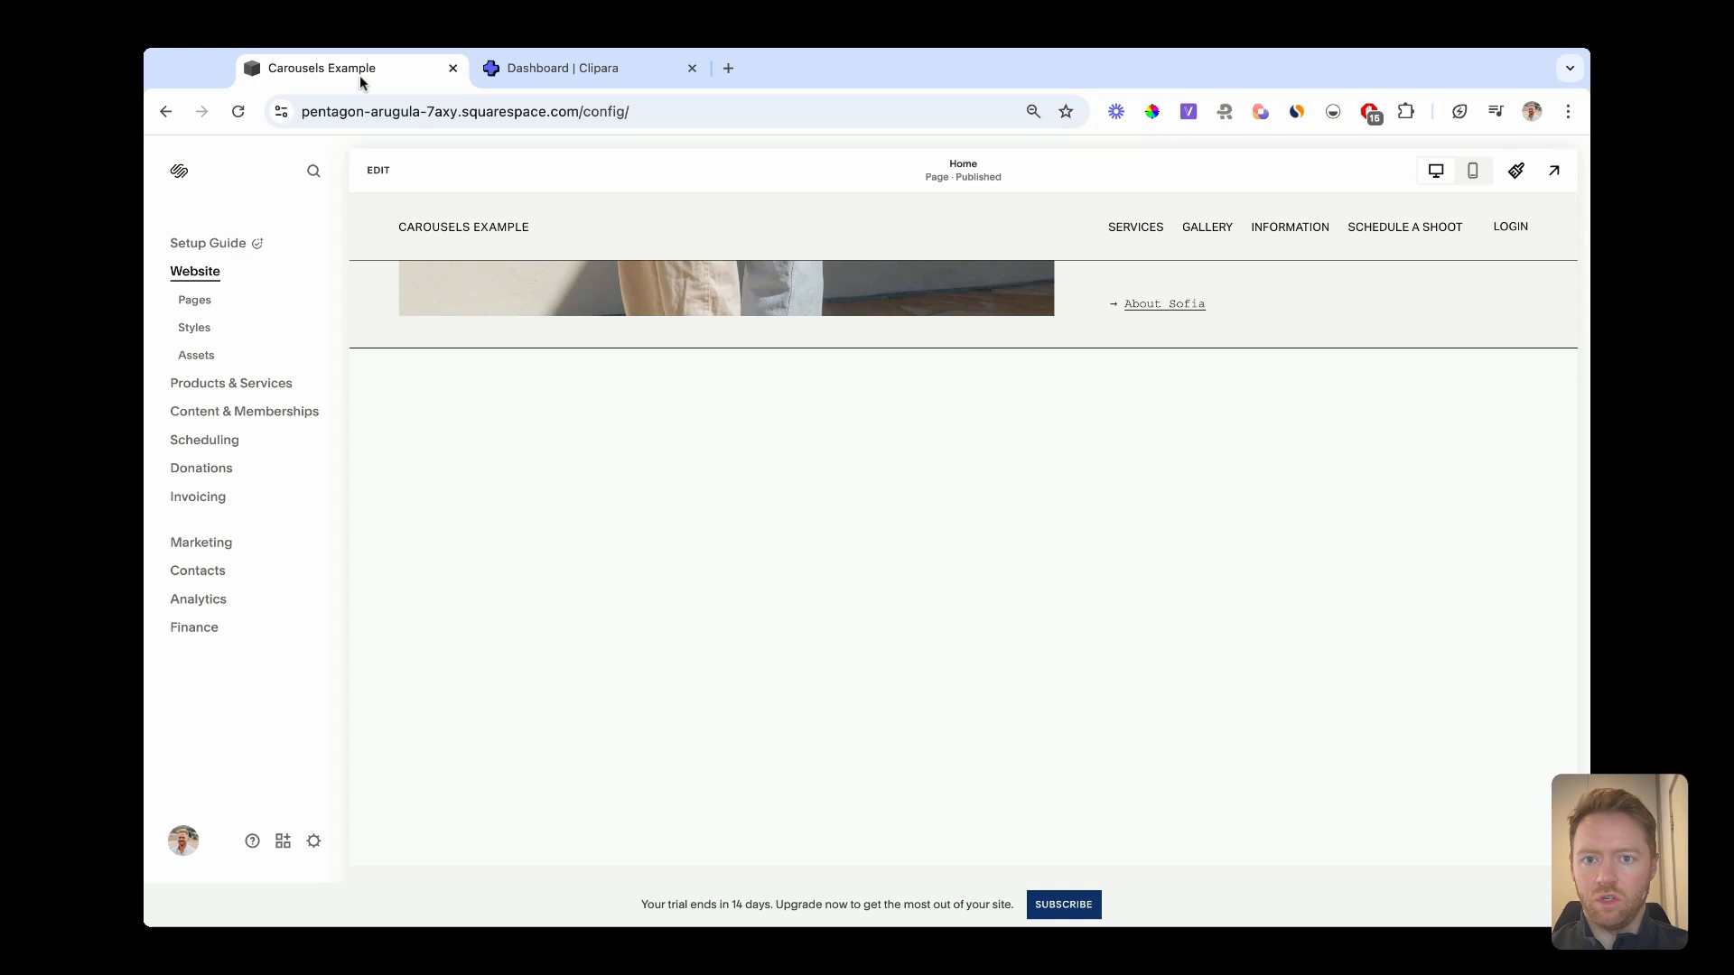
# Add an Embed block from the Basic list to the empty home page section.
pyautogui.scroll(-3)
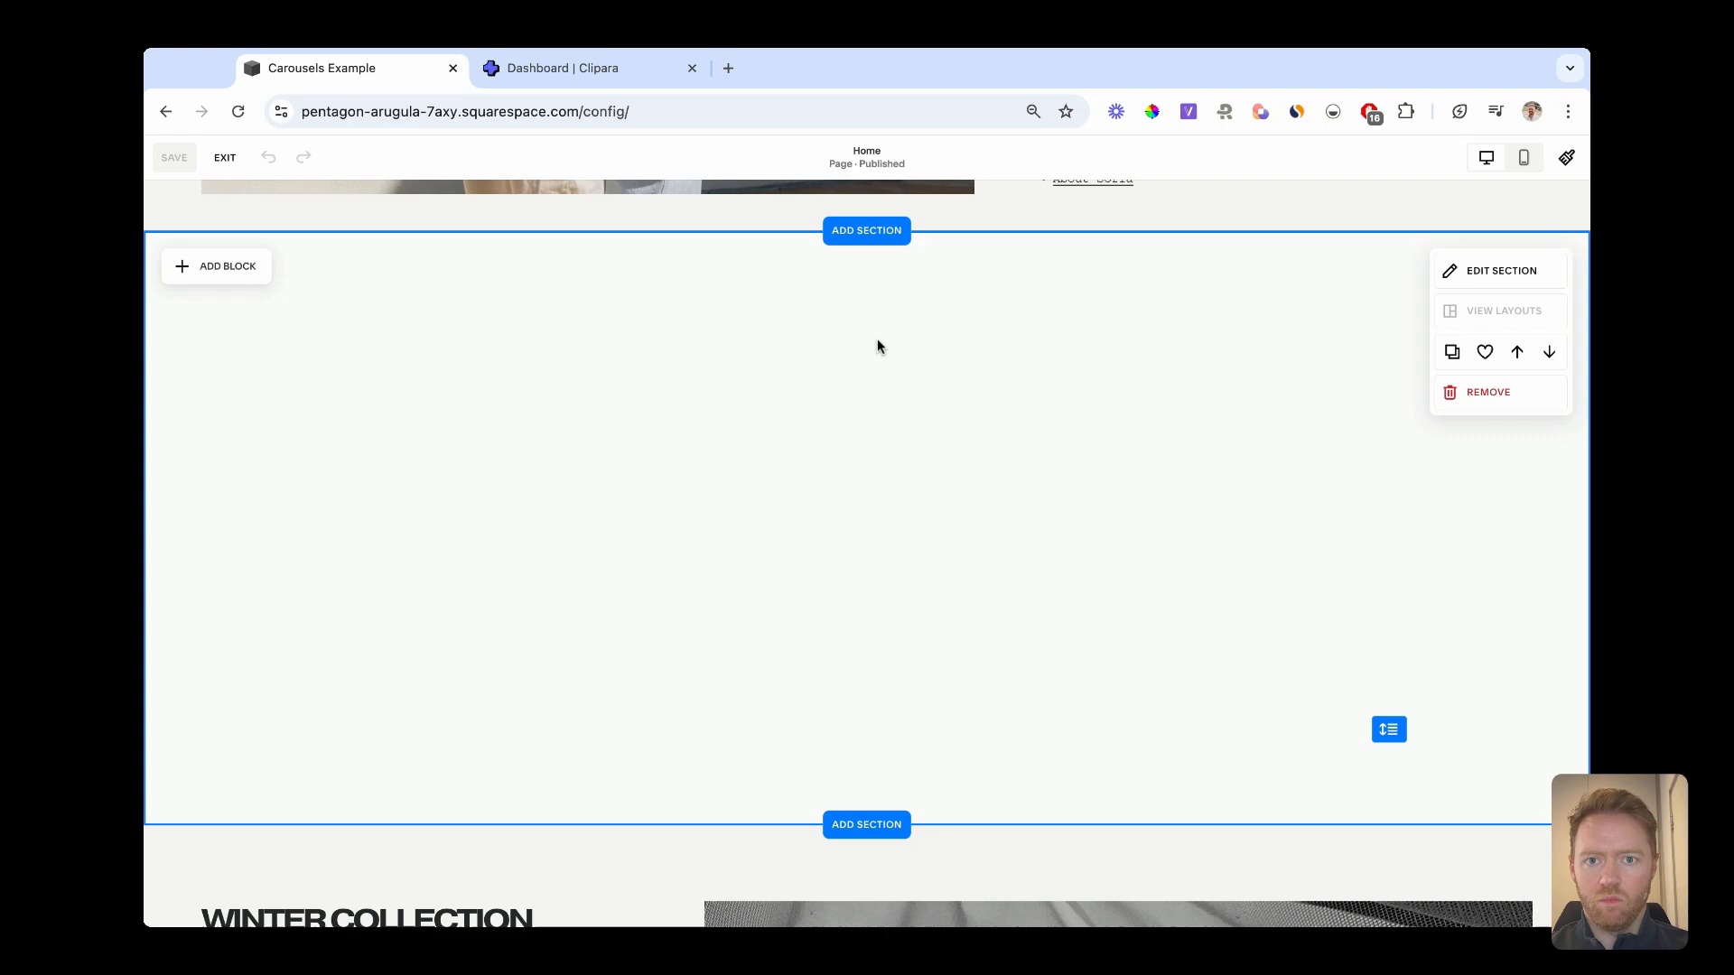
pyautogui.moveTo(699, 515)
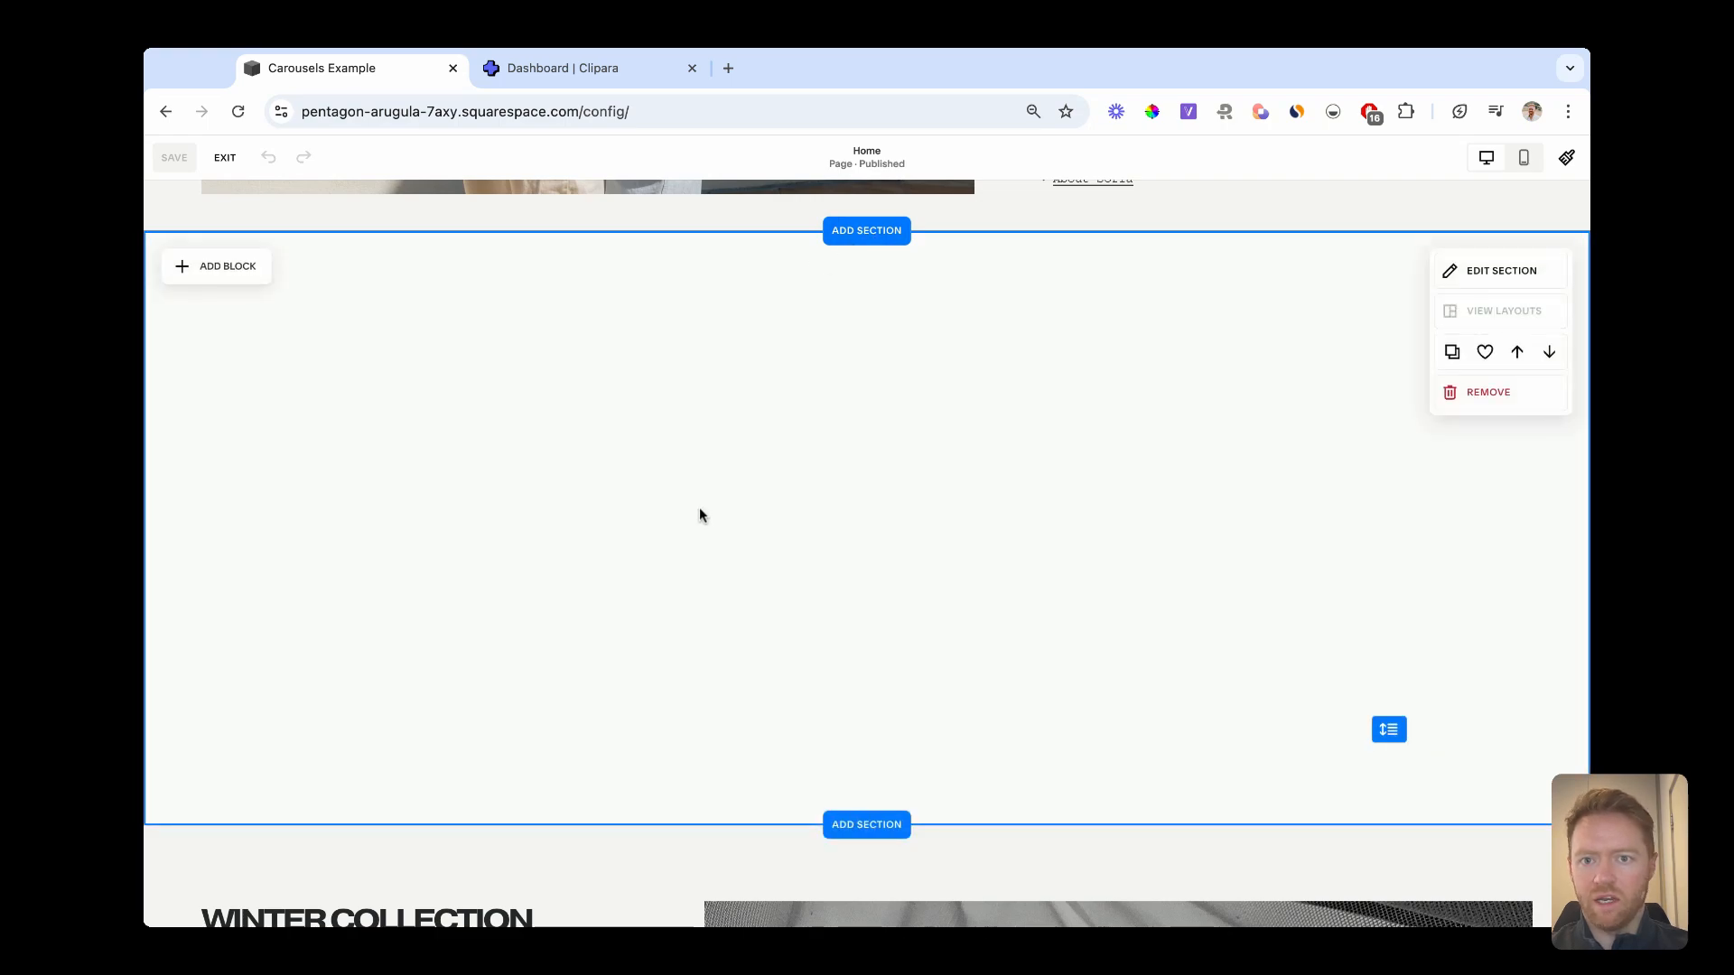
pyautogui.click(217, 266)
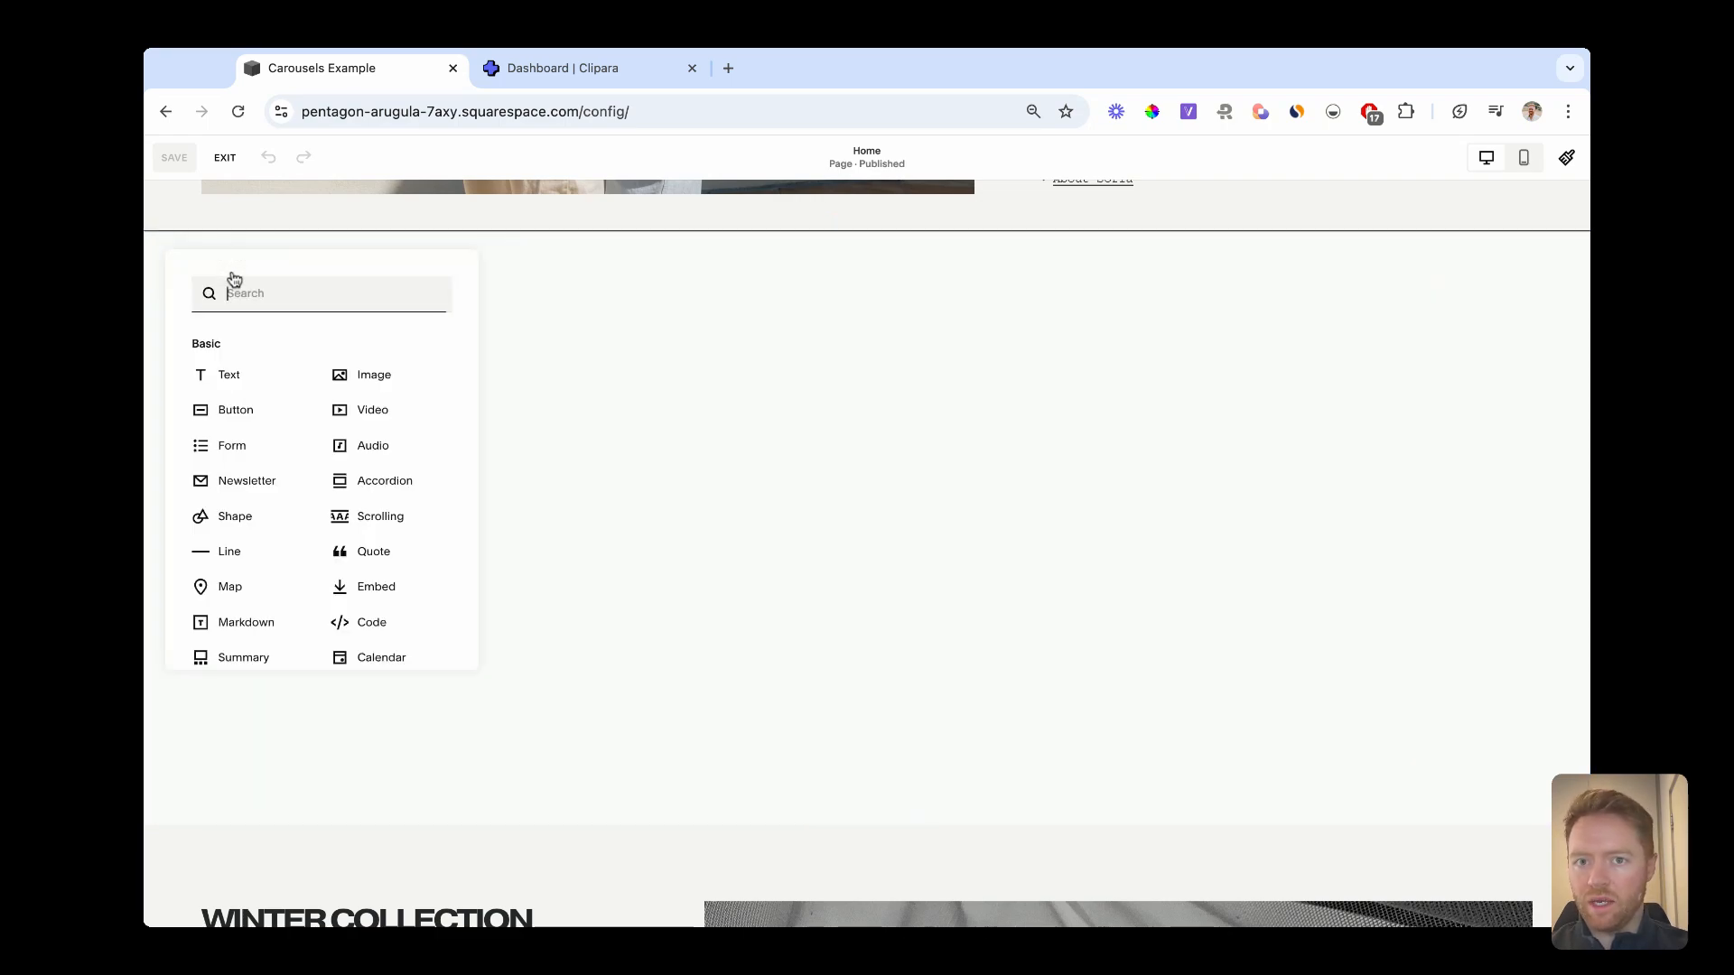
pyautogui.moveTo(376, 585)
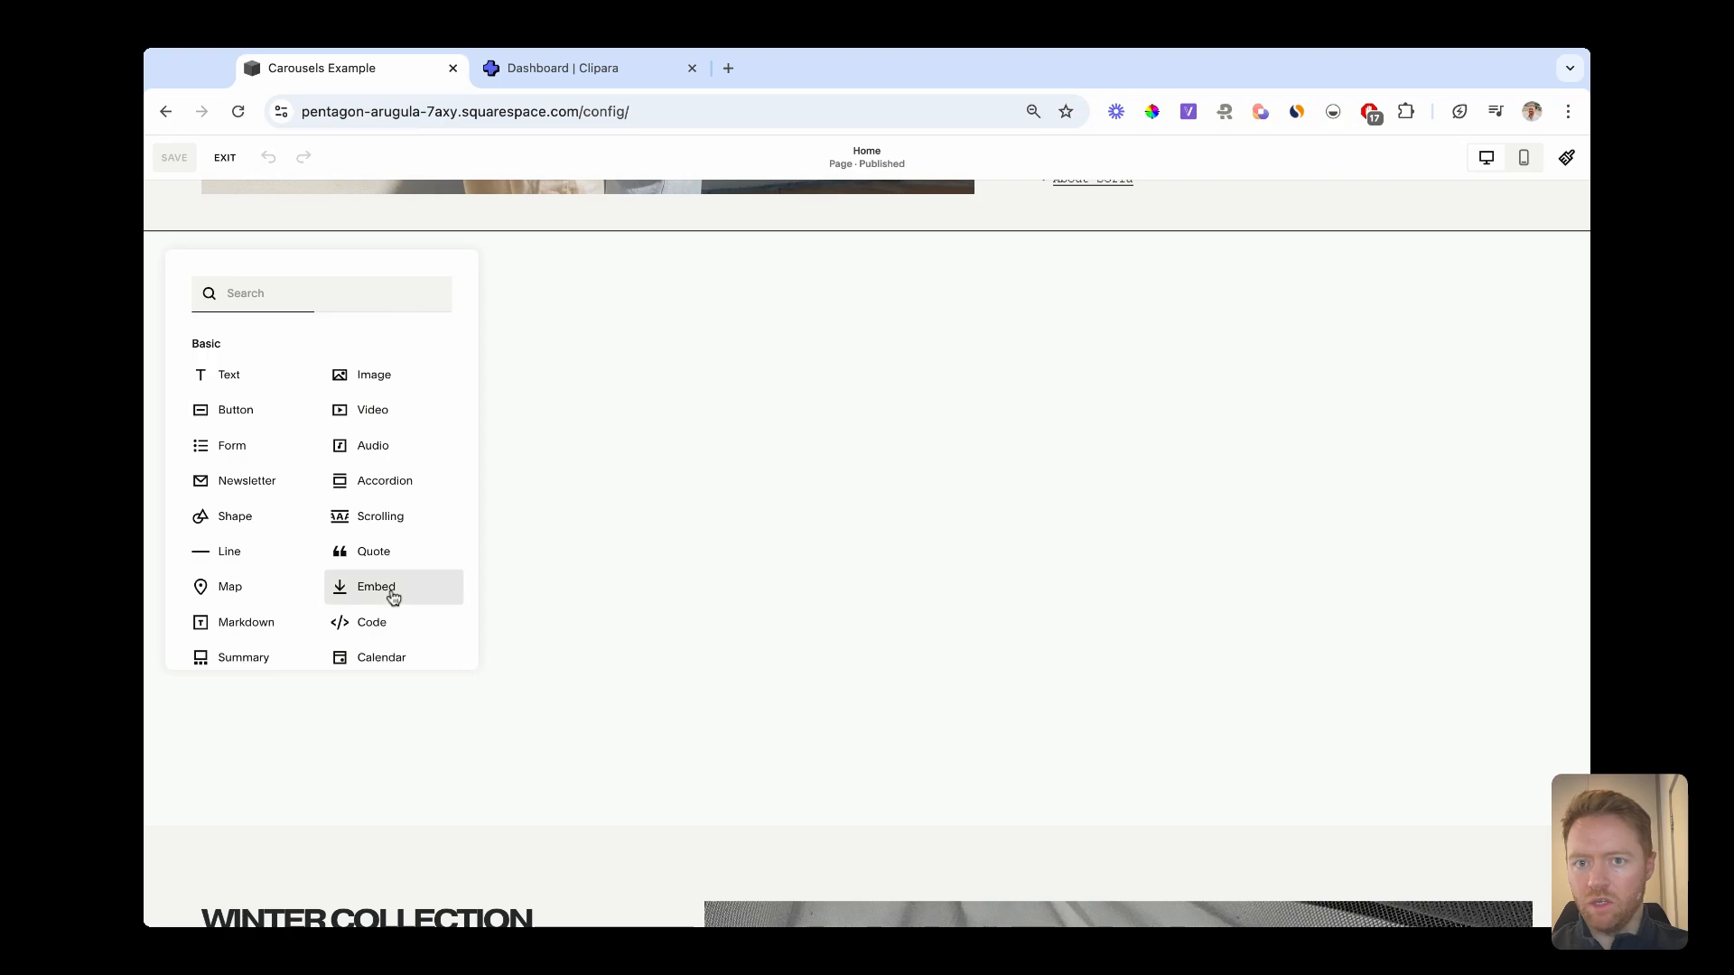
pyautogui.click(376, 585)
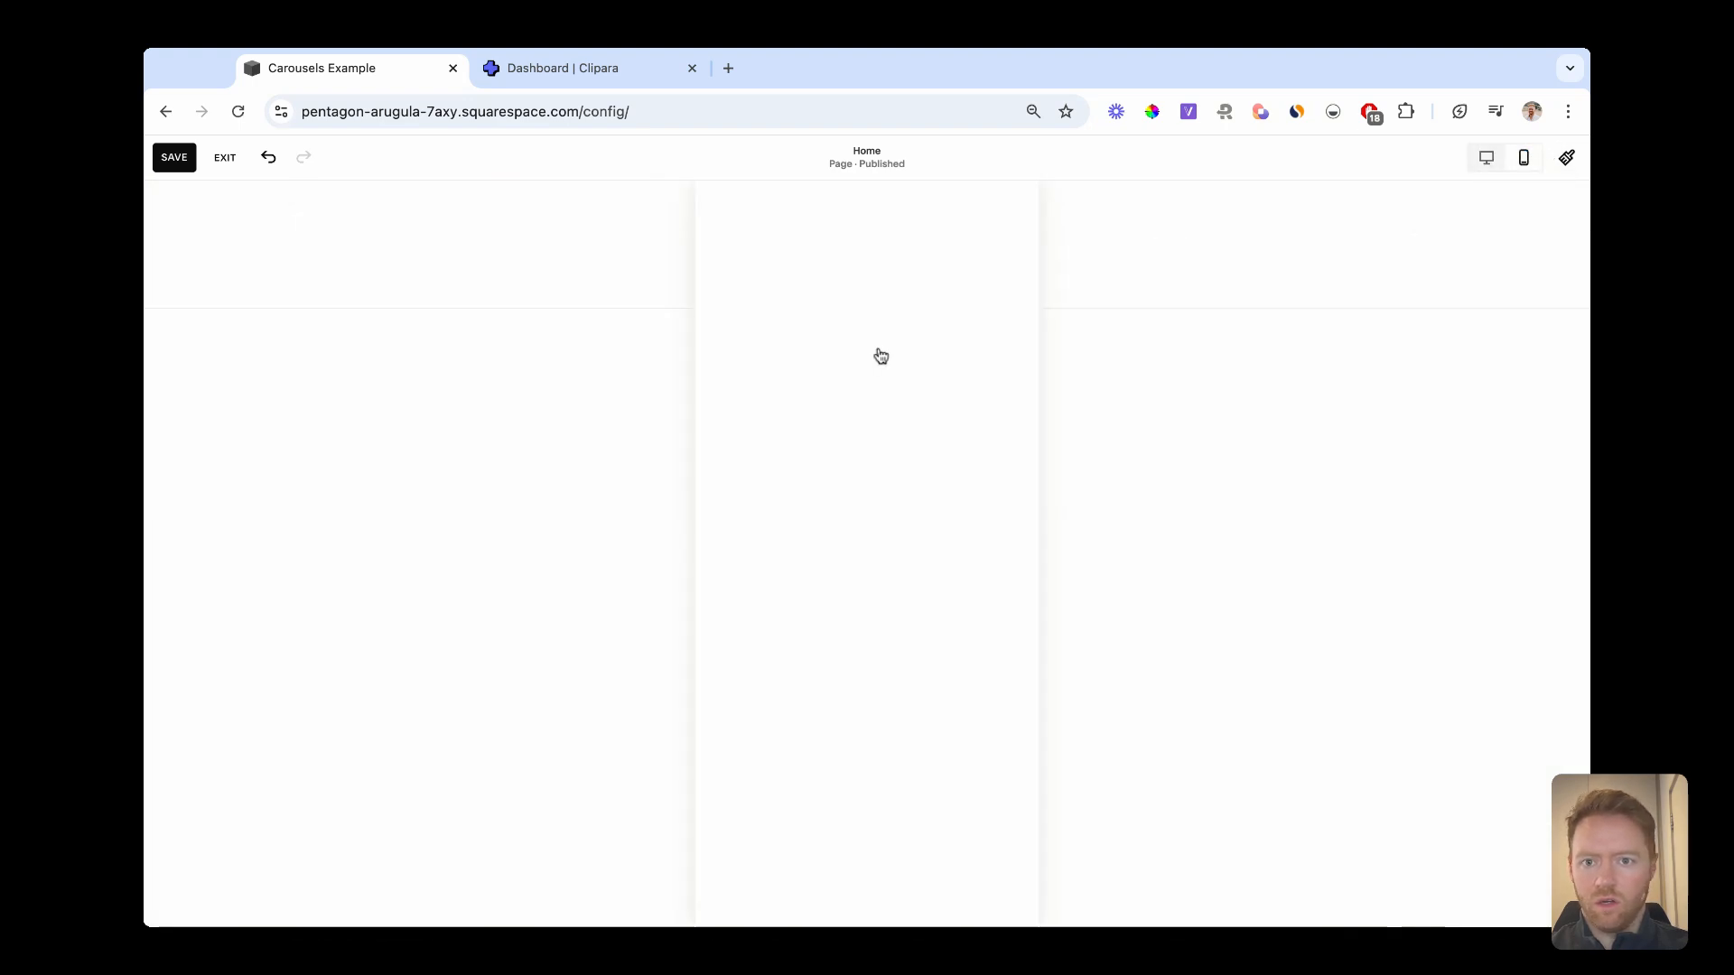
# Return to desktop view and bring up the empty embed block's Content panel.
pyautogui.click(865, 356)
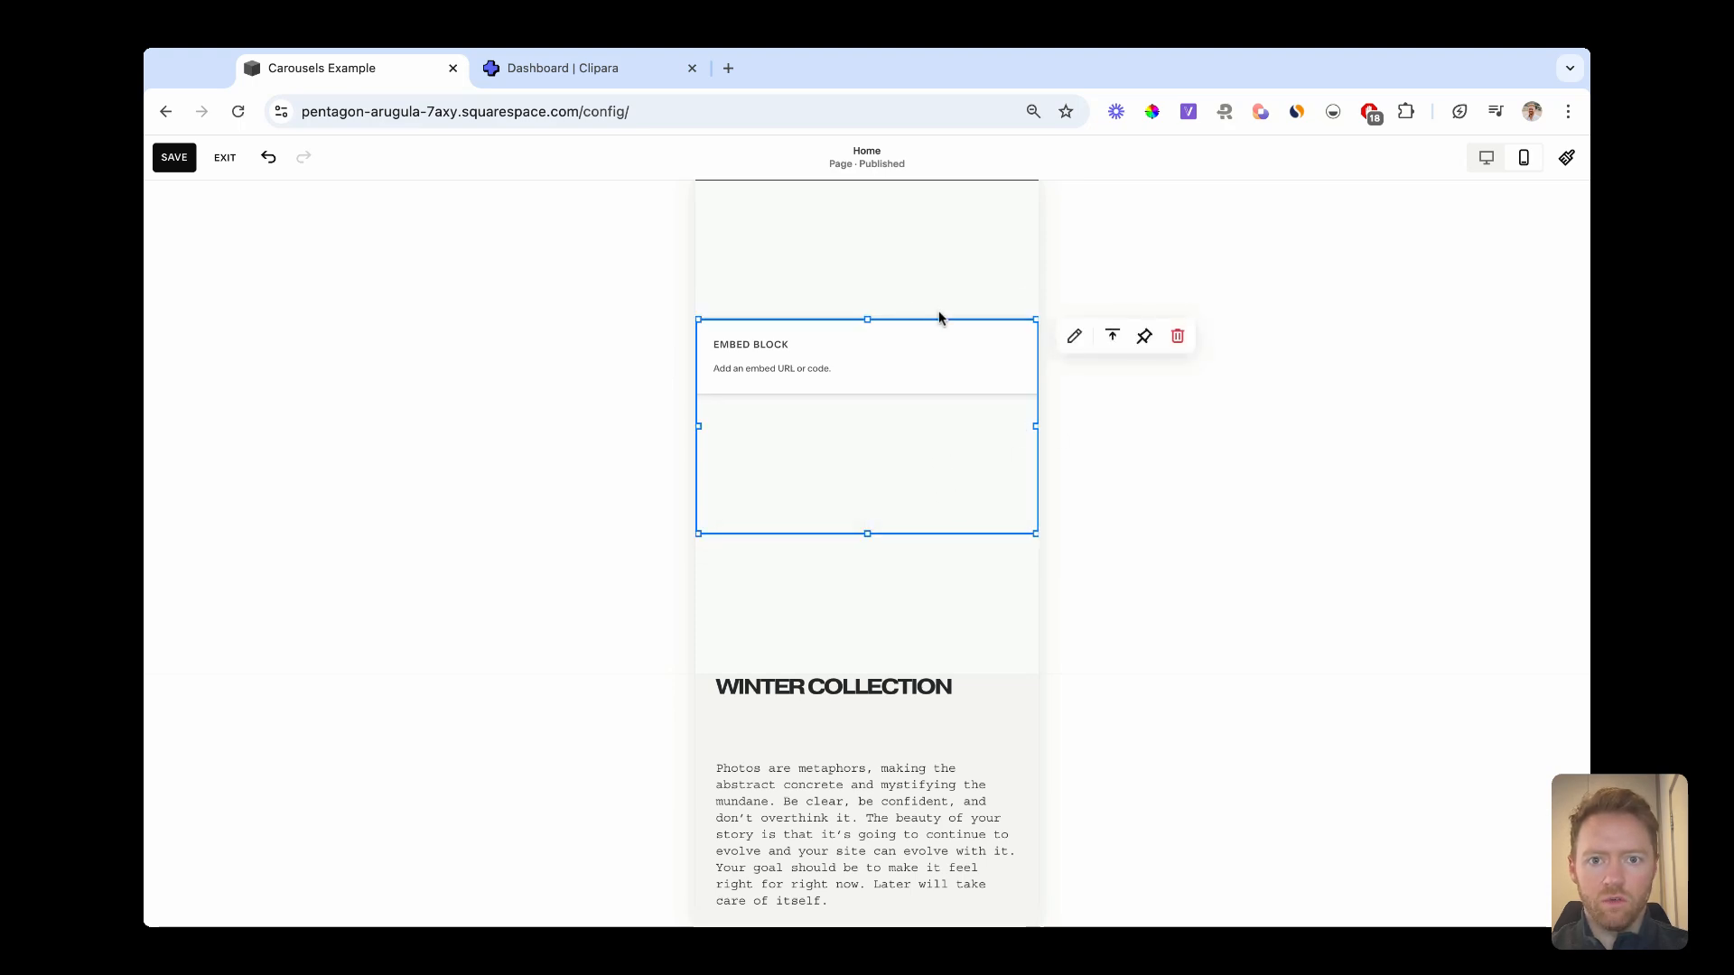
pyautogui.click(1484, 157)
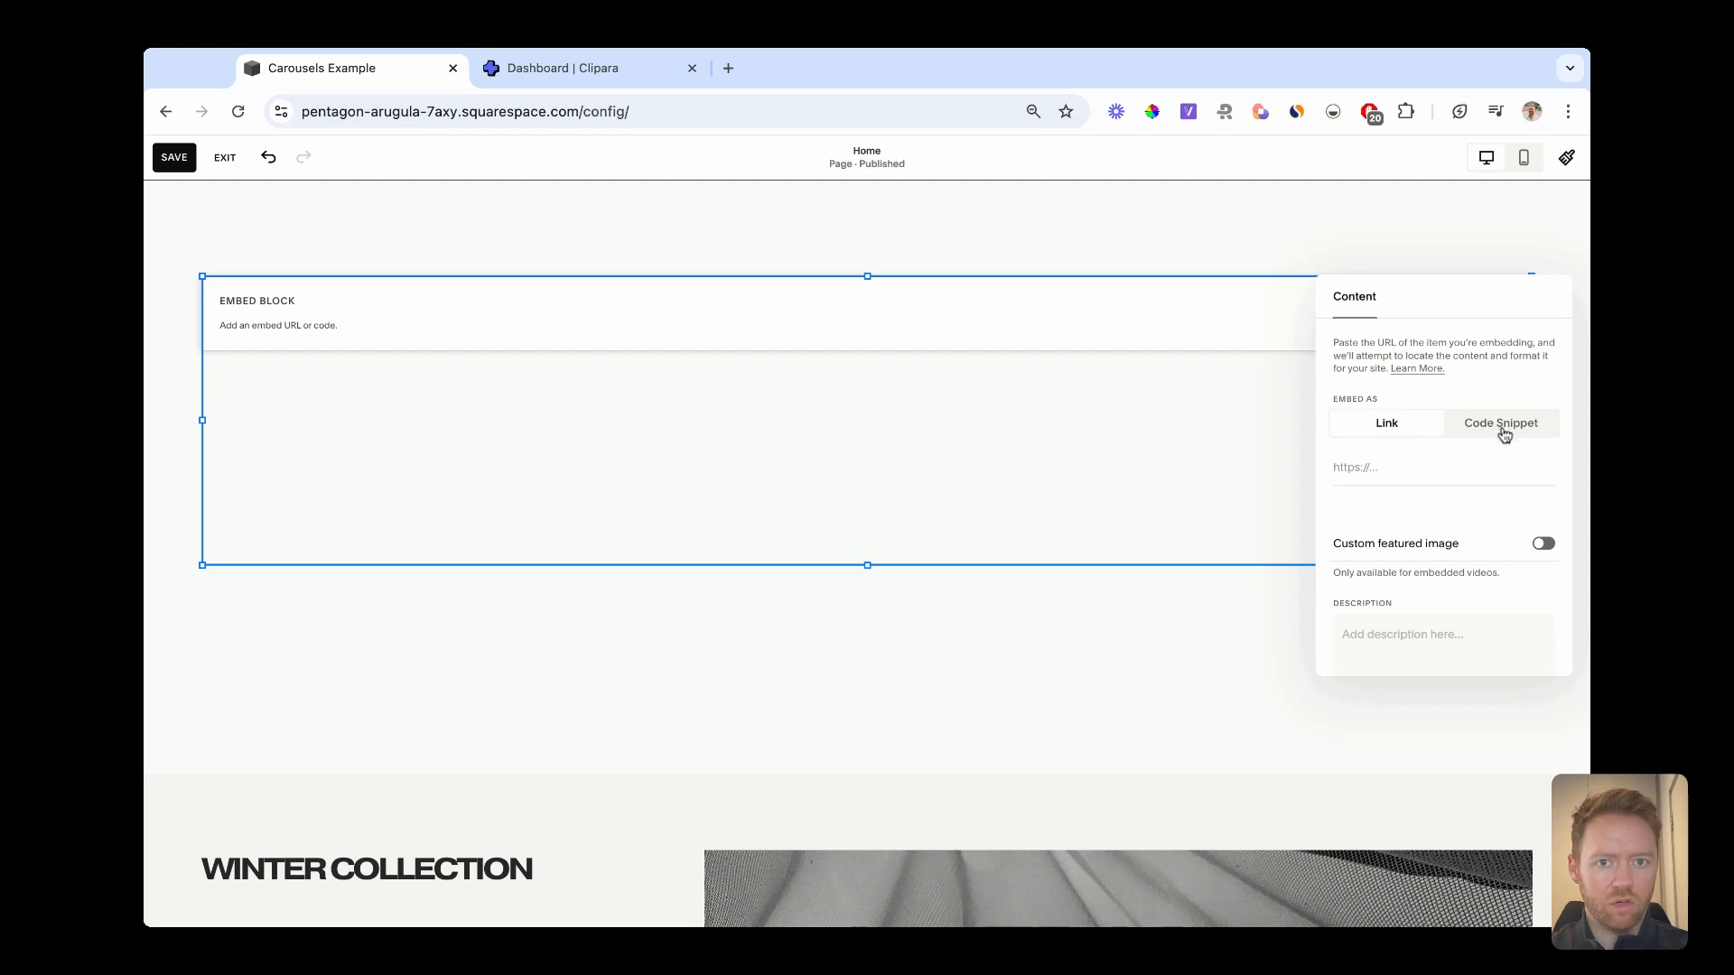
# Embed the Clipara code as a code snippet, save the page and exit editing.
pyautogui.click(1499, 422)
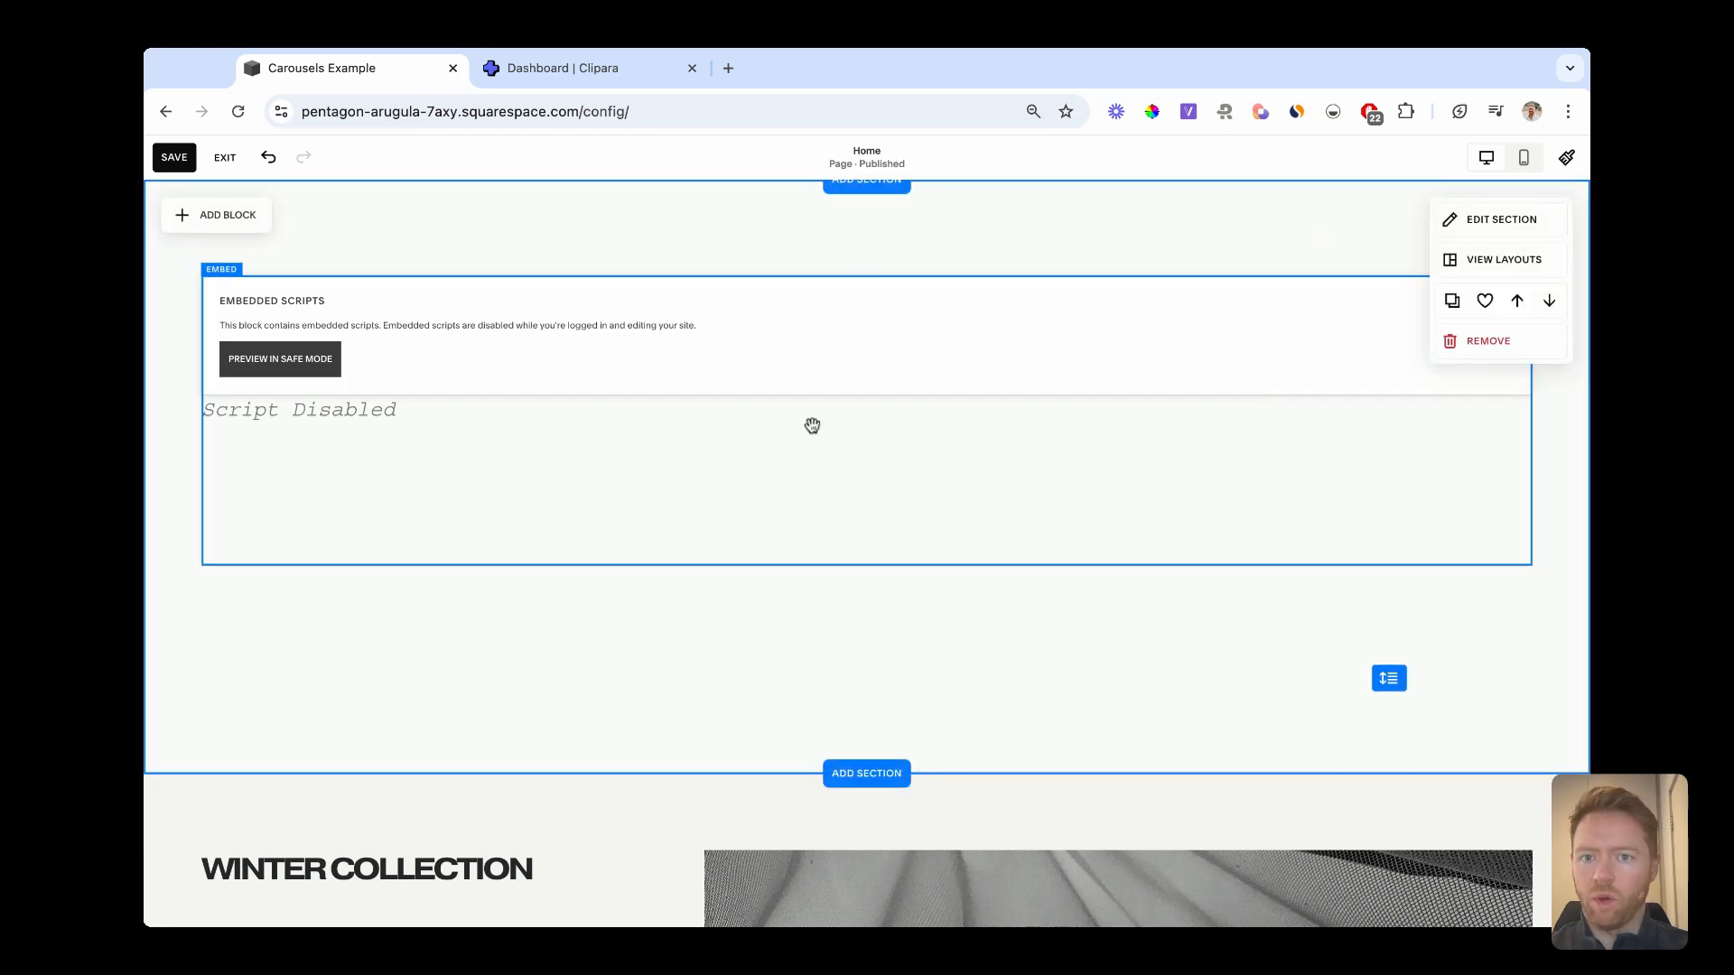
pyautogui.click(173, 157)
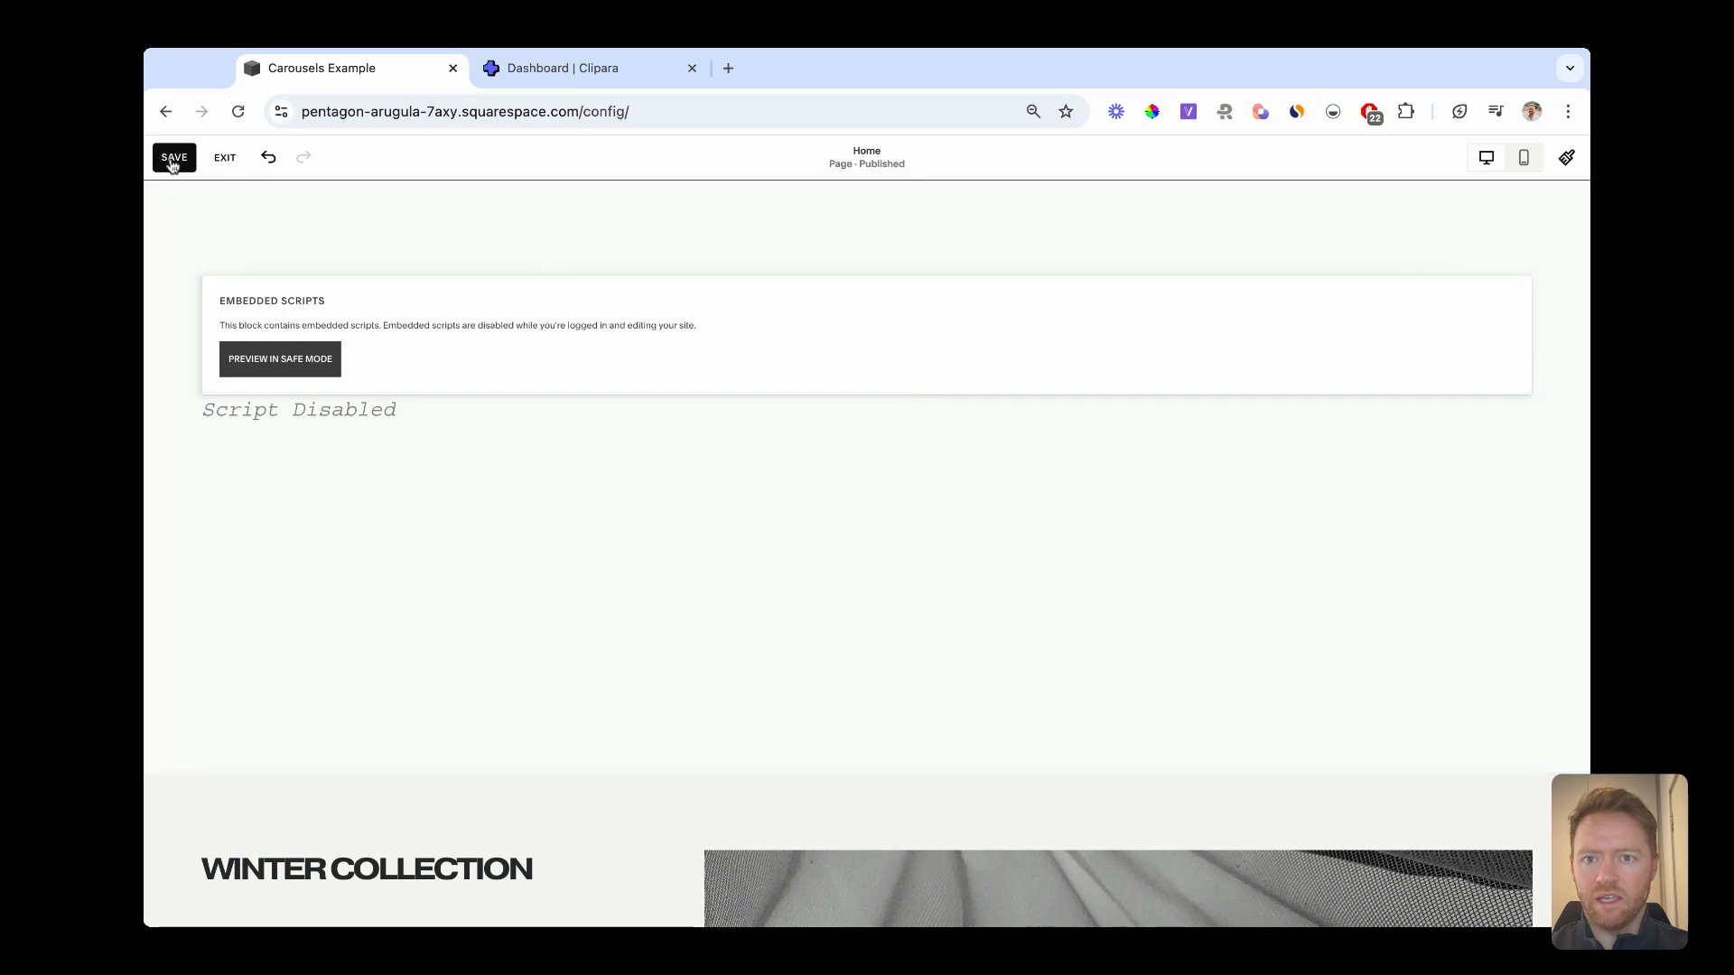
pyautogui.click(173, 157)
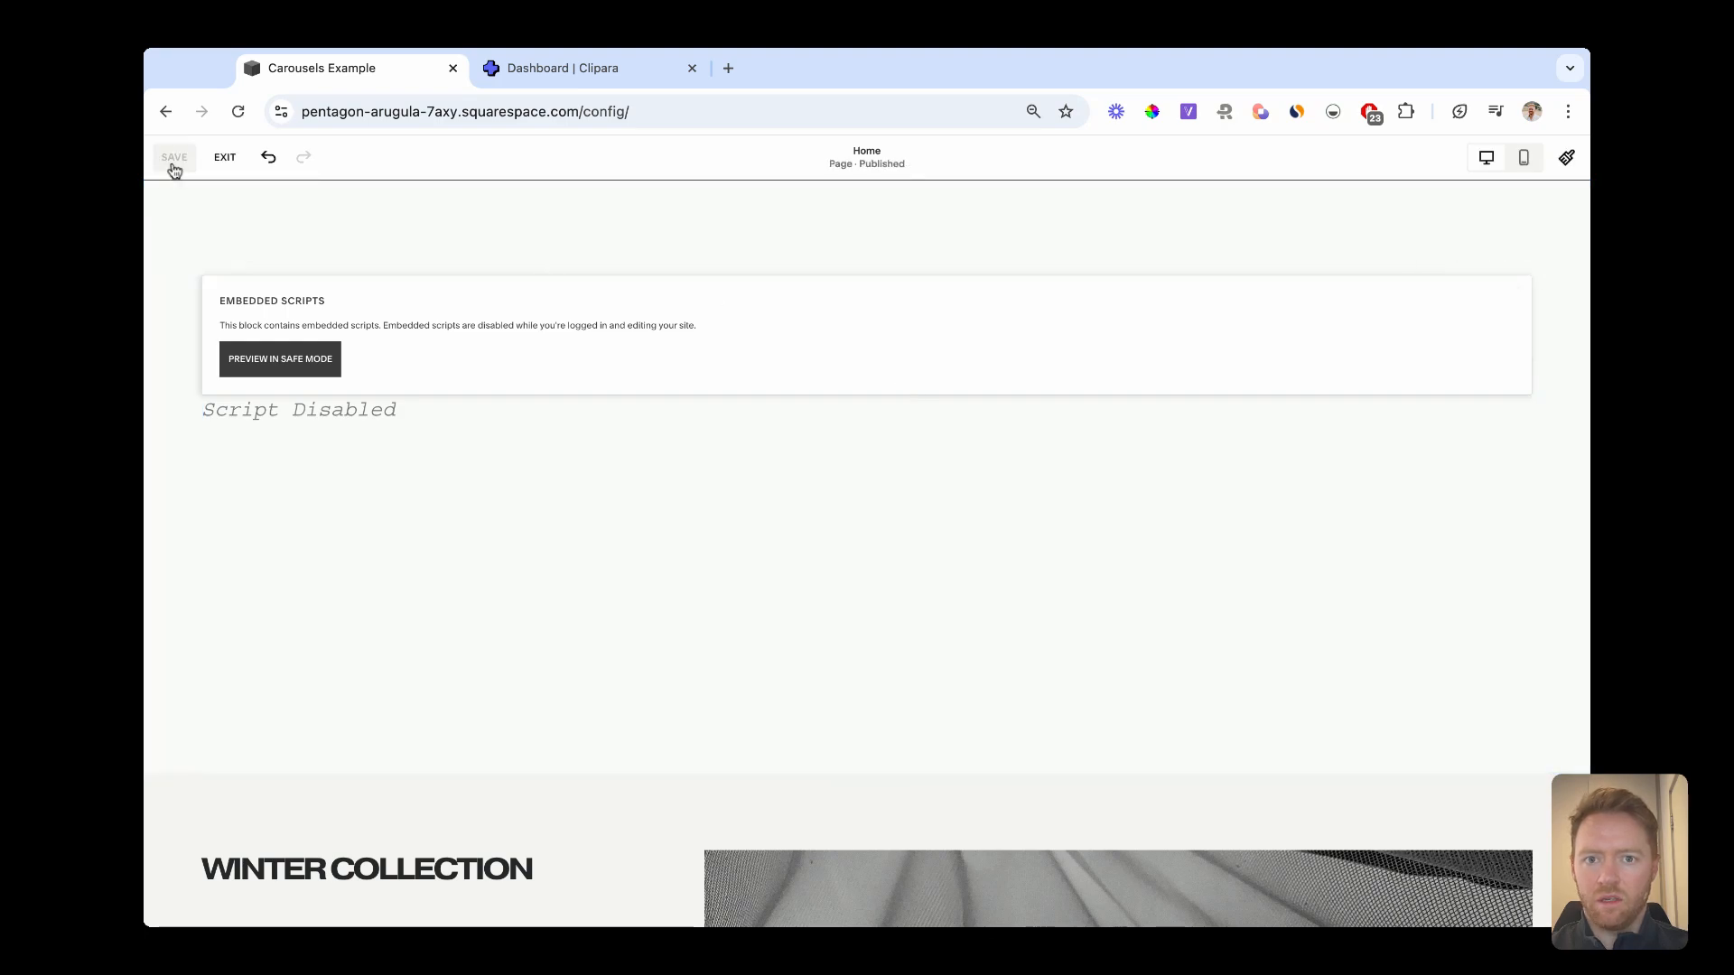
pyautogui.moveTo(224, 159)
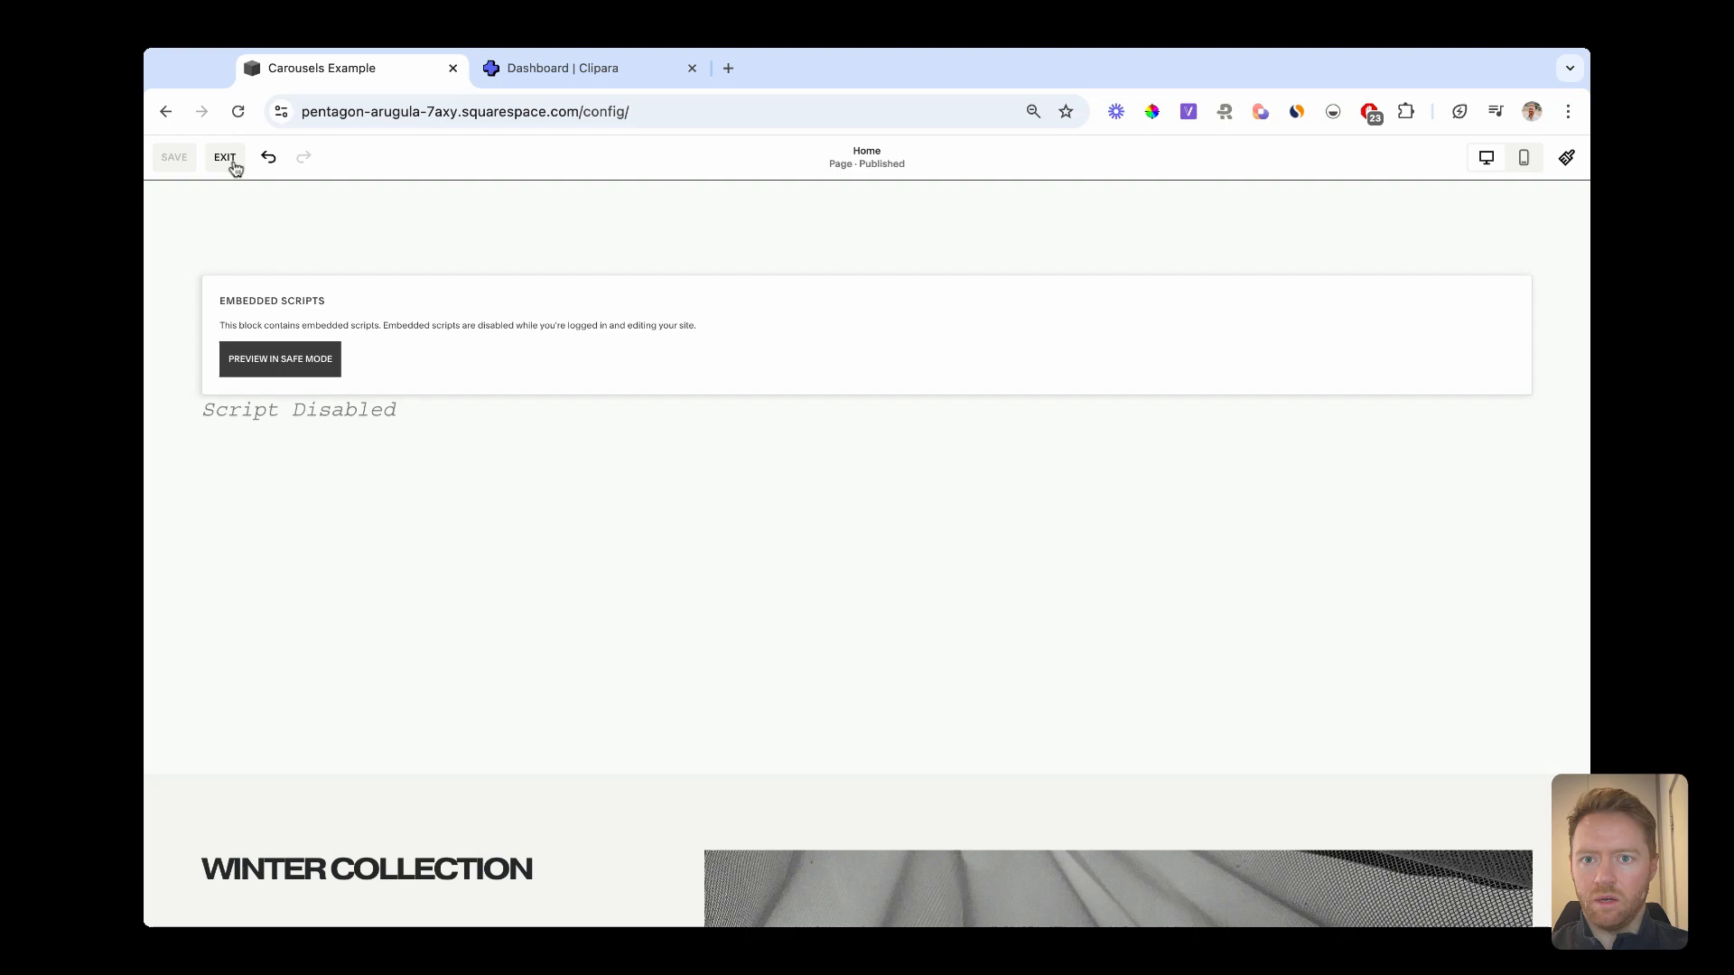
pyautogui.click(224, 157)
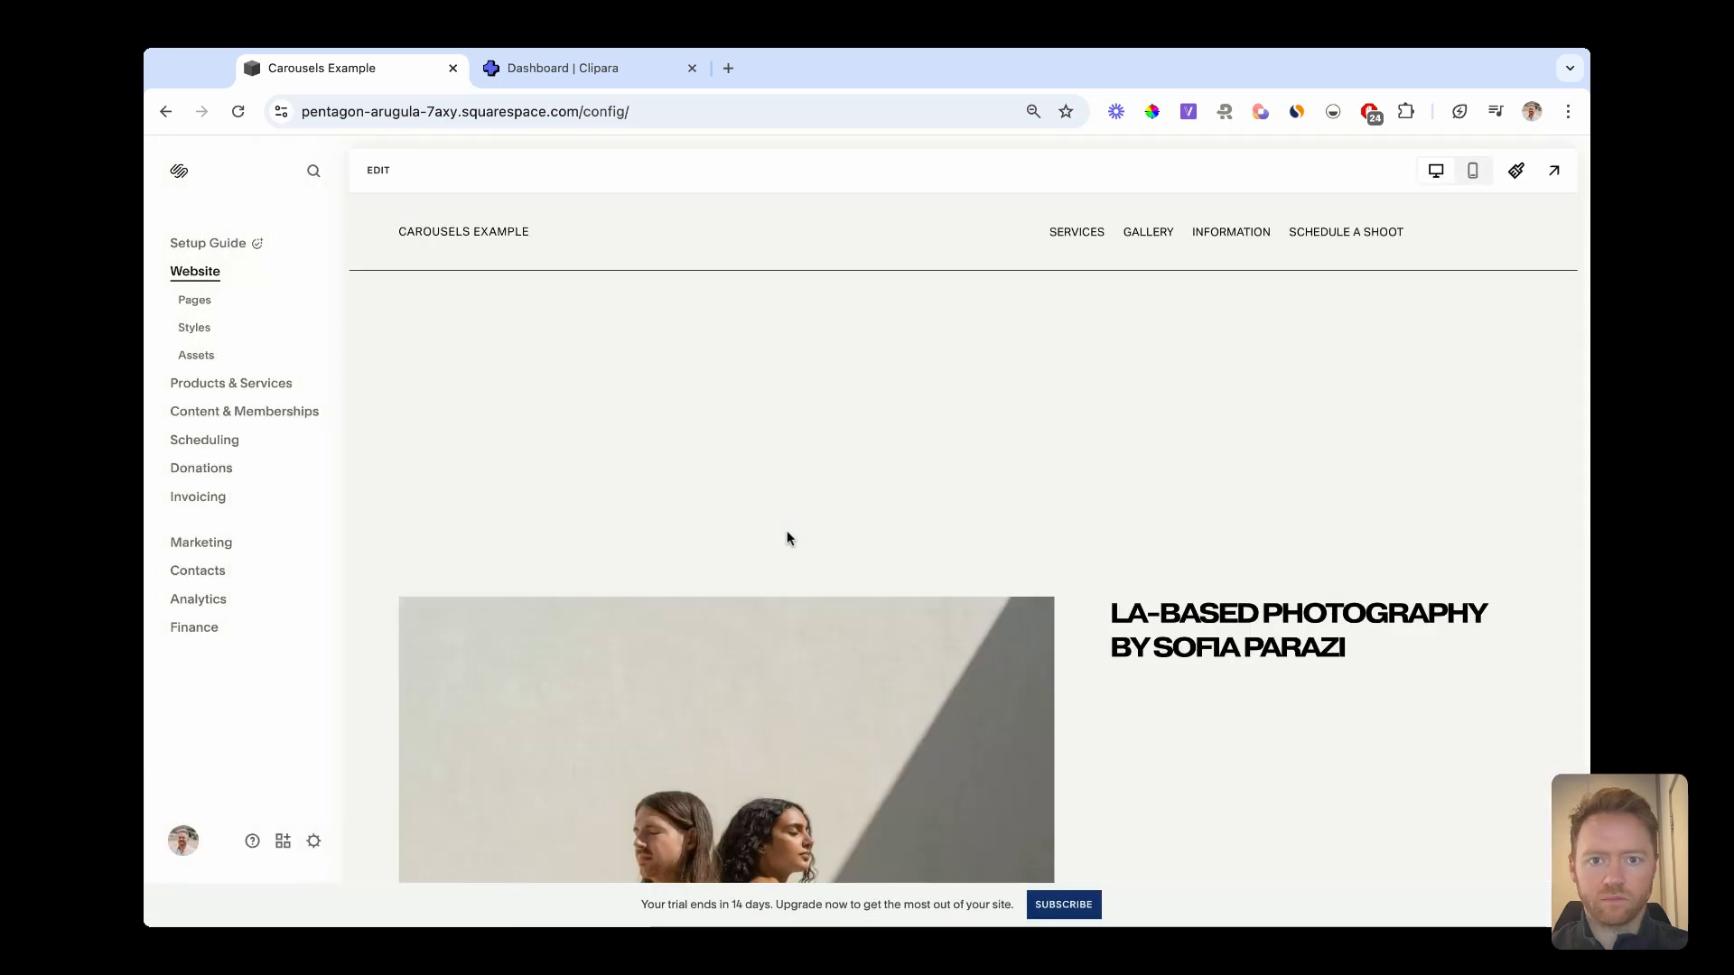
# Page the live travel carousel forward through Paris, Indonesia, Oaxaca and beyond.
pyautogui.scroll(-3)
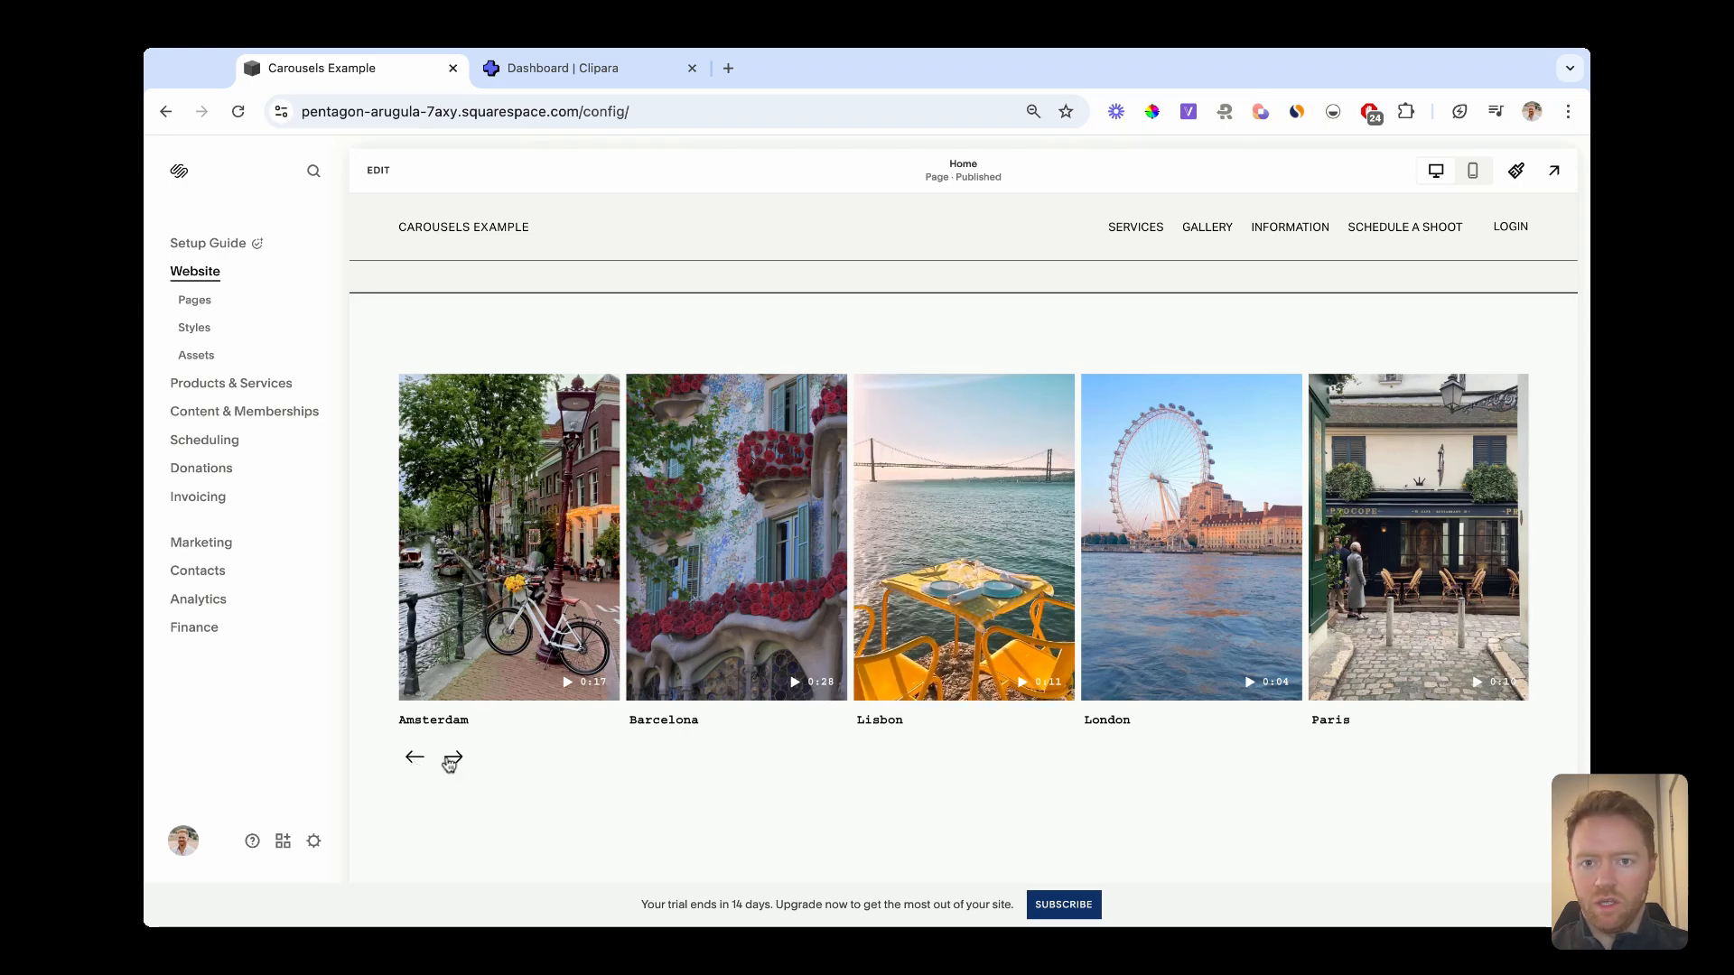
pyautogui.click(452, 757)
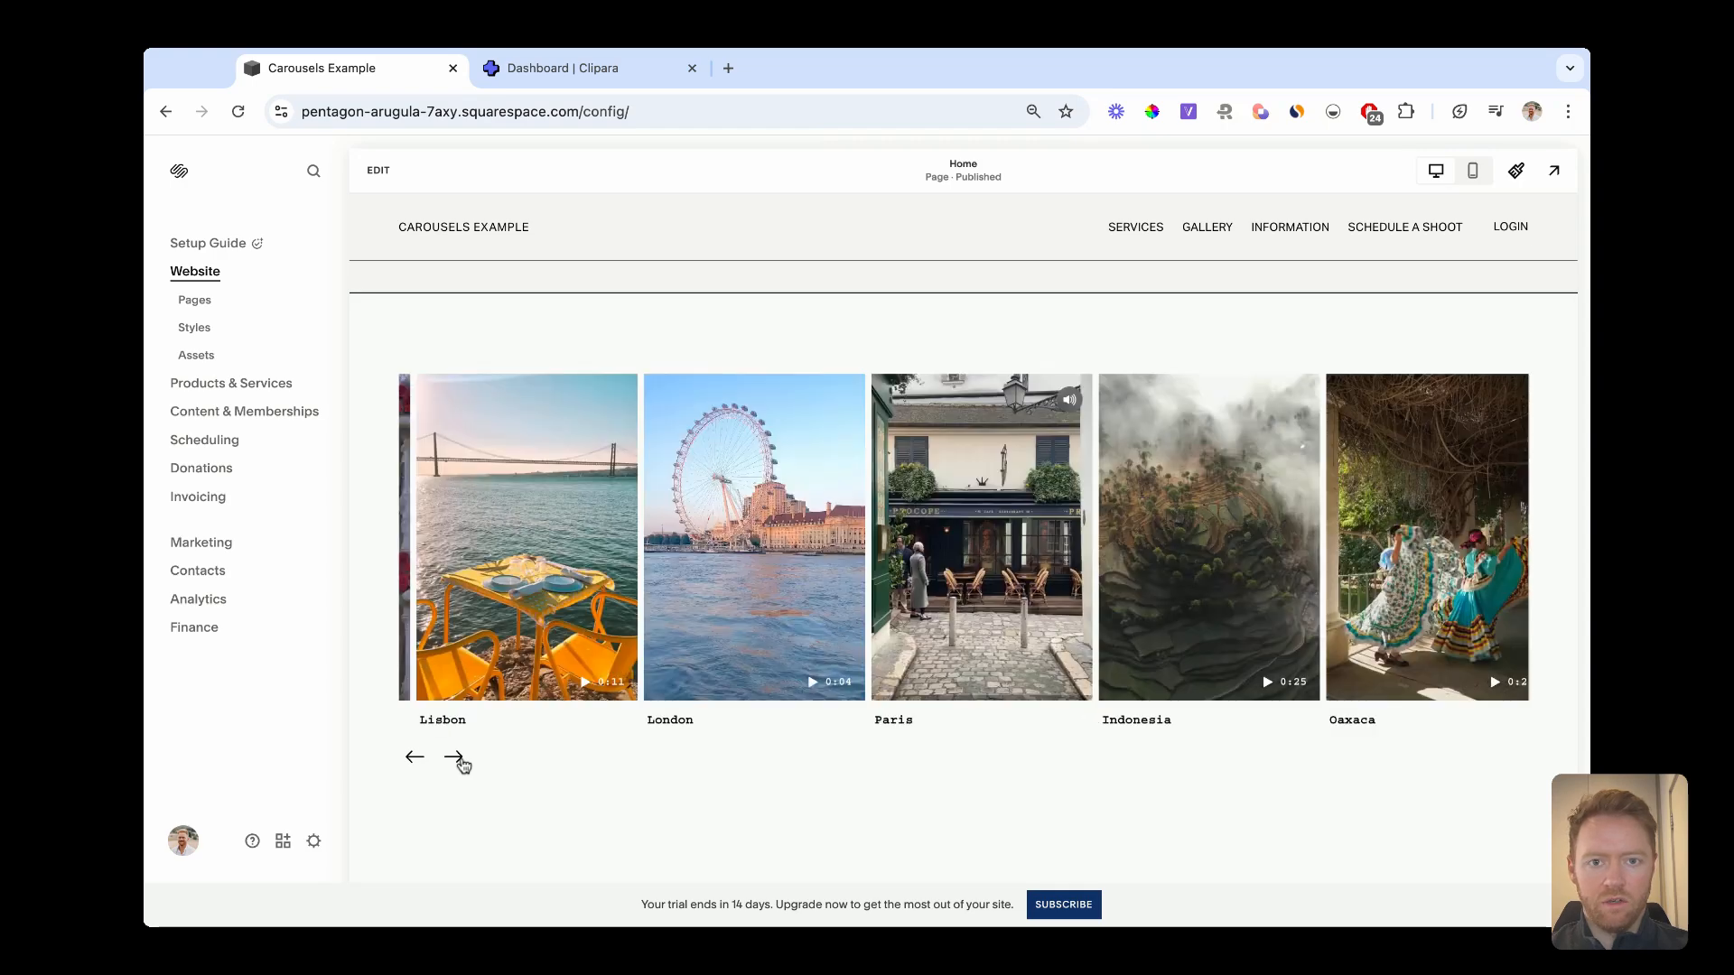
pyautogui.click(453, 757)
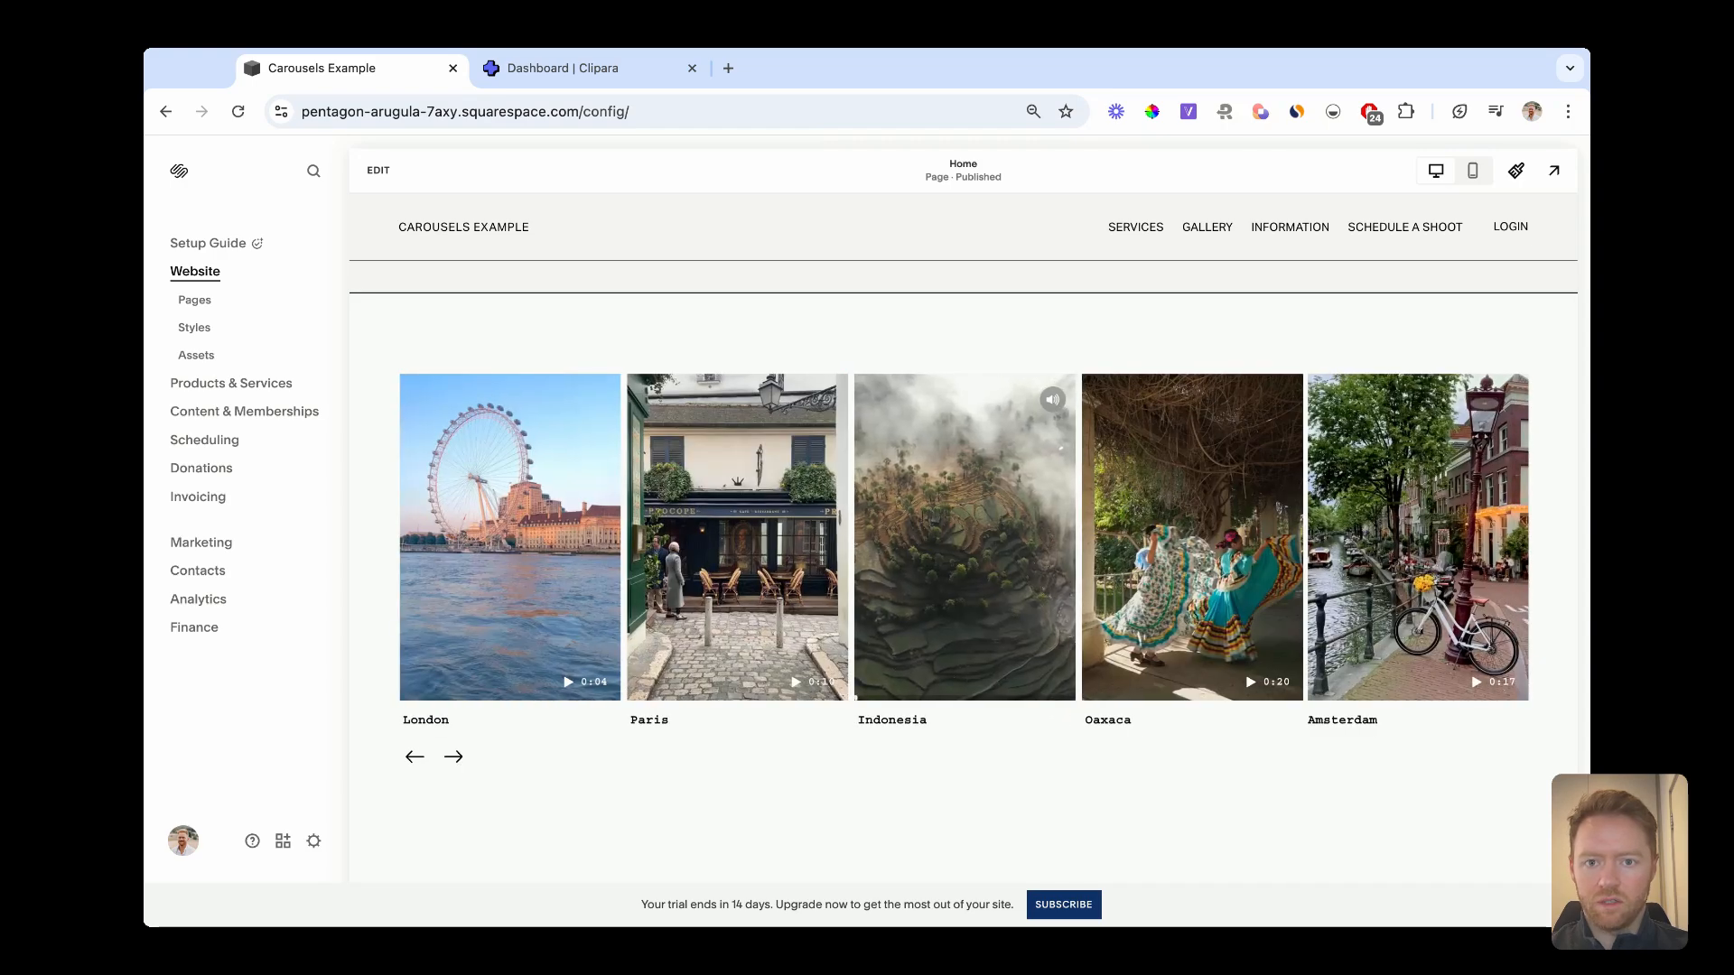
pyautogui.click(451, 756)
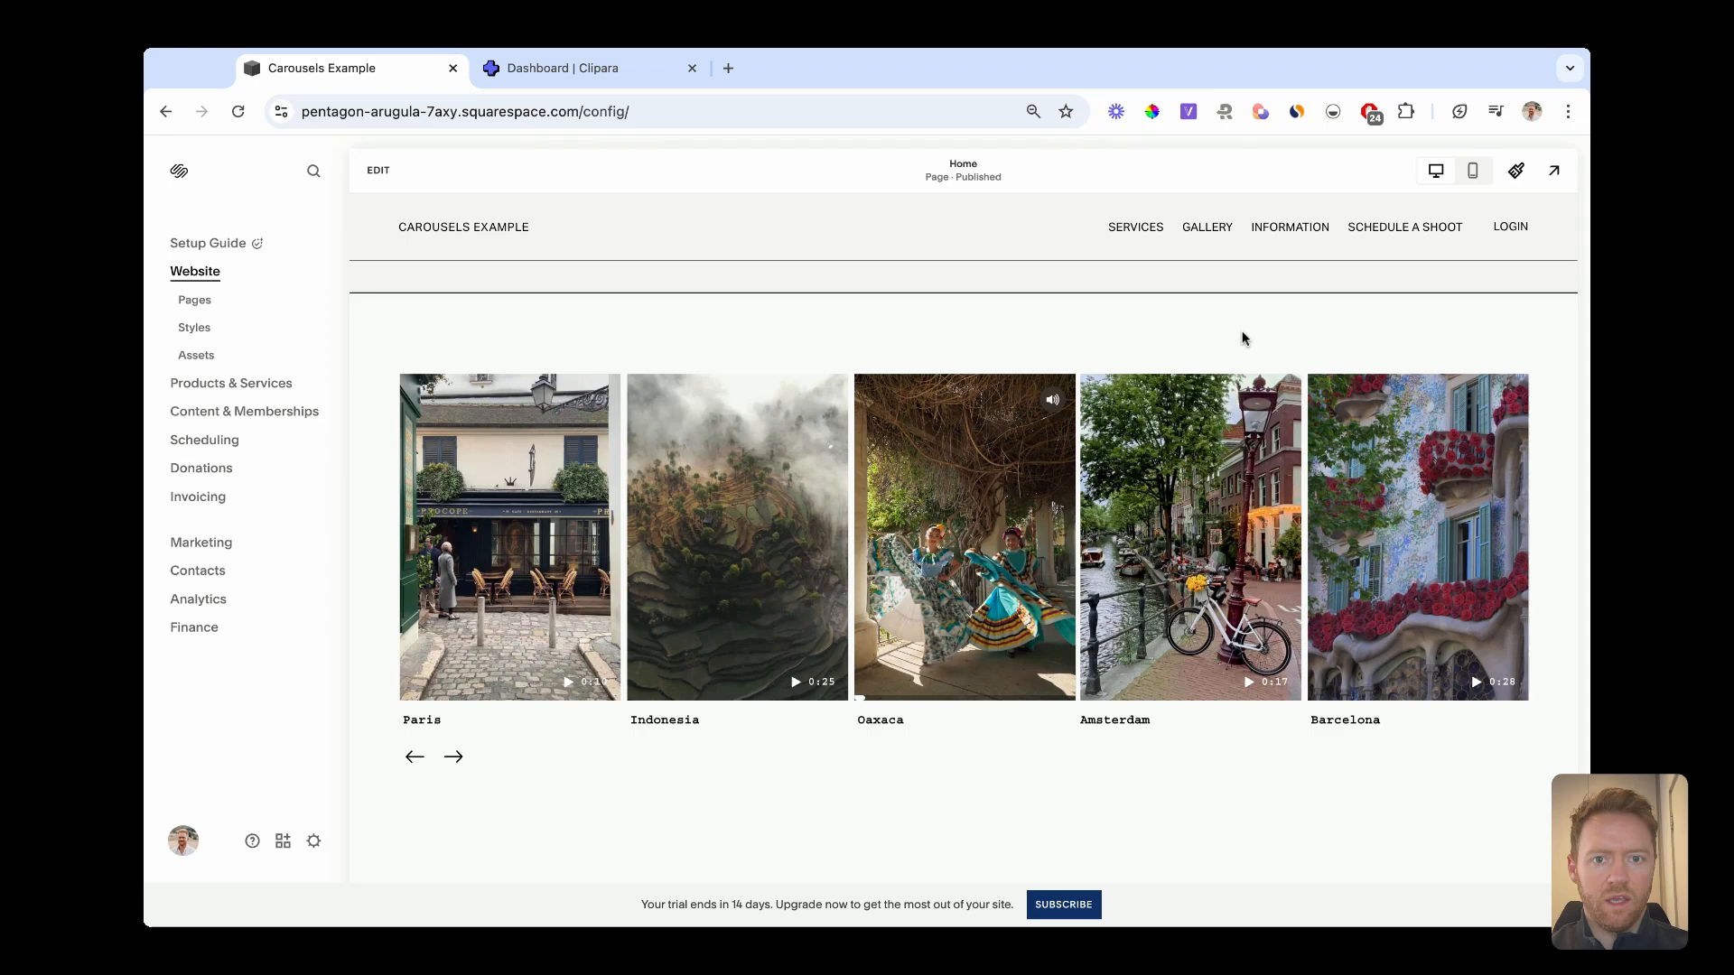
pyautogui.moveTo(1515, 170)
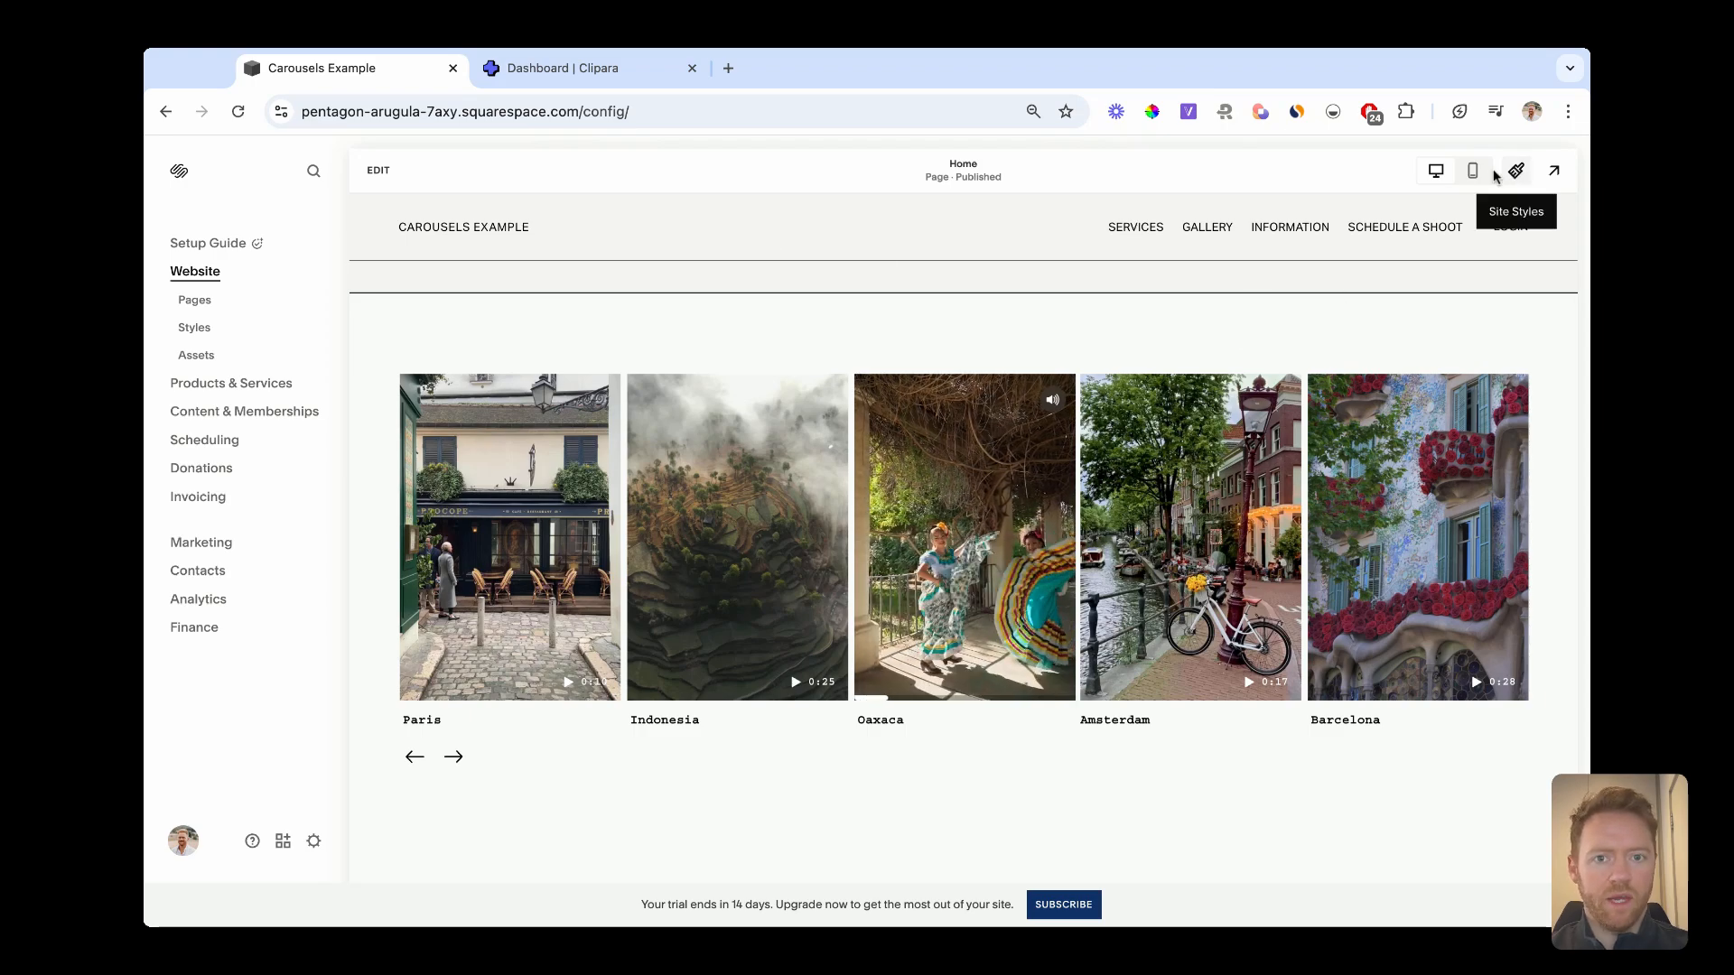
# Preview the carousel at phone width via the editor's mobile layout, then return to Clipara.
pyautogui.click(1473, 169)
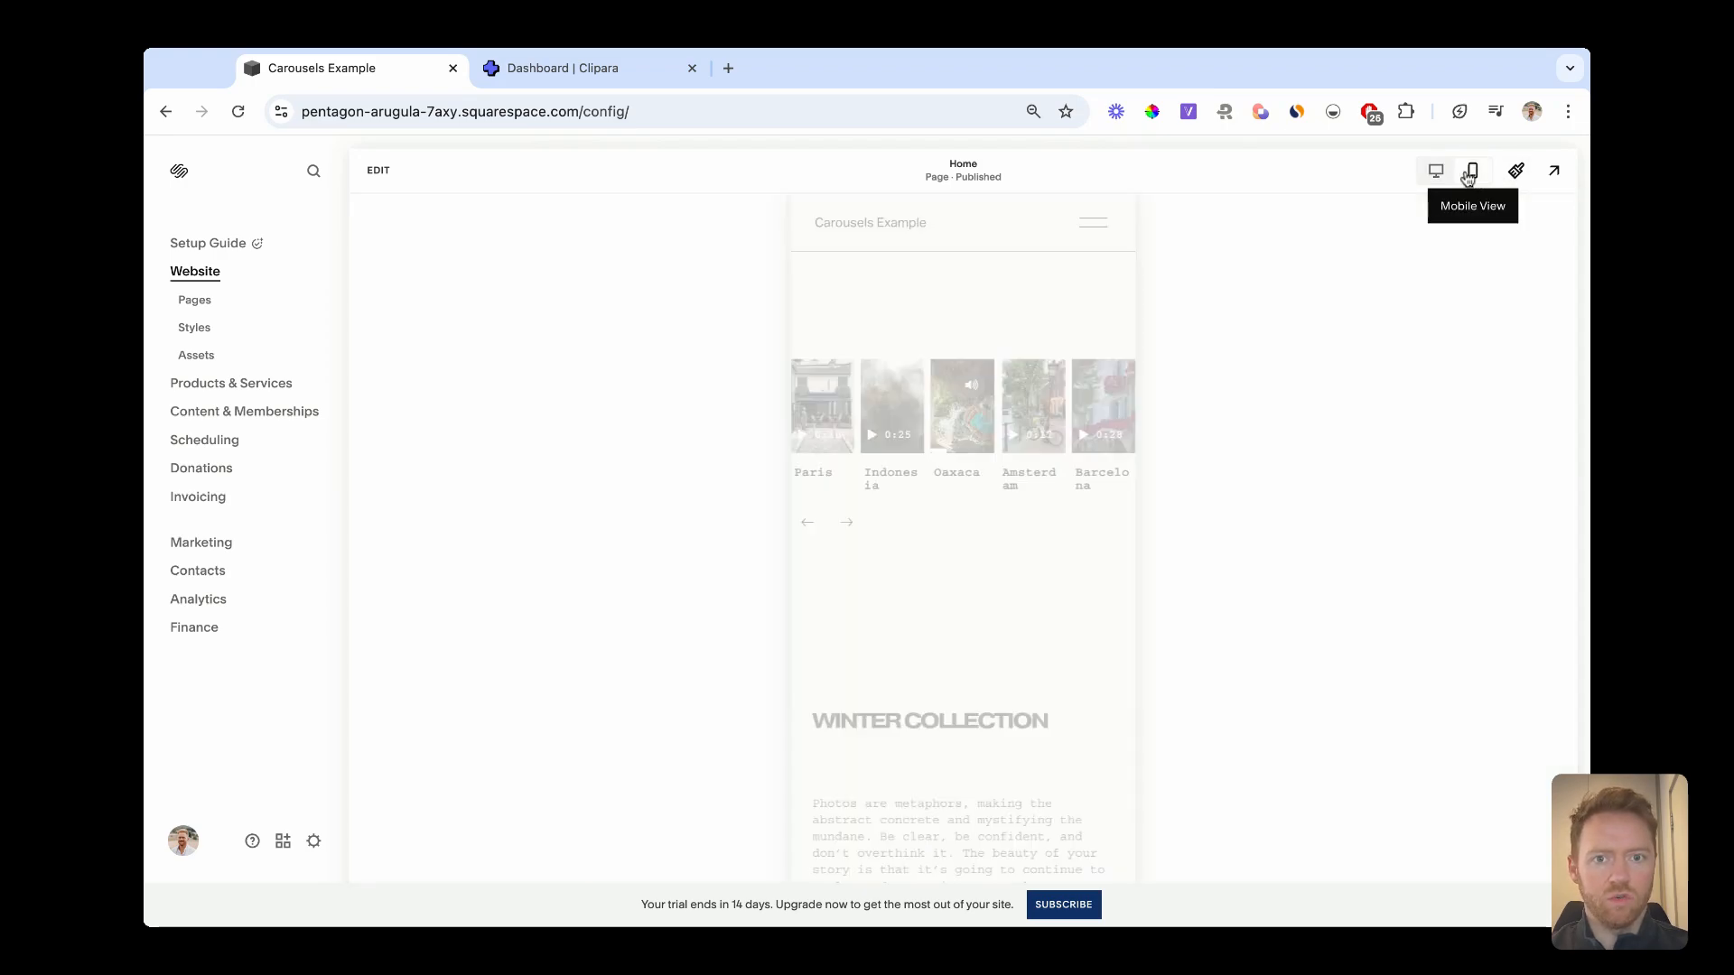
pyautogui.click(1470, 170)
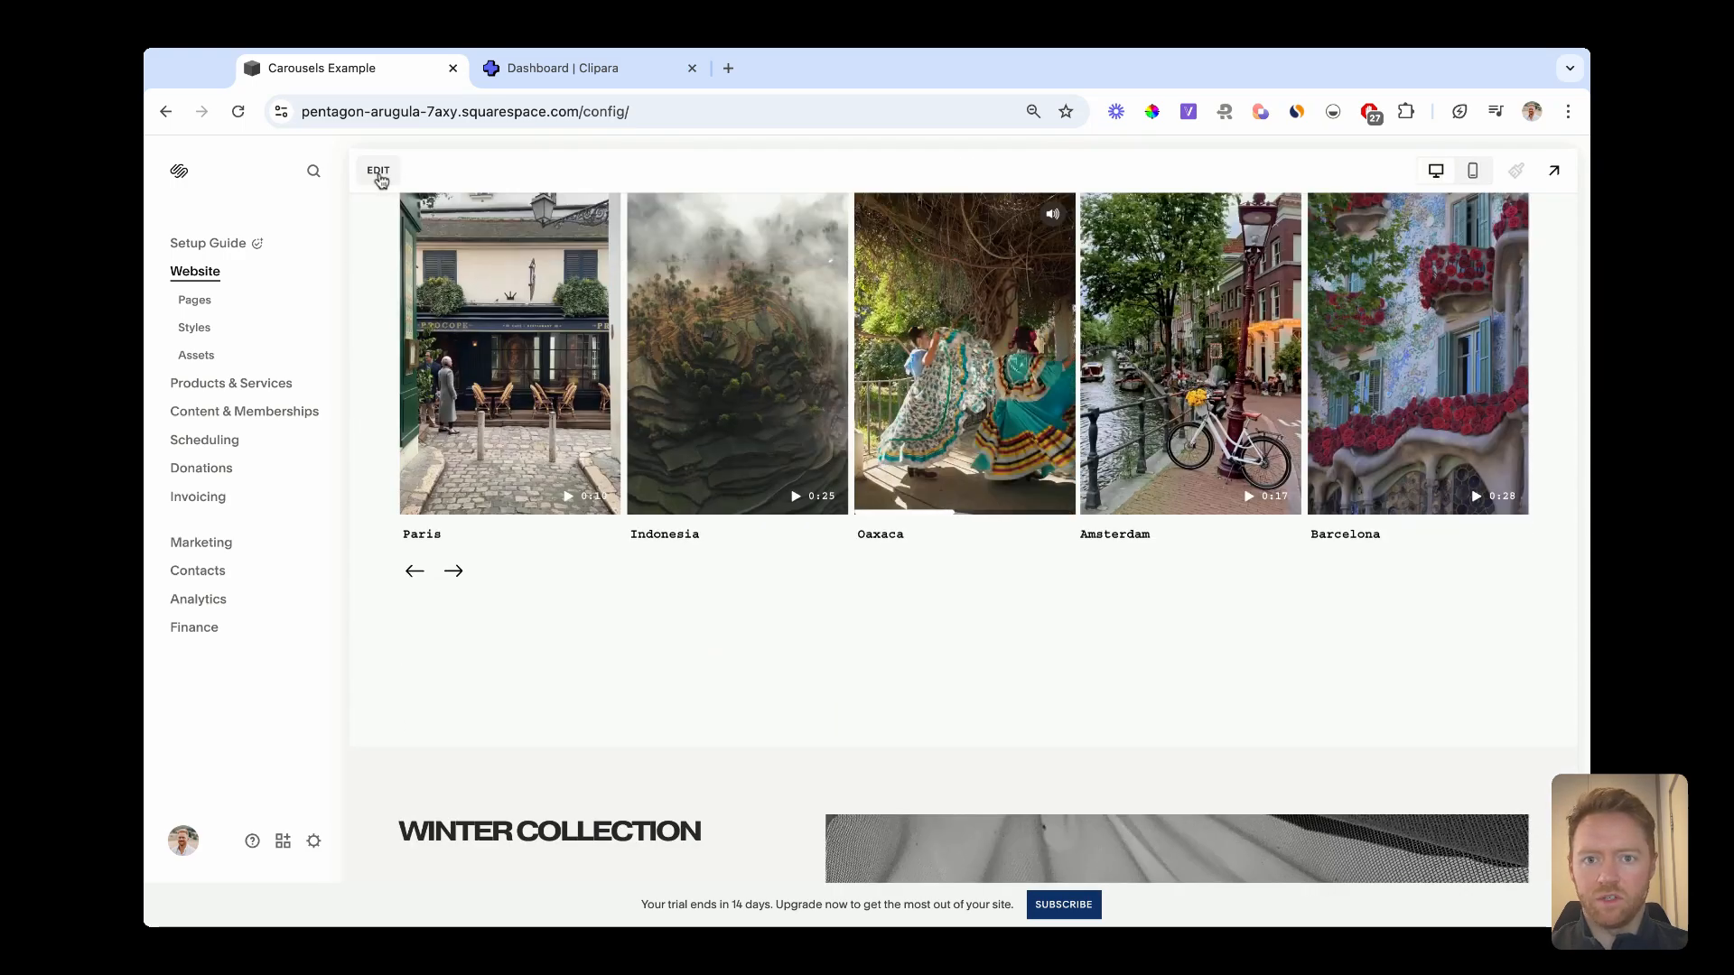
pyautogui.click(378, 170)
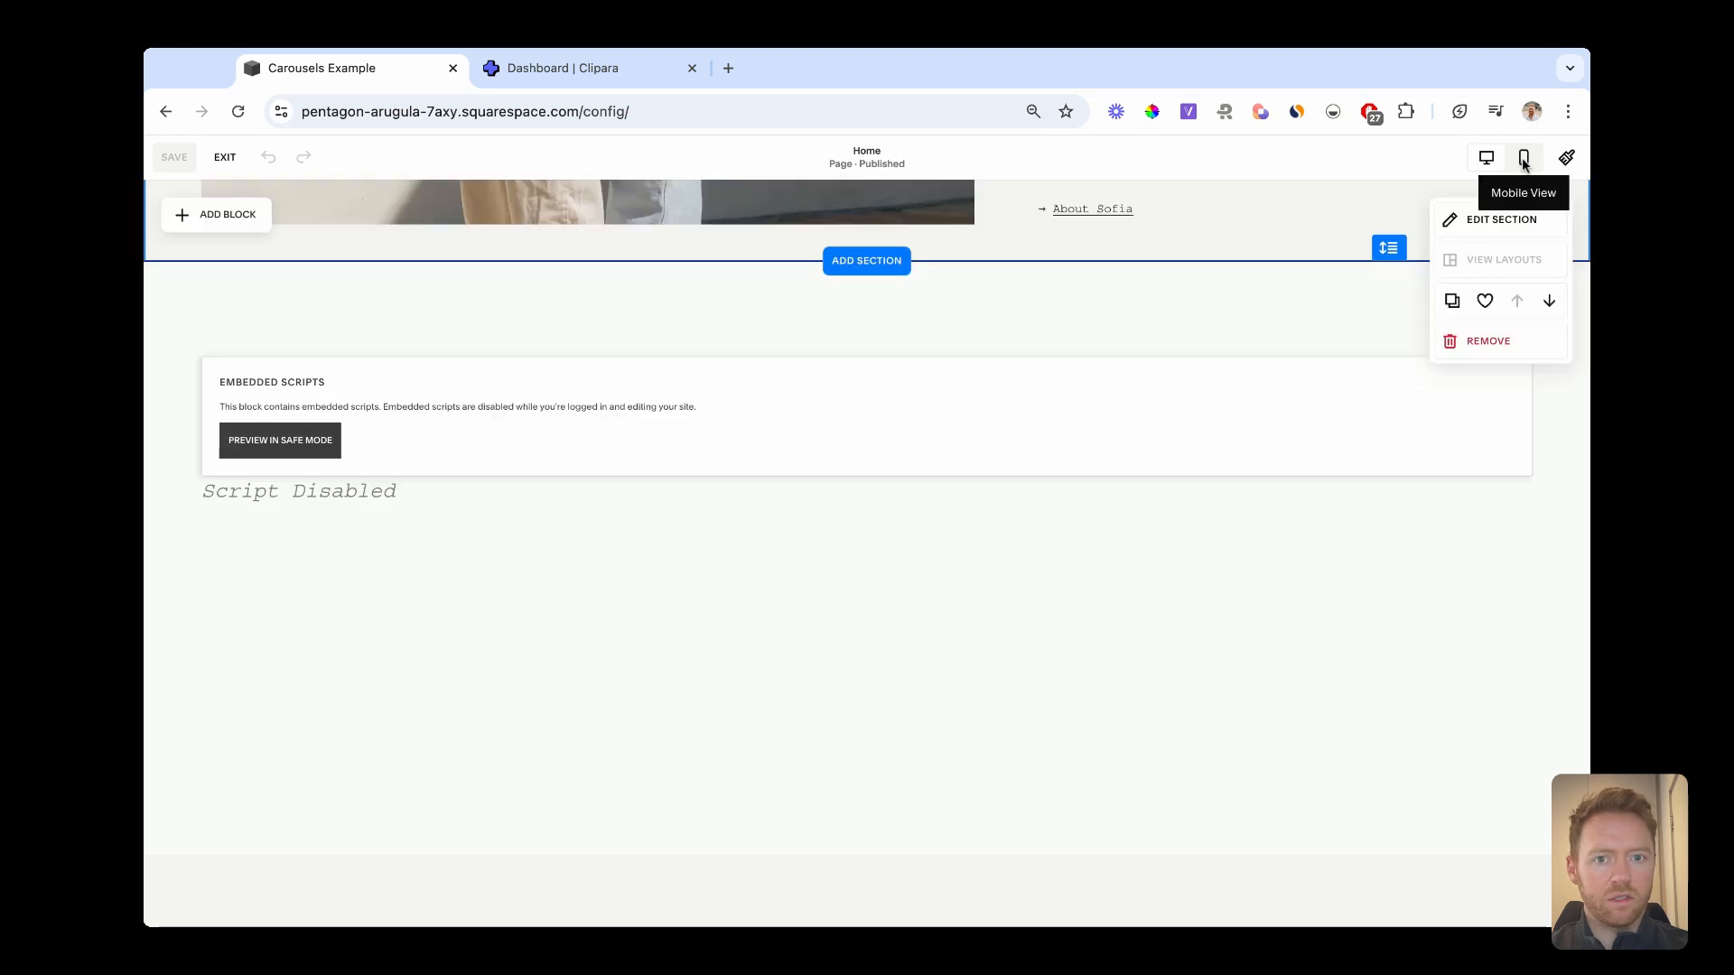
pyautogui.click(1523, 158)
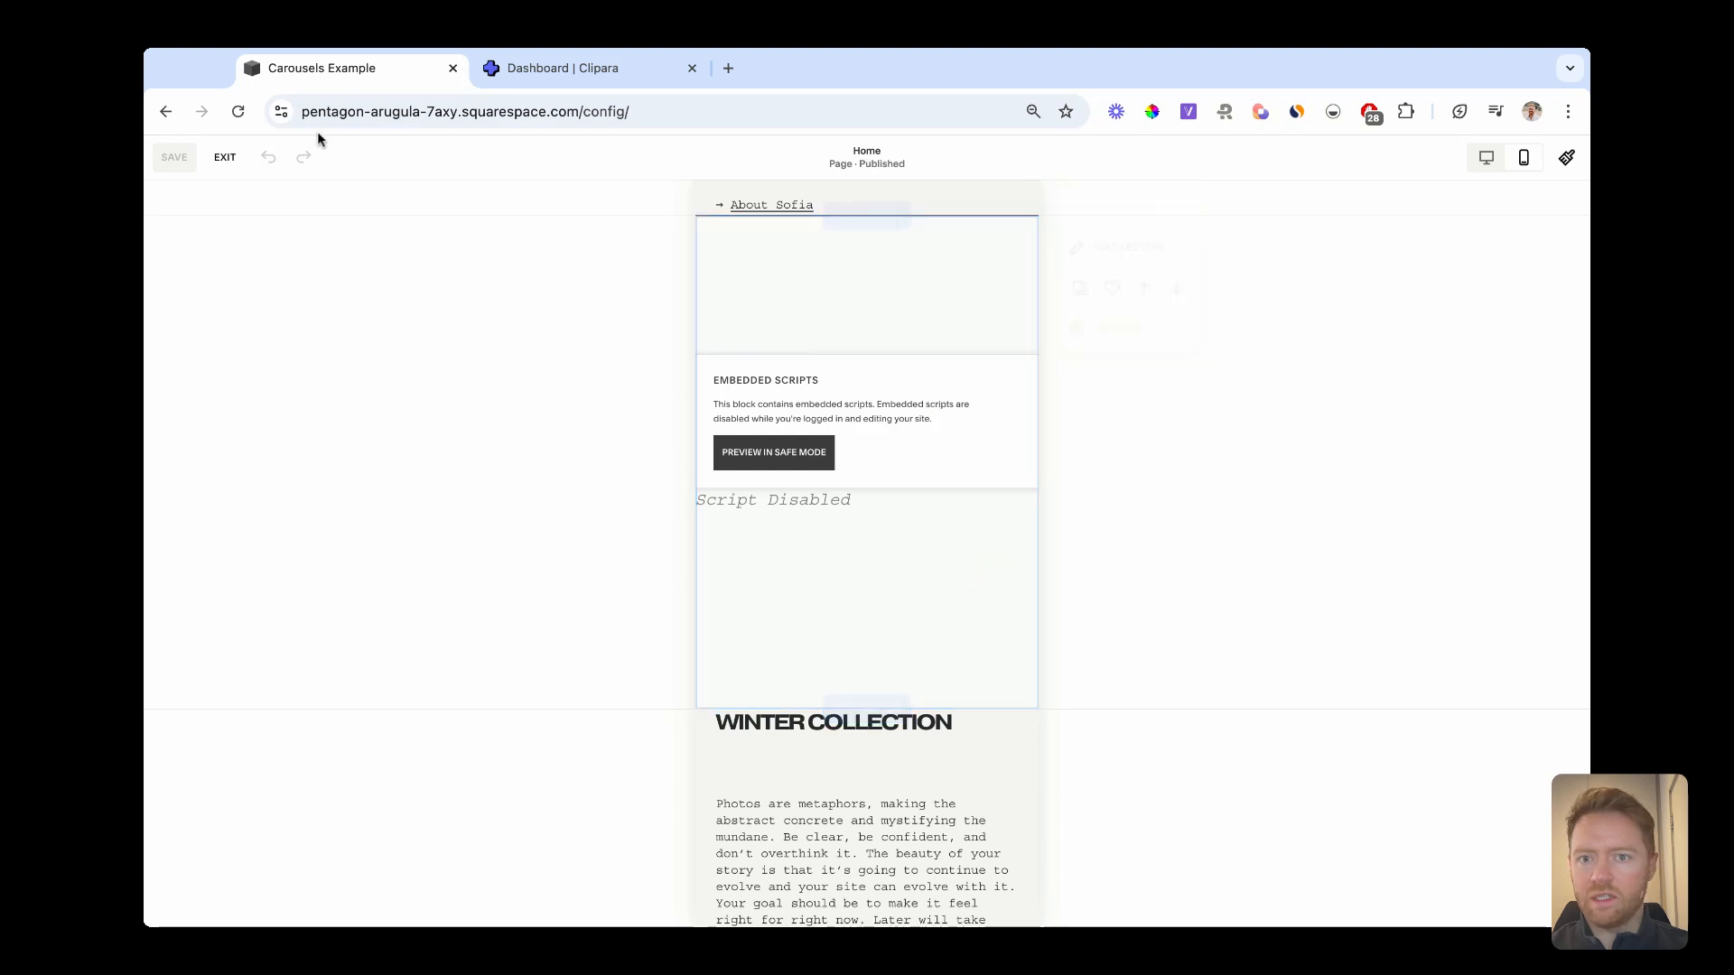
pyautogui.click(223, 157)
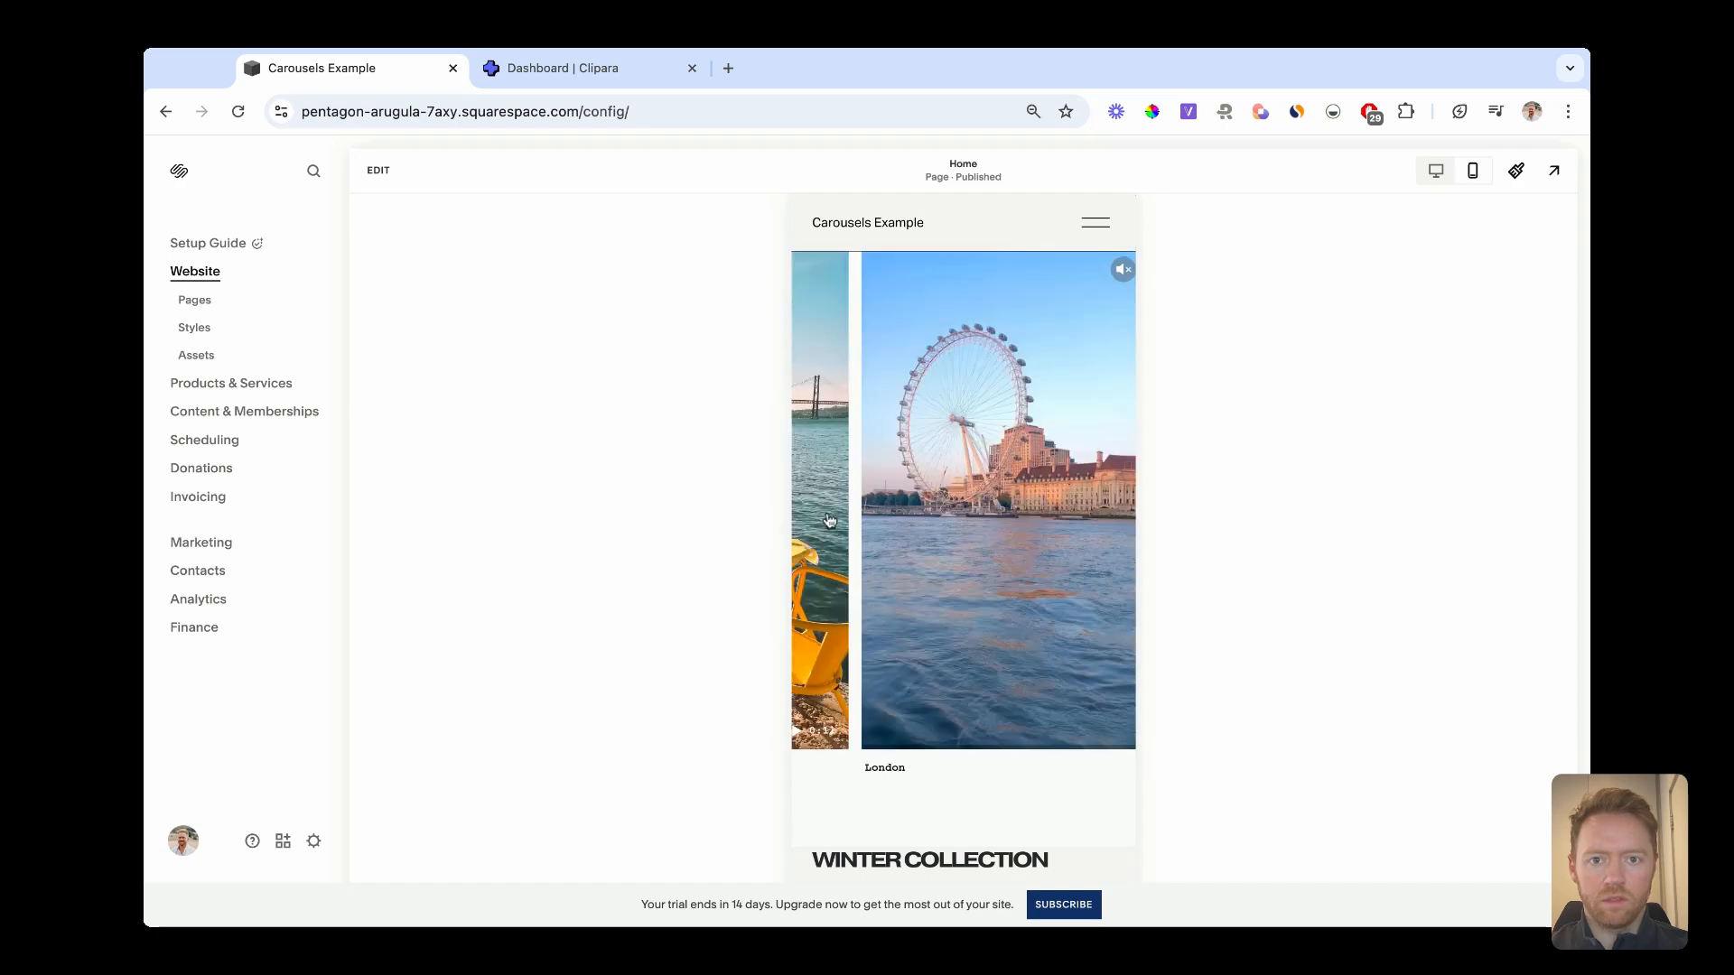
pyautogui.click(592, 66)
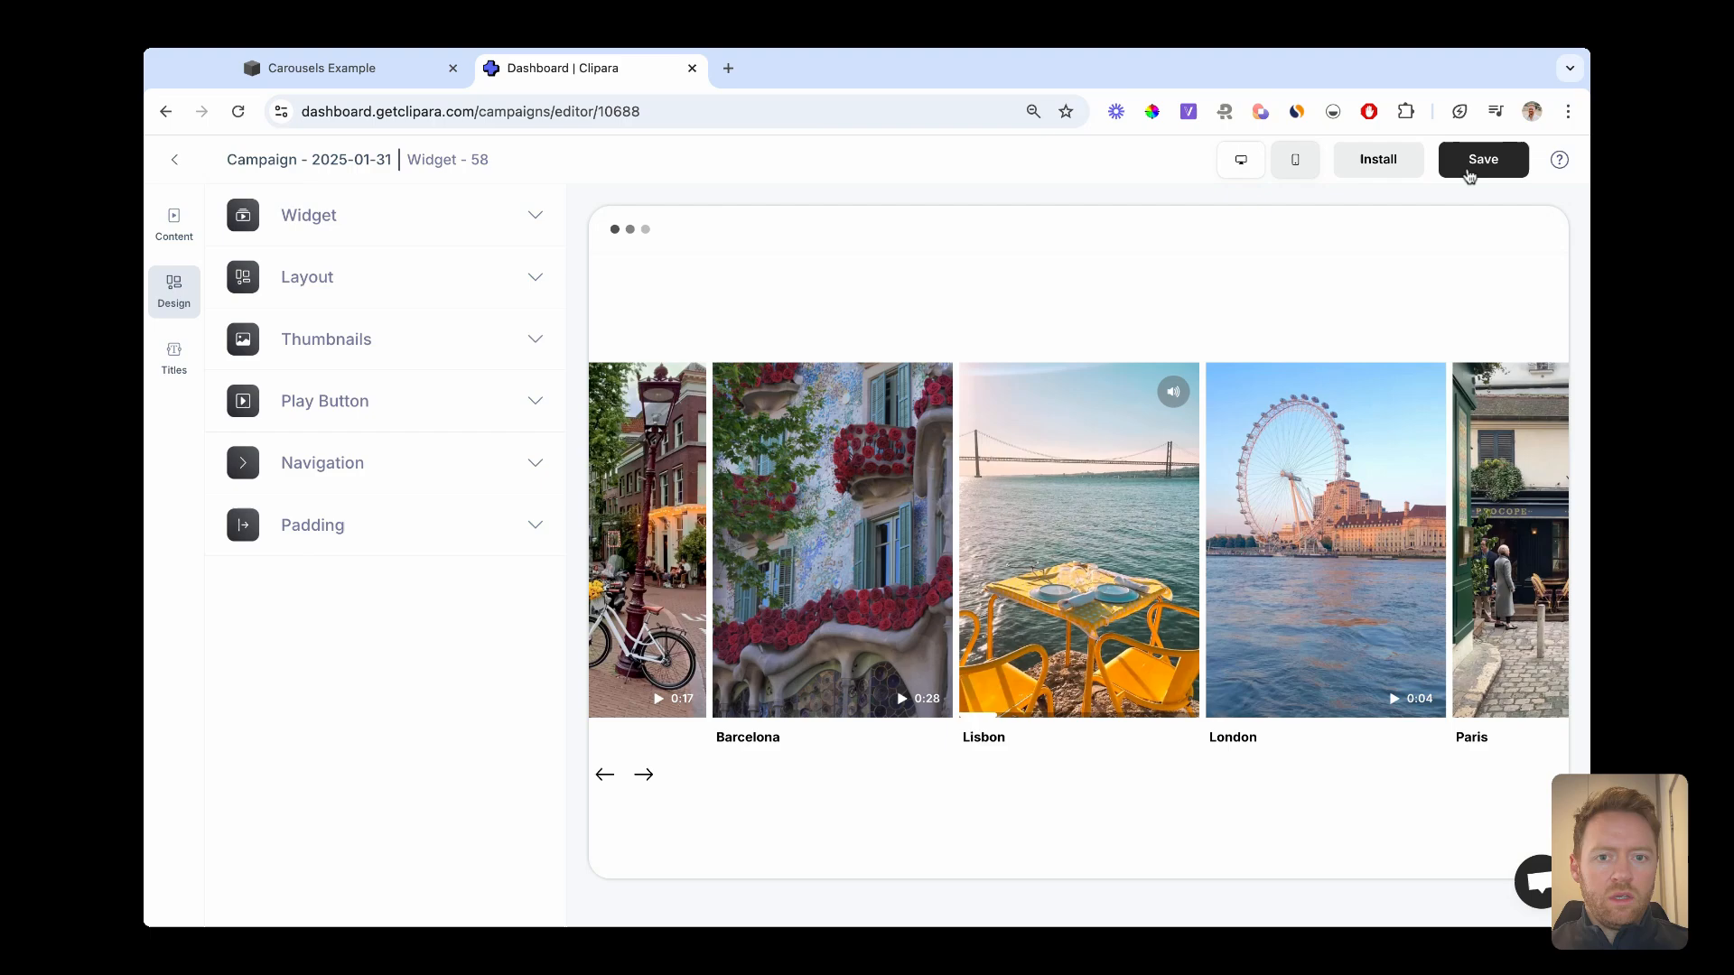
# Save the inline carousel and create a new Full Screen campaign with the seven travel videos.
pyautogui.click(1480, 159)
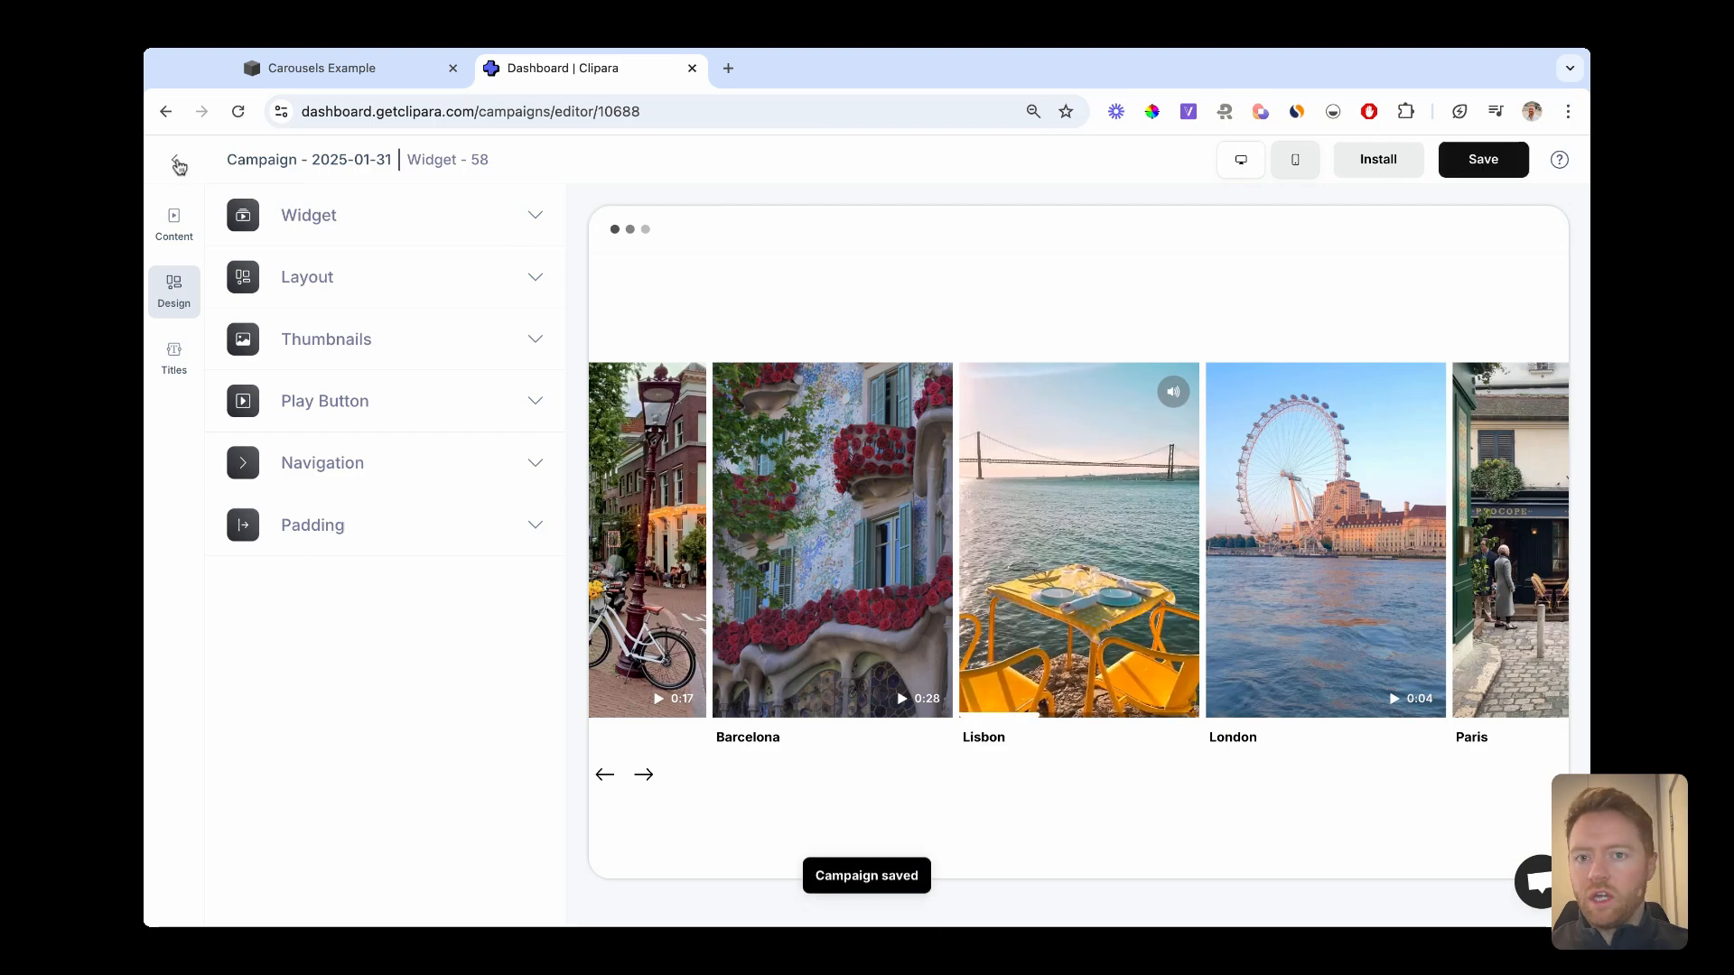
pyautogui.click(179, 165)
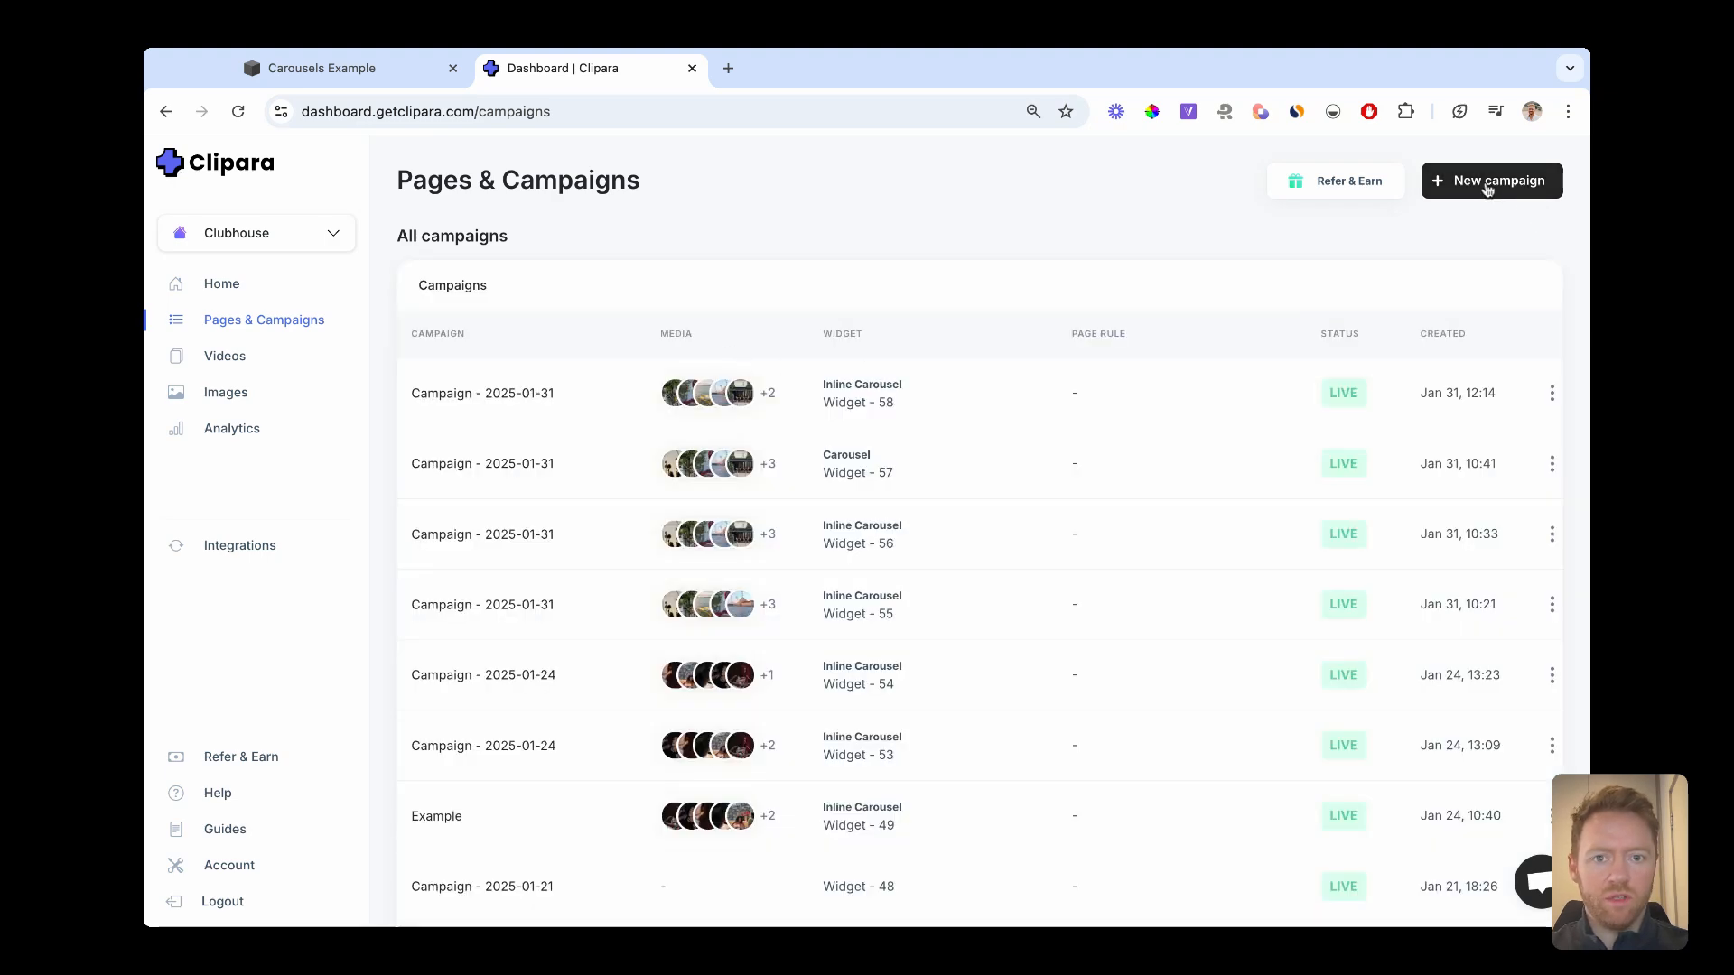
pyautogui.click(1490, 180)
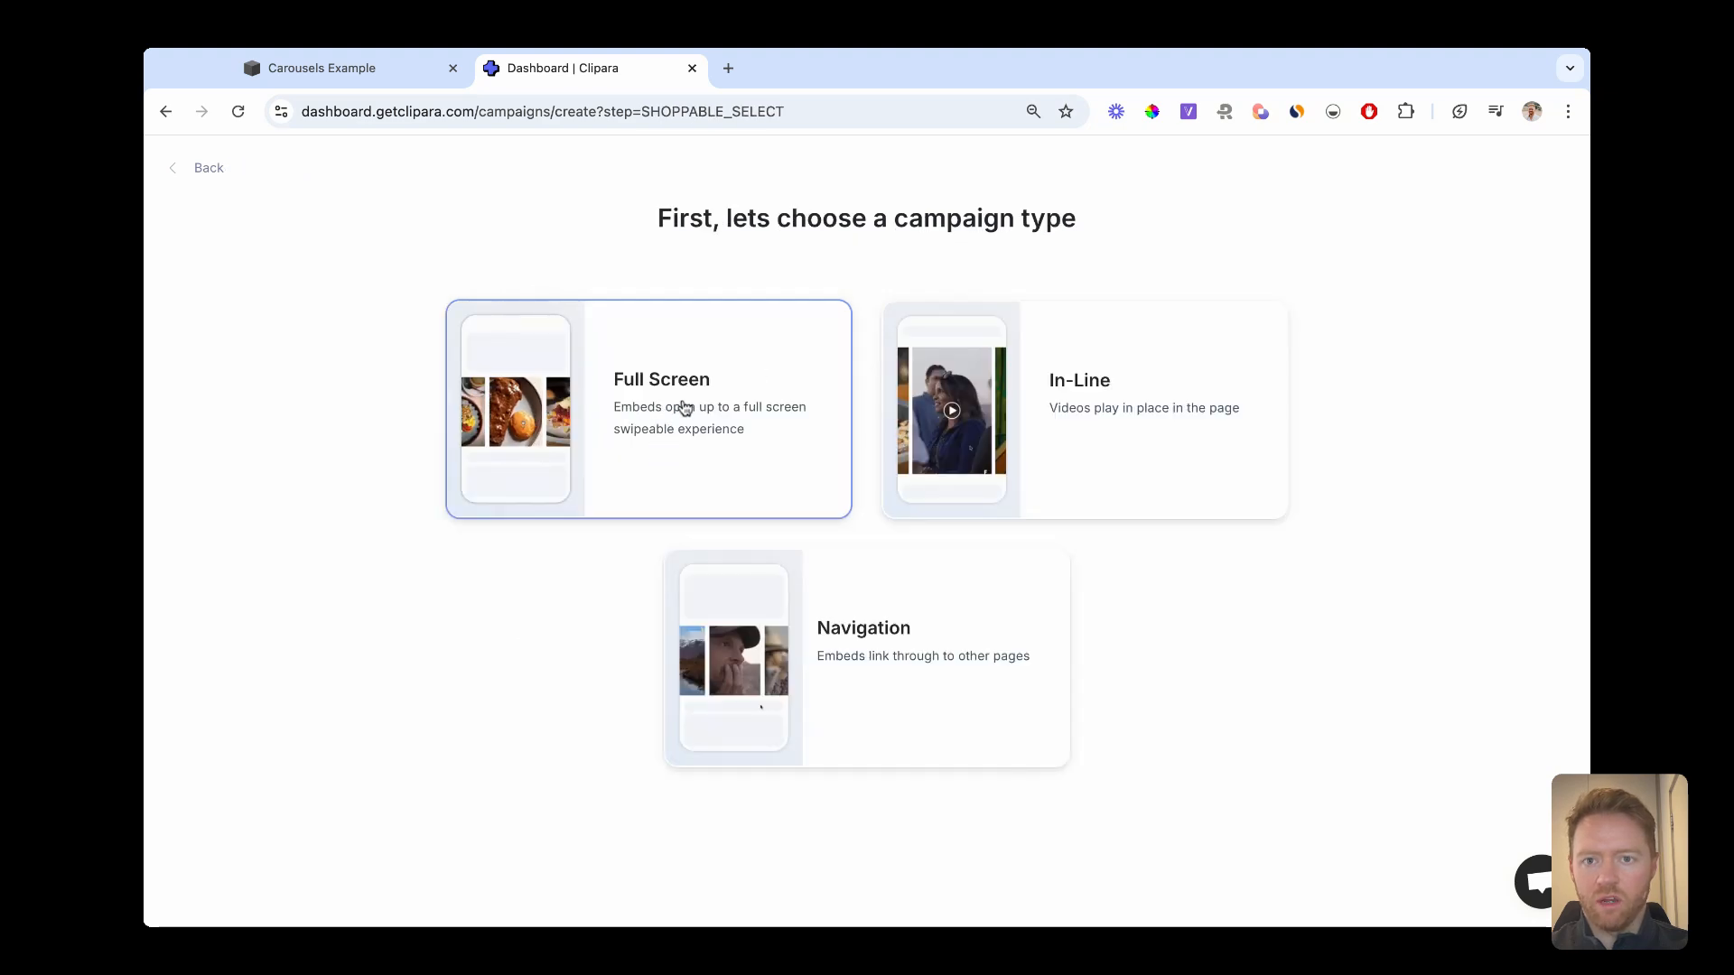
pyautogui.click(646, 410)
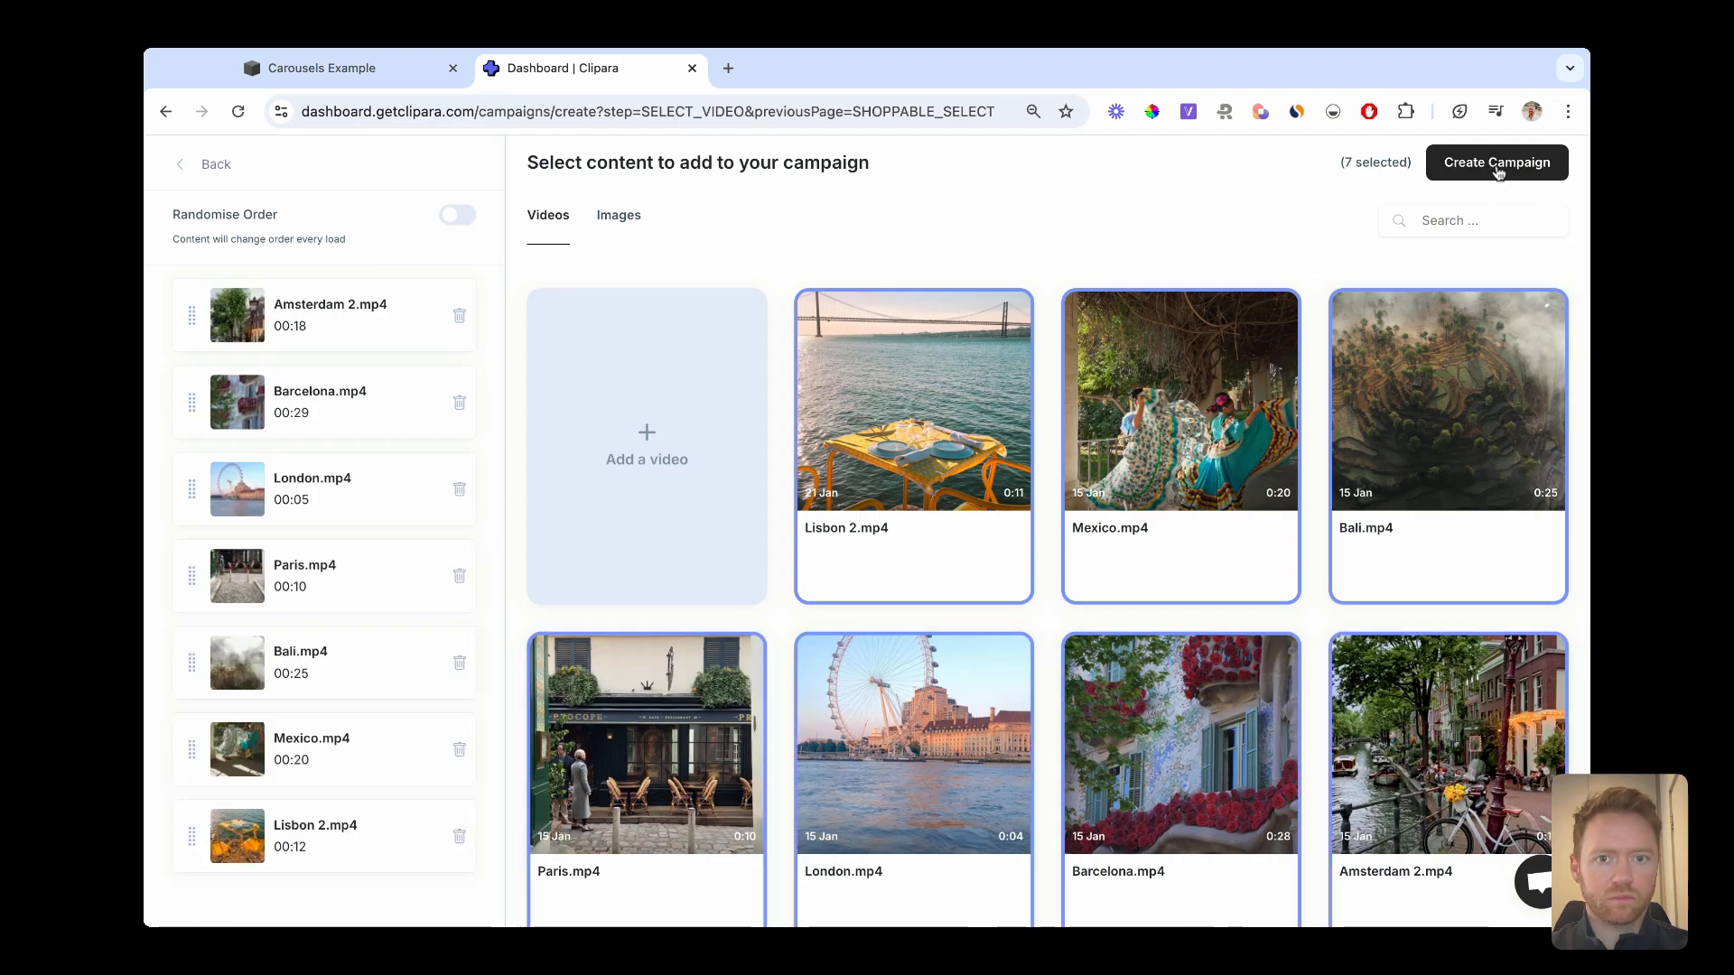
pyautogui.click(1495, 163)
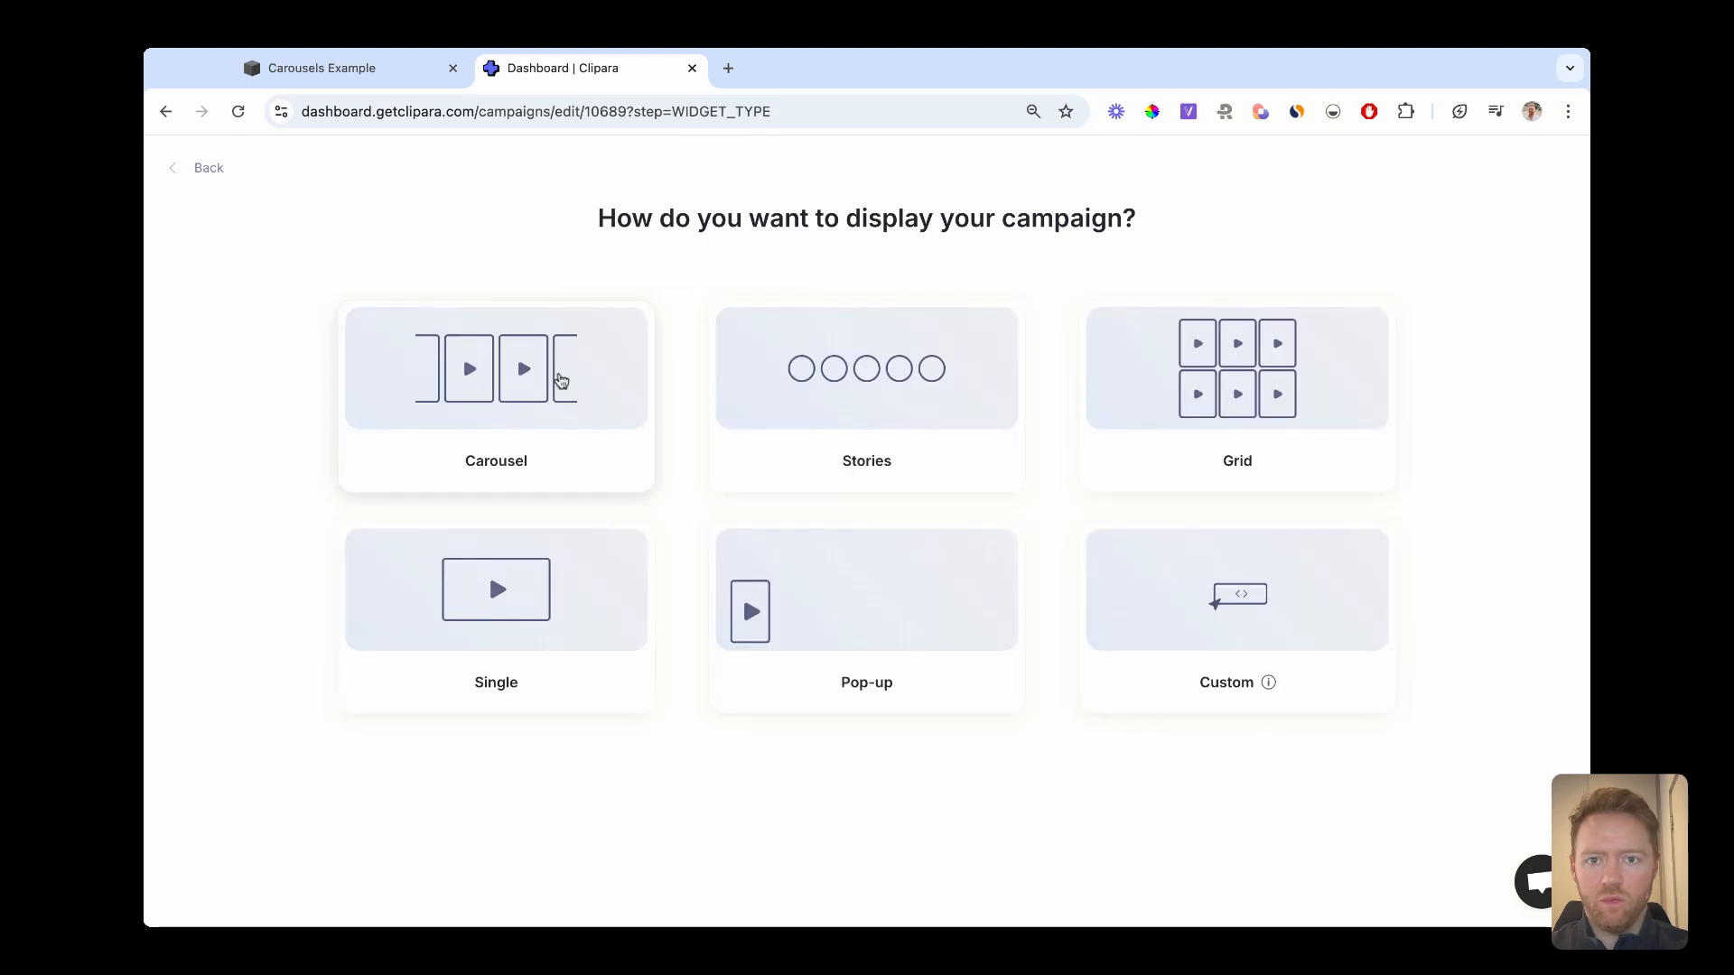
# Display the new campaign as a Carousel with its install code shown, then return to Squarespace.
pyautogui.click(495, 368)
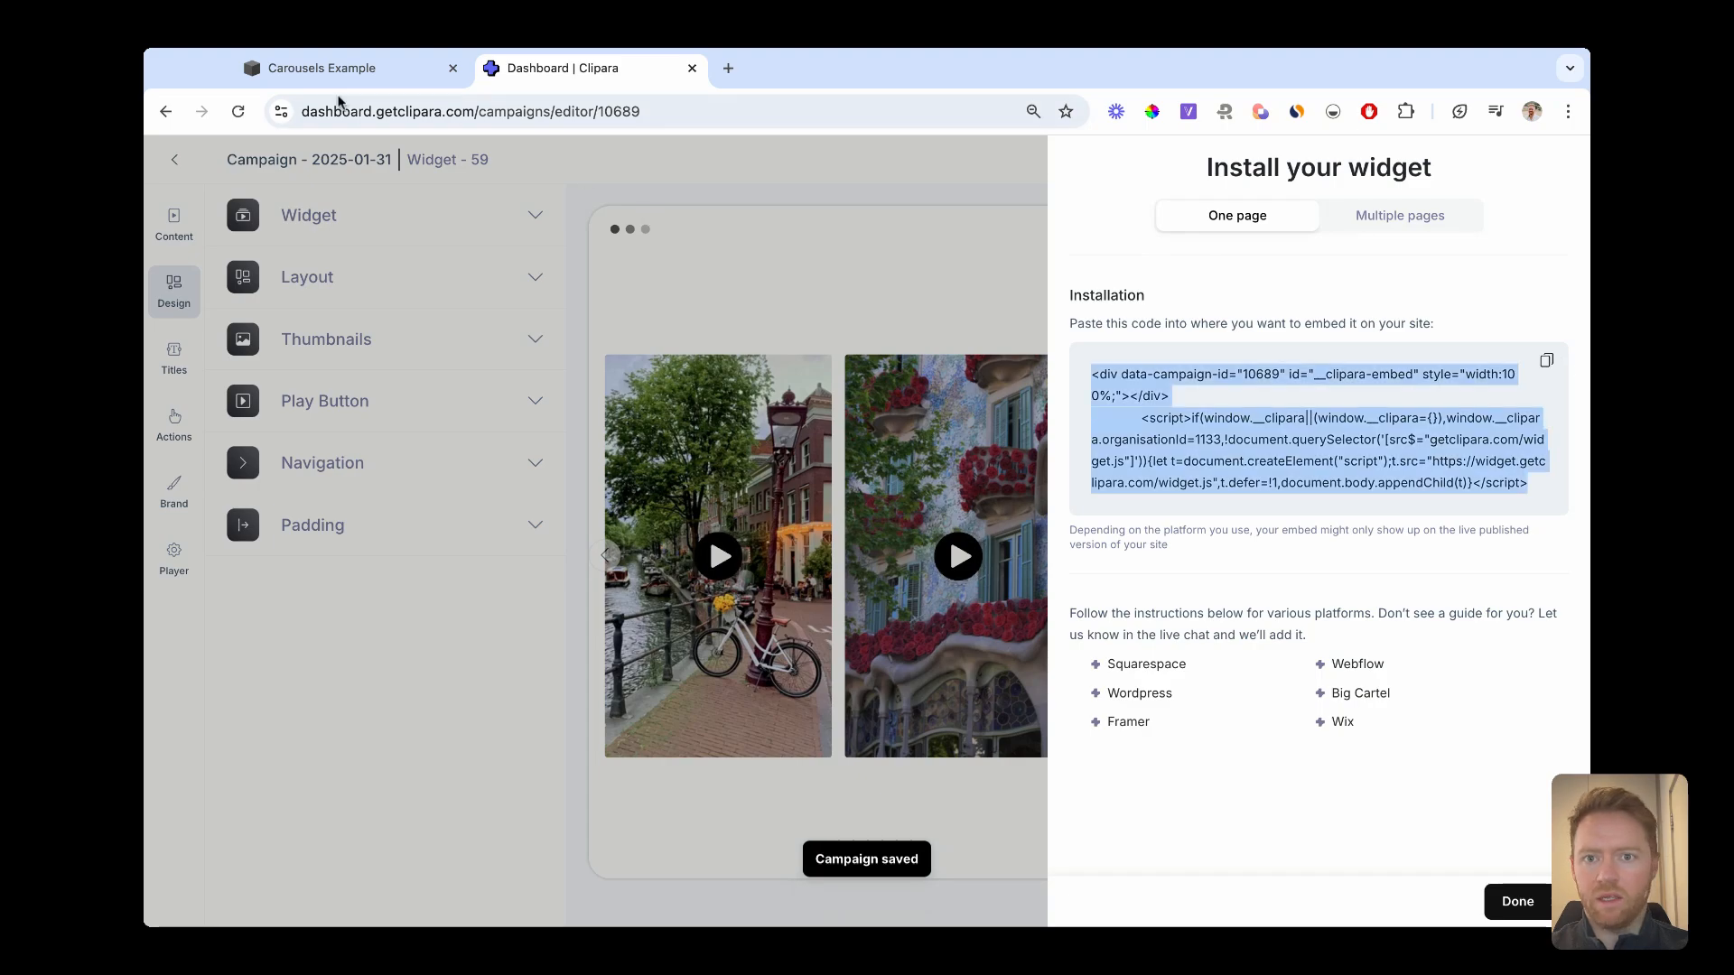
pyautogui.click(321, 66)
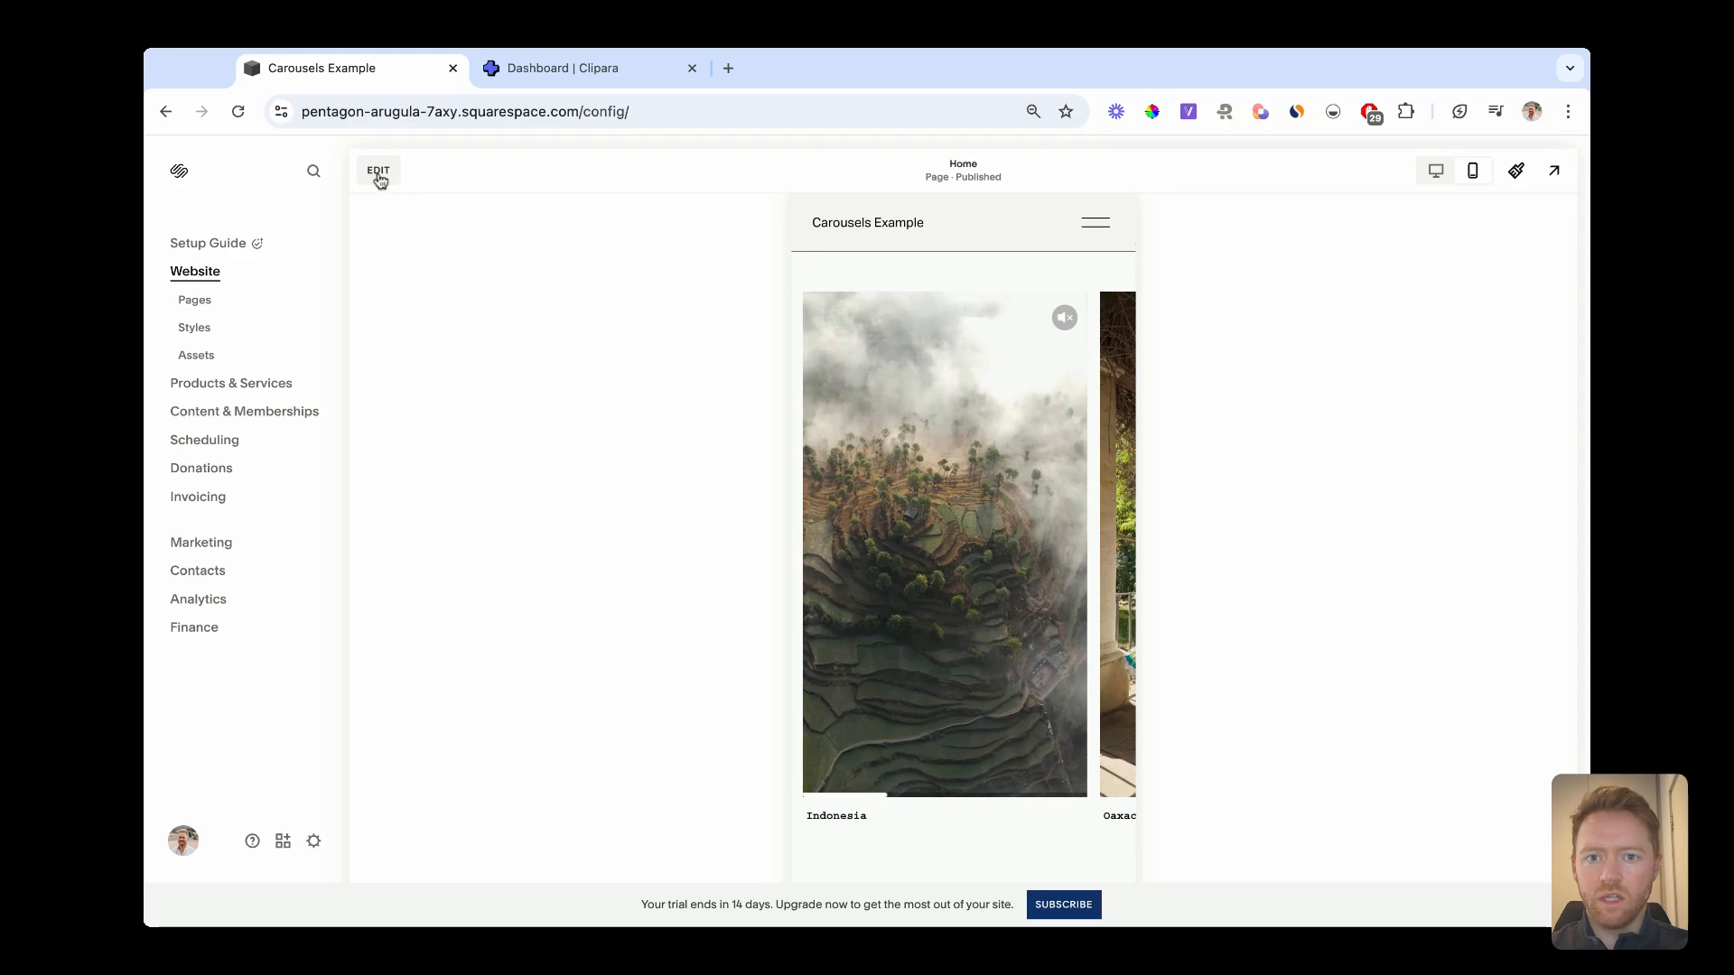
# Replace the embed block's code with the new full-screen carousel snippet, save and exit.
pyautogui.click(377, 171)
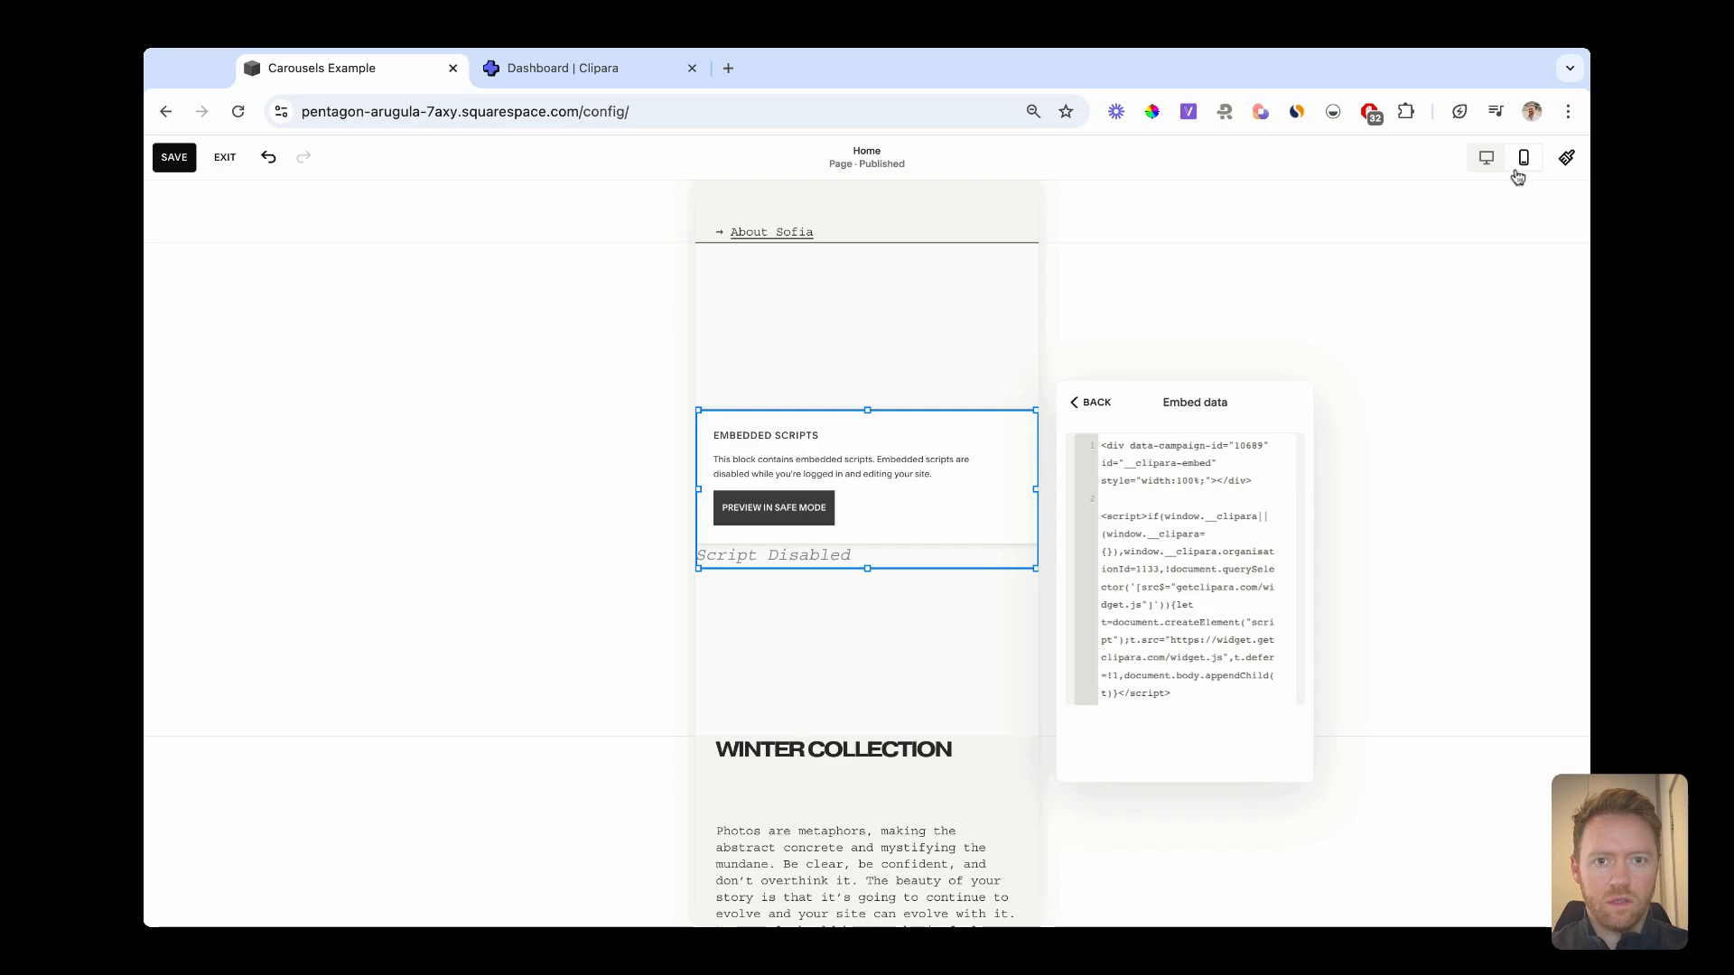
pyautogui.click(1087, 401)
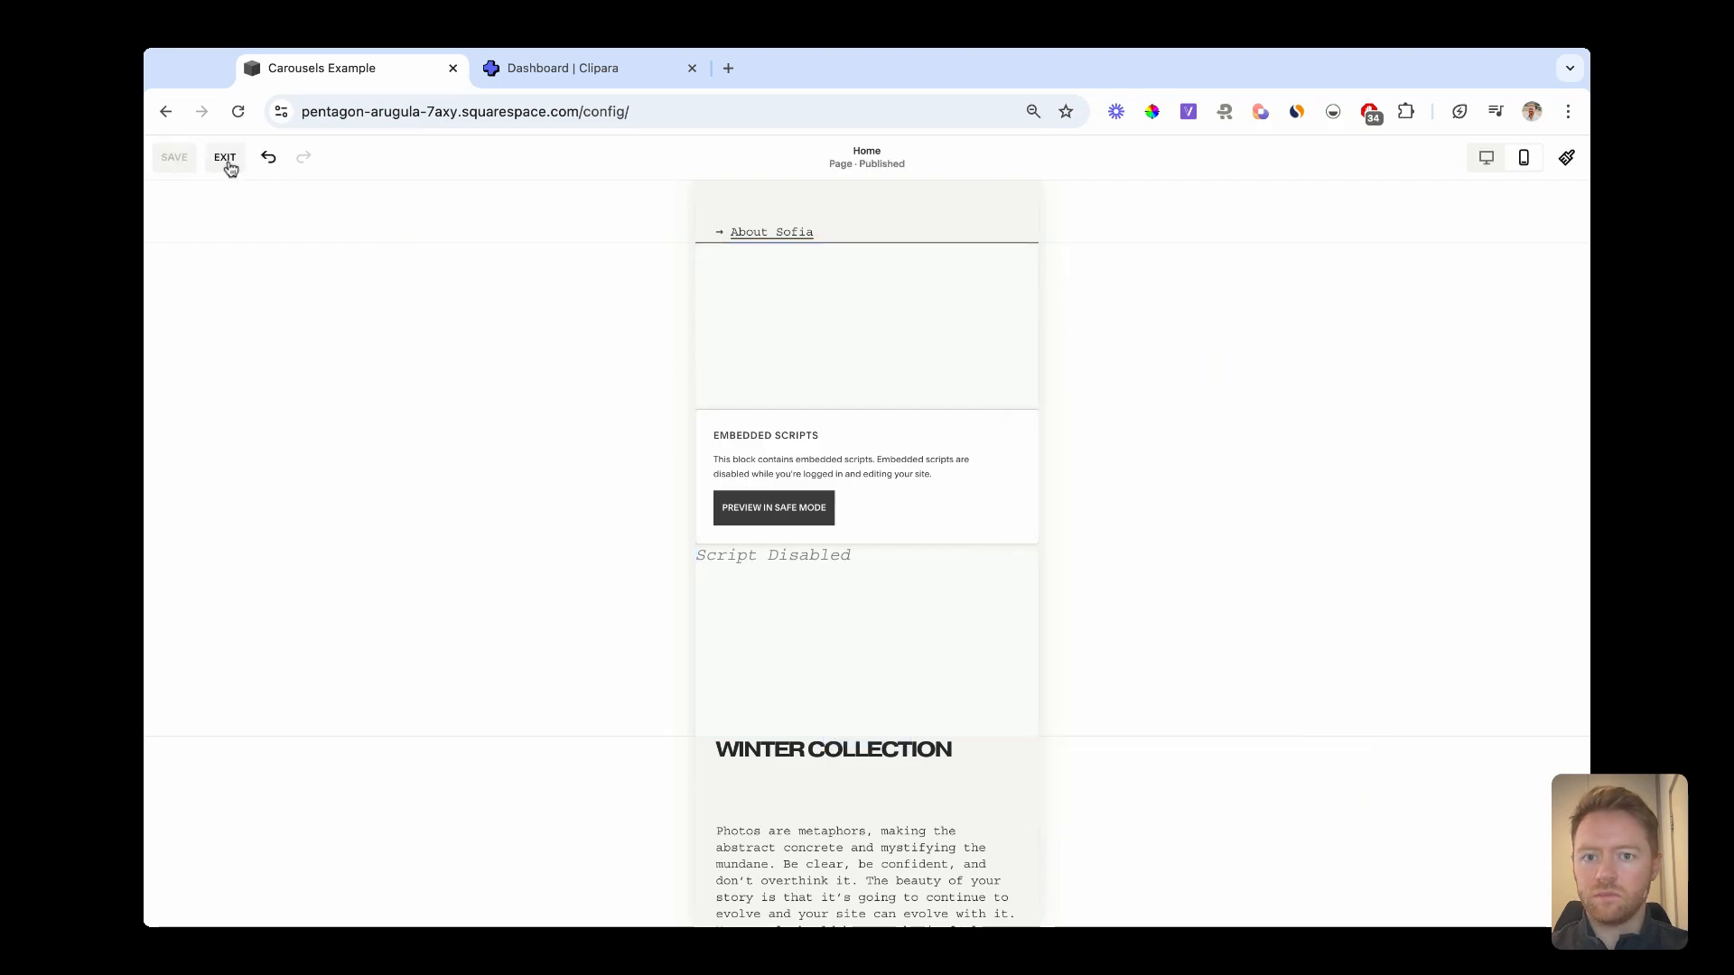
pyautogui.click(224, 157)
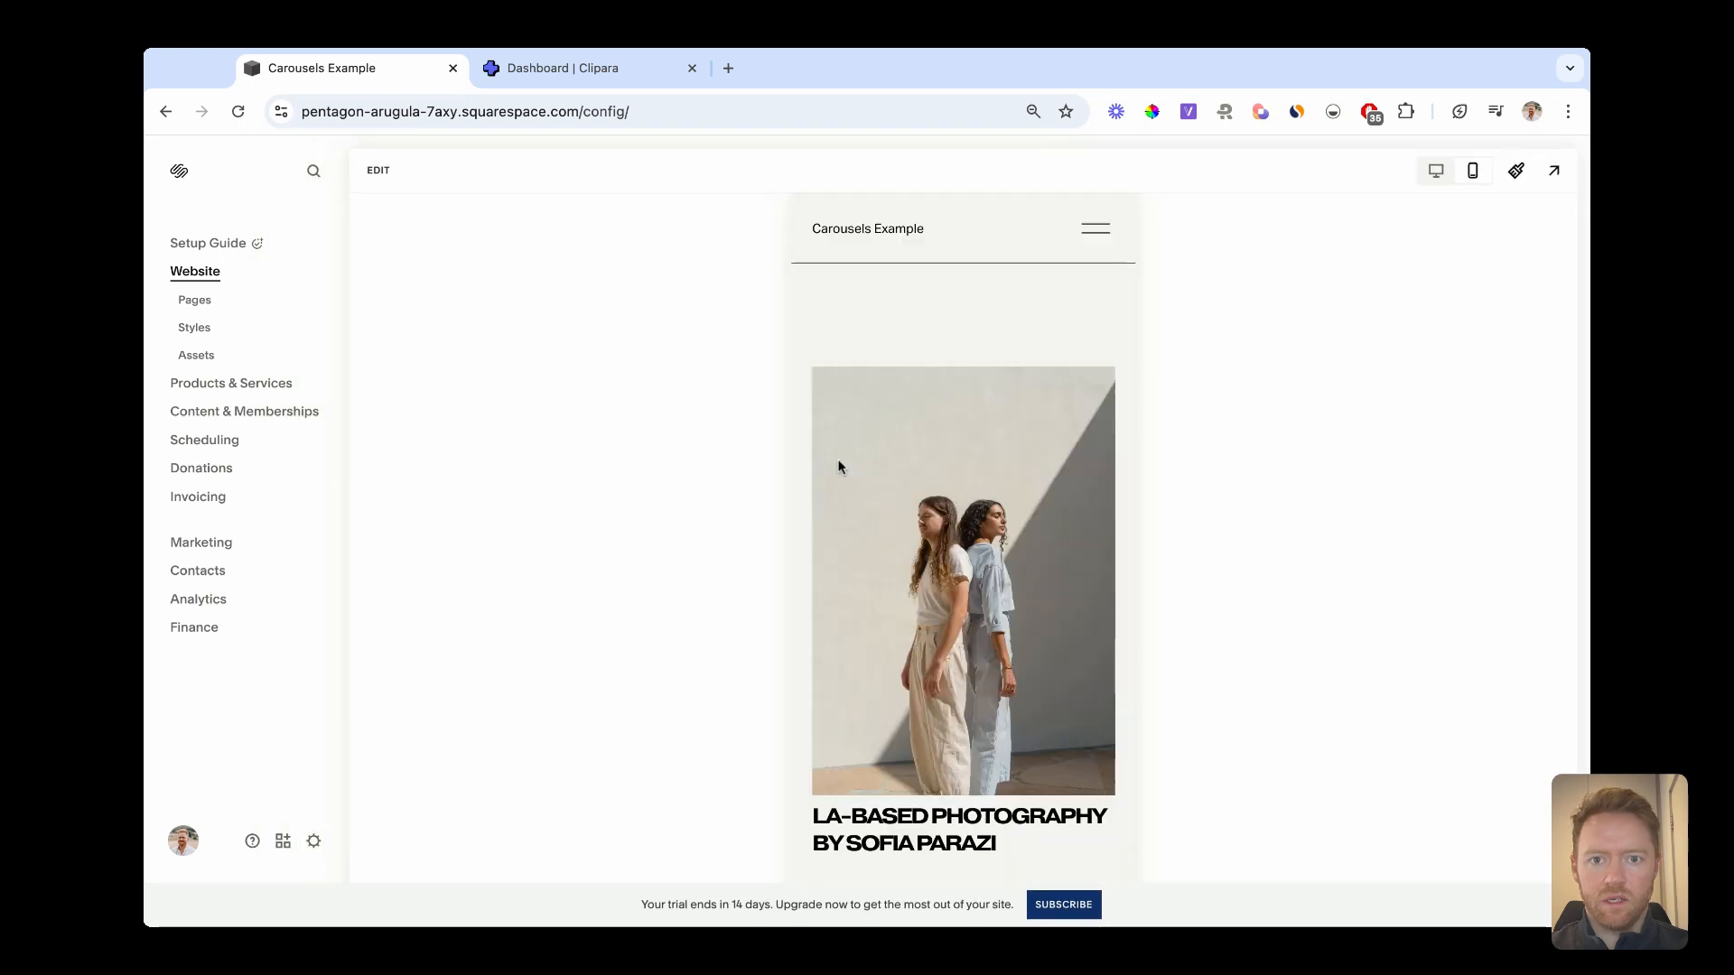
# View the new play-button carousel in mobile preview, then copy its Clipara embed snippet again.
pyautogui.scroll(-3)
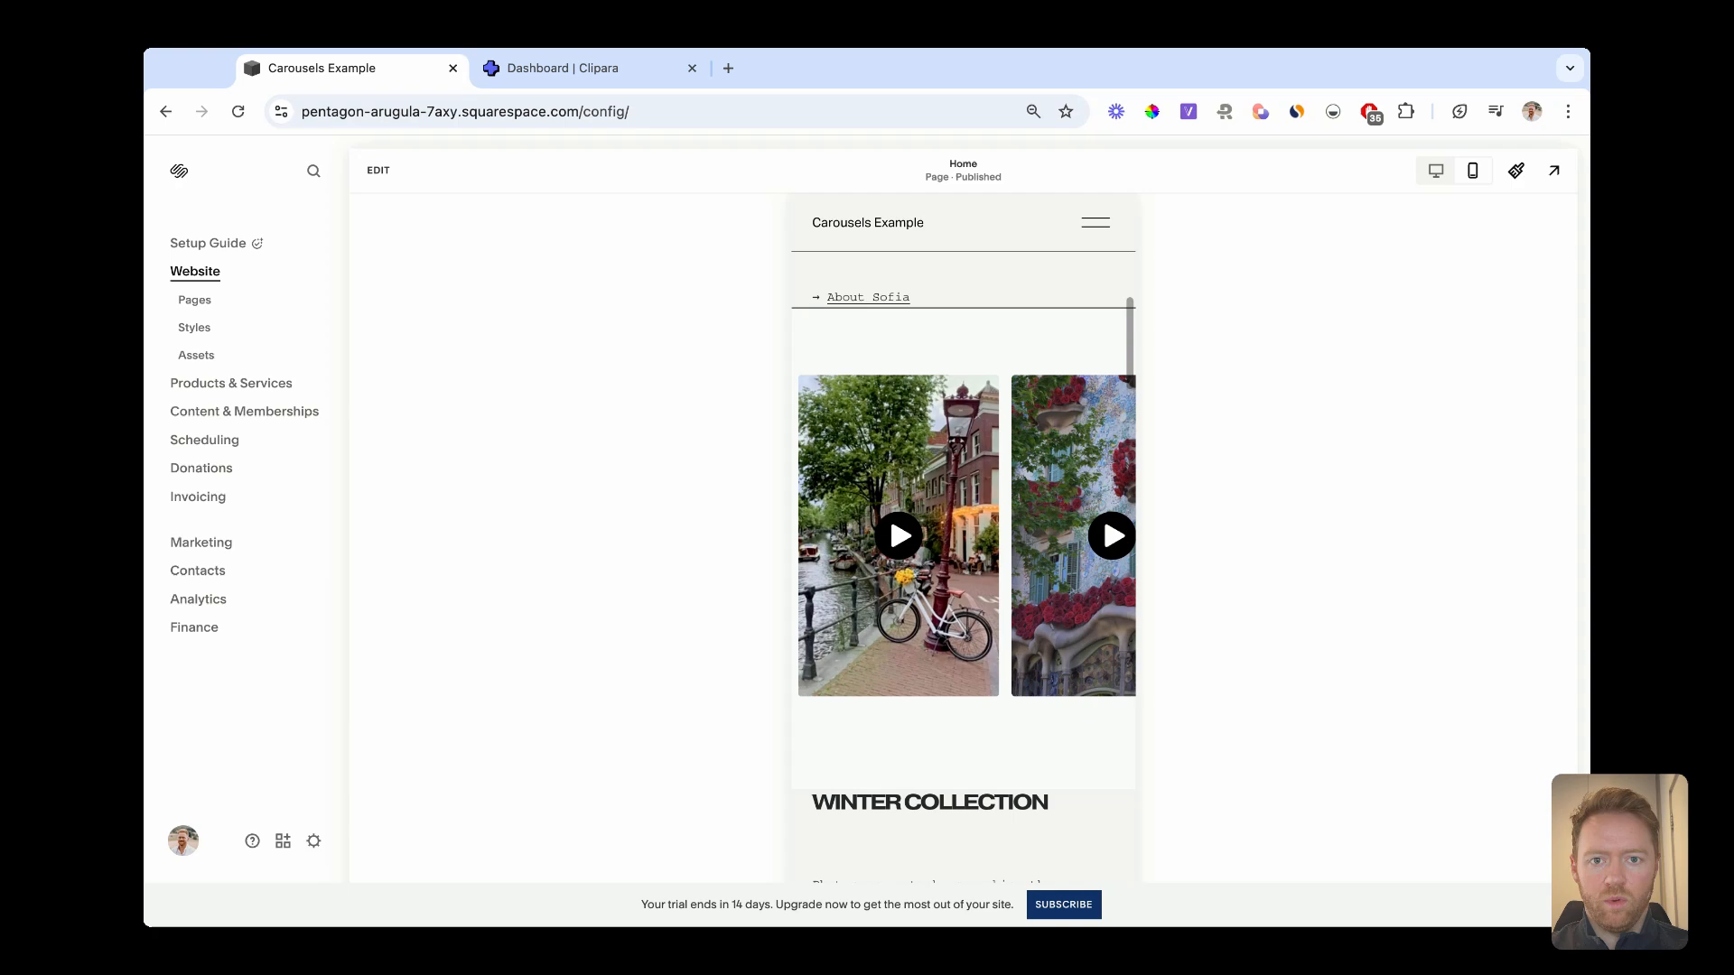
pyautogui.click(898, 535)
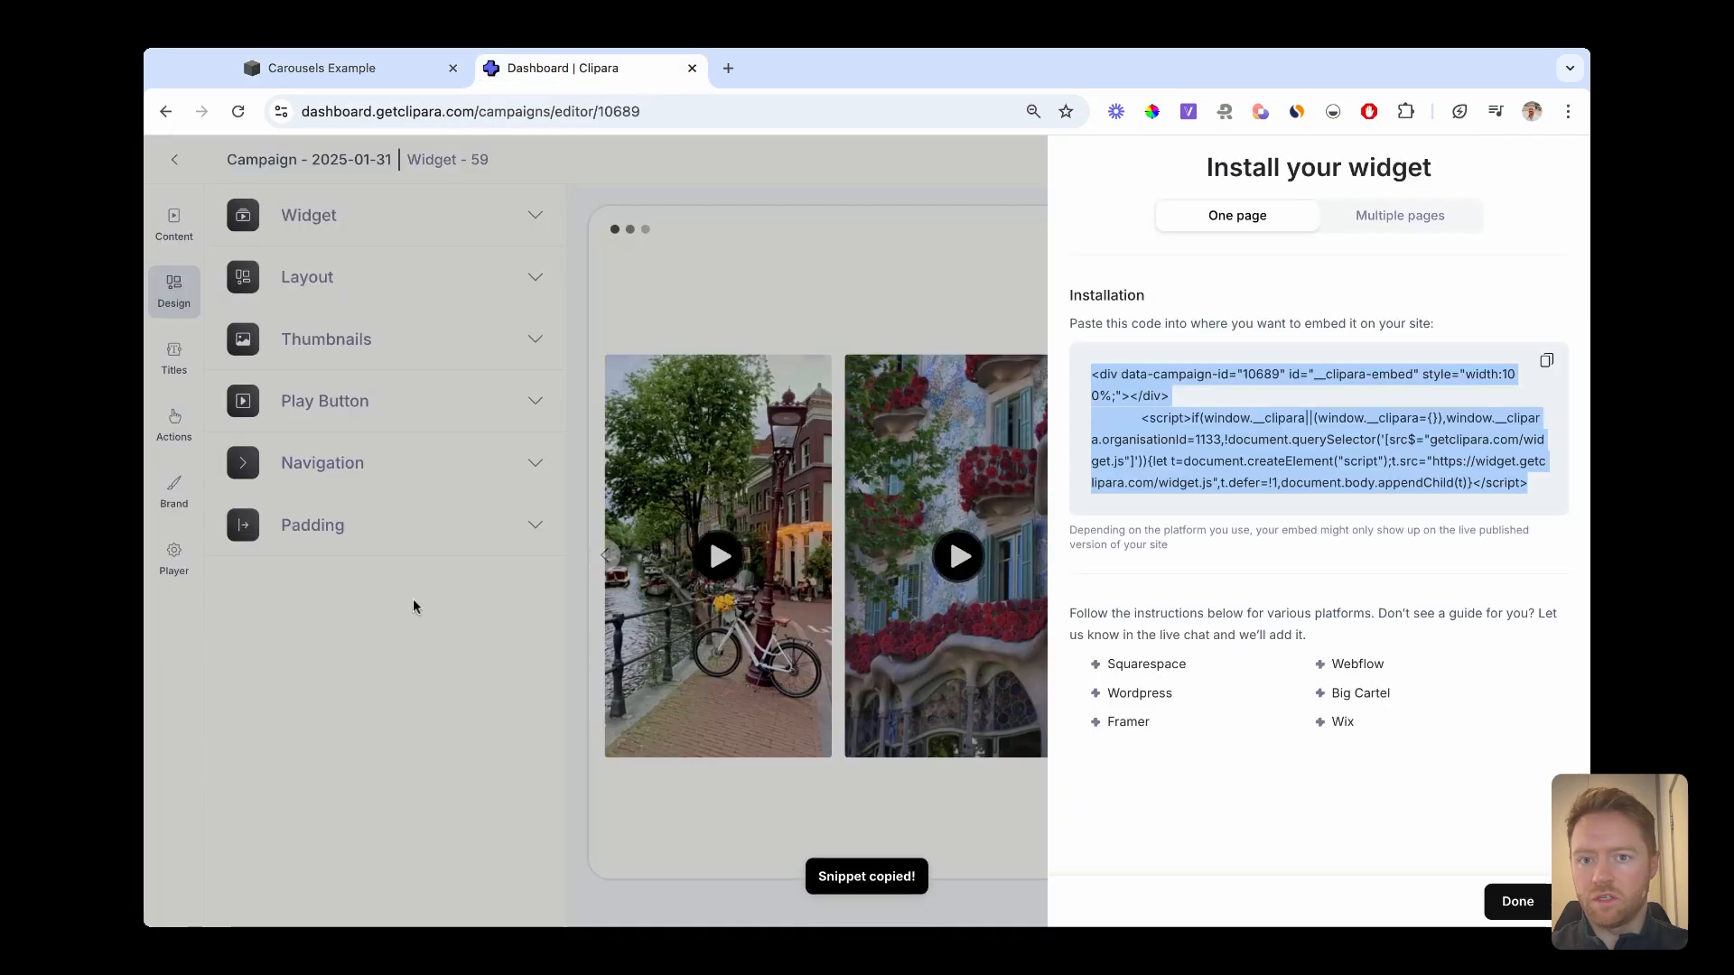
# Close the Install your widget panel to reveal the per-clip button settings.
pyautogui.click(1515, 902)
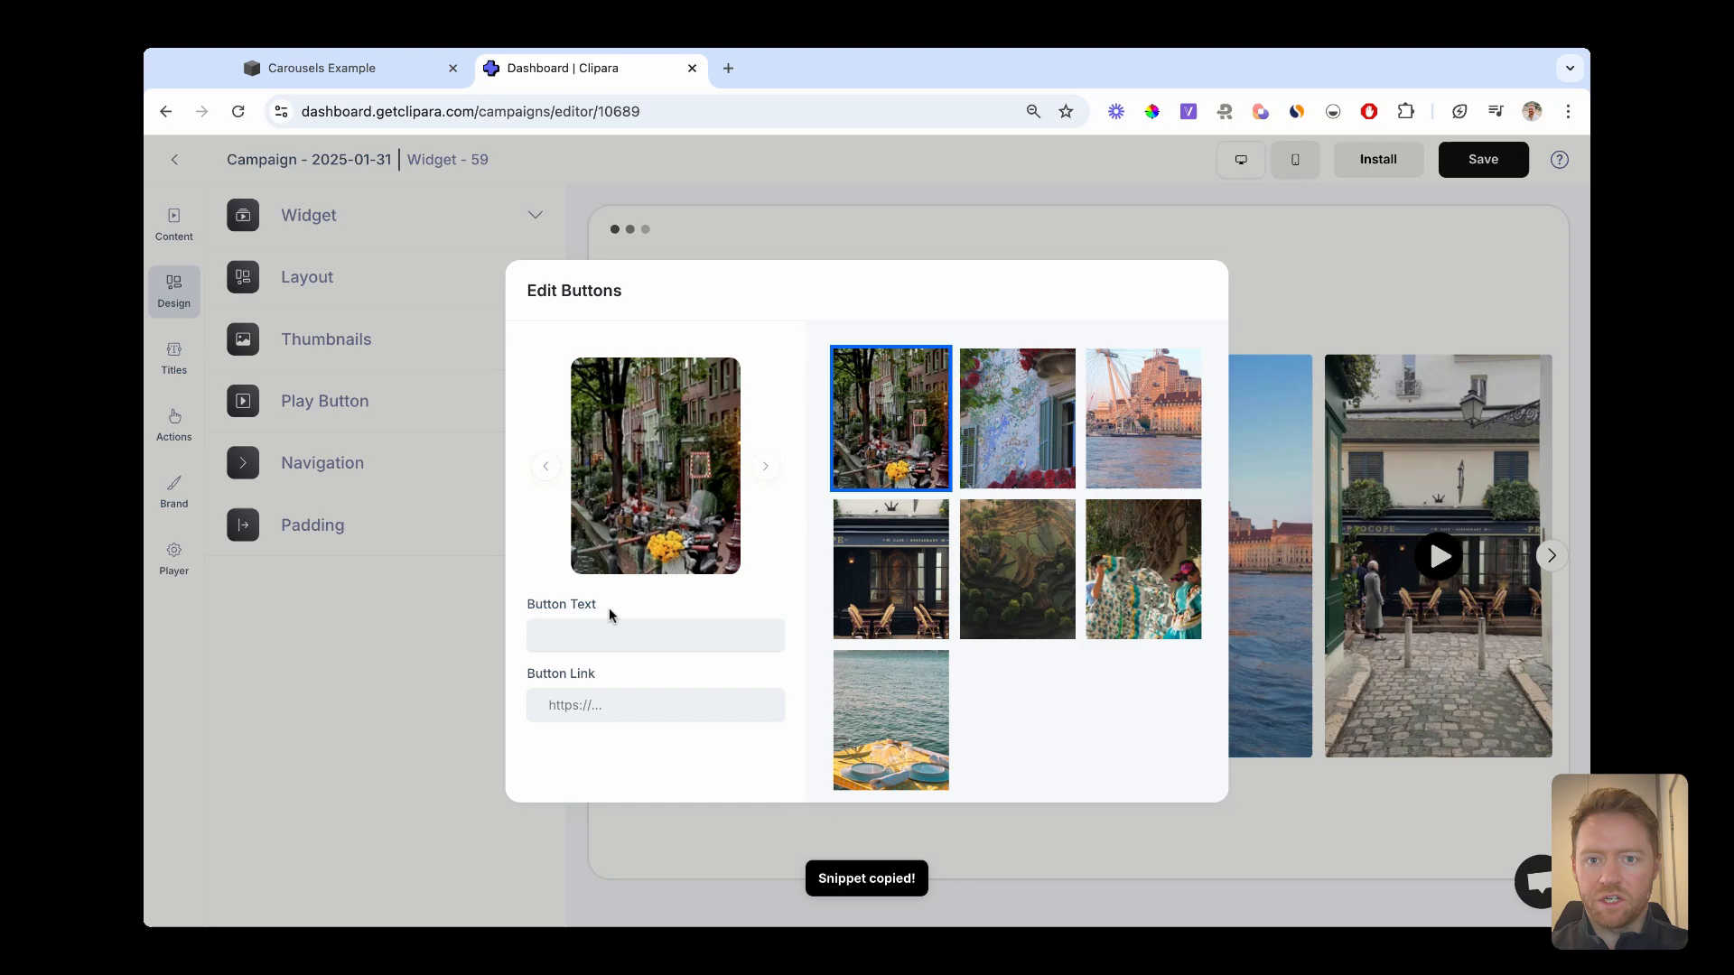
pyautogui.moveTo(410, 650)
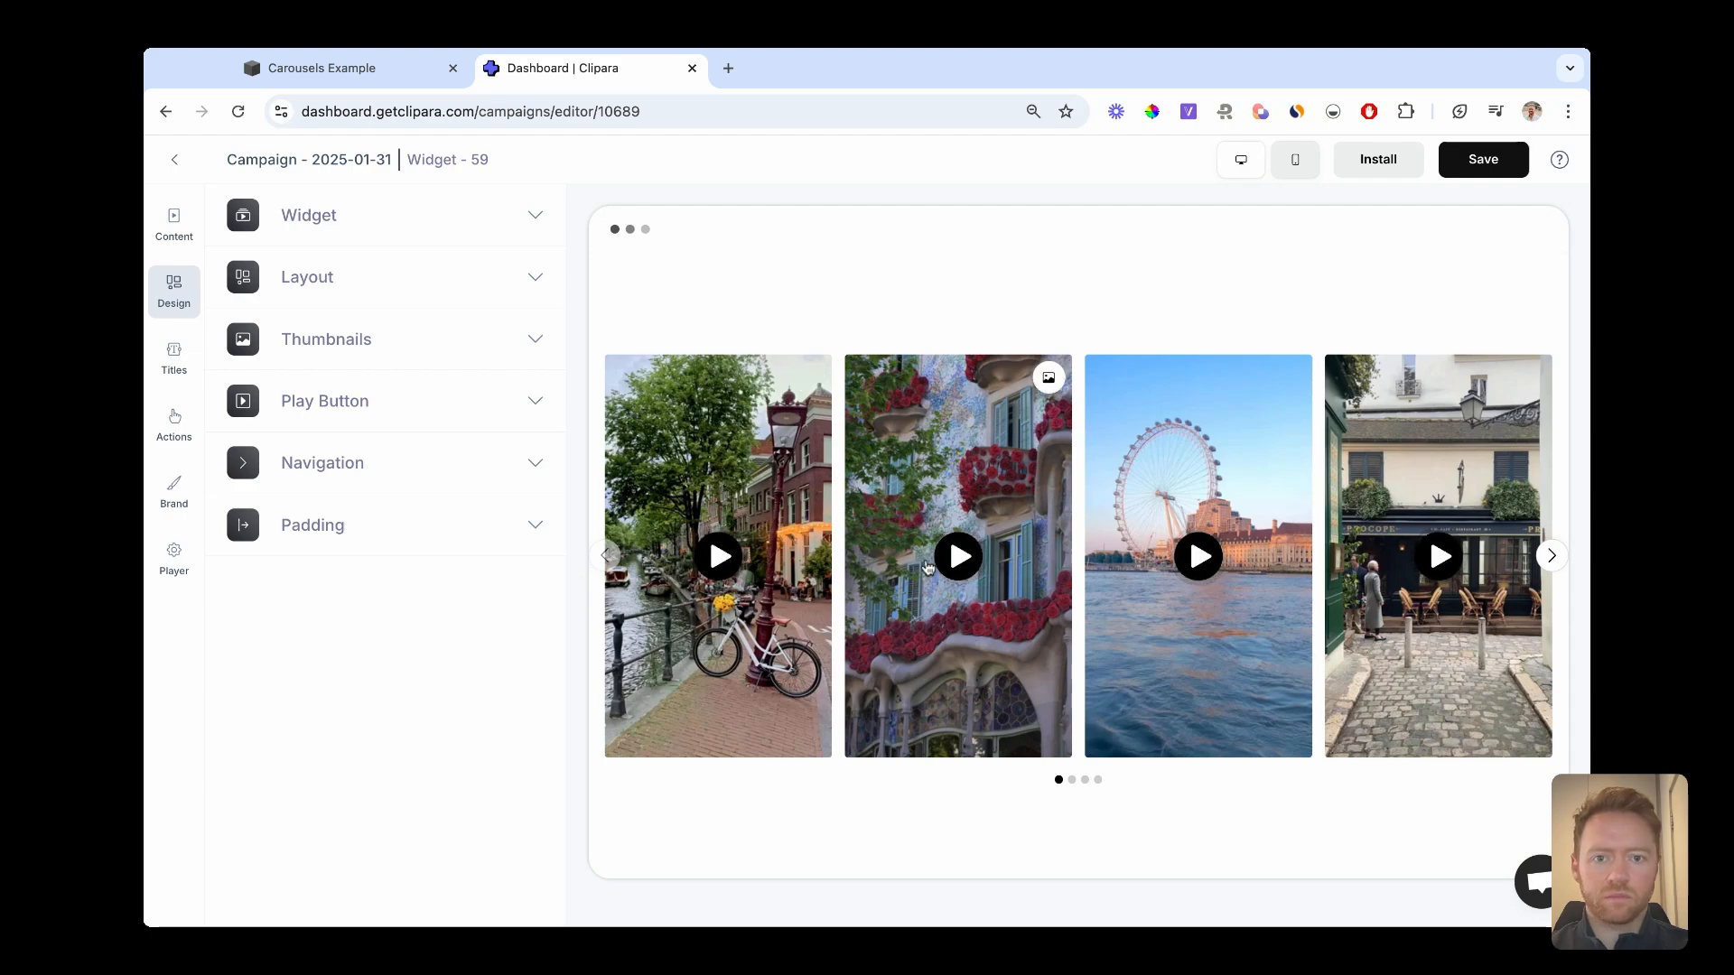
pyautogui.moveTo(1378, 267)
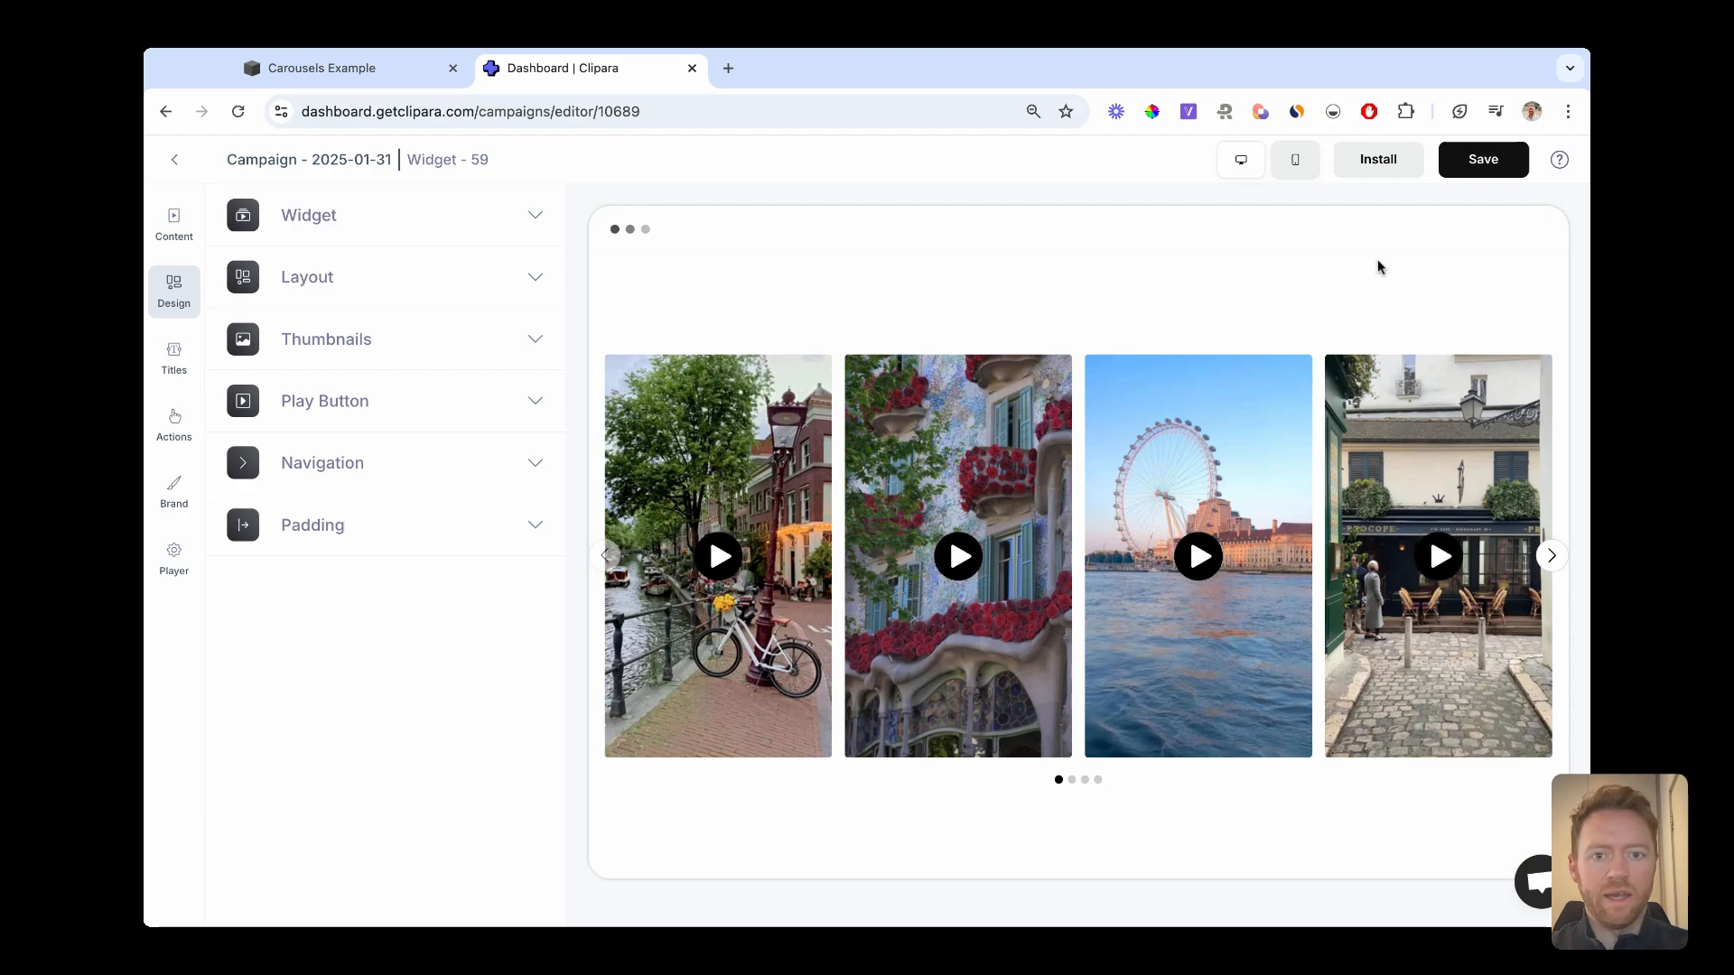
pyautogui.moveTo(995, 323)
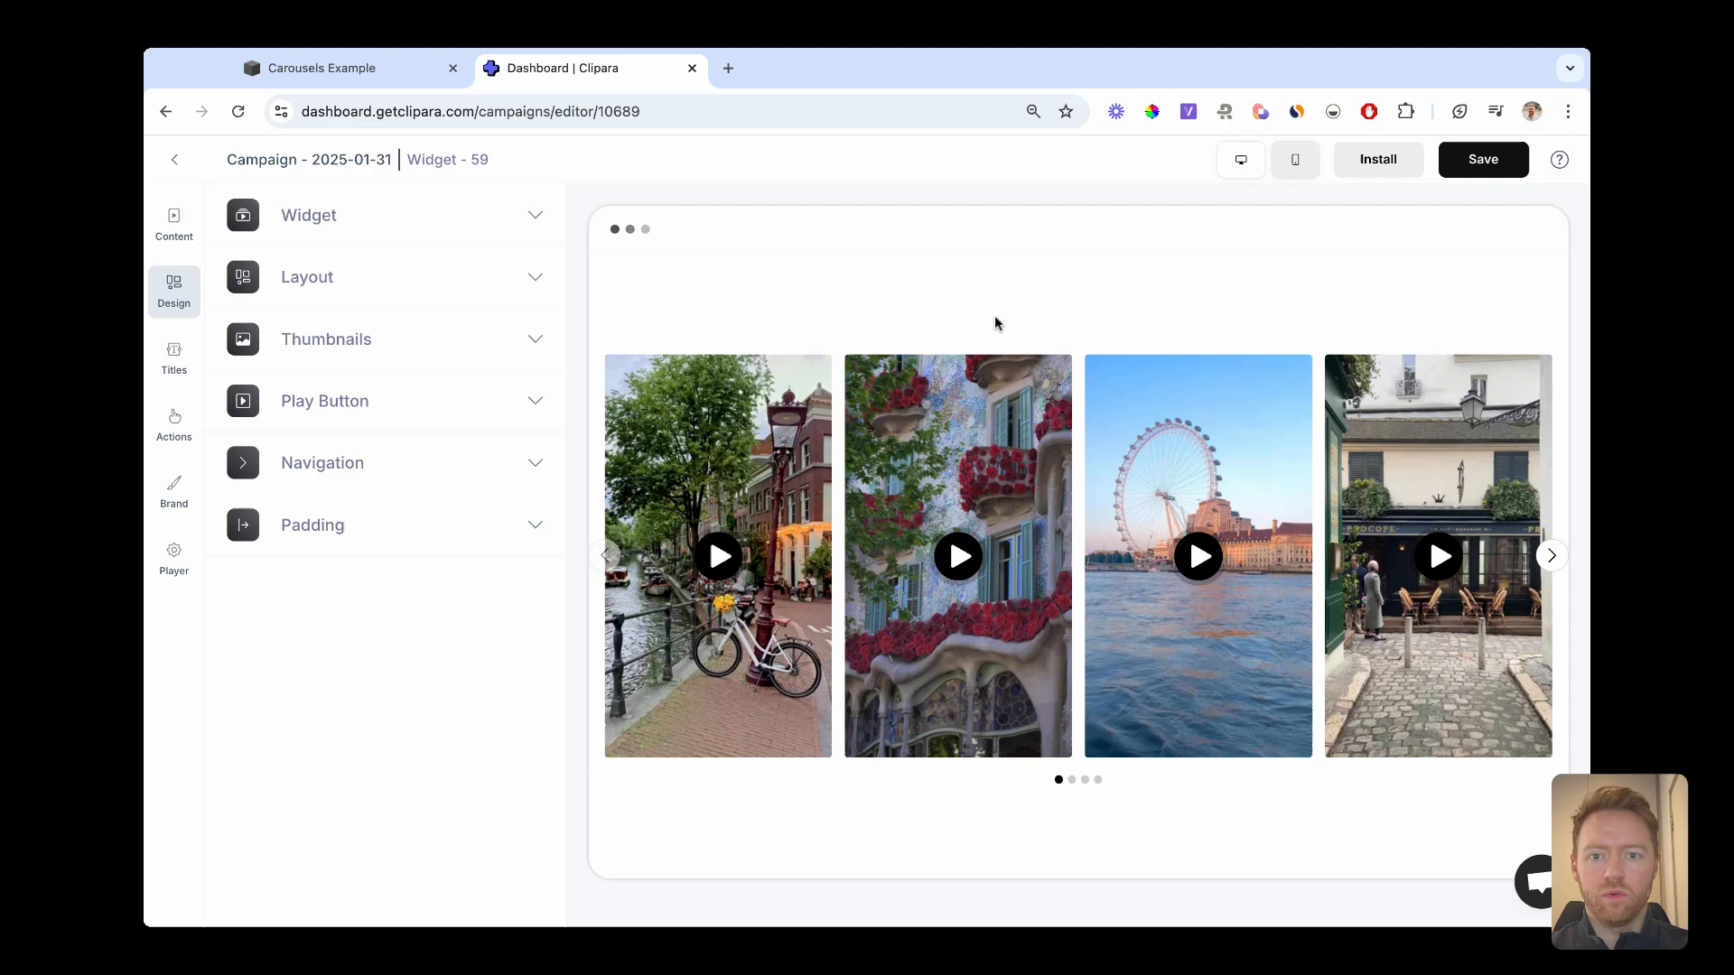